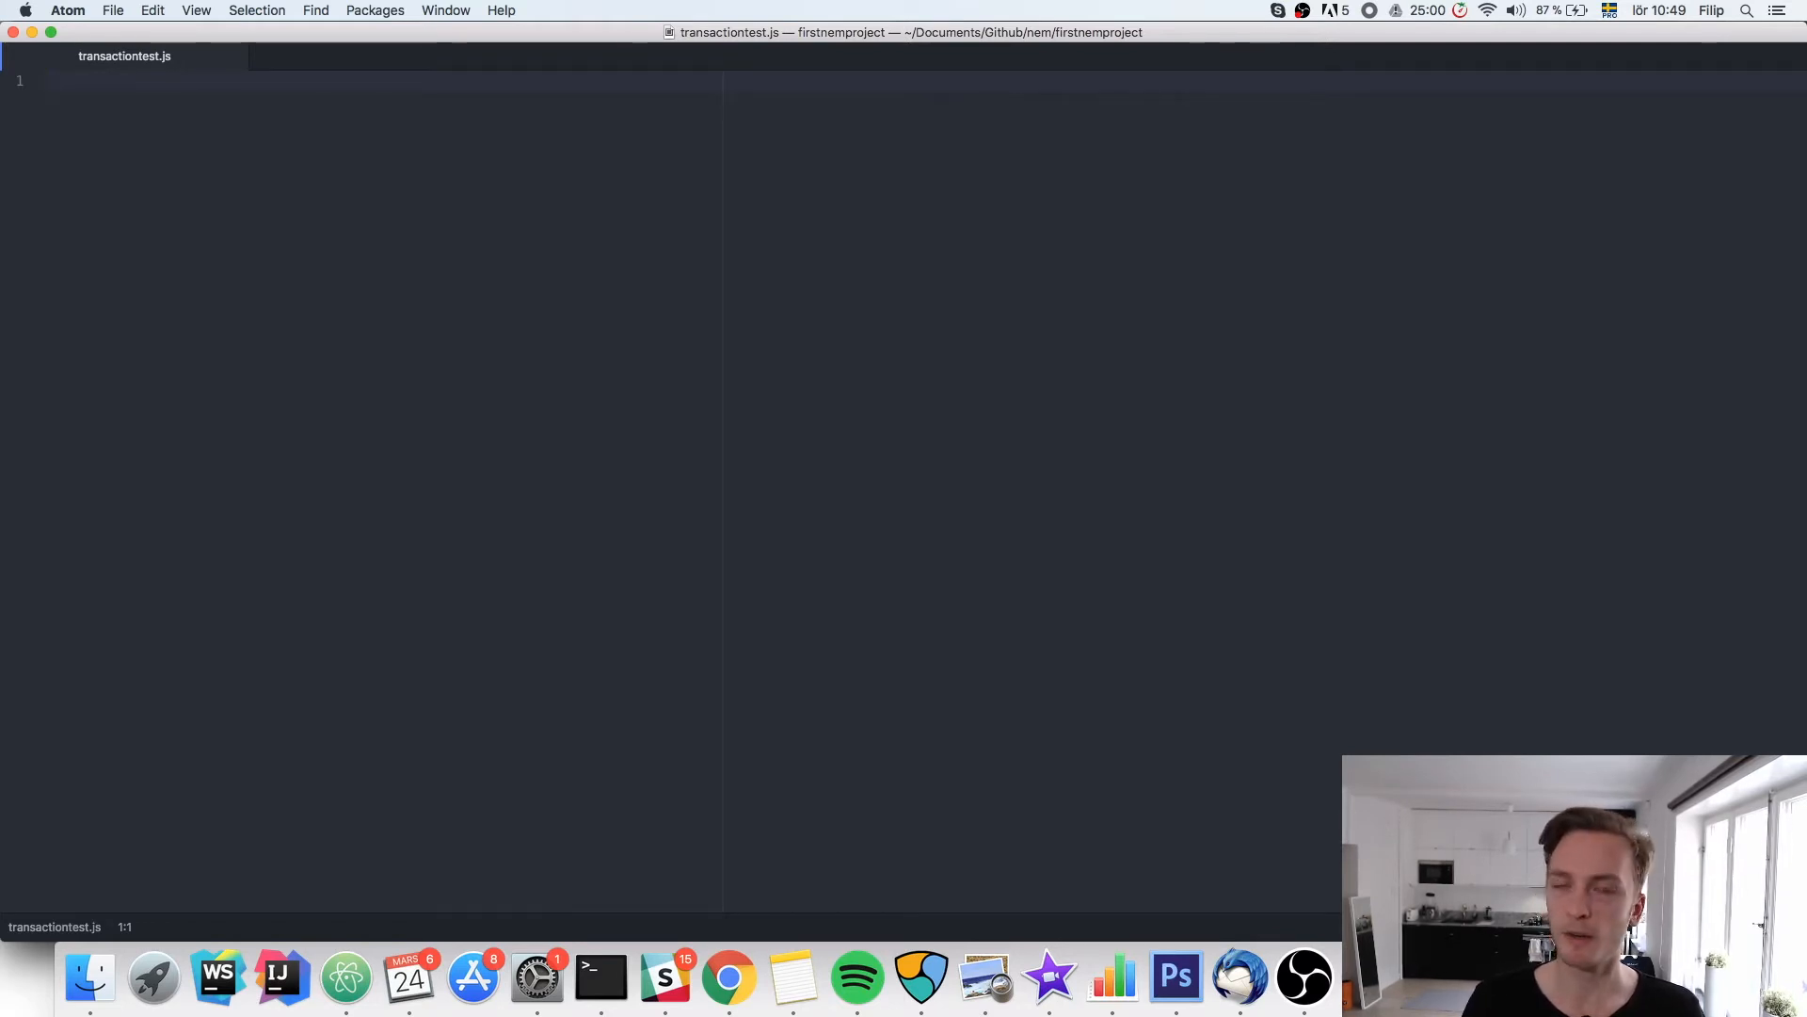
Write let nem = require('nem-sdk').default; as line 1 of transactiontest.js
{"action": "type", "text": "let nem"}
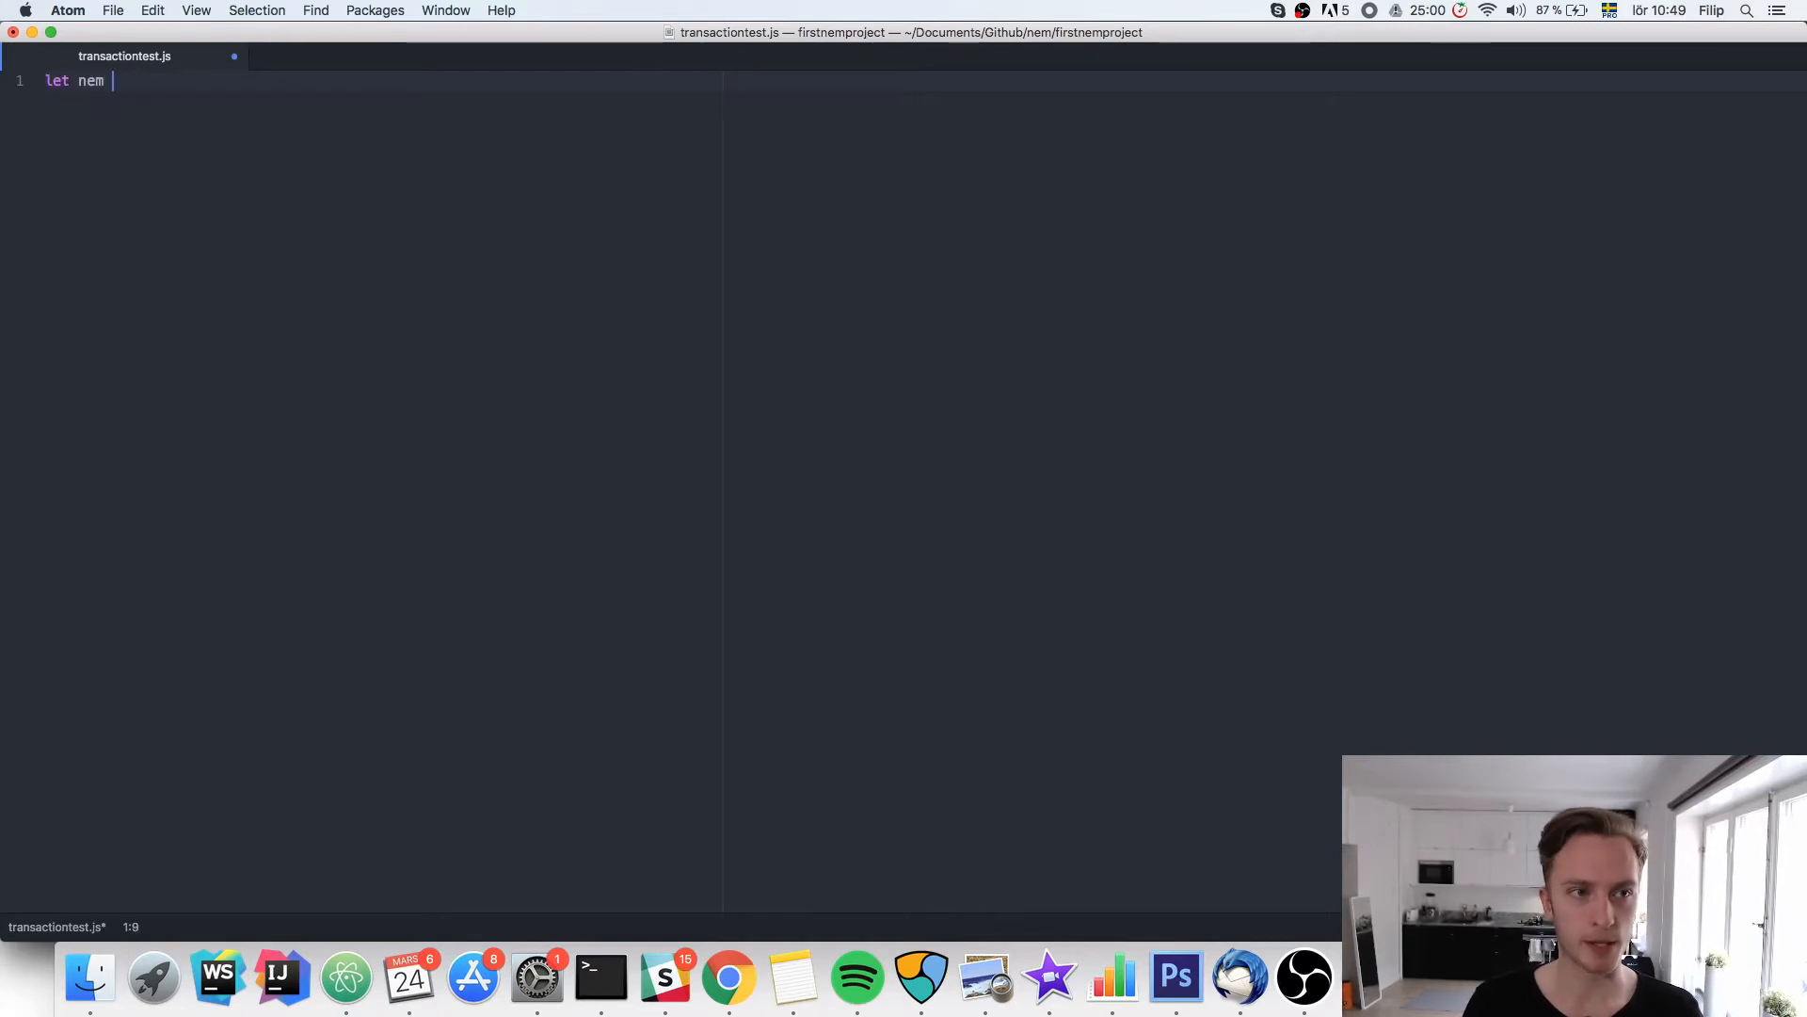
{"action": "type", "text": "= require"}
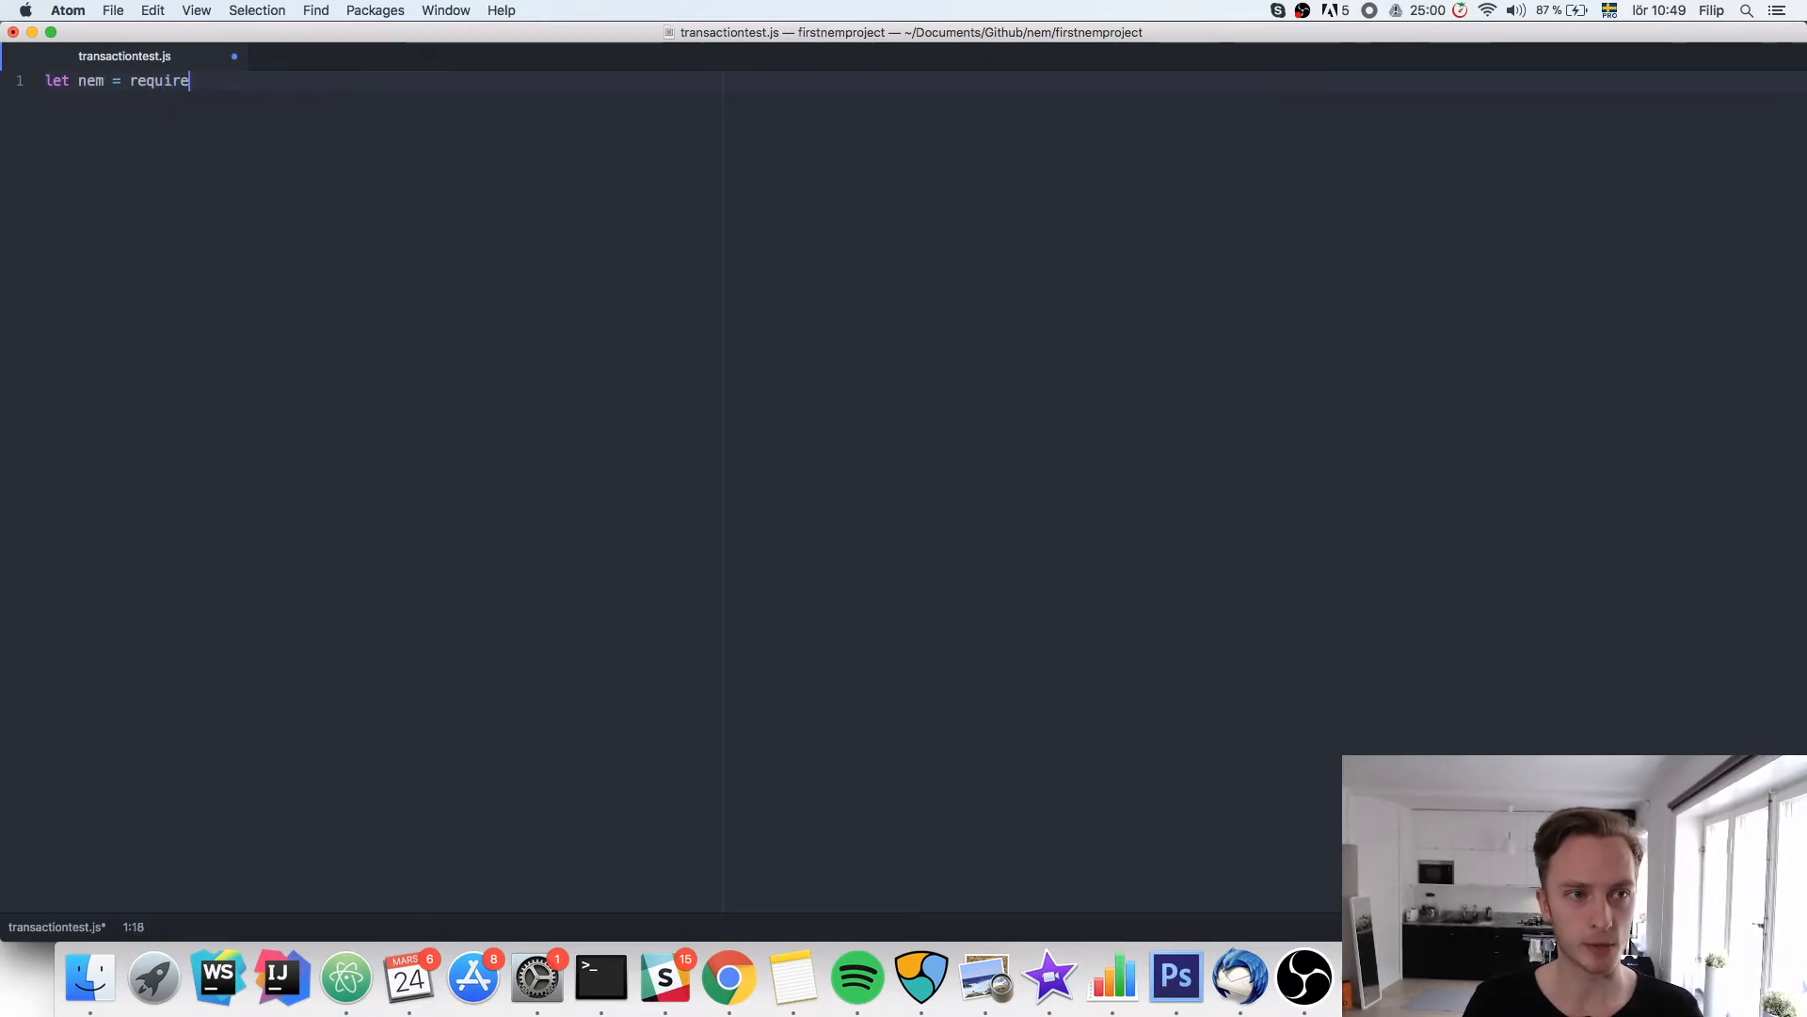
{"action": "type", "text": "('nem')"}
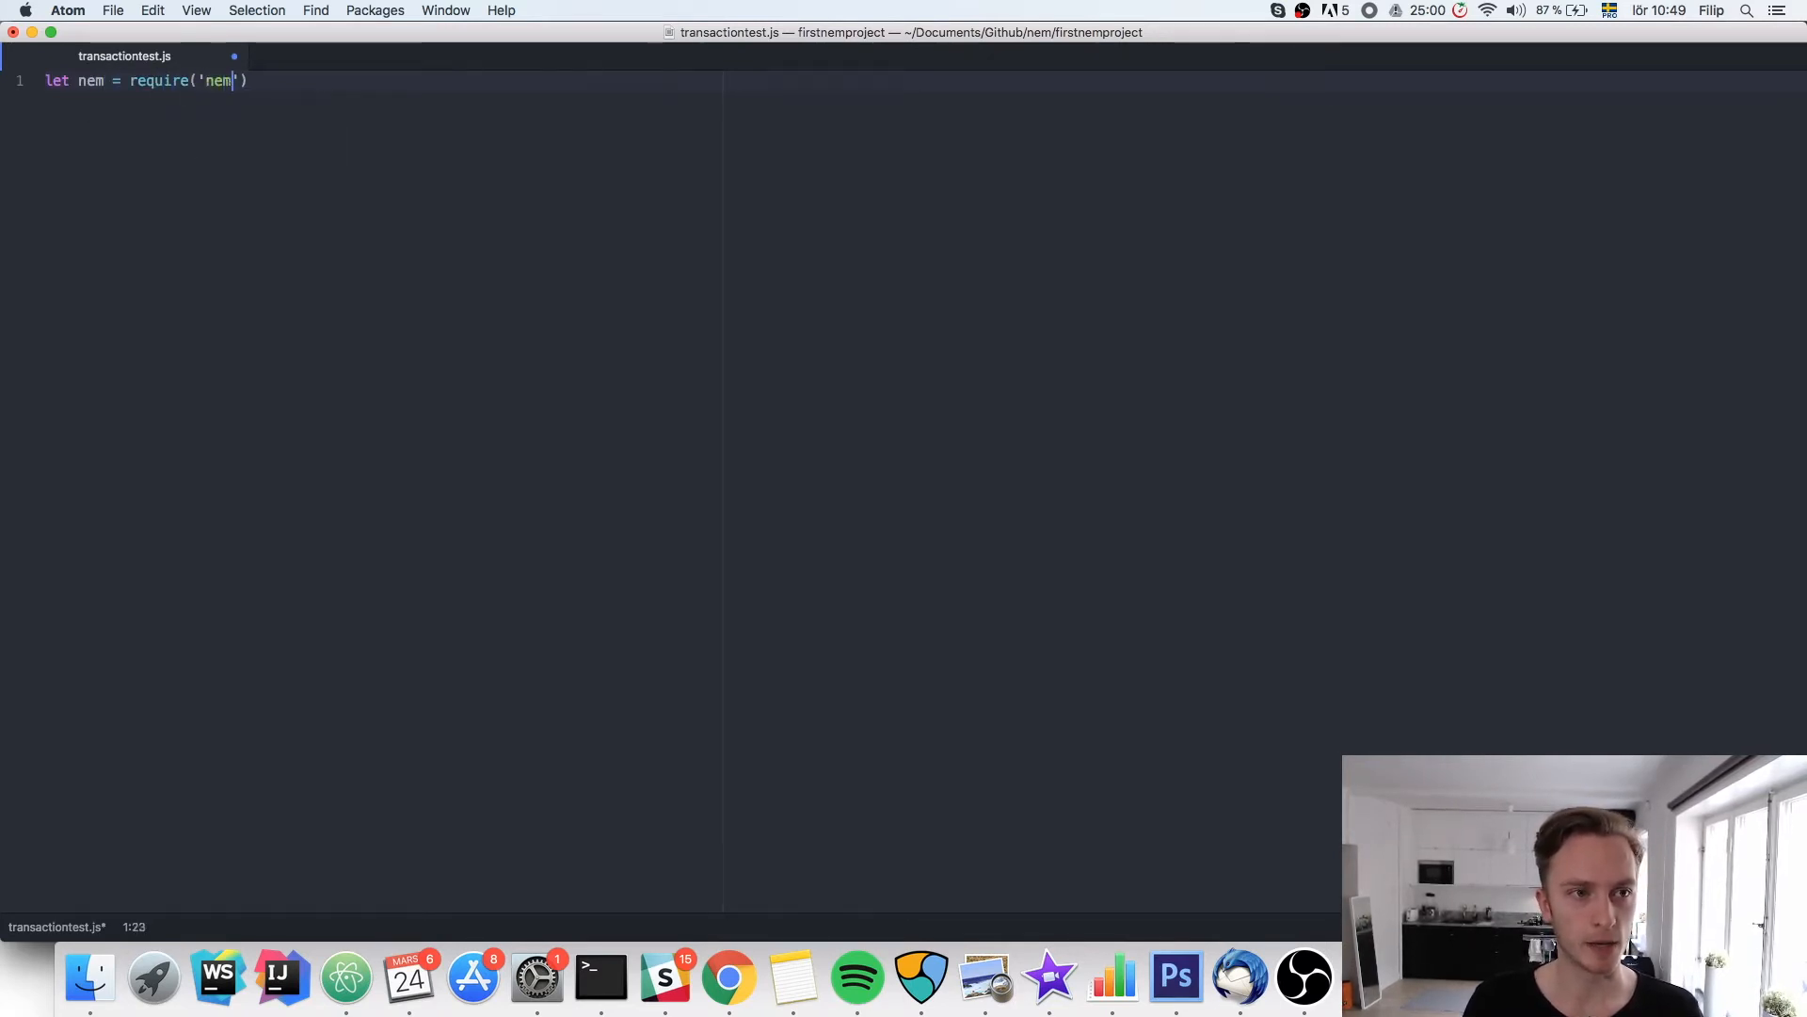
{"action": "type", "text": "-sdk').defa"}
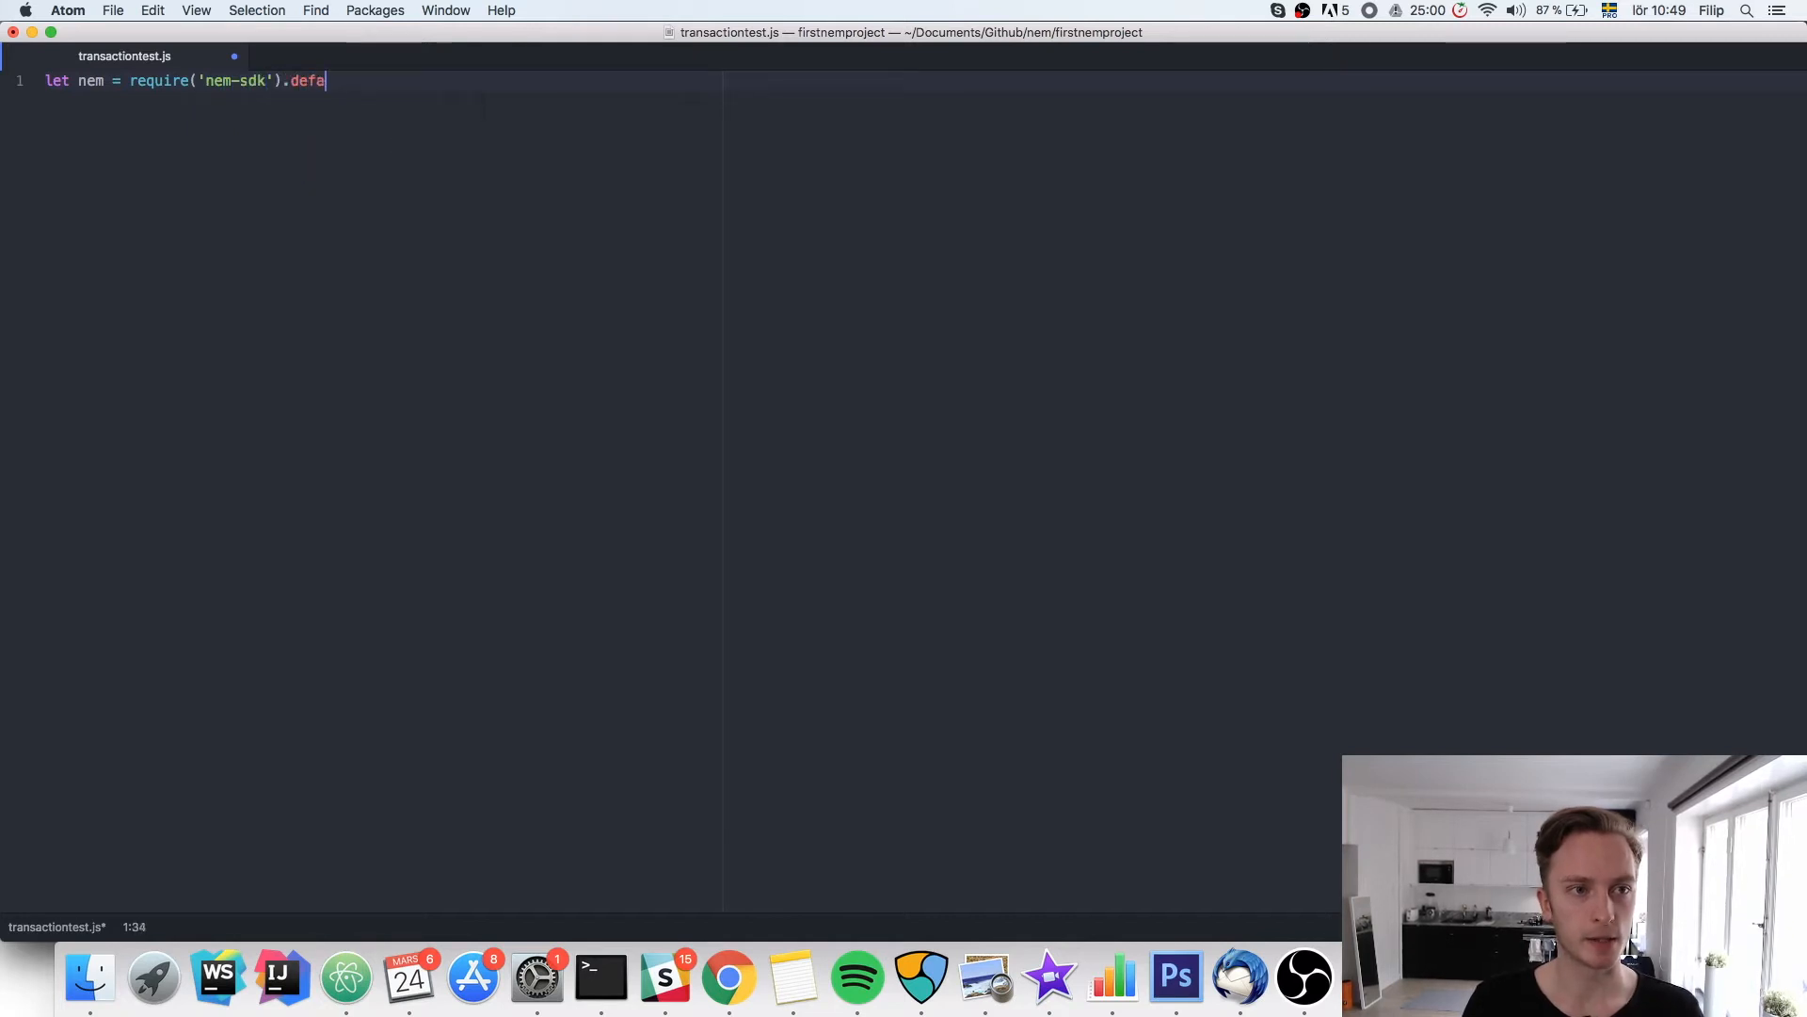
{"action": "type", "text": "ult;"}
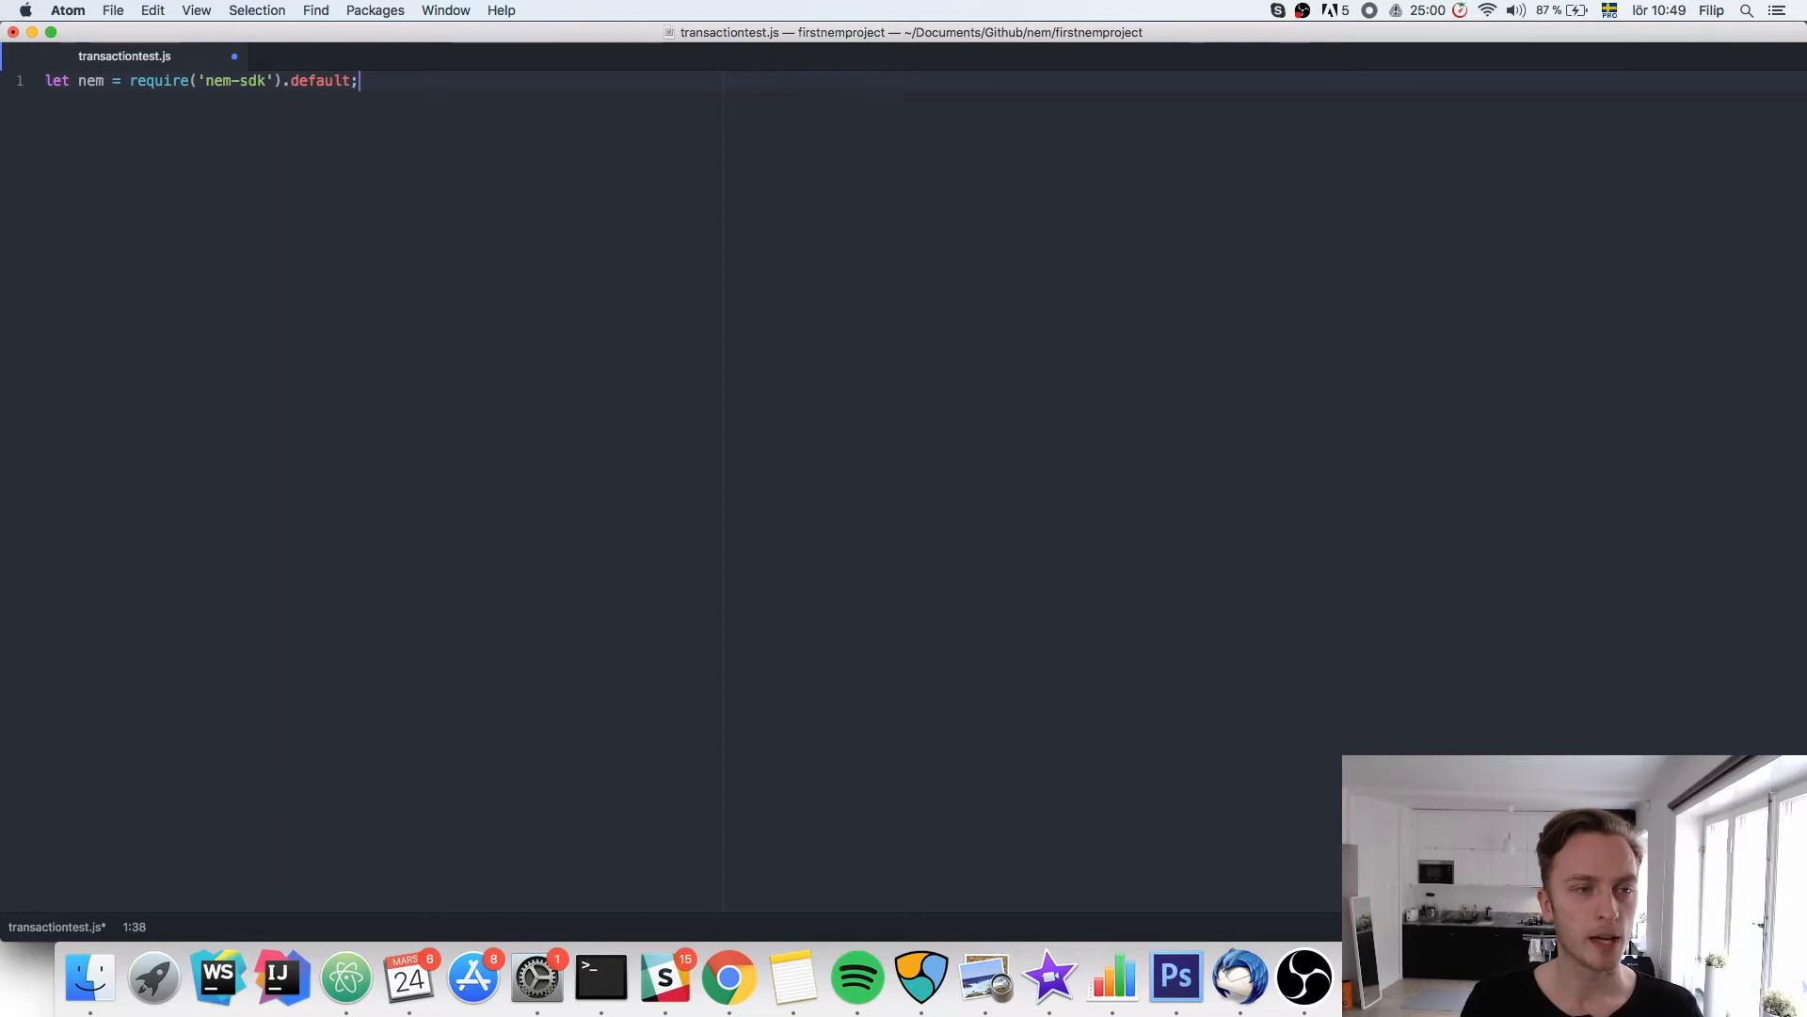
Begin a let endpoint statement calling nem.model.objects.create('endpoint')
{"action": "key", "text": "enter"}
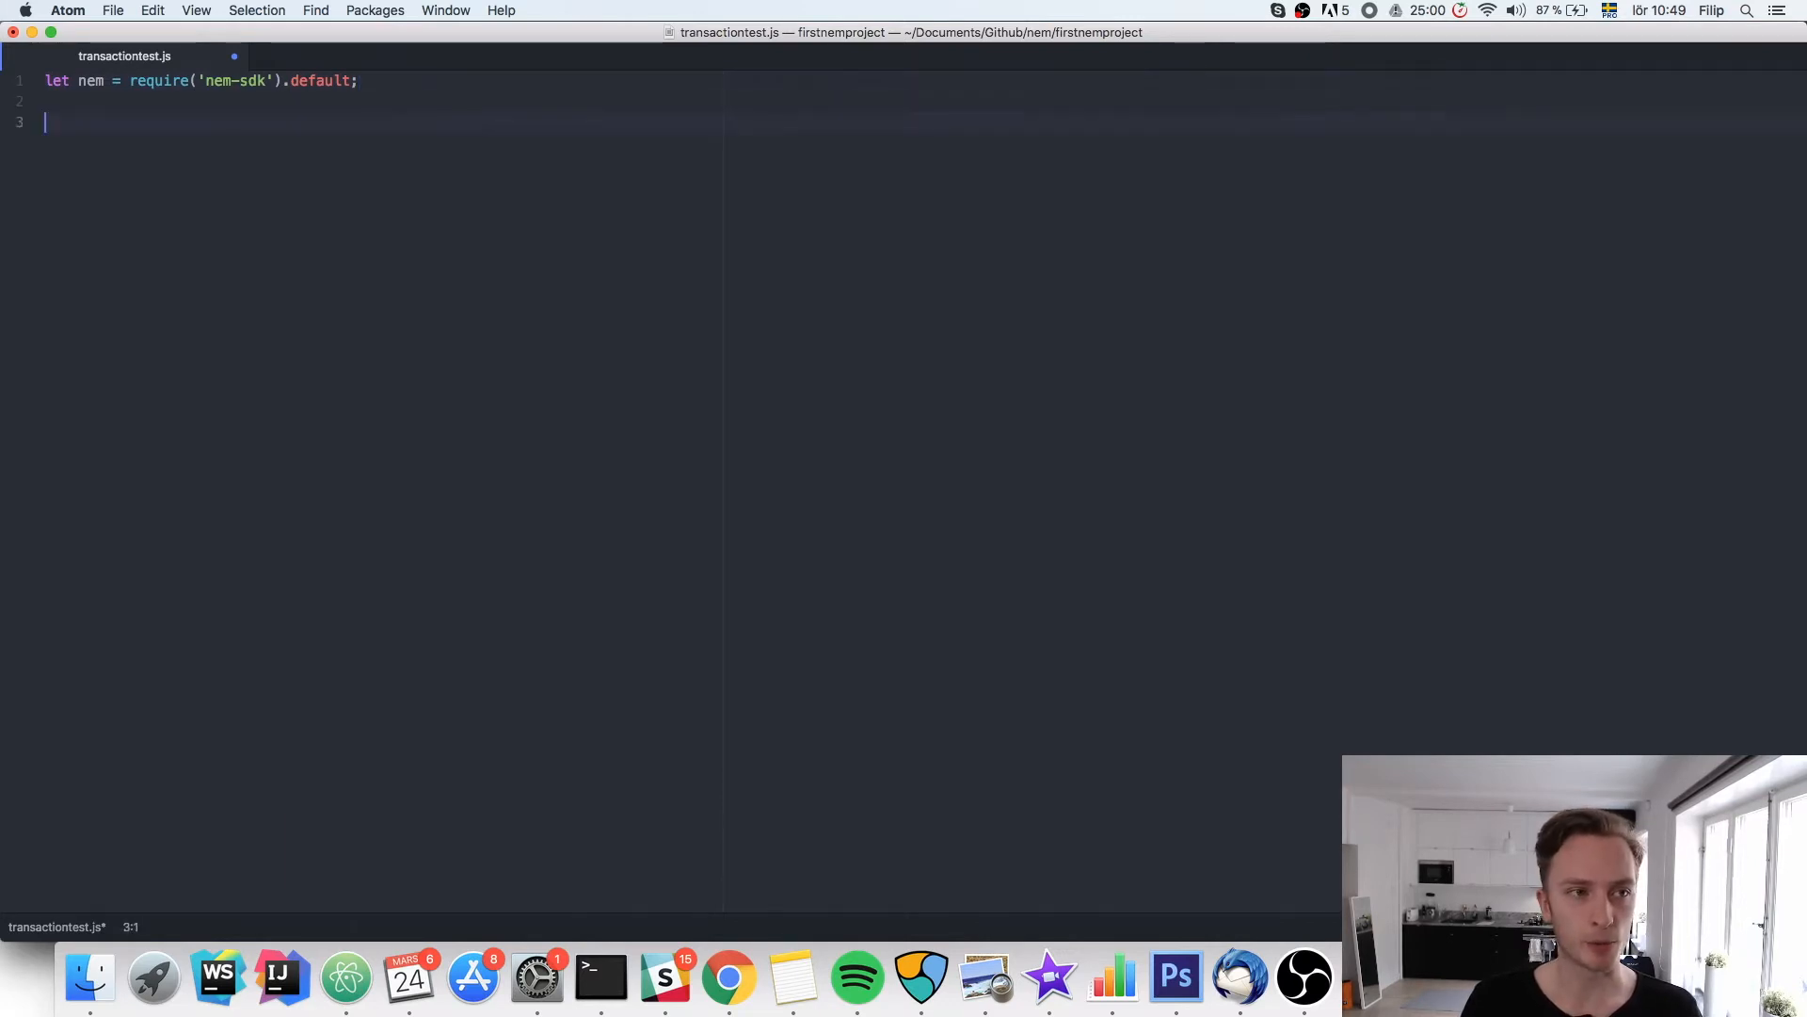
{"action": "type", "text": "let endpo"}
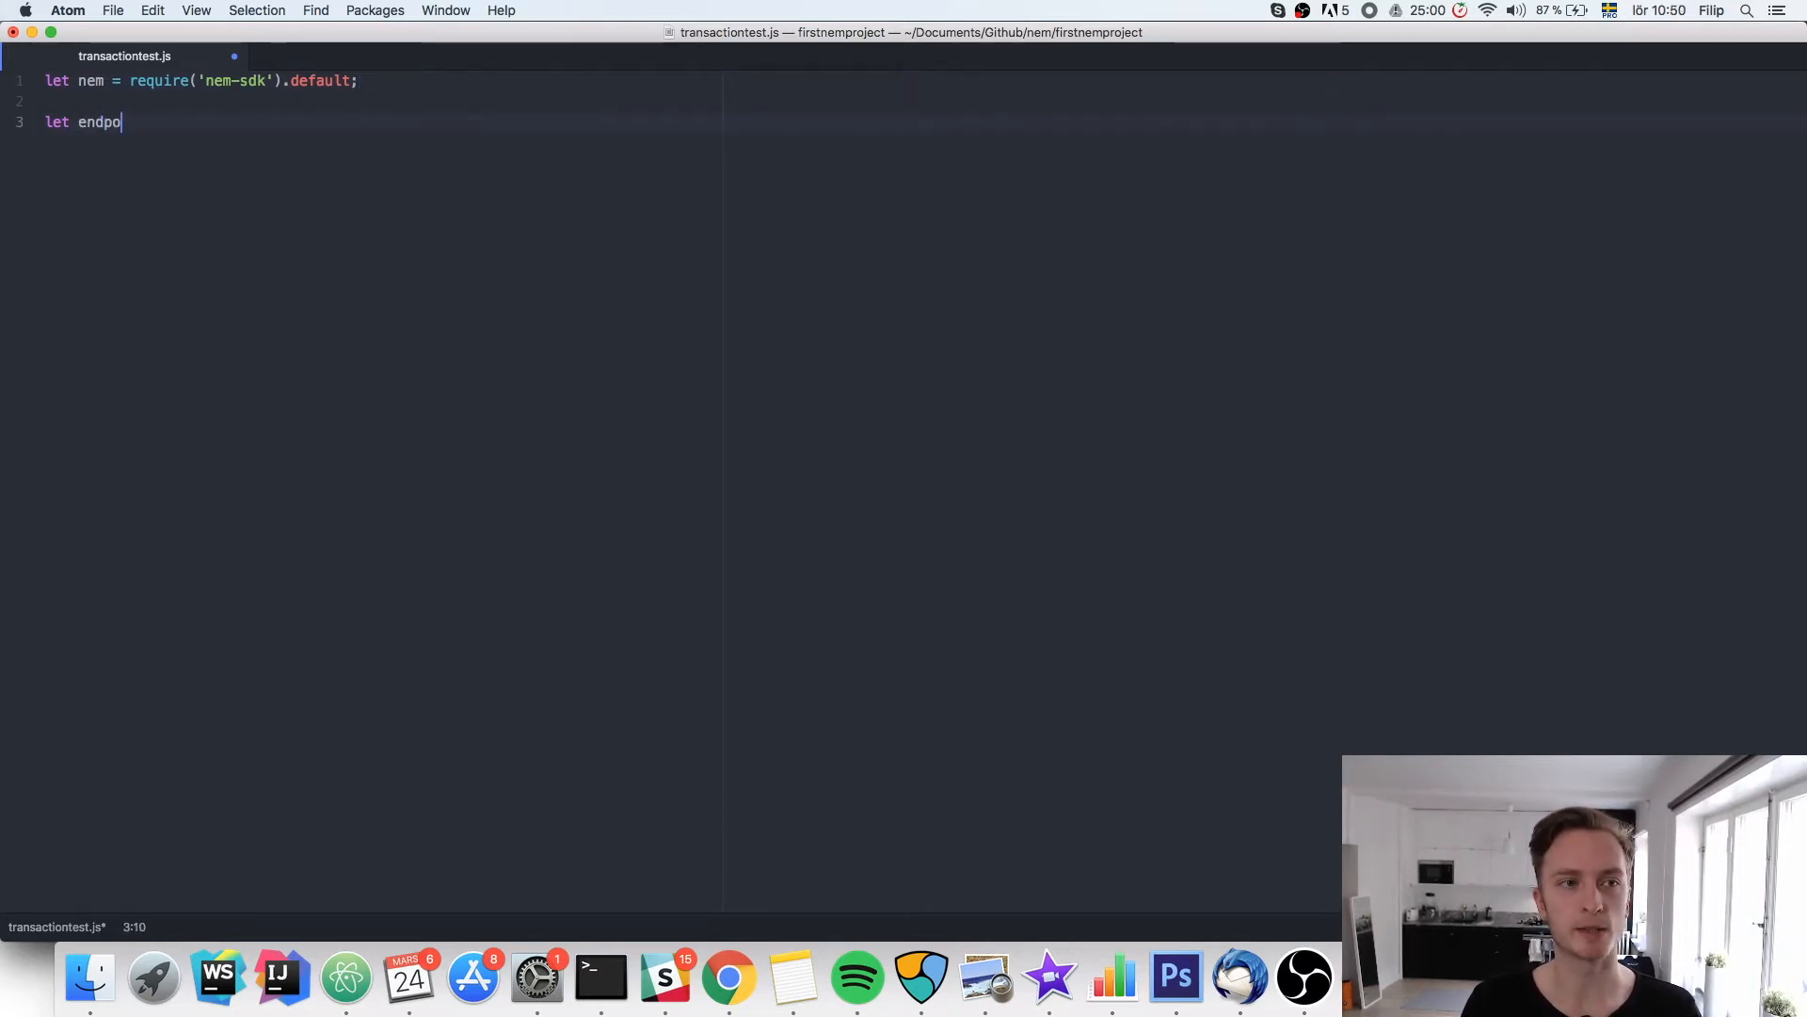
{"action": "type", "text": "int"}
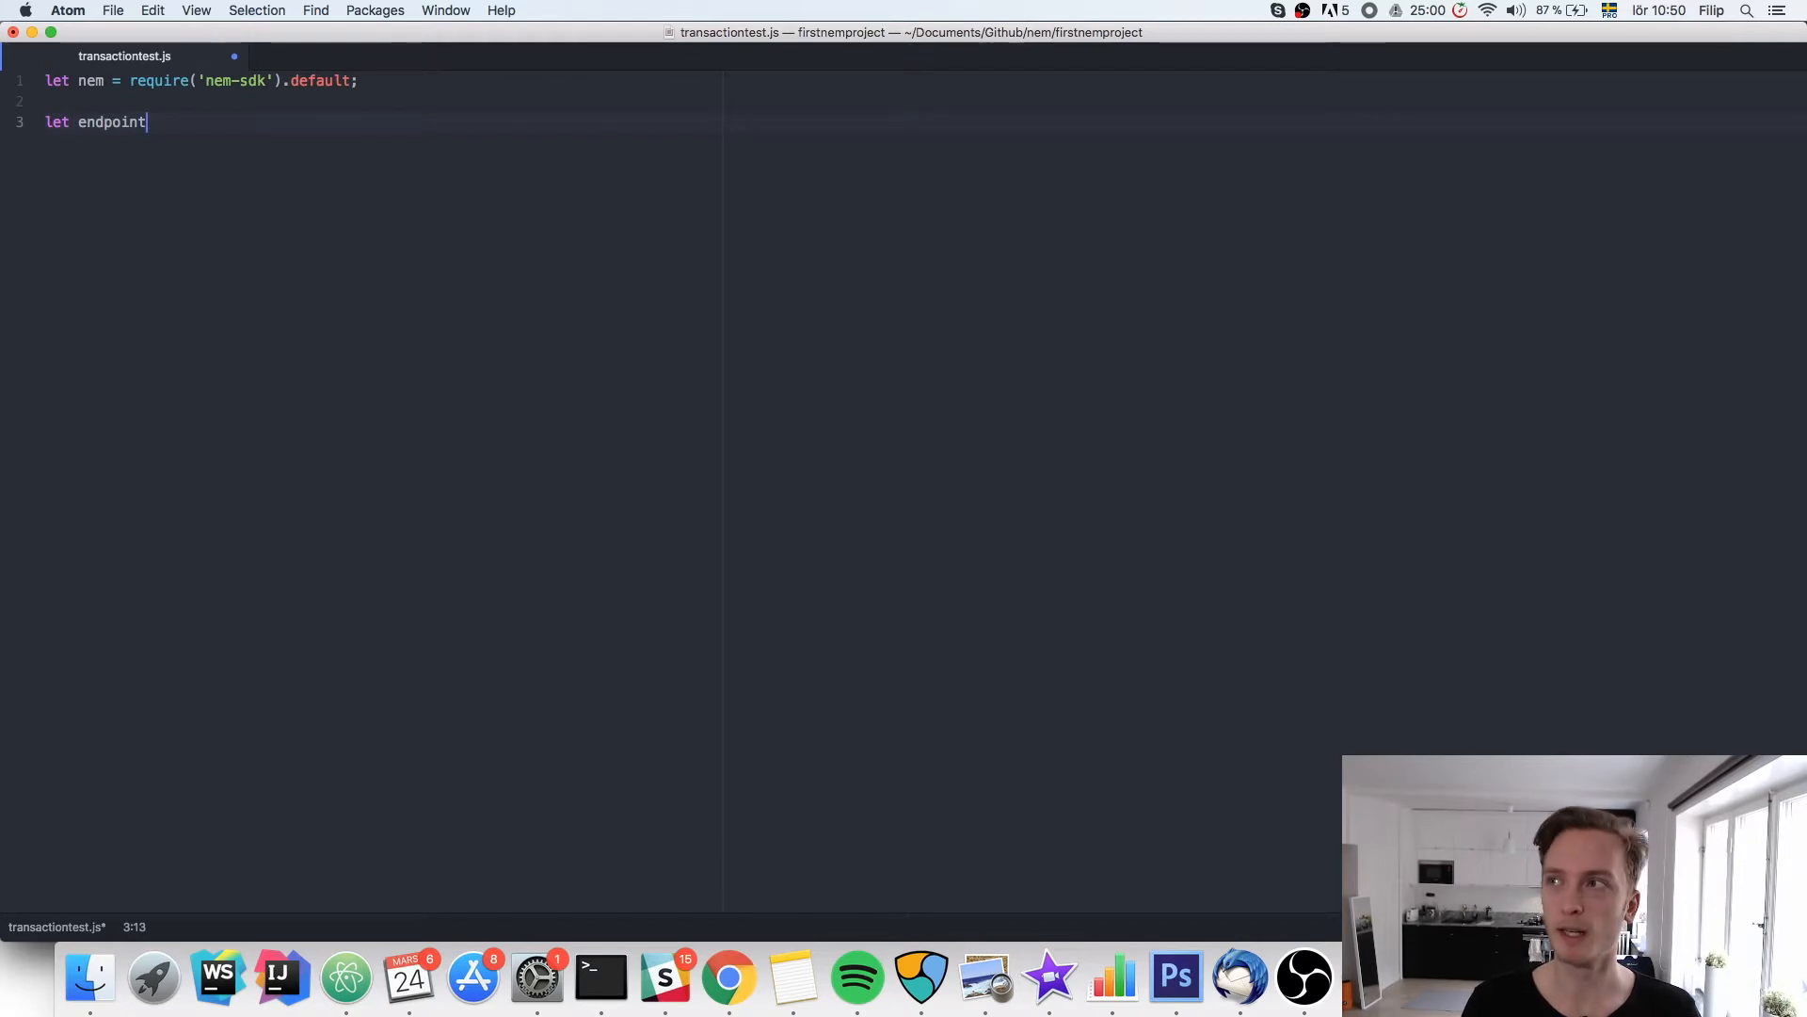
{"action": "type", "text": "= nem.mod"}
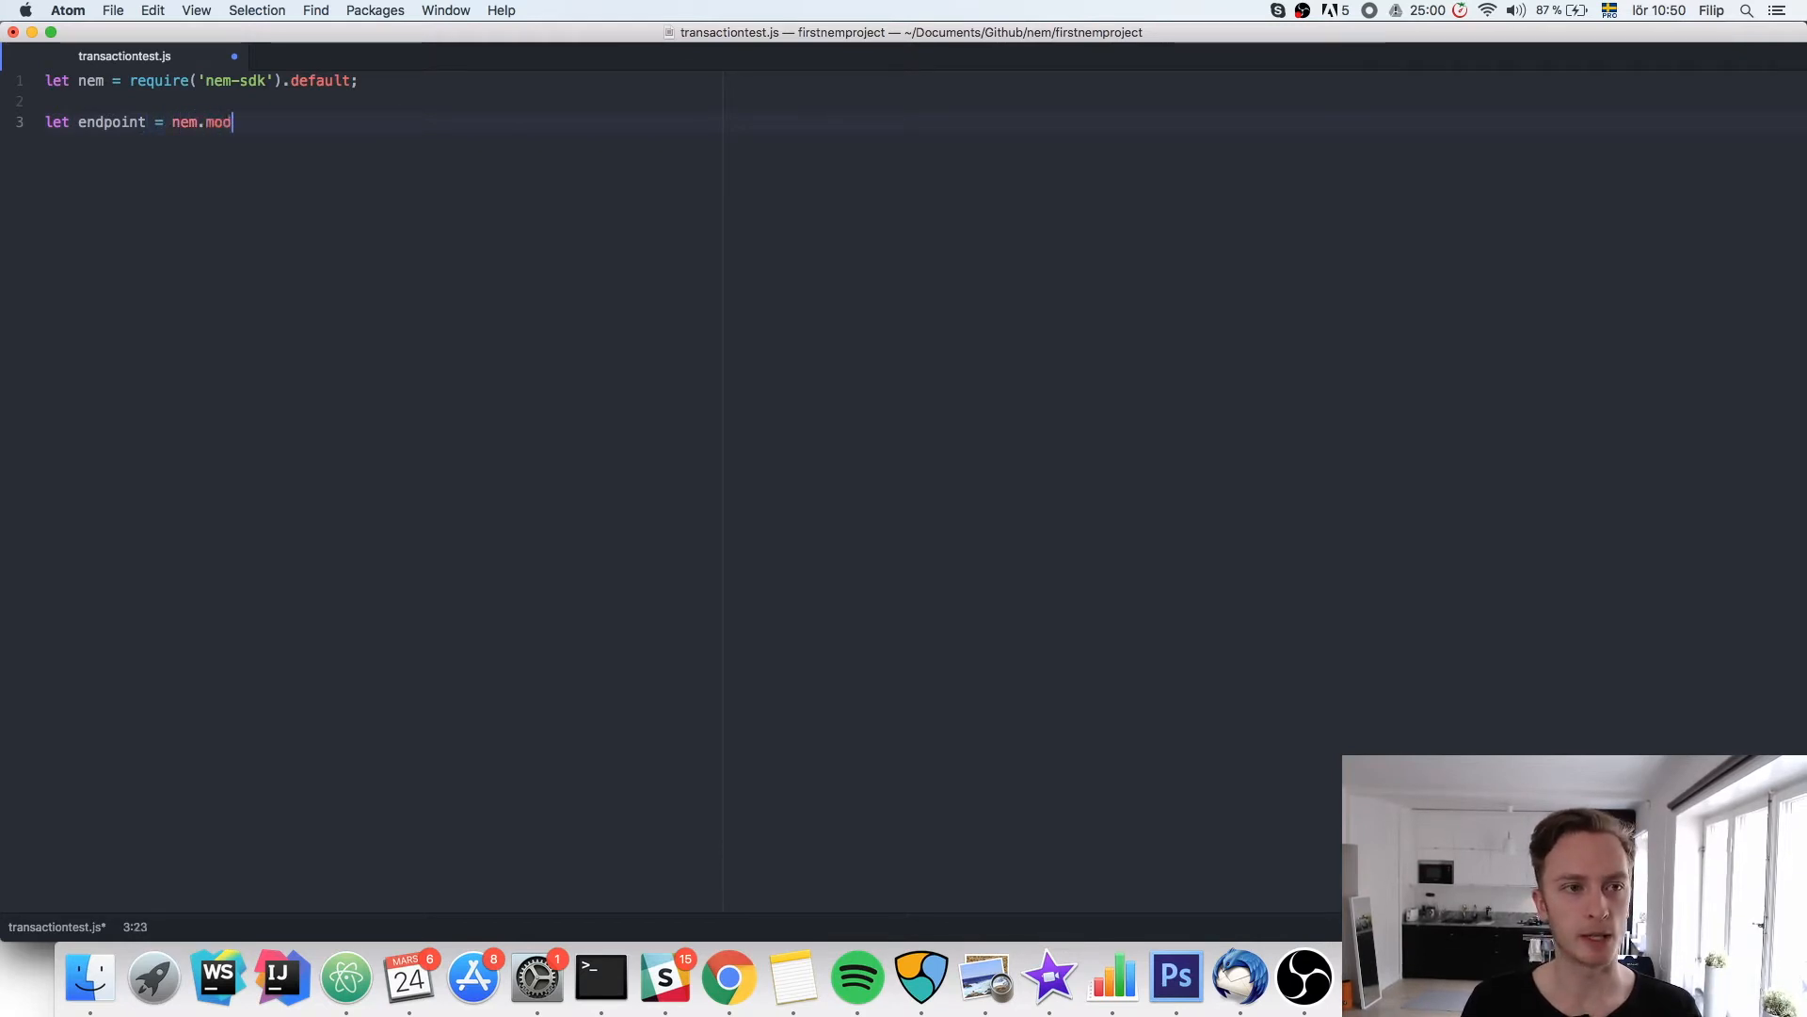
{"action": "type", "text": "el"}
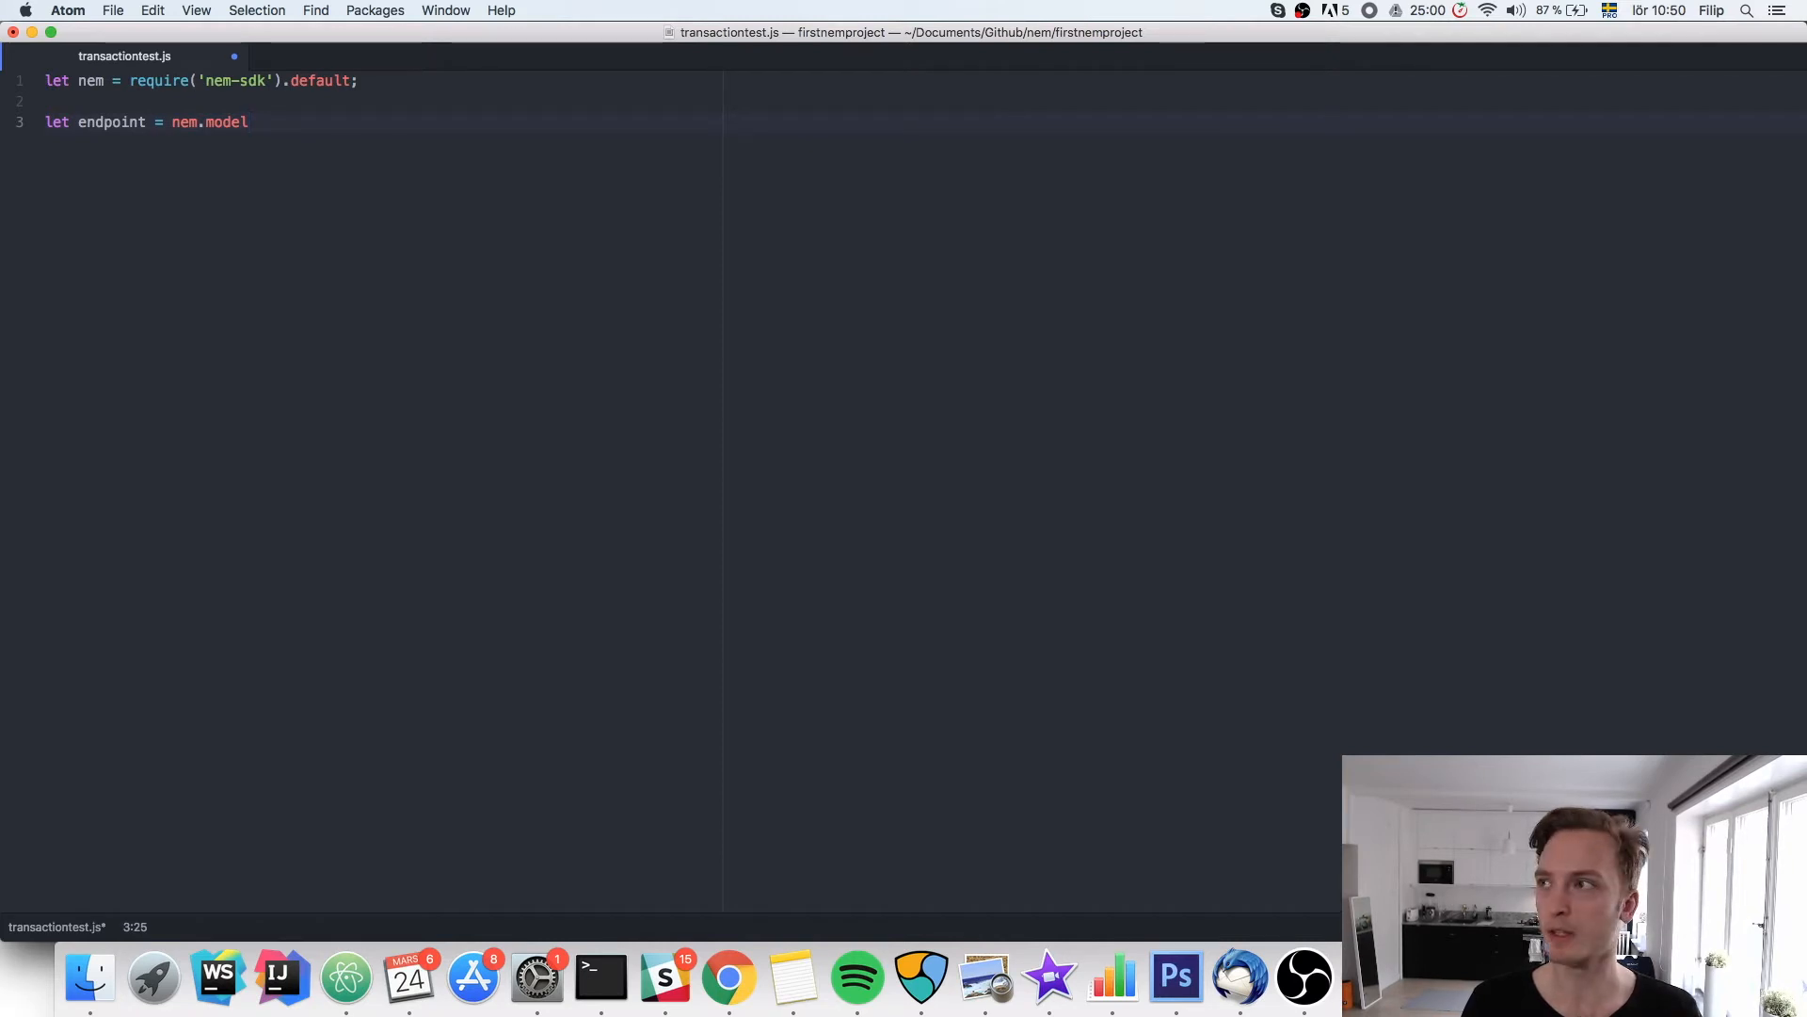
{"action": "type", "text": ".objects.create('"}
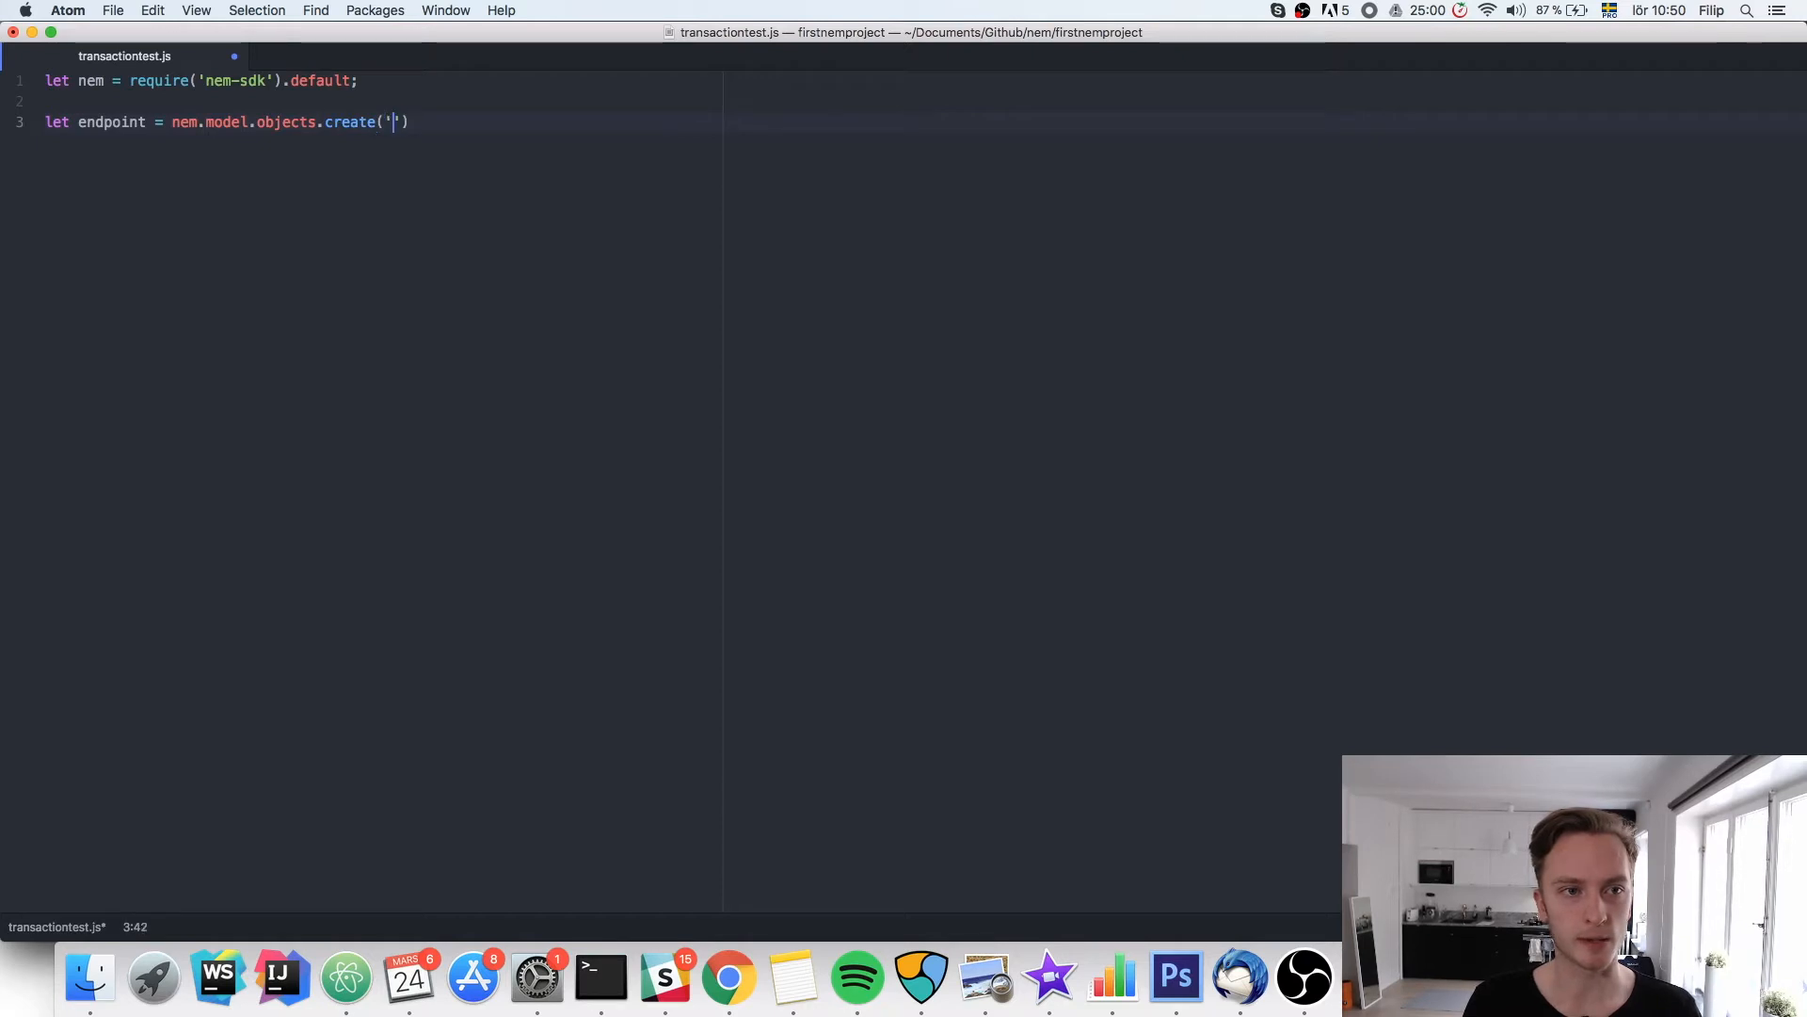
{"action": "type", "text": "endpoint"}
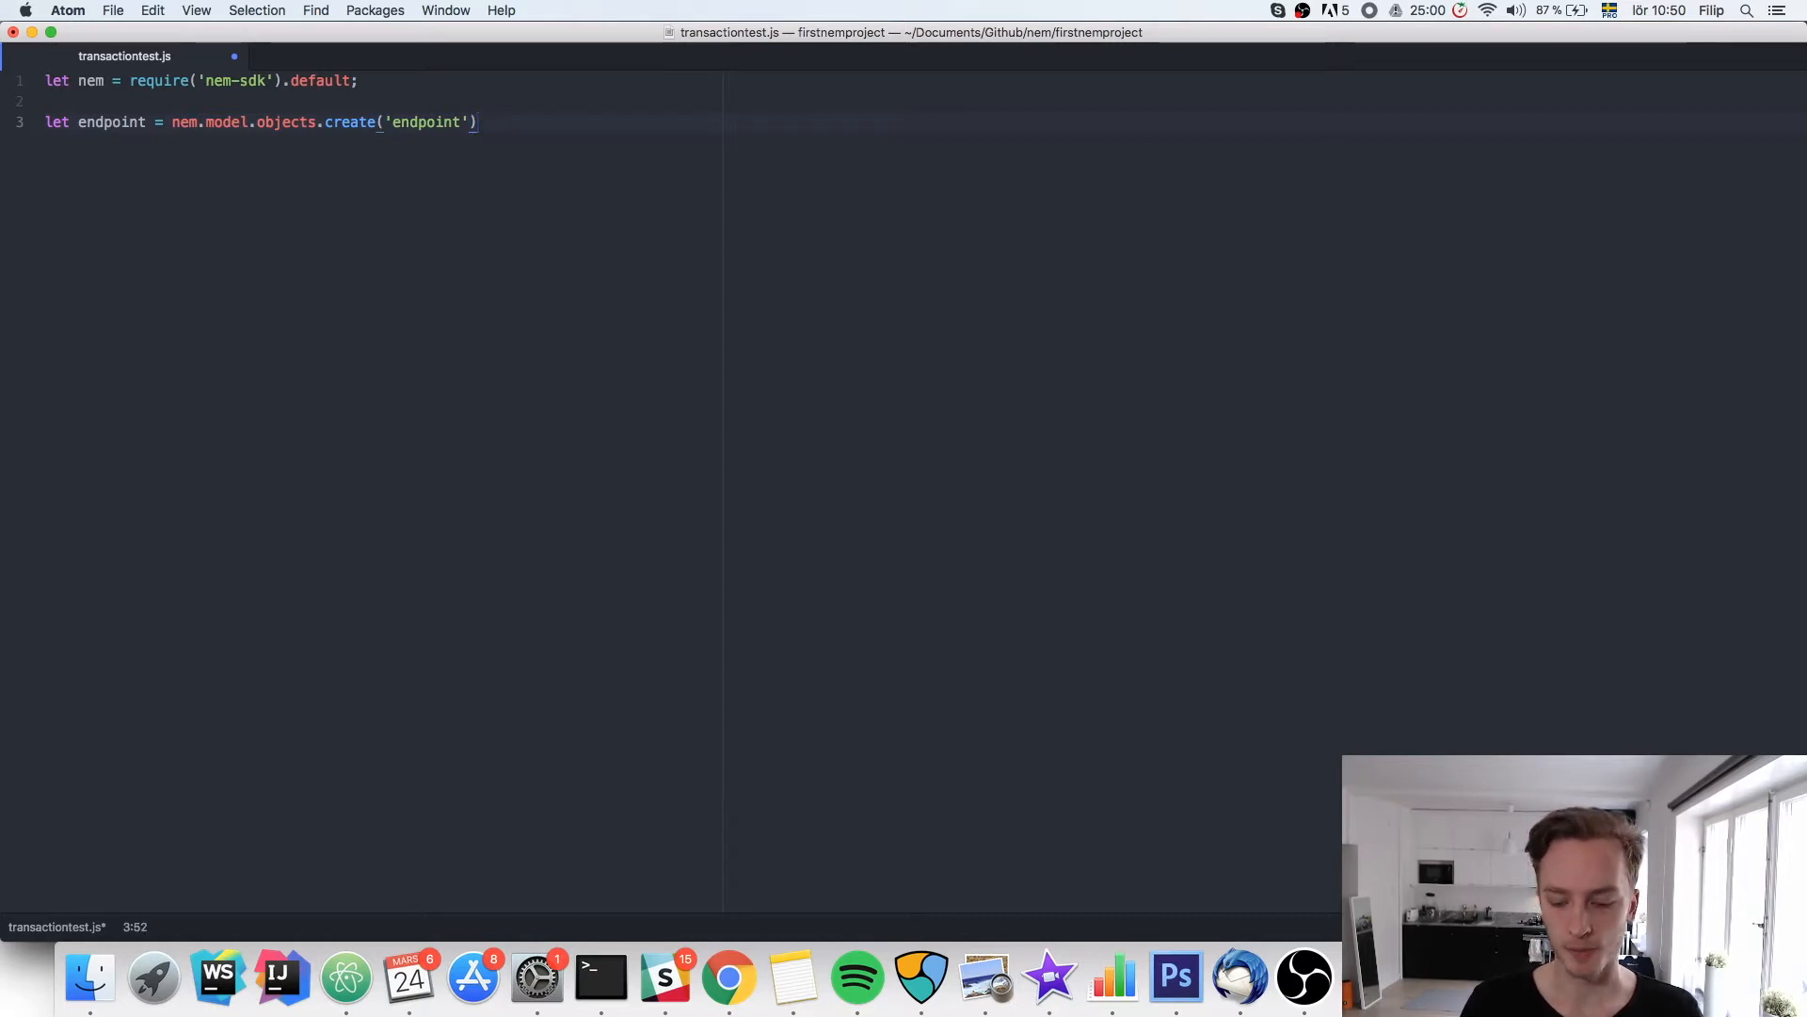
Pass nem.model.nodes.defaultTestnet and nem.model.nodes.defaultPort as the endpoint arguments
{"action": "type", "text": "()"}
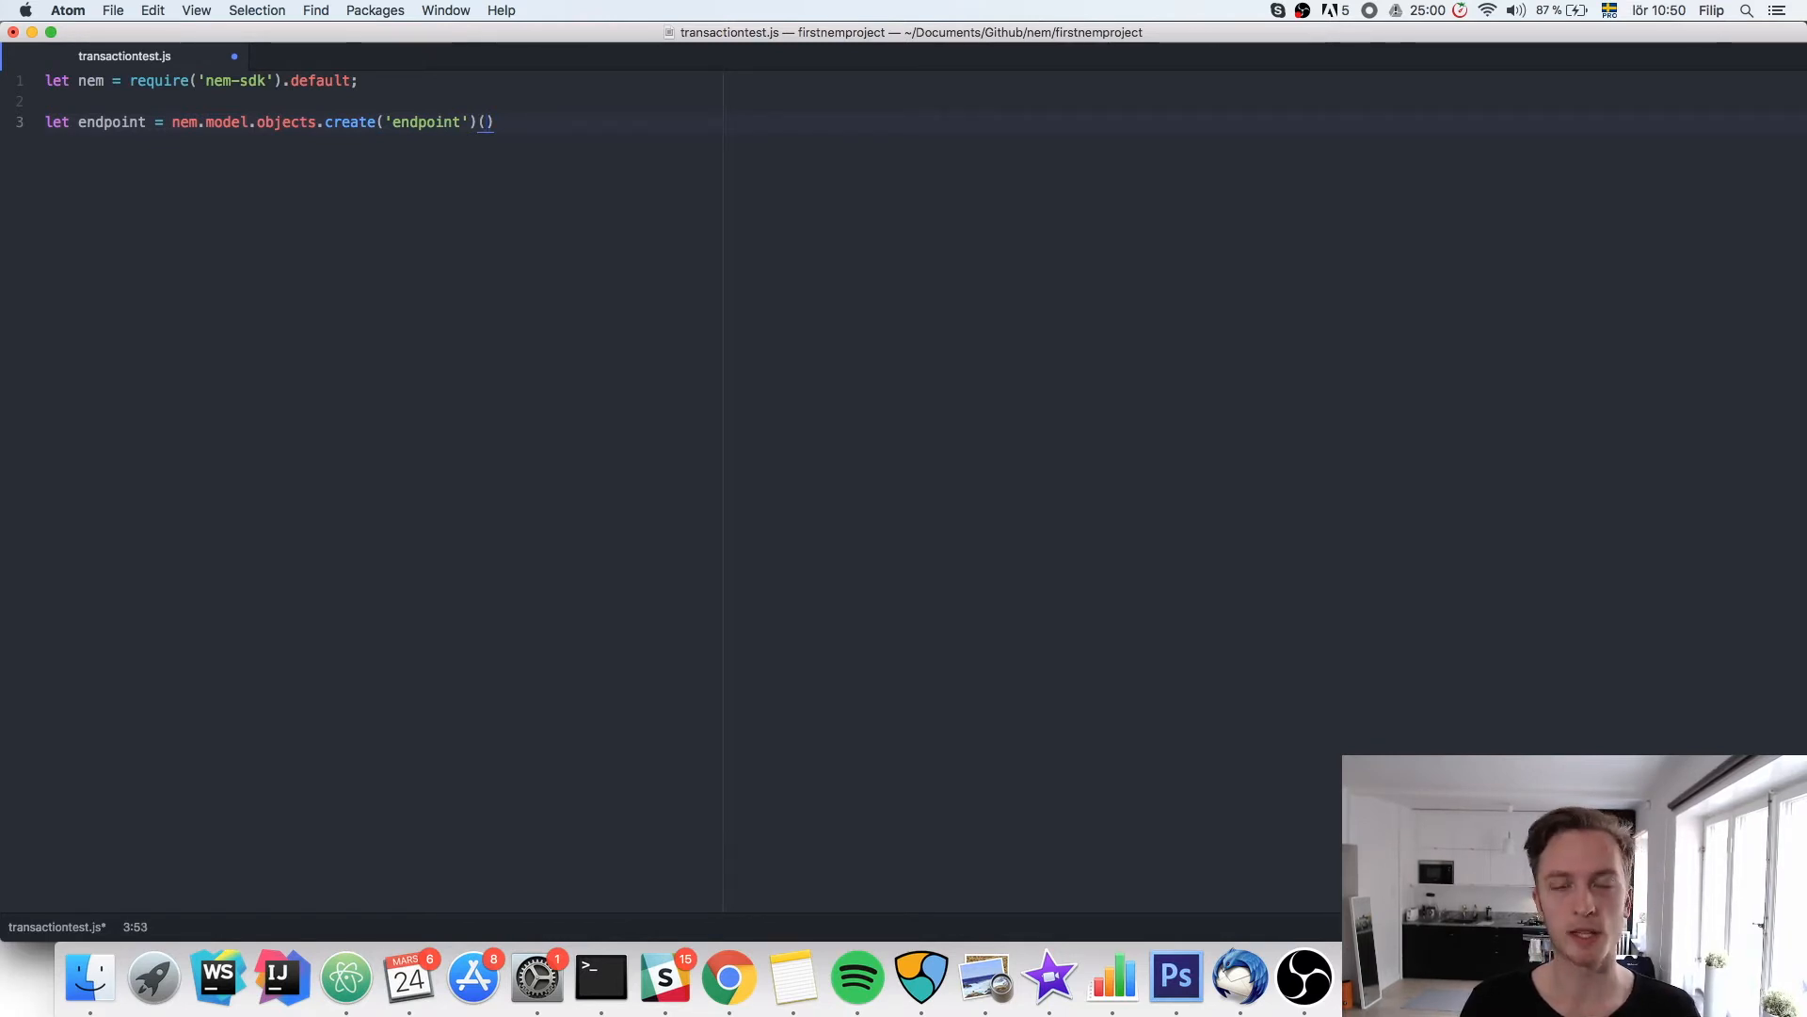
{"action": "type", "text": "nem."}
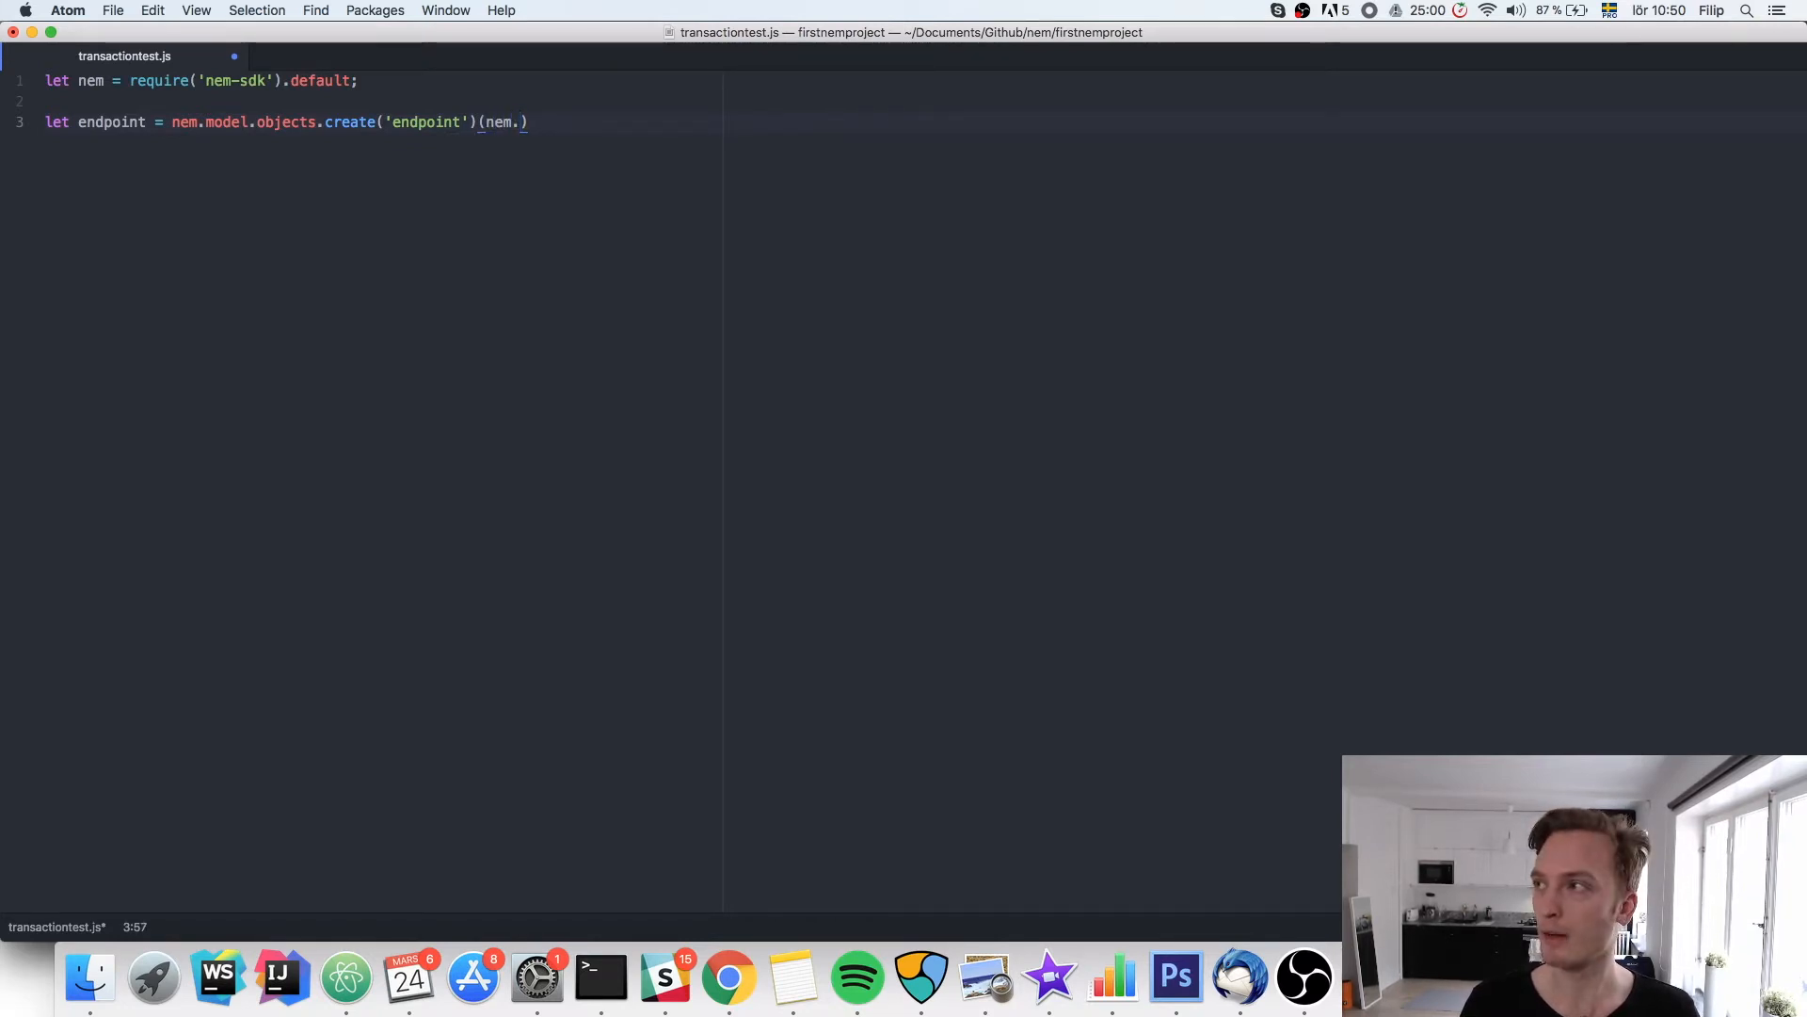
{"action": "type", "text": "model.nodes."}
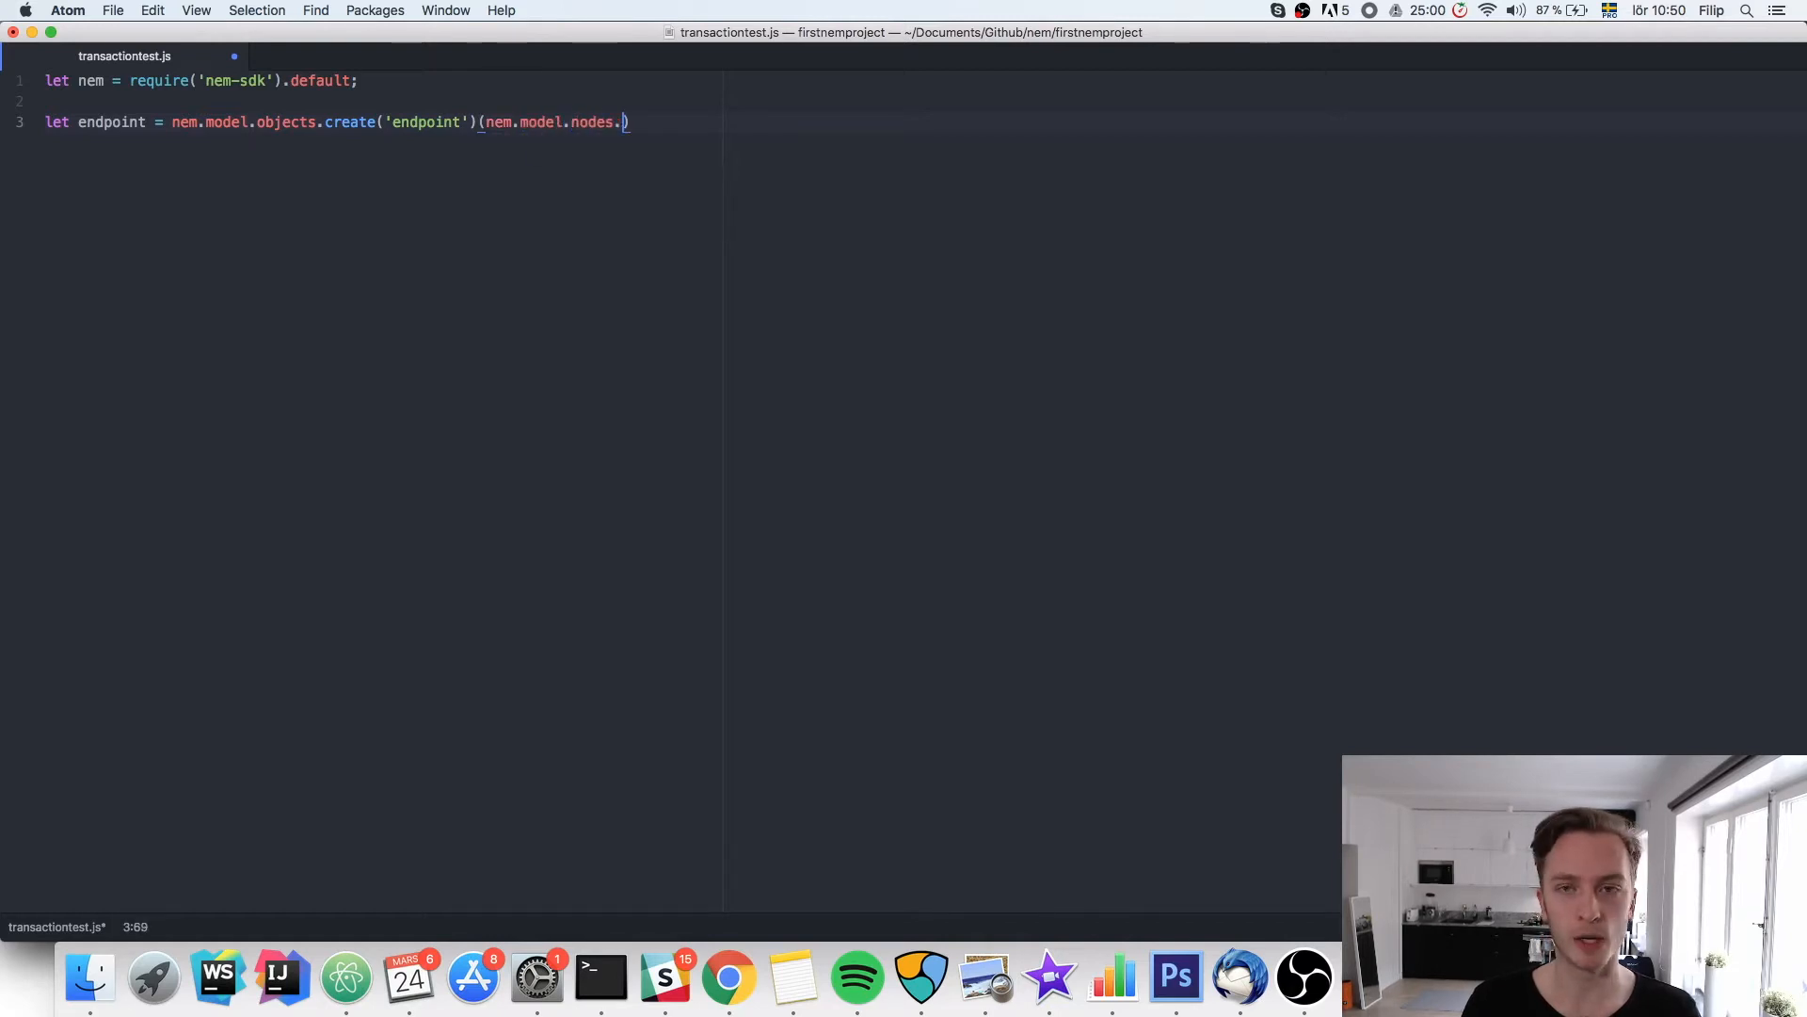
{"action": "type", "text": "defaultTes"}
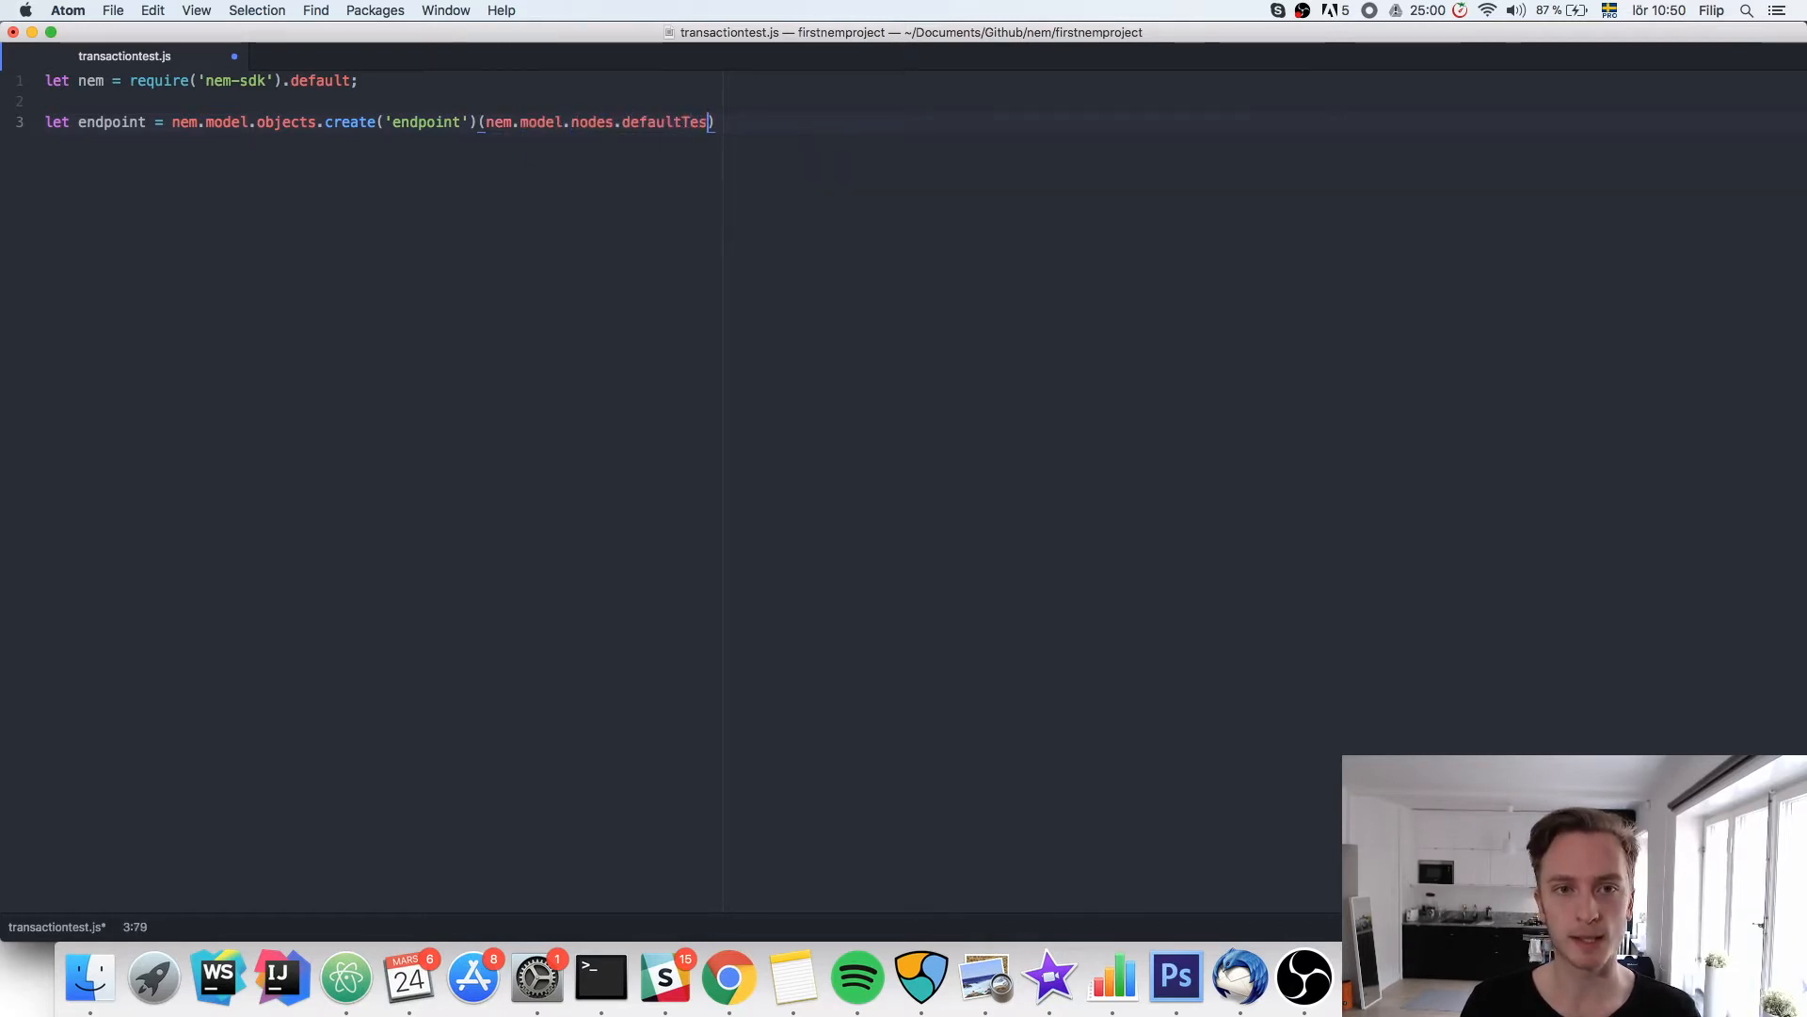
{"action": "type", "text": "tnet,"}
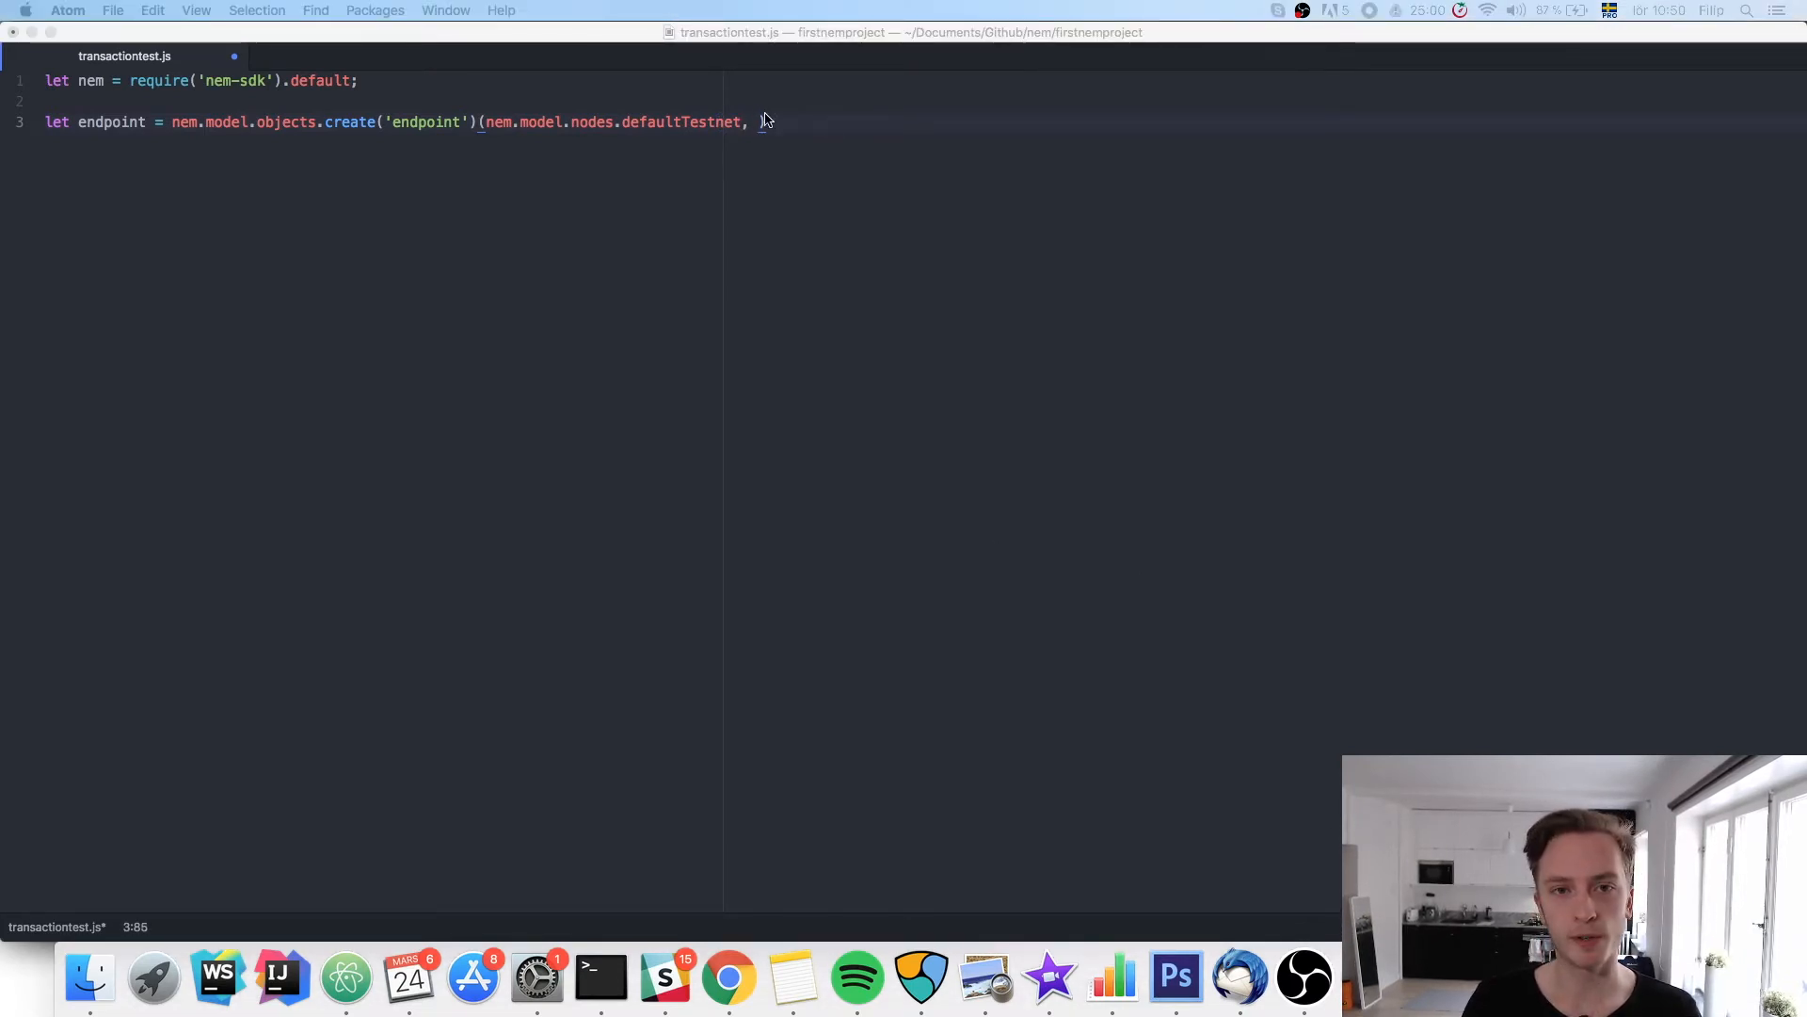
{"action": "type", "text": "nem.model."}
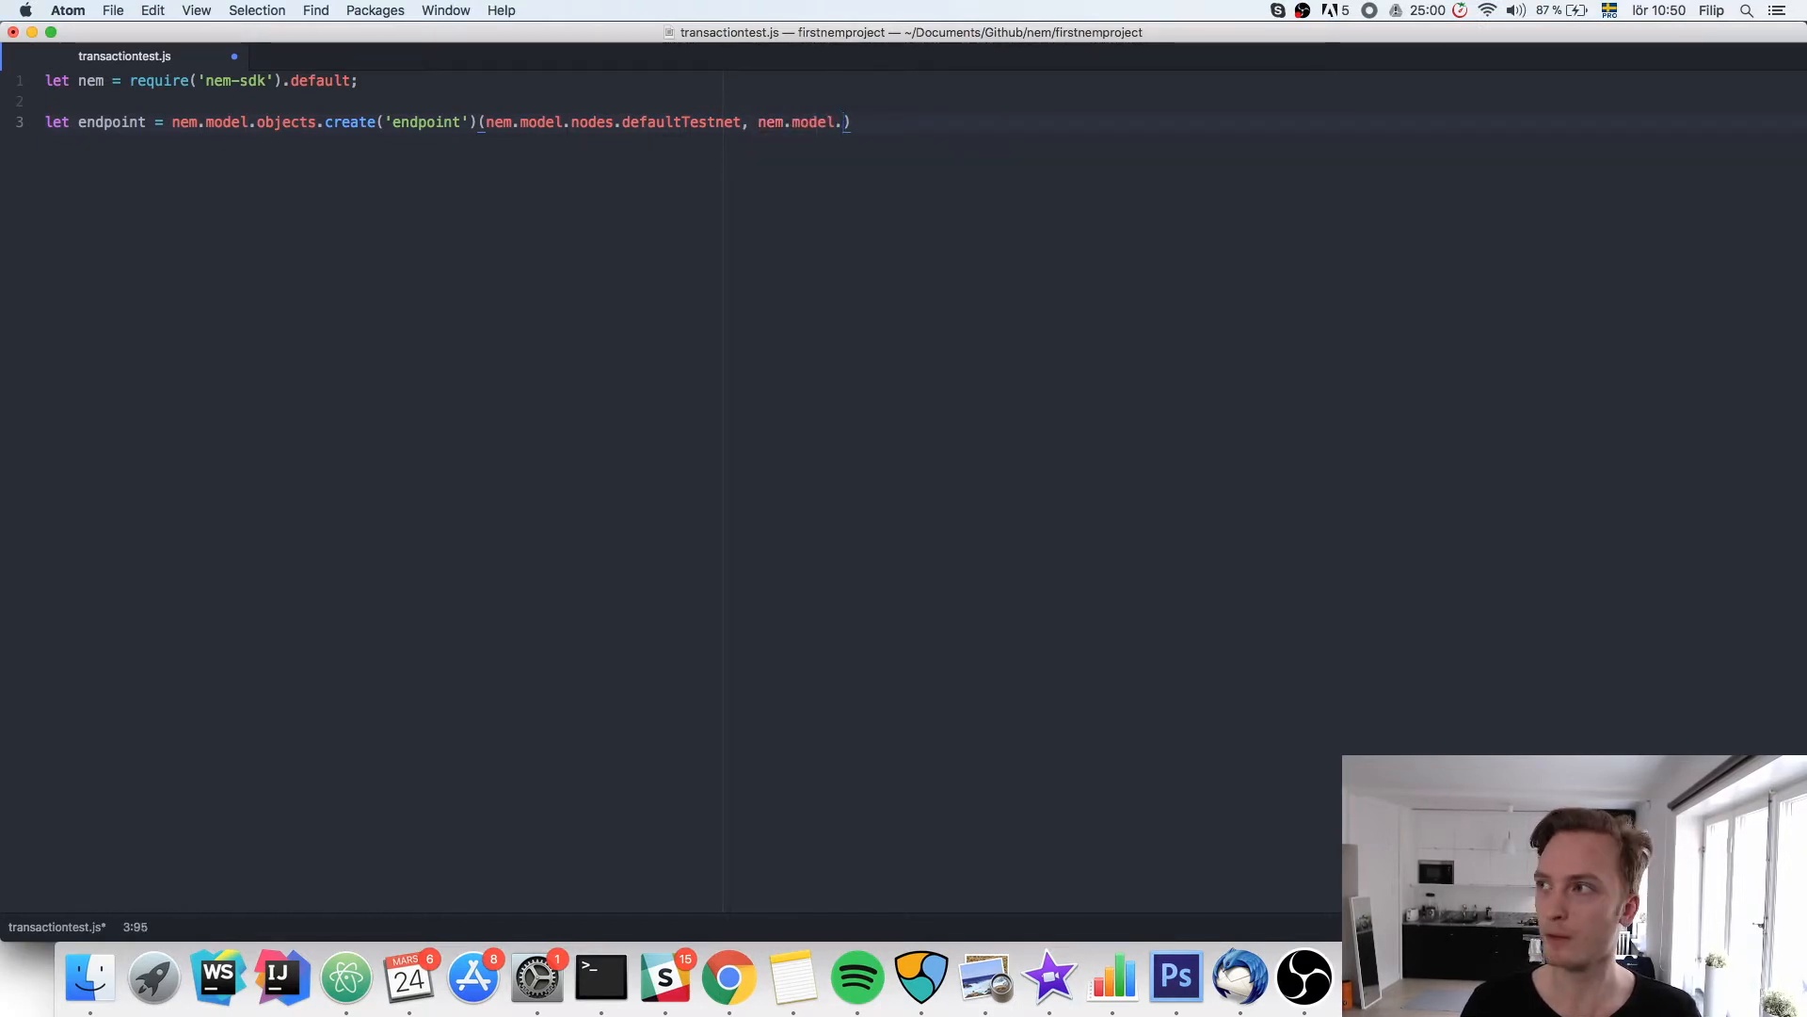
{"action": "type", "text": "node"}
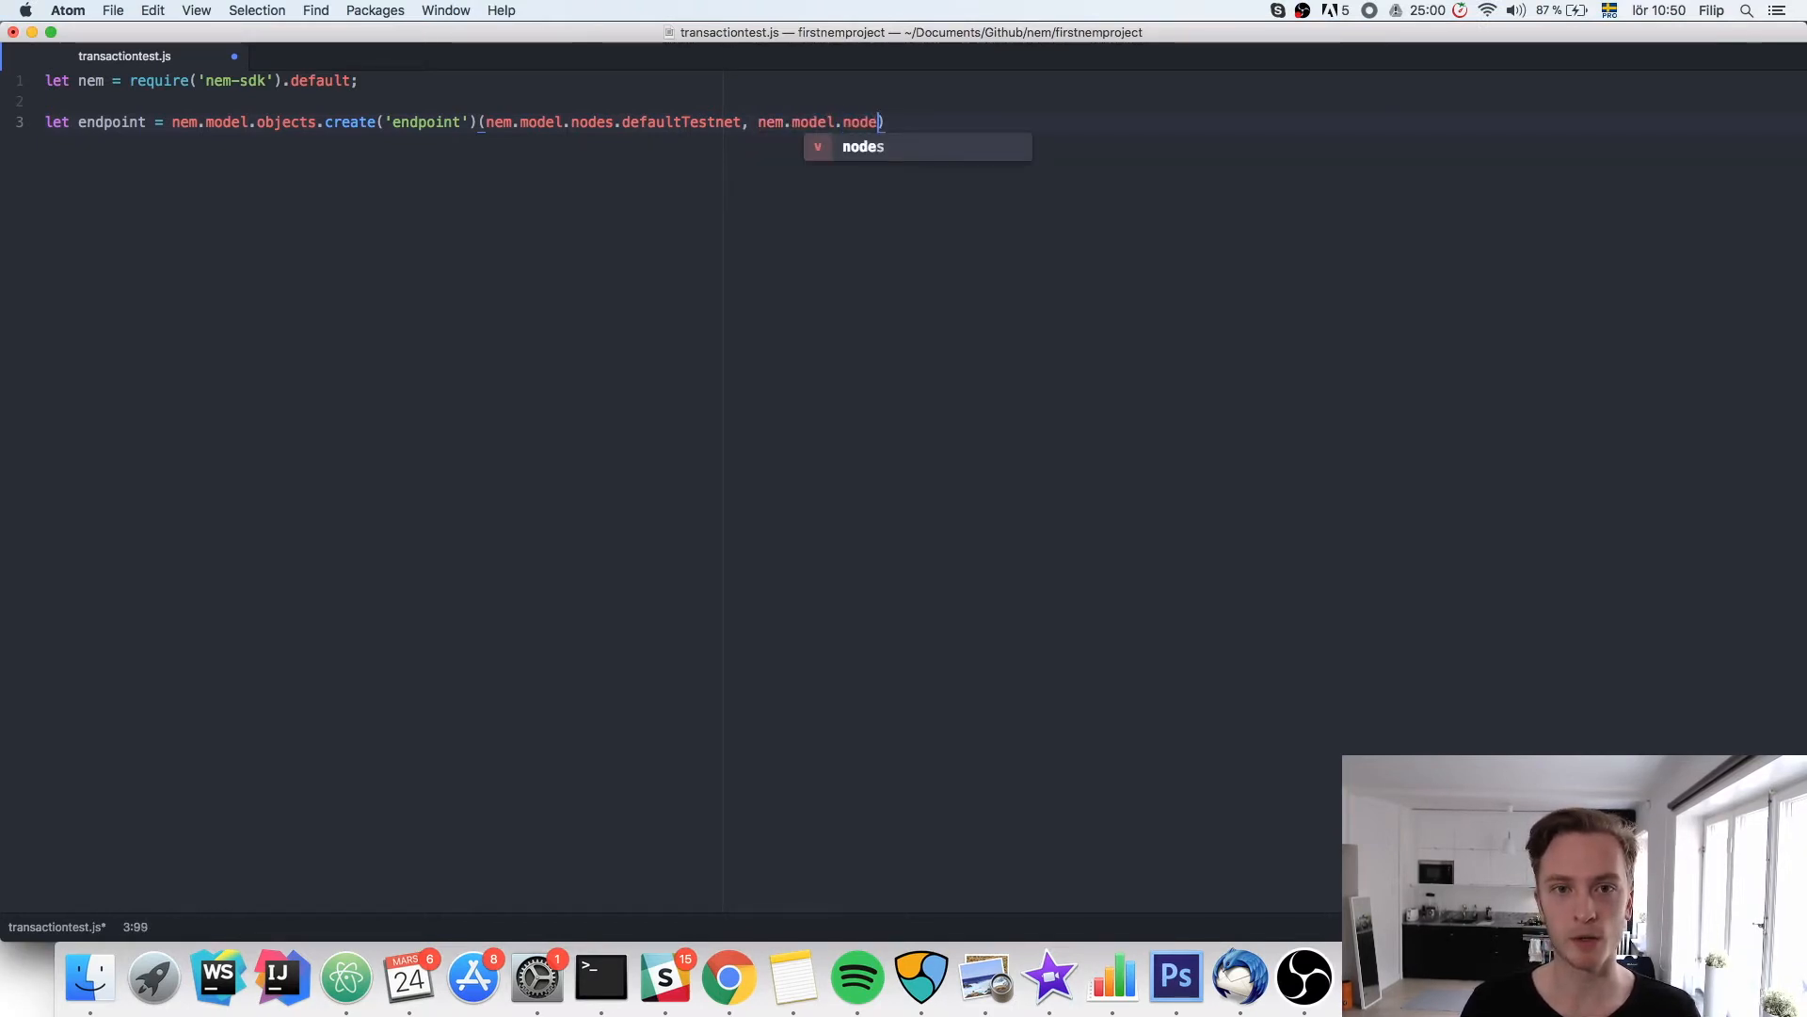
{"action": "type", "text": "s.defaultPort"}
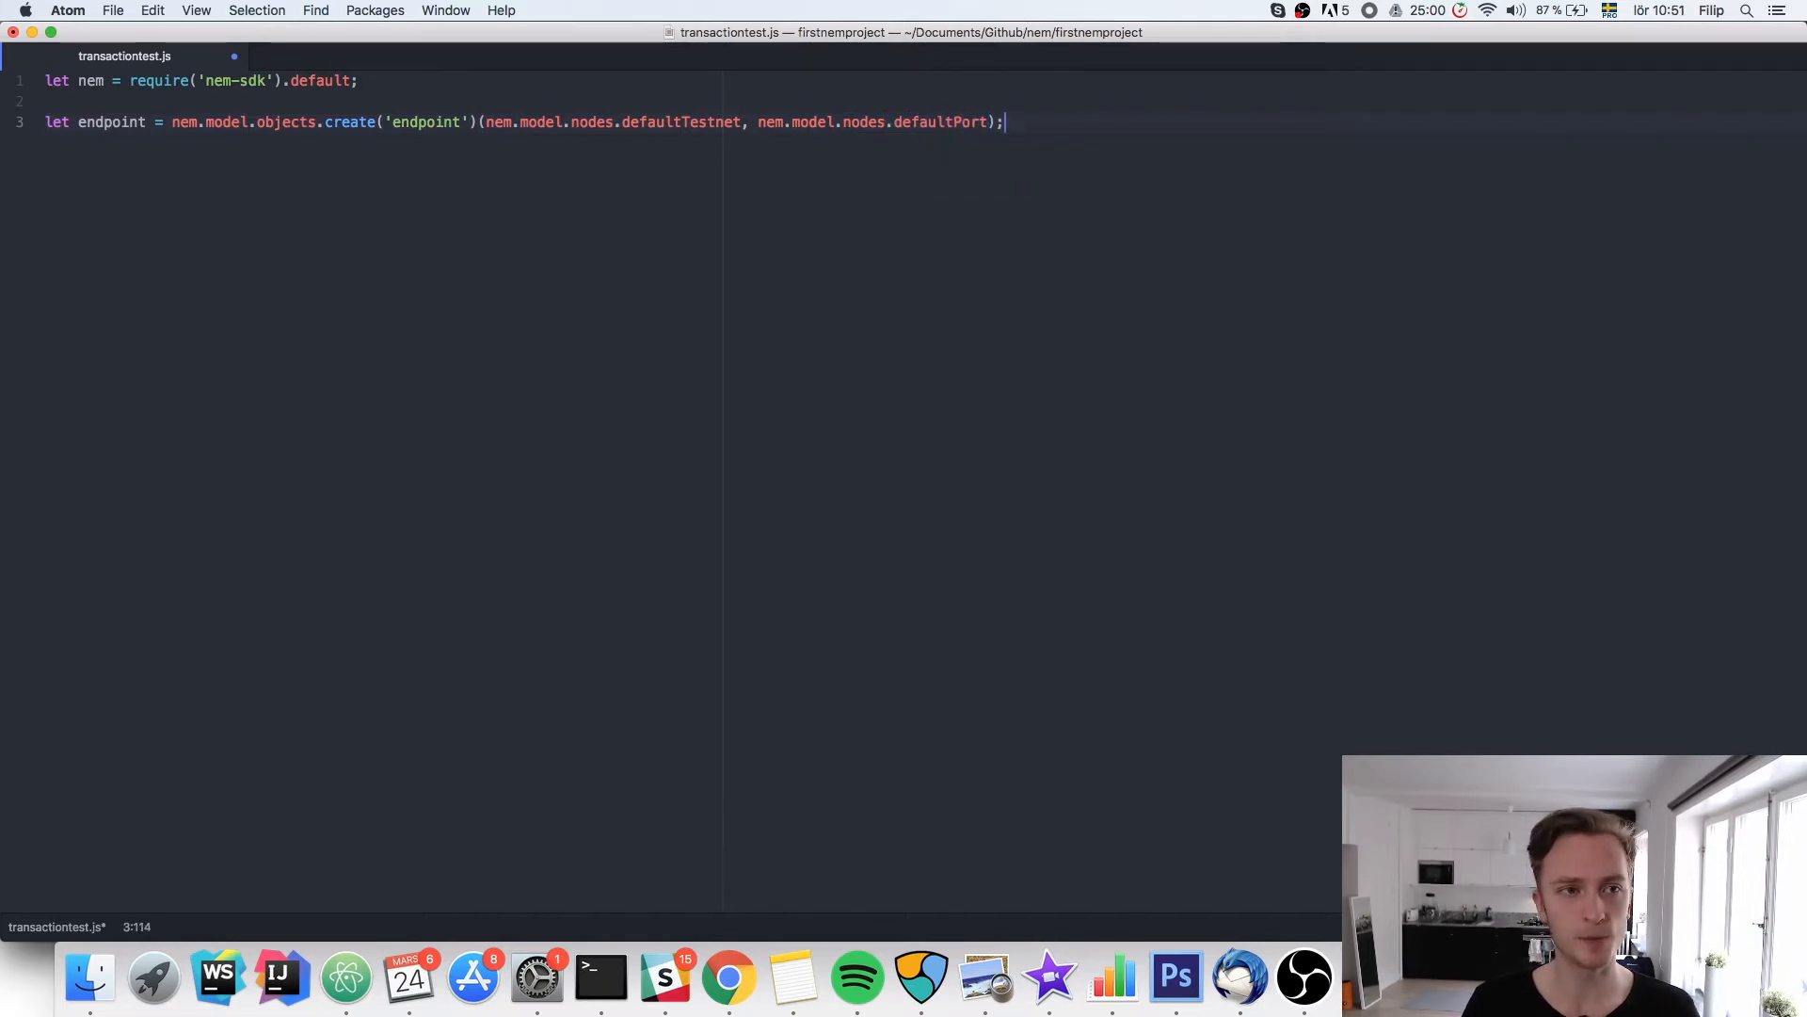
{"action": "key", "text": "enter"}
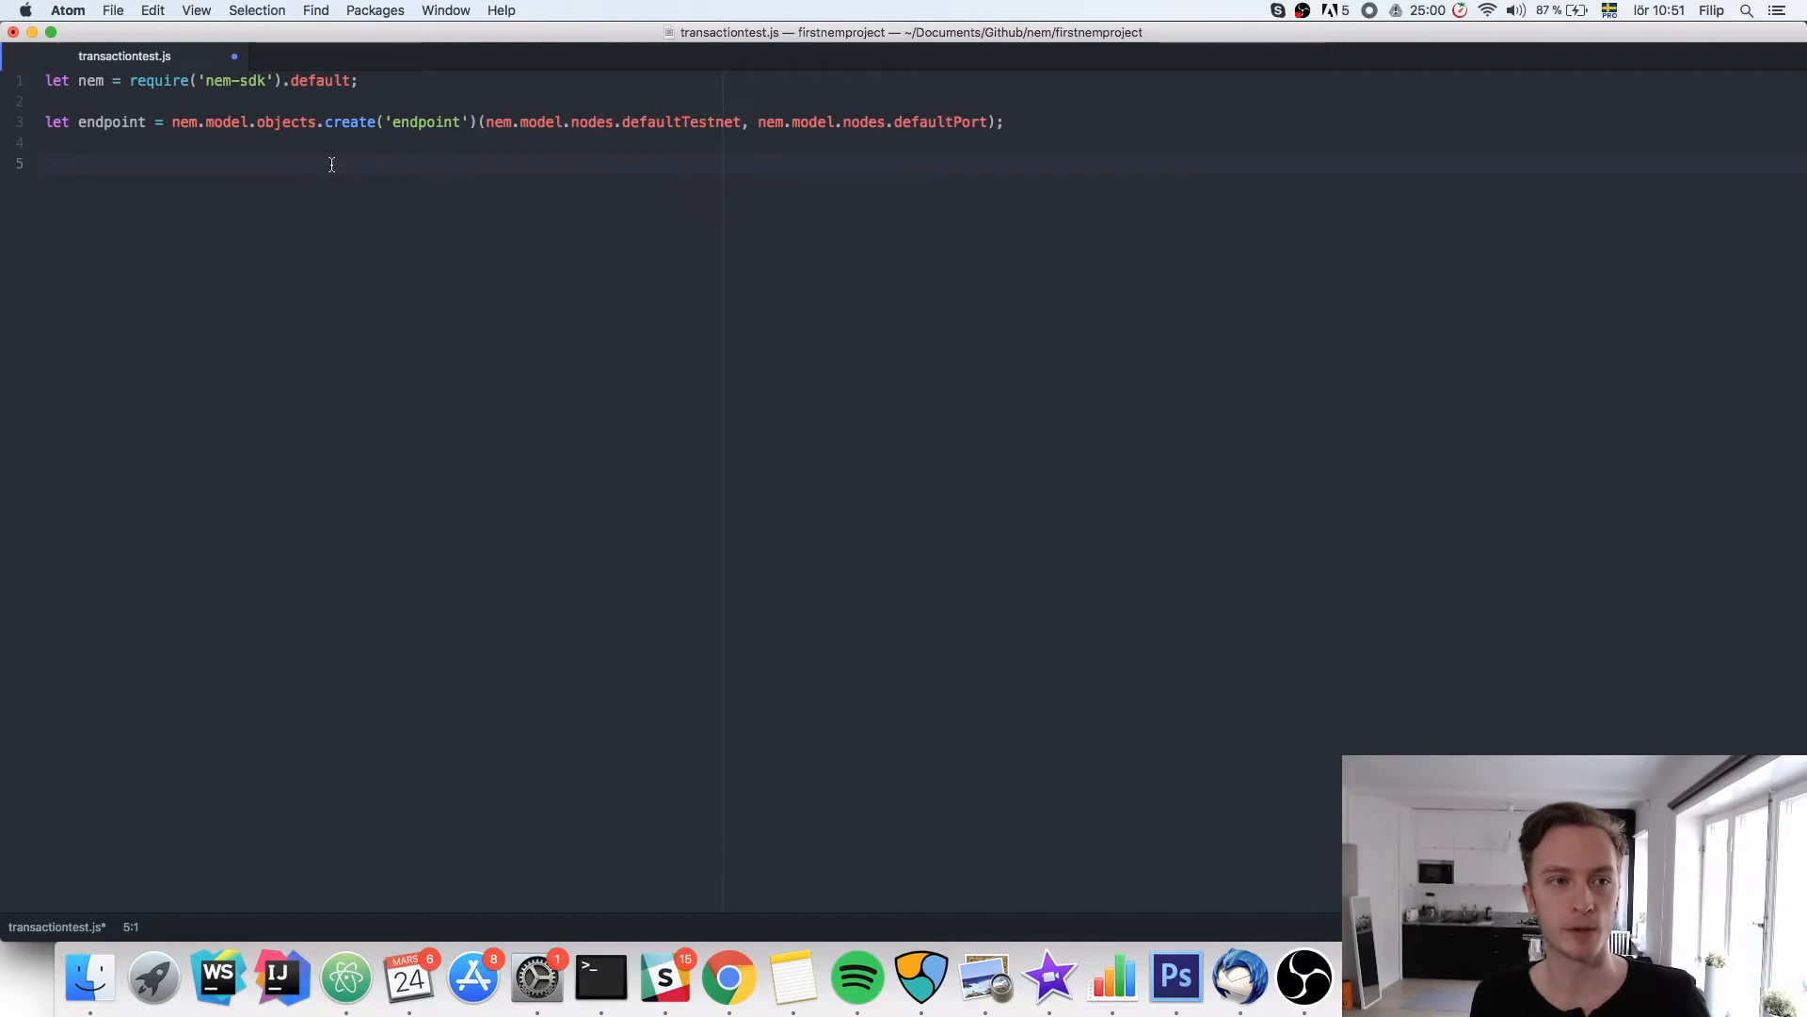
Write let common = nem.model.objects.create('common') with 'password' and 'privatekey' placeholders
{"action": "type", "text": "let common ="}
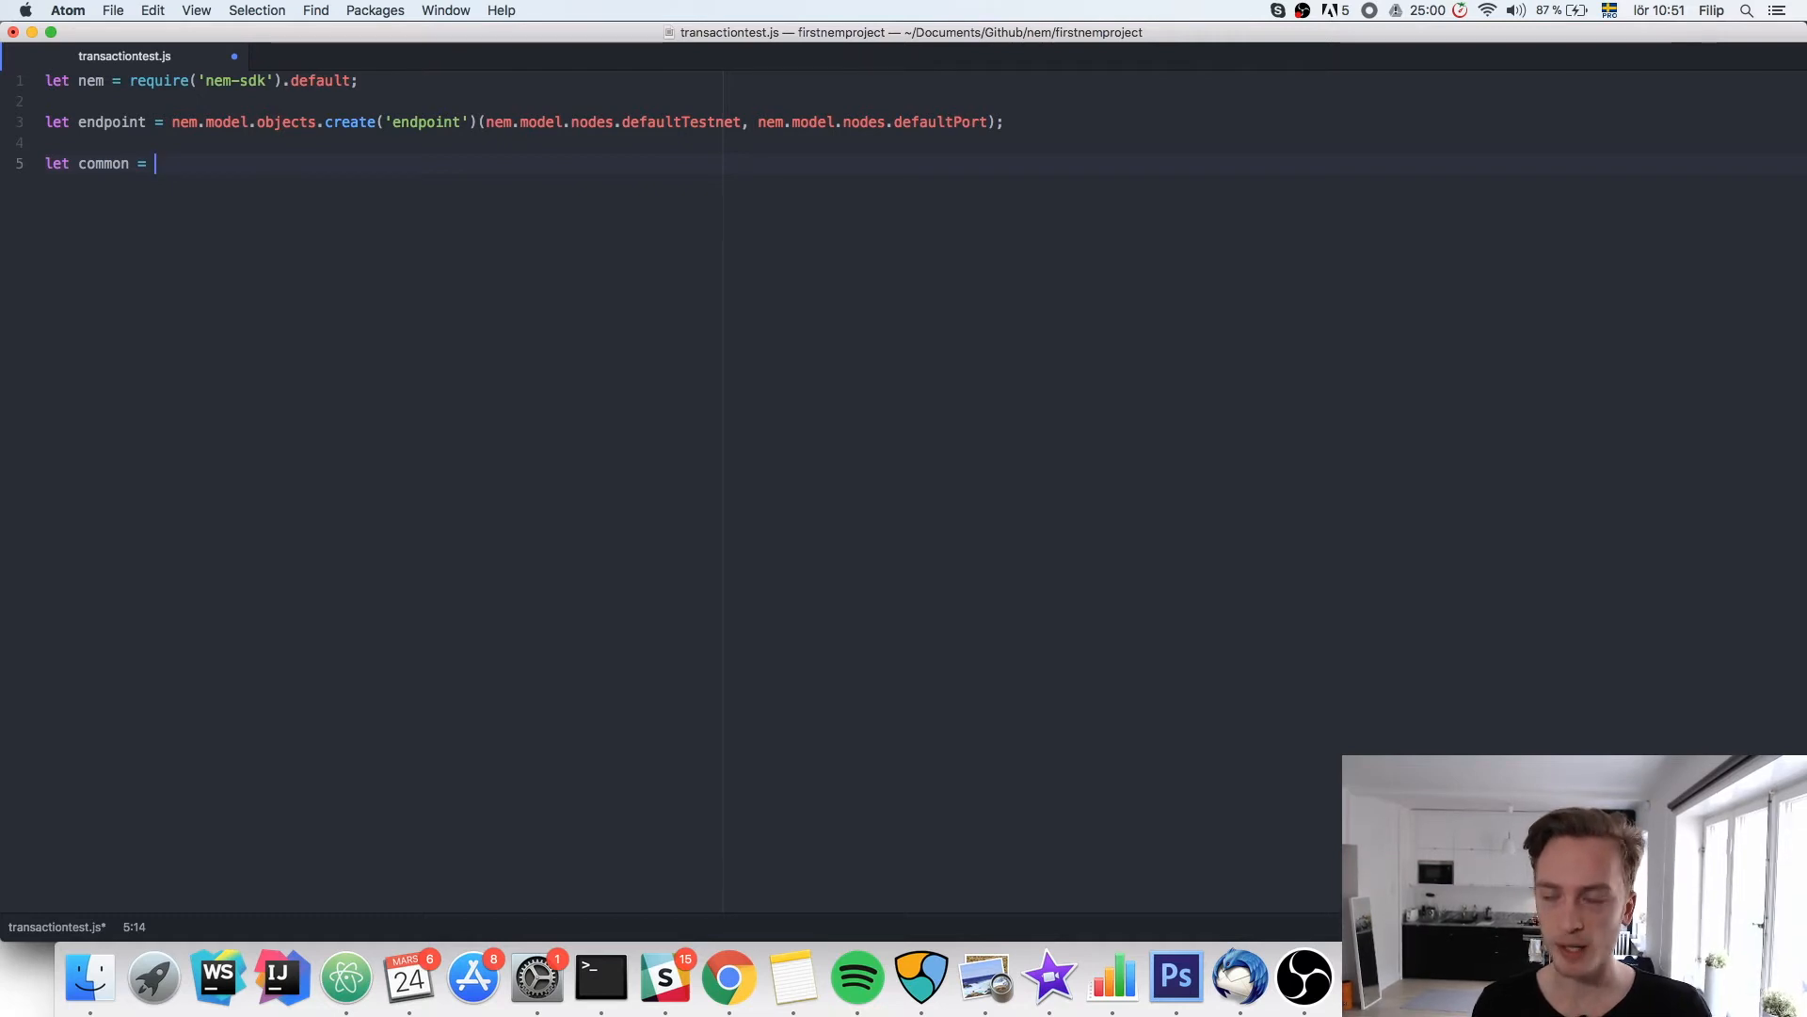
{"action": "type", "text": "nem.model.ob"}
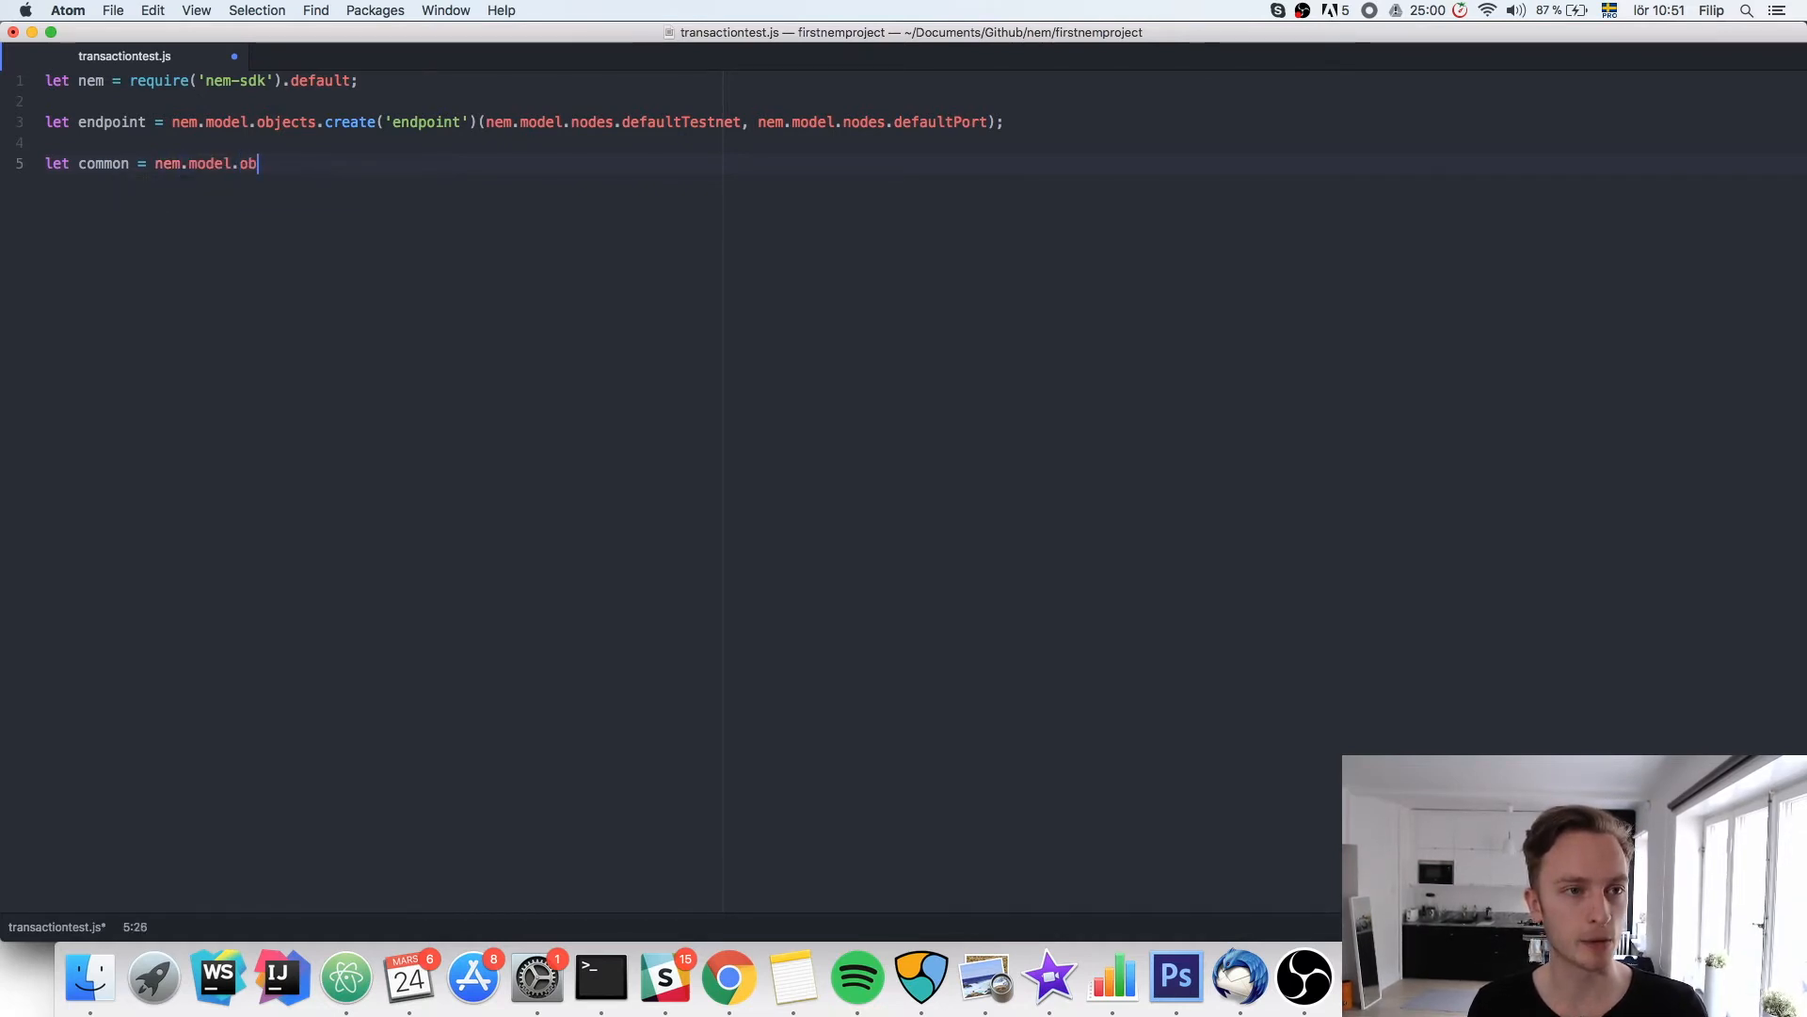
{"action": "type", "text": "jects.create()"}
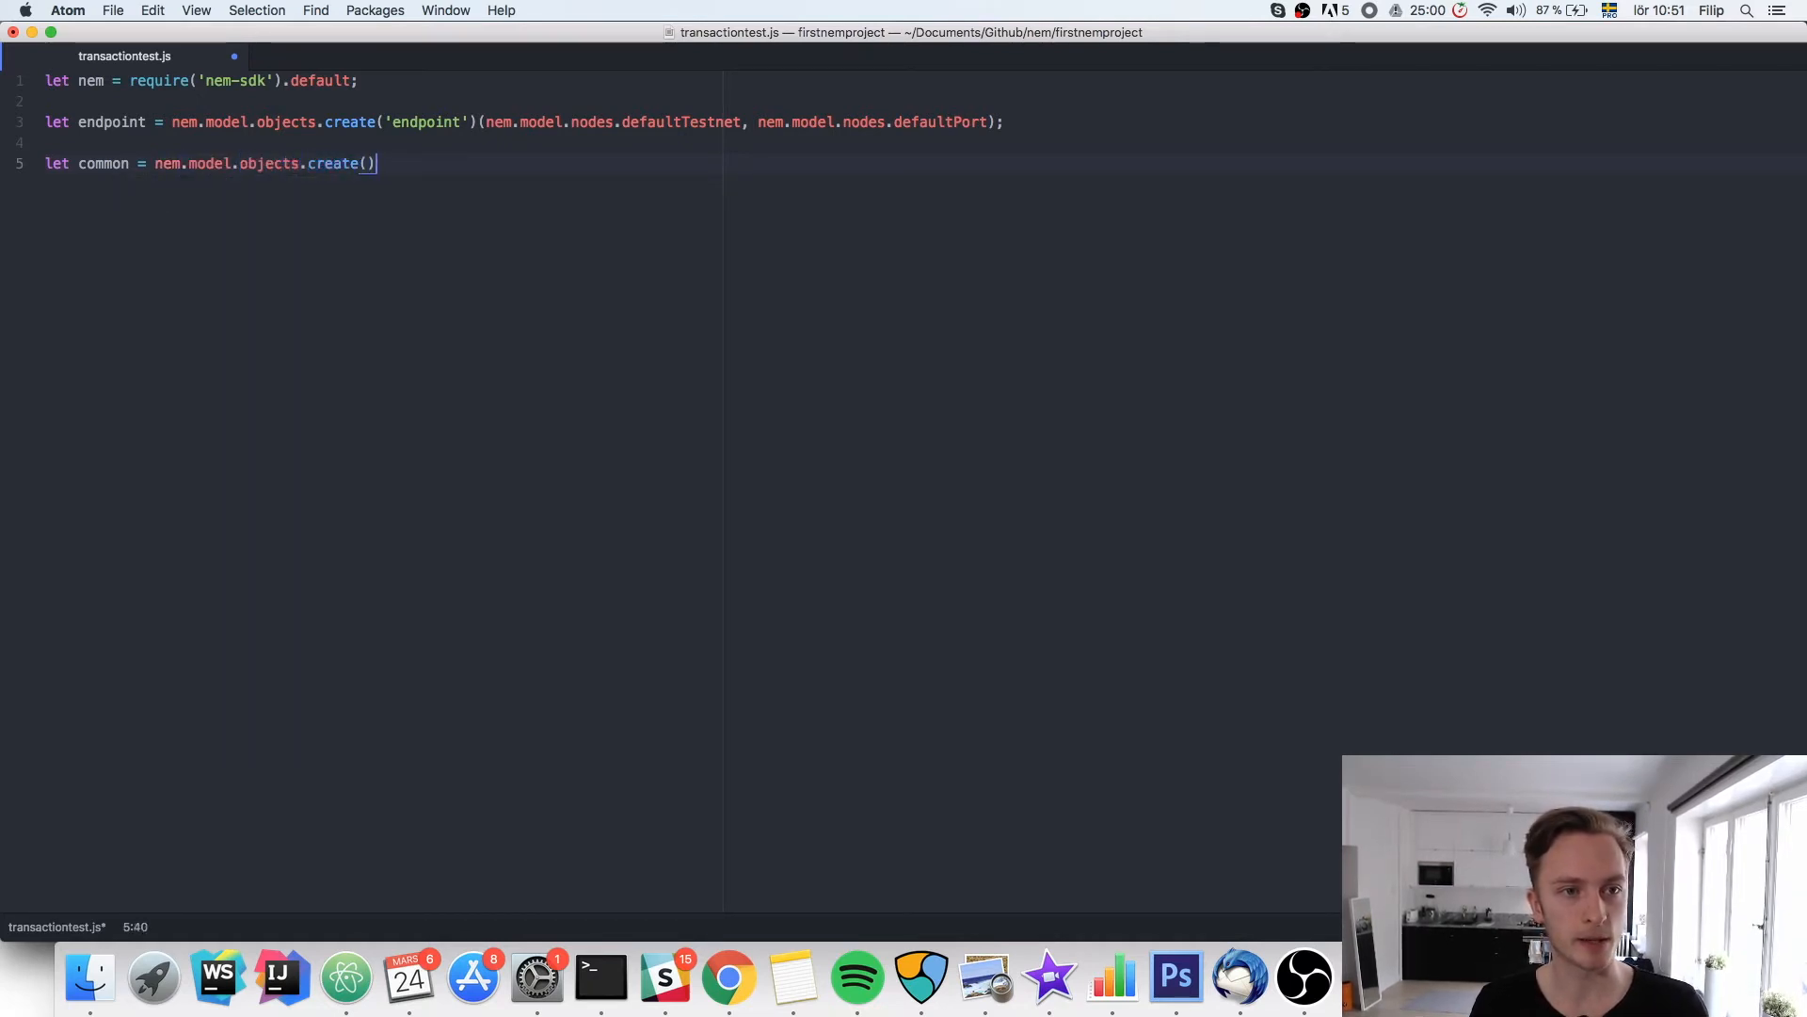
{"action": "type", "text": "'common'"}
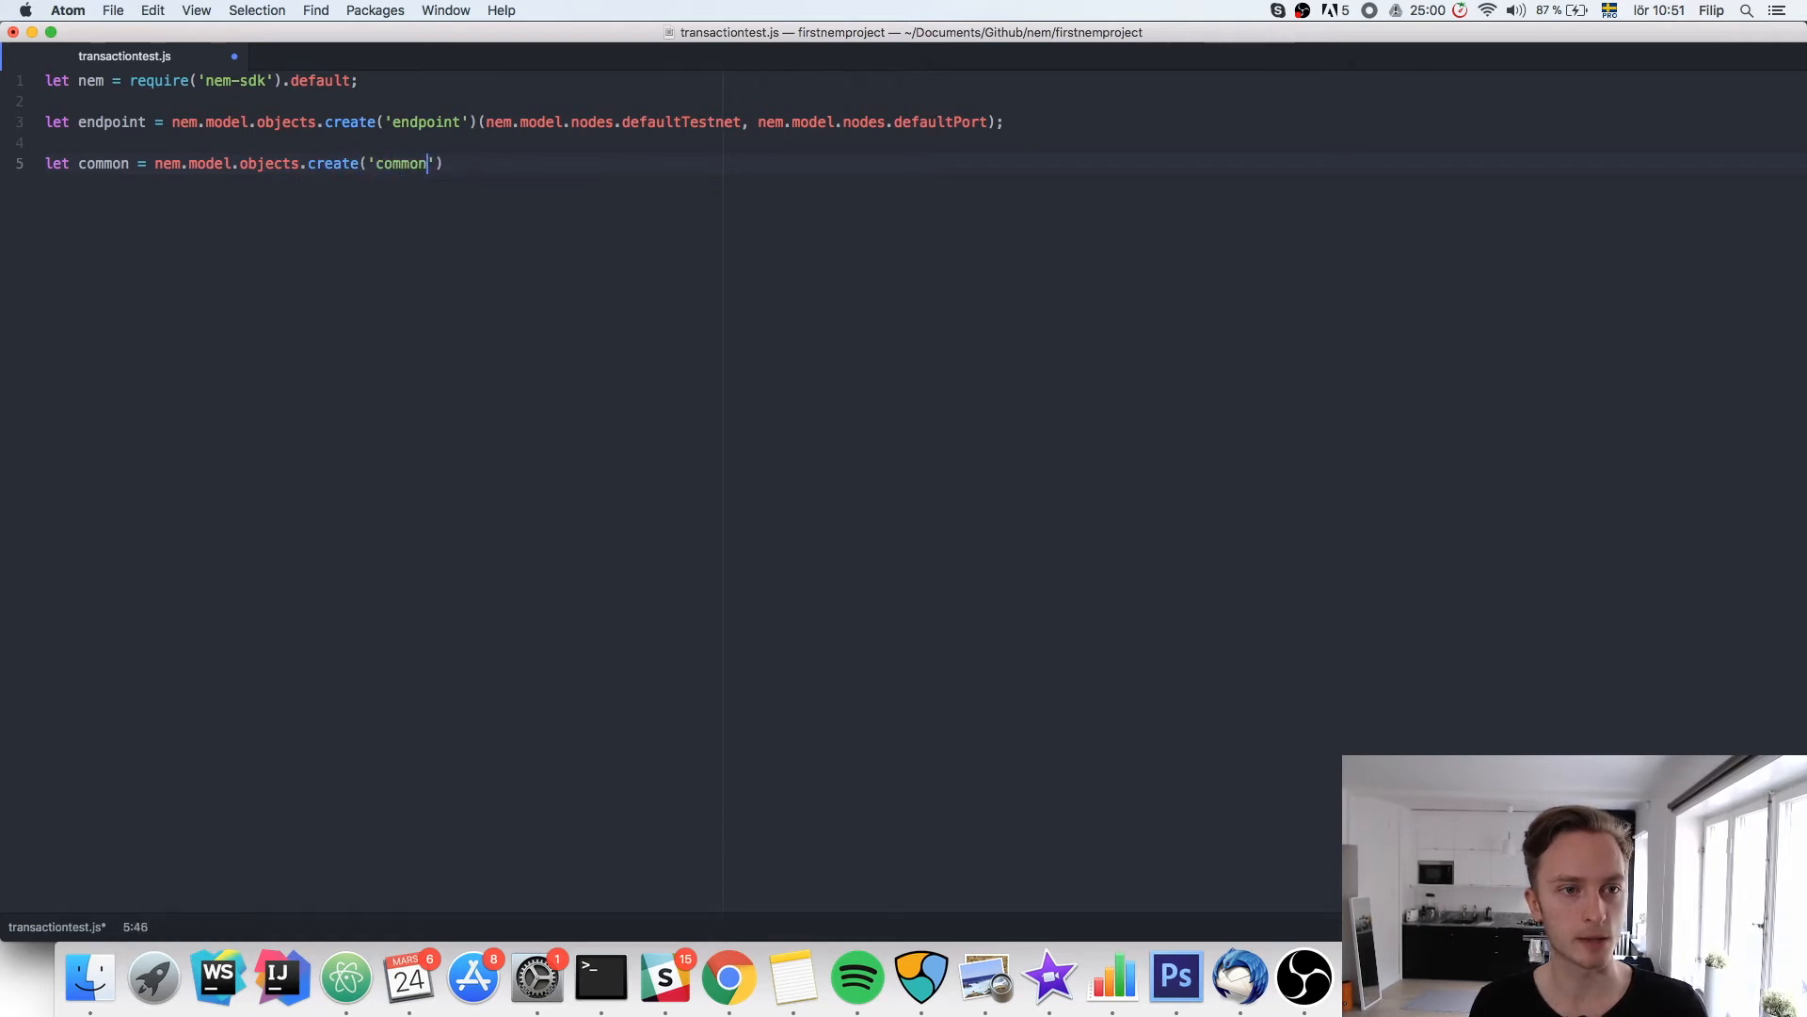
{"action": "type", "text": ")"}
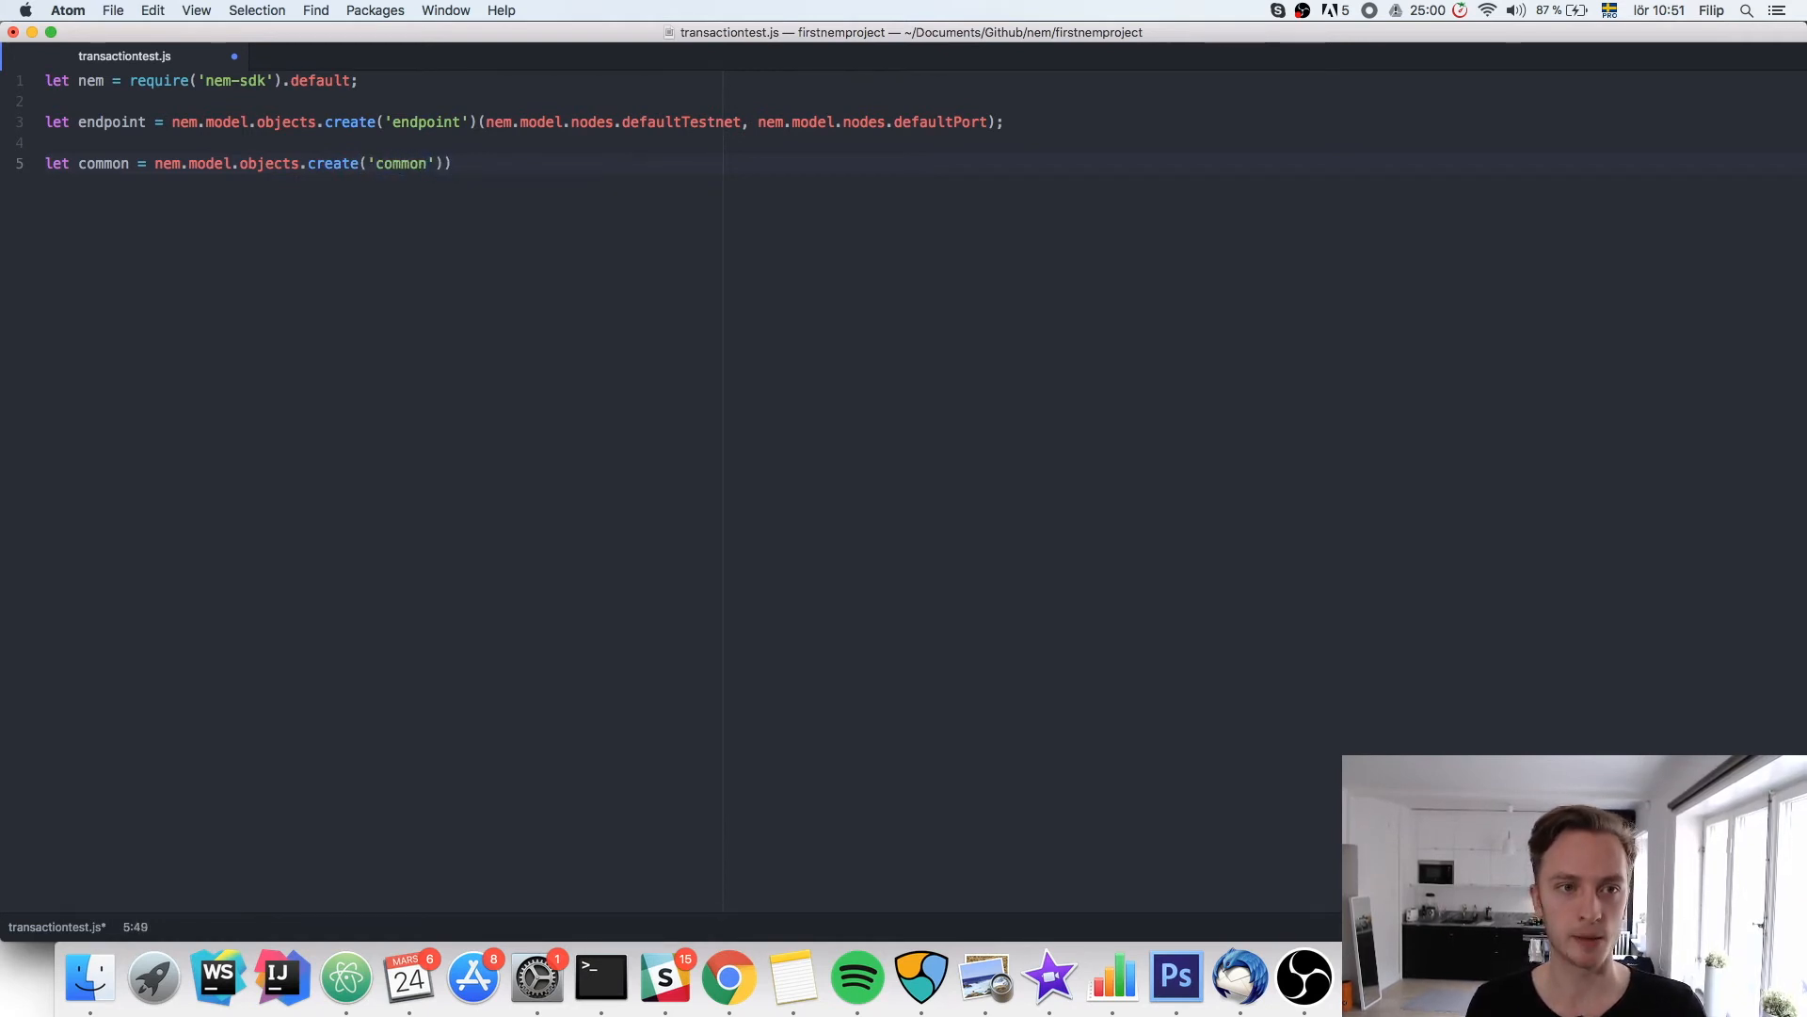
{"action": "type", "text": "('')"}
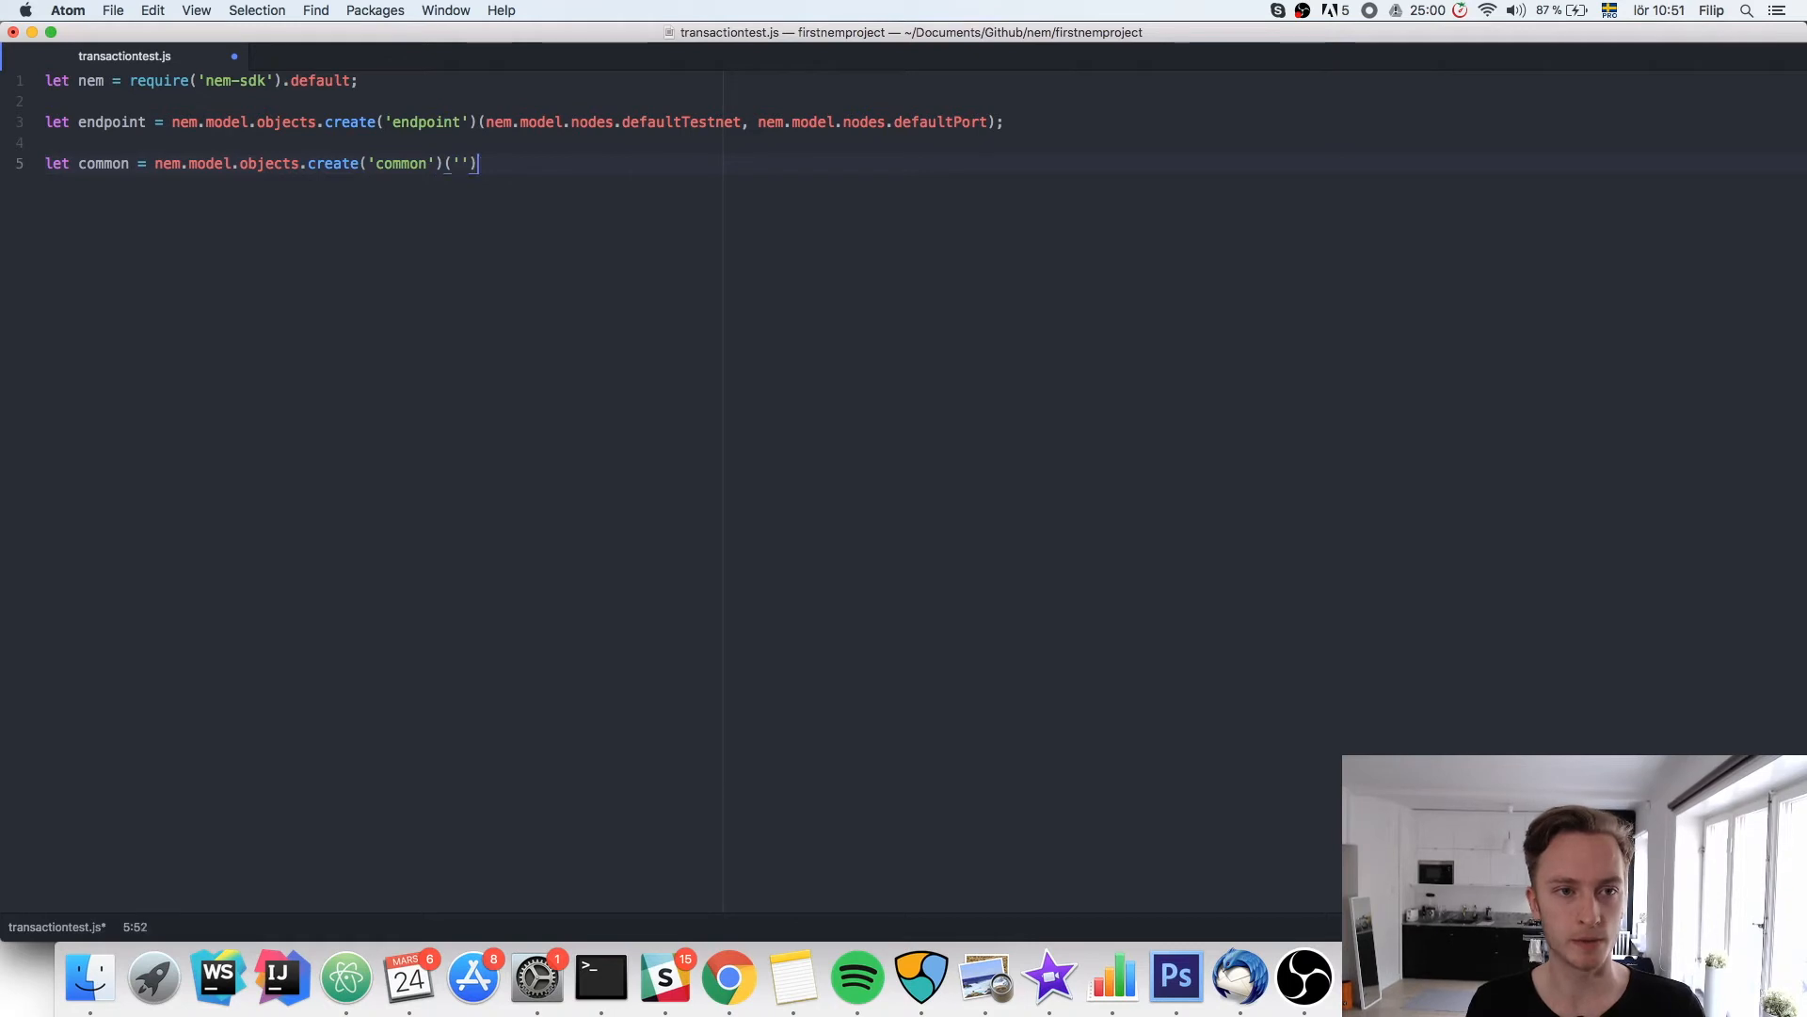
{"action": "type", "text": ", ''"}
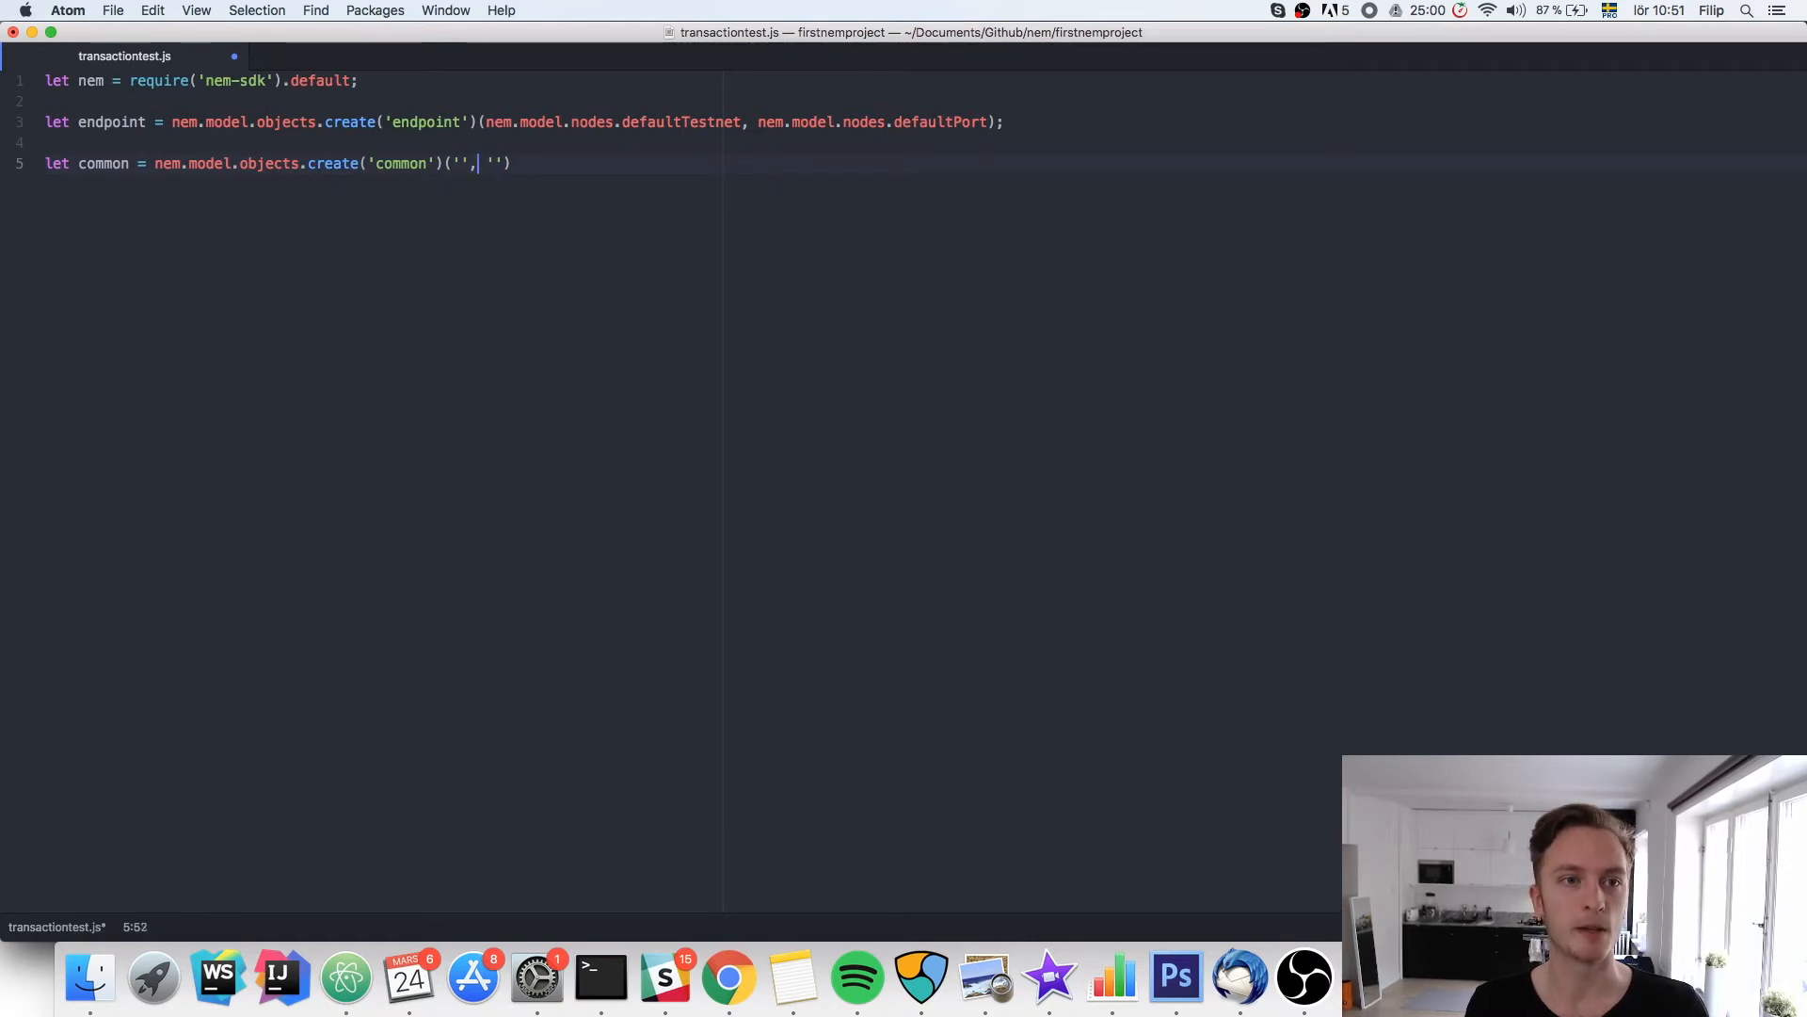
{"action": "type", "text": "passowrd"}
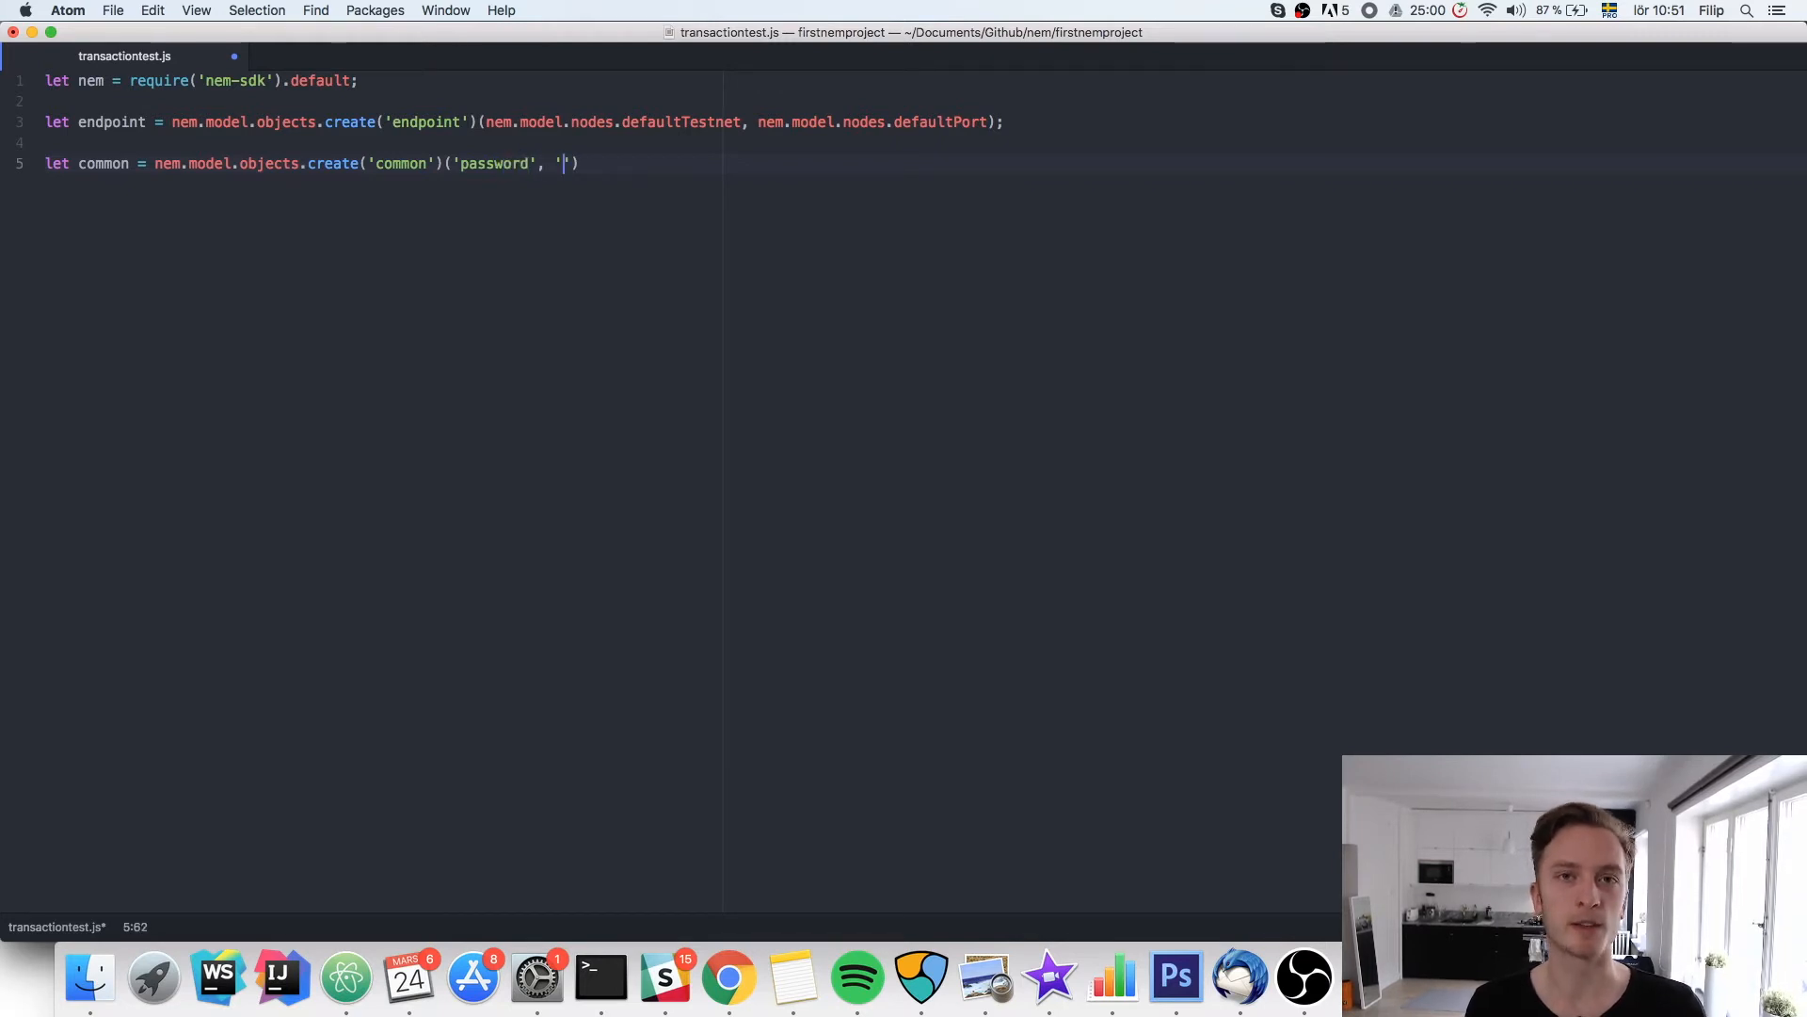
{"action": "type", "text": "privatekey"}
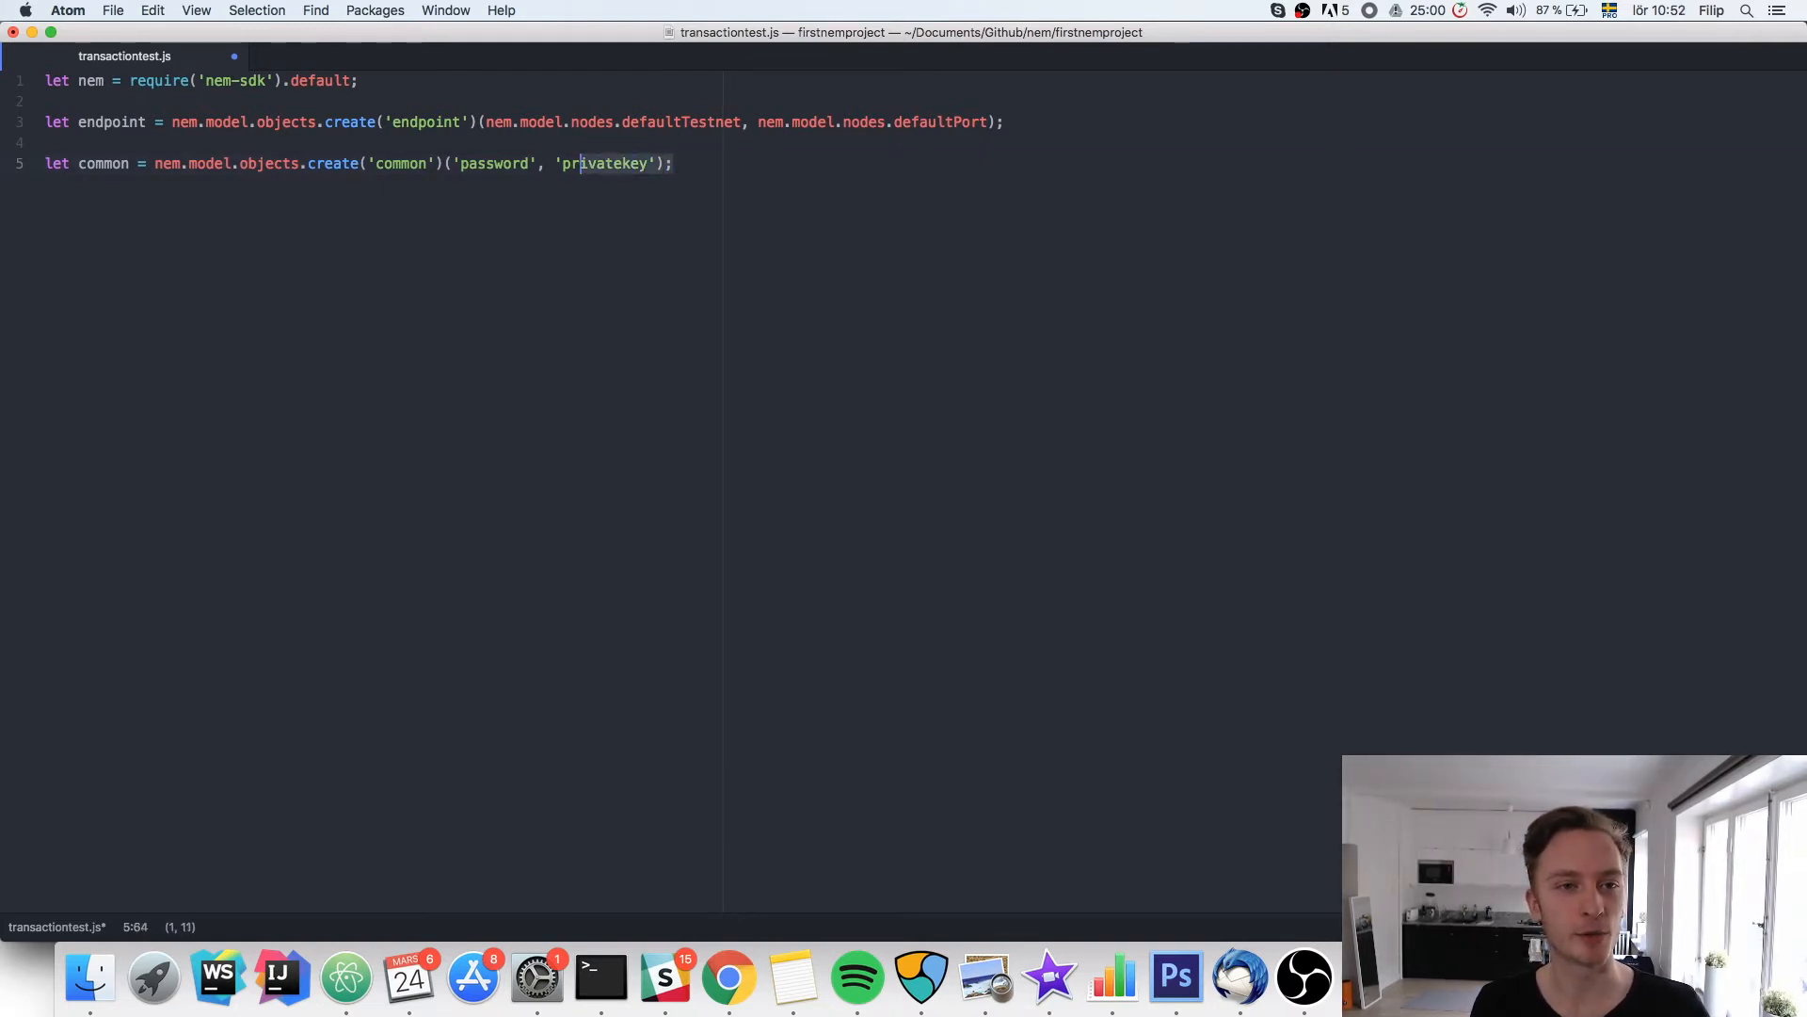
{"action": "left_click_drag", "start_coordinate": [452, 164], "coordinate": [652, 164]}
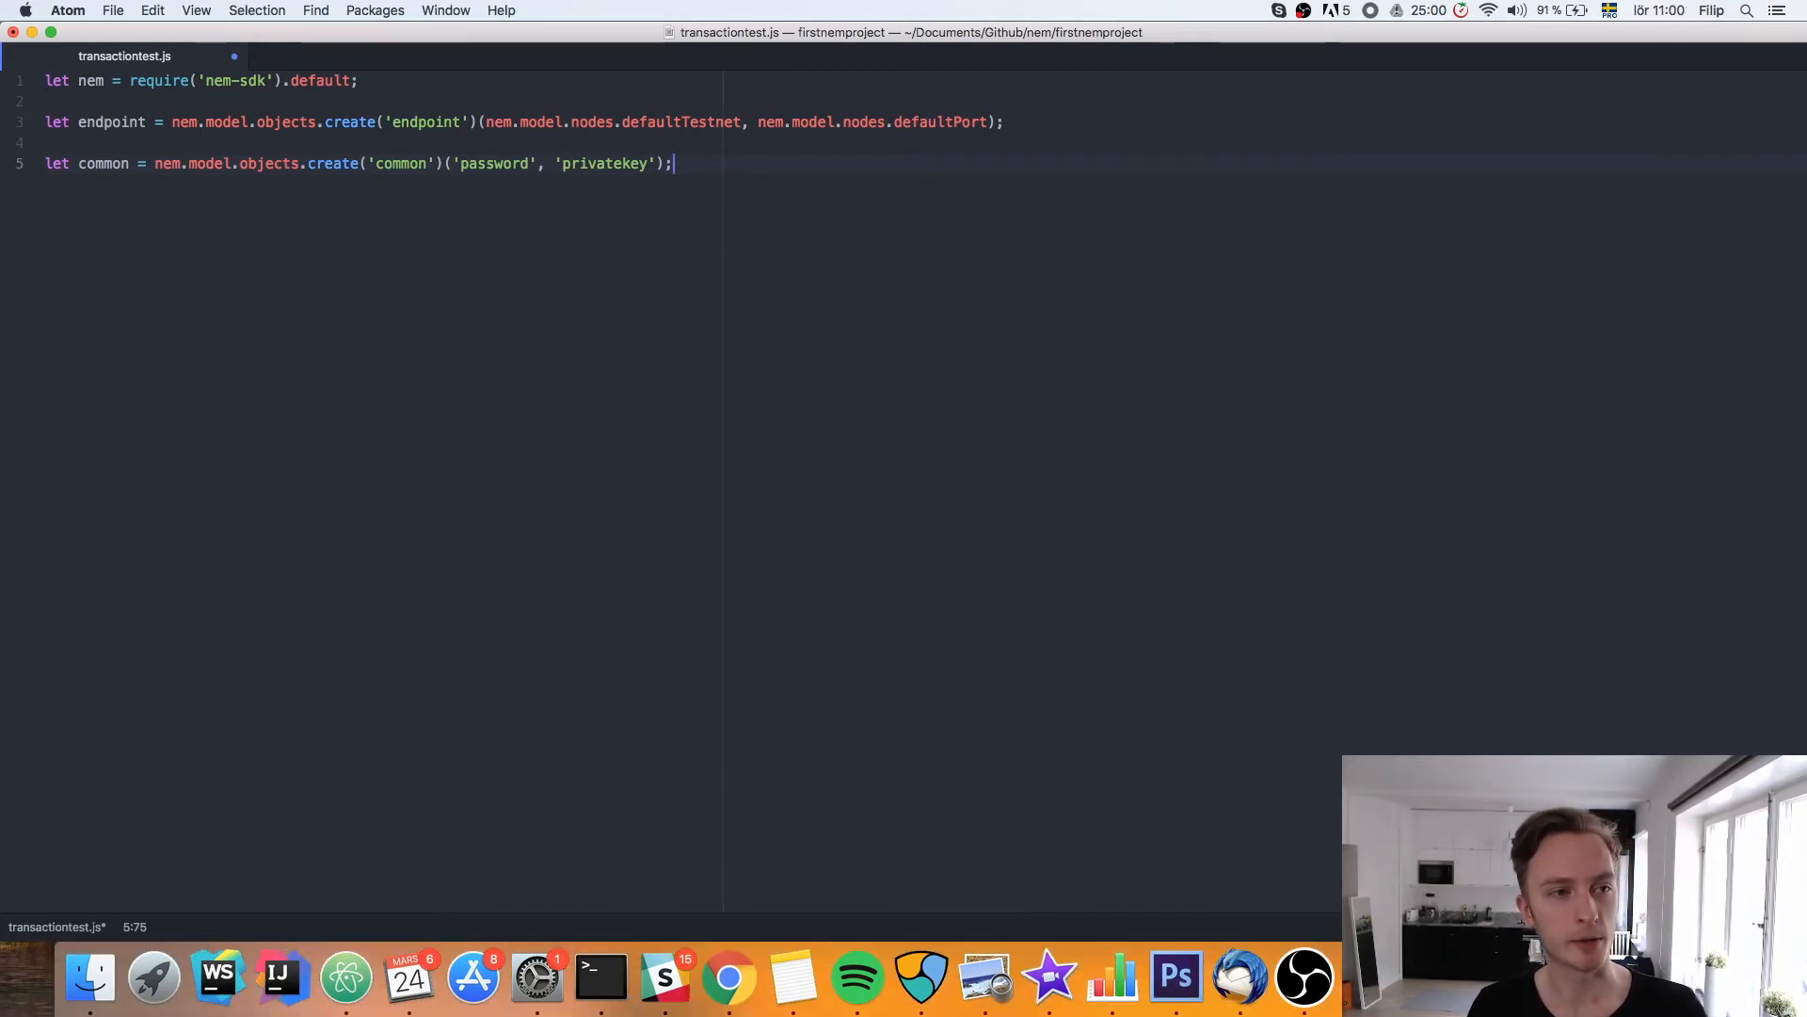
Write let transferTransaction = nem.model.objects.create('transferTransaction')("") on line 7
{"action": "type", "text": "let"}
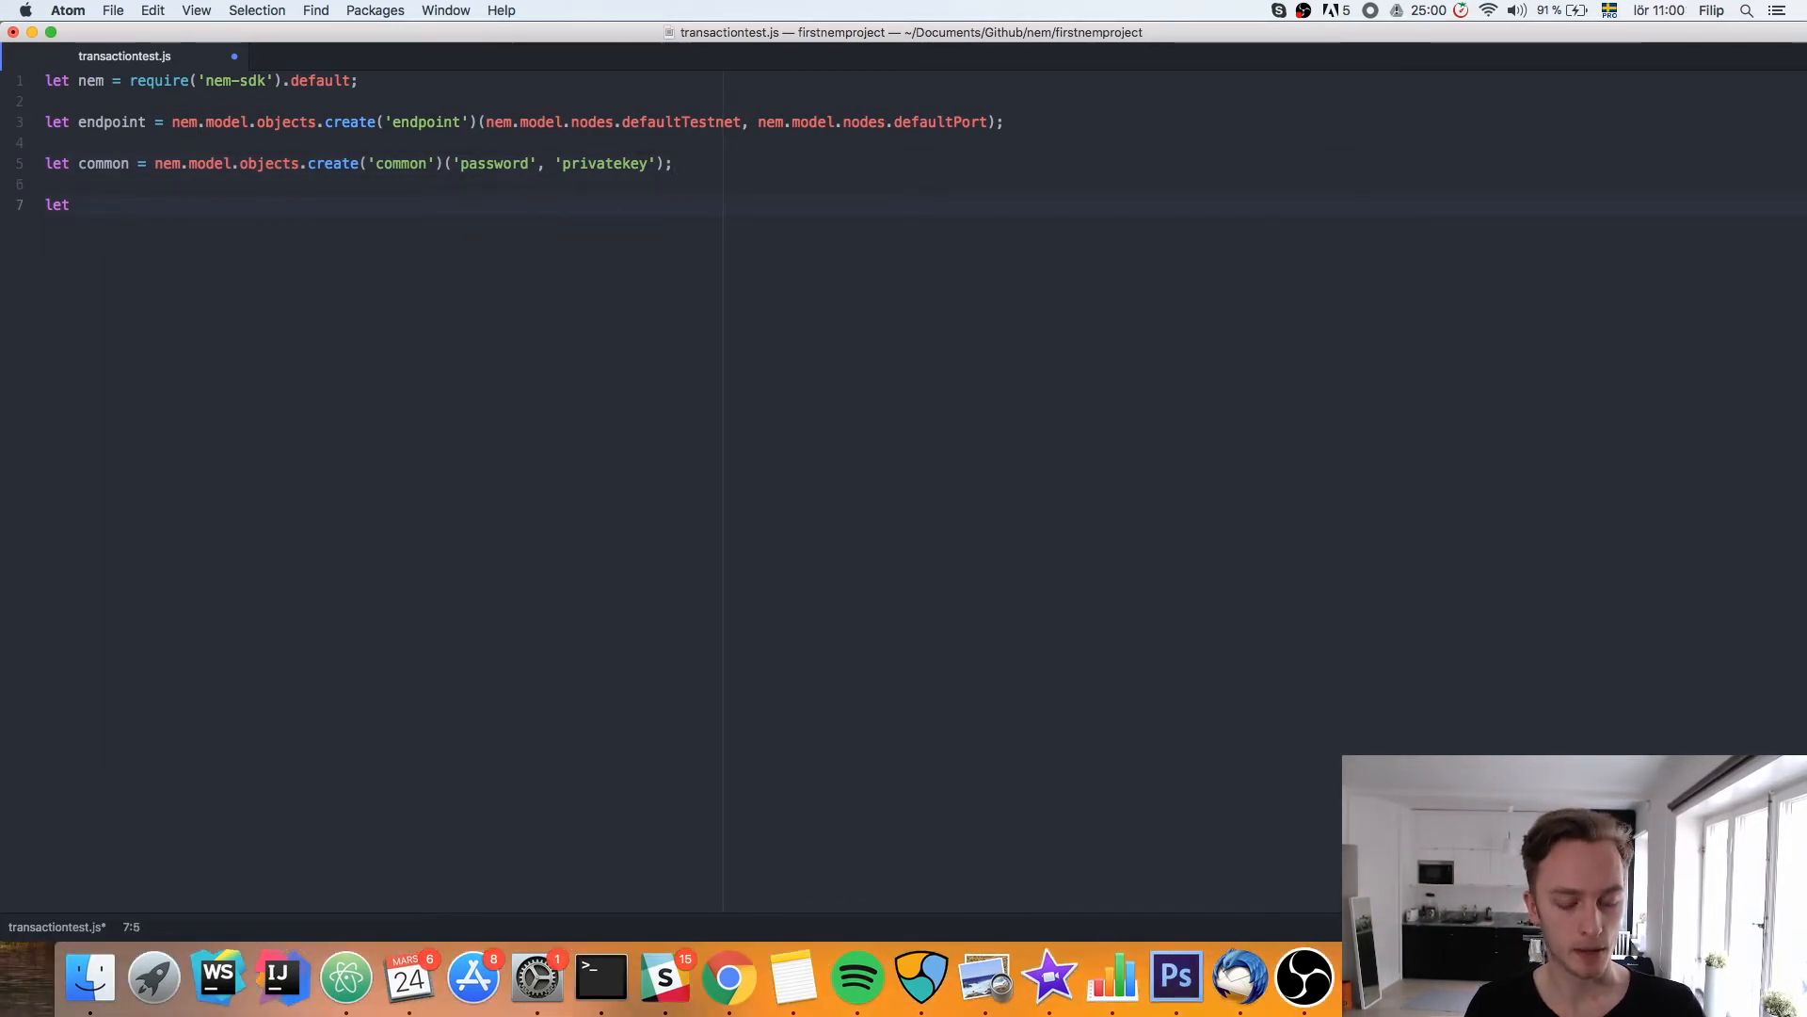
{"action": "type", "text": "transact"}
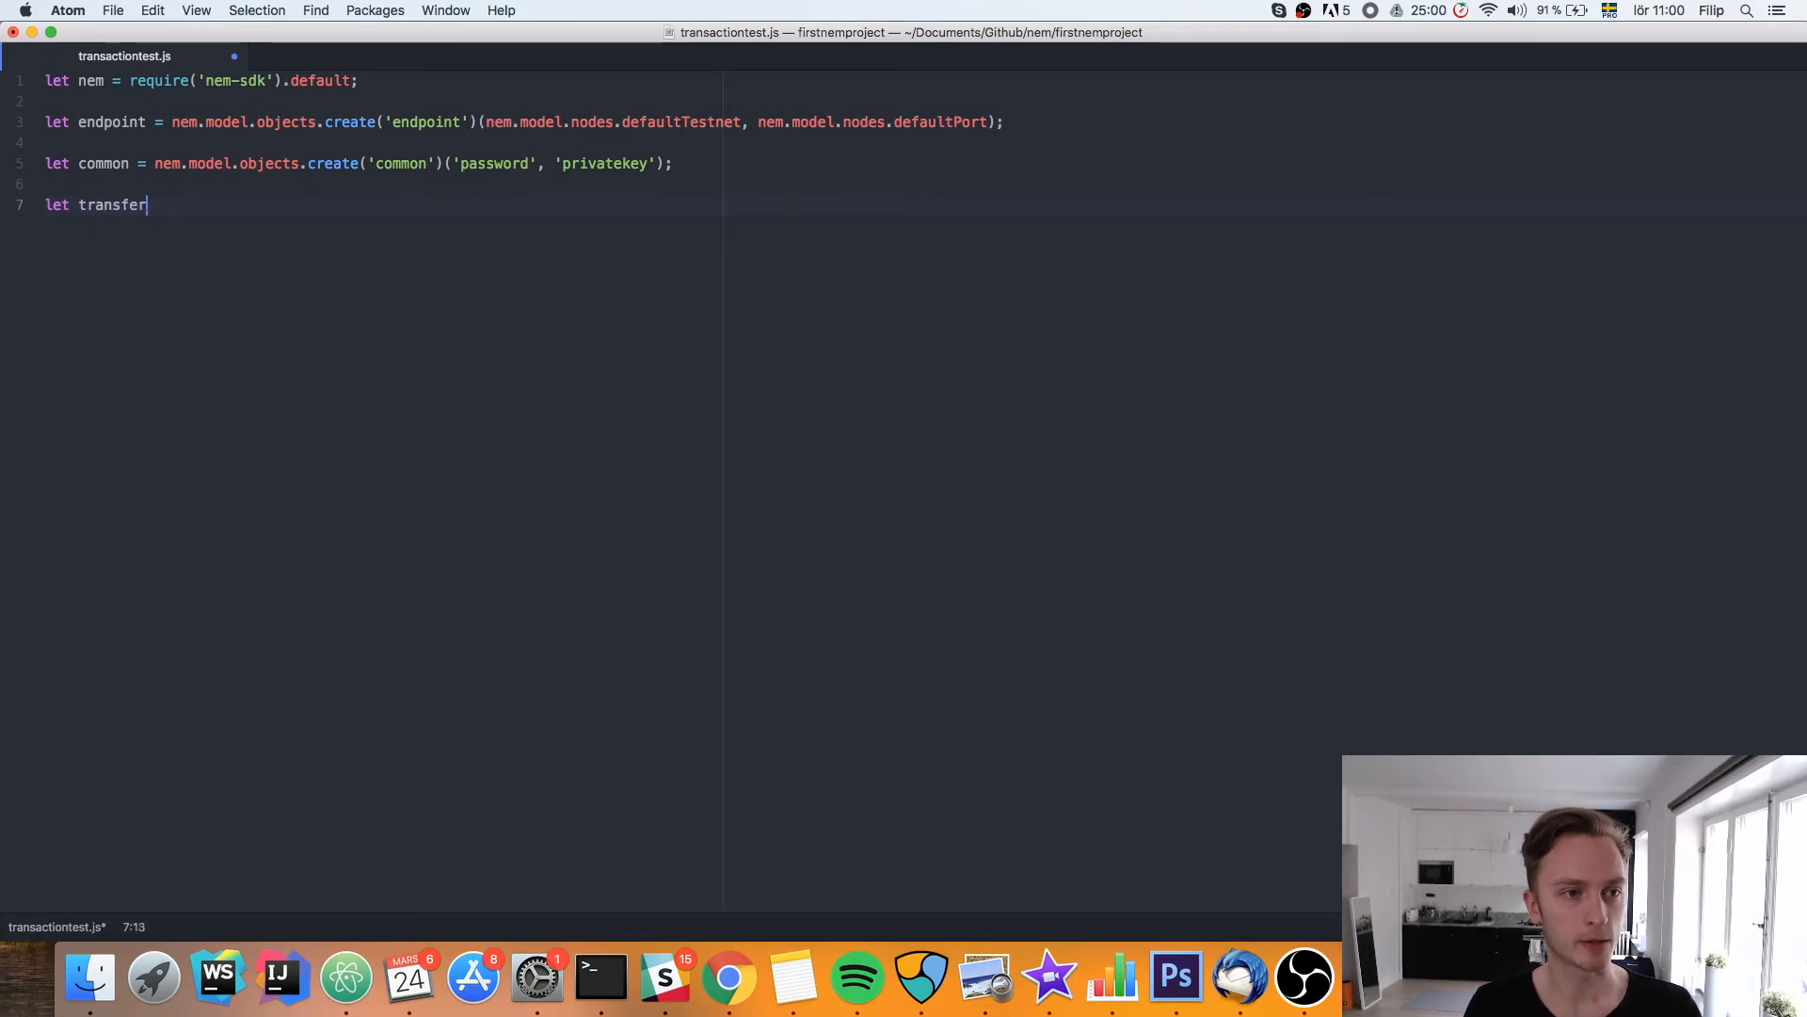
{"action": "type", "text": "Transac"}
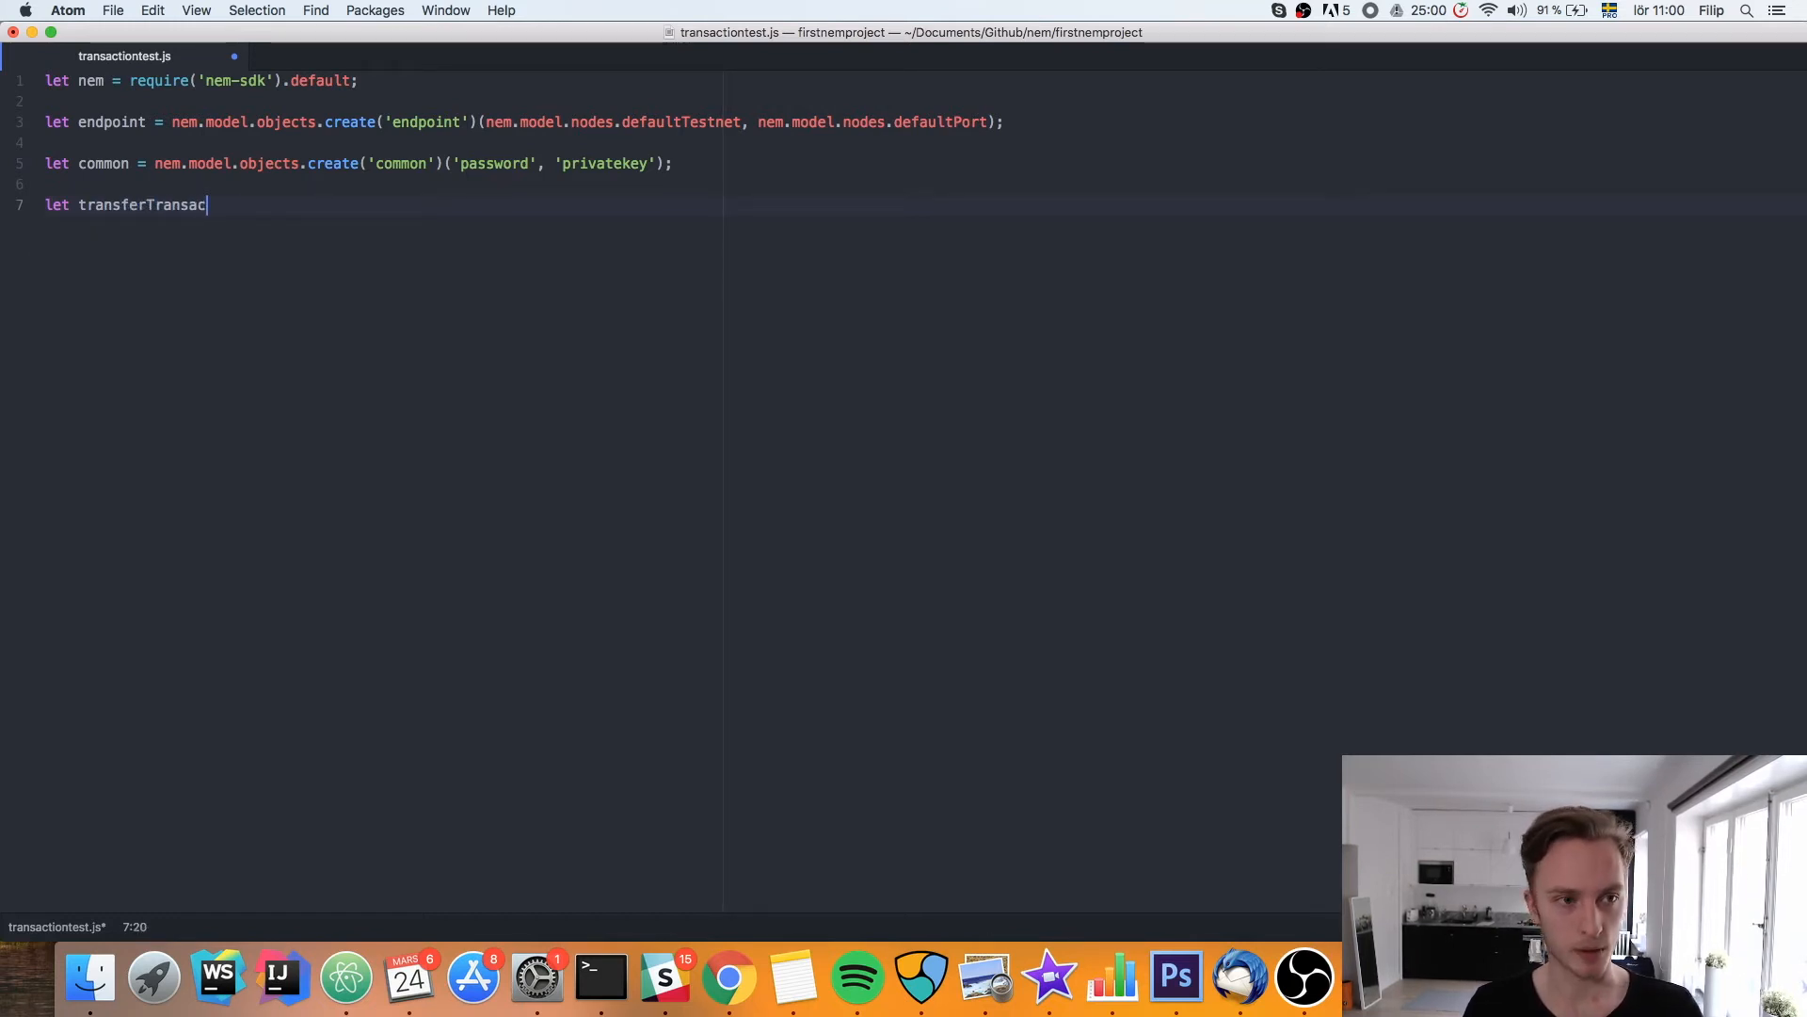
{"action": "type", "text": "tion ="}
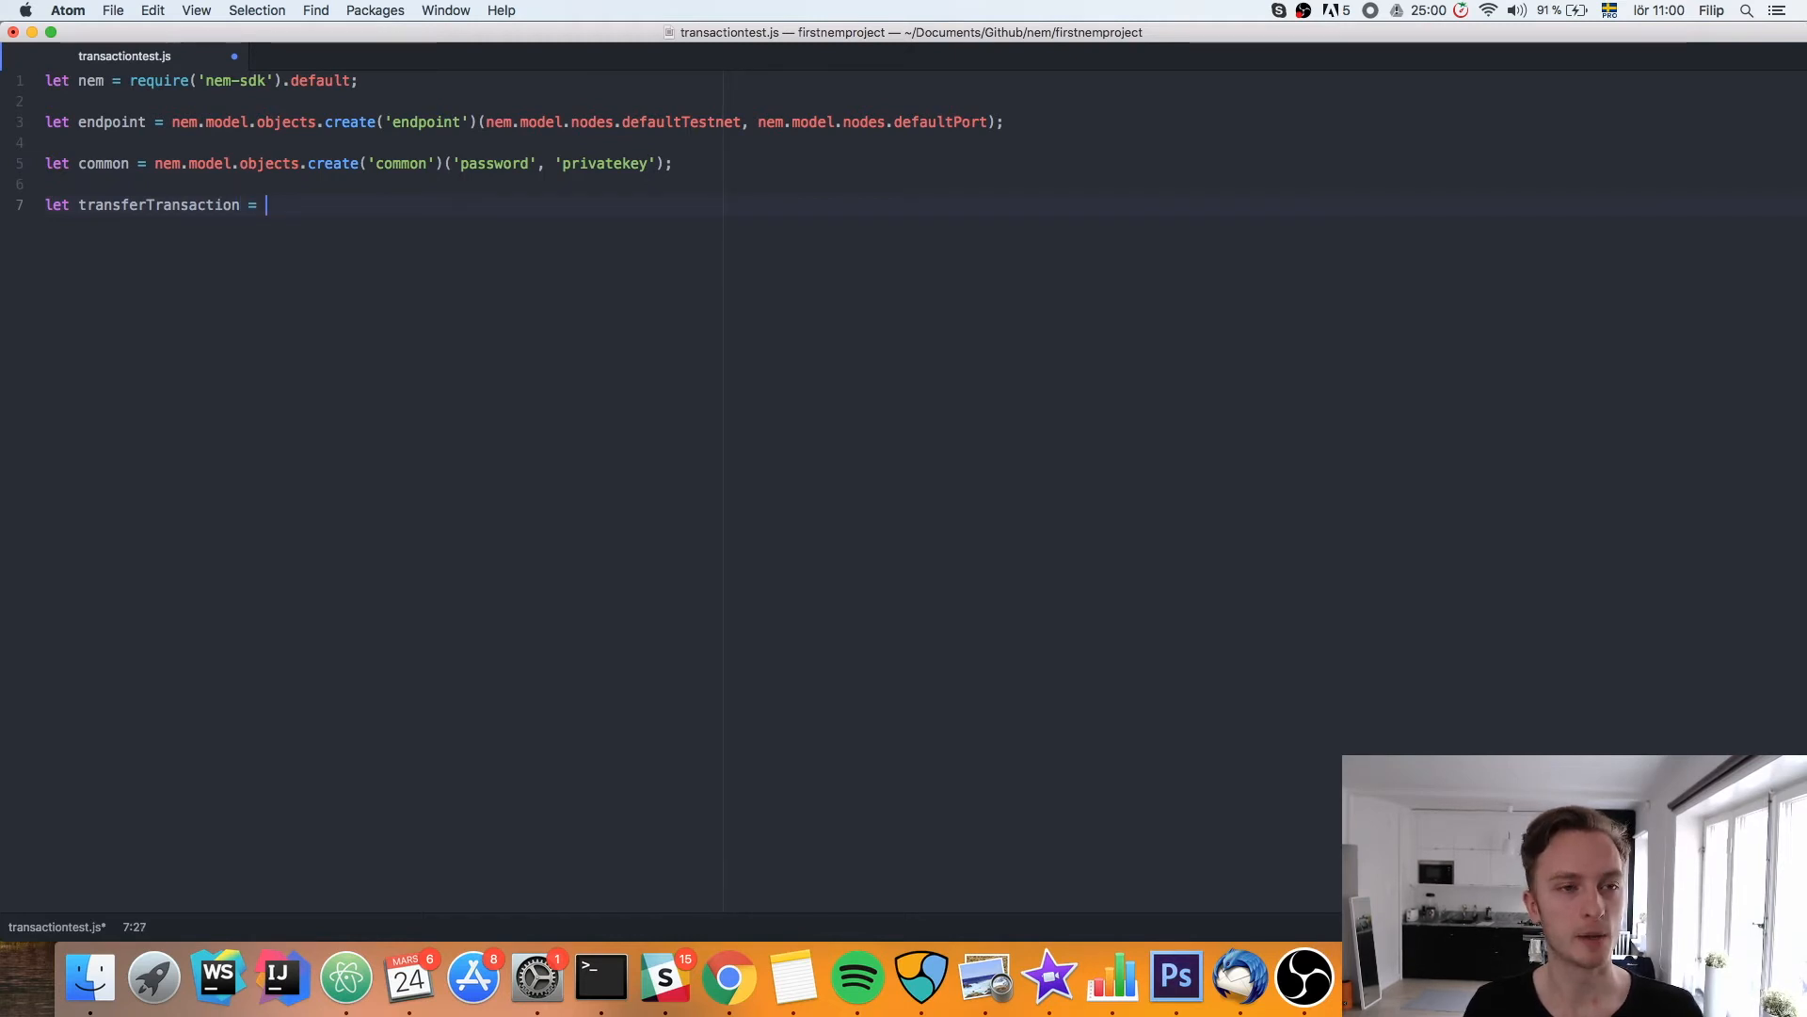
{"action": "type", "text": "nem.n"}
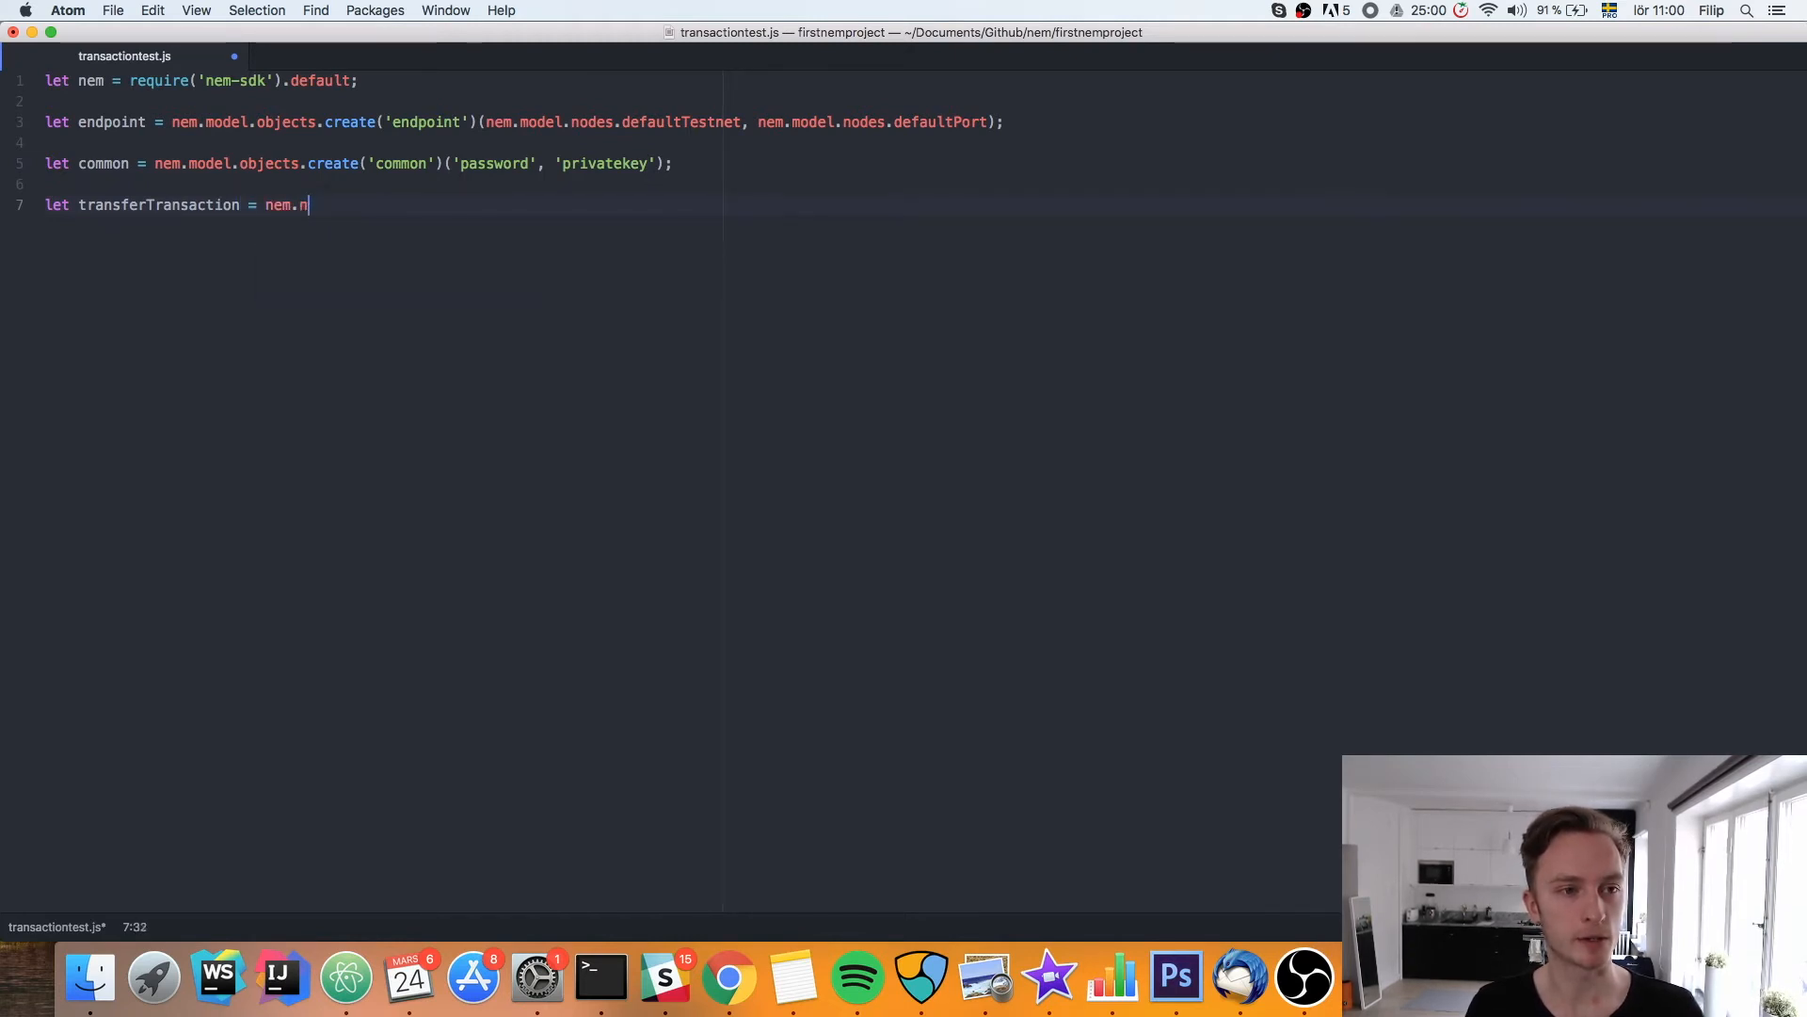
{"action": "type", "text": "odel.objects."}
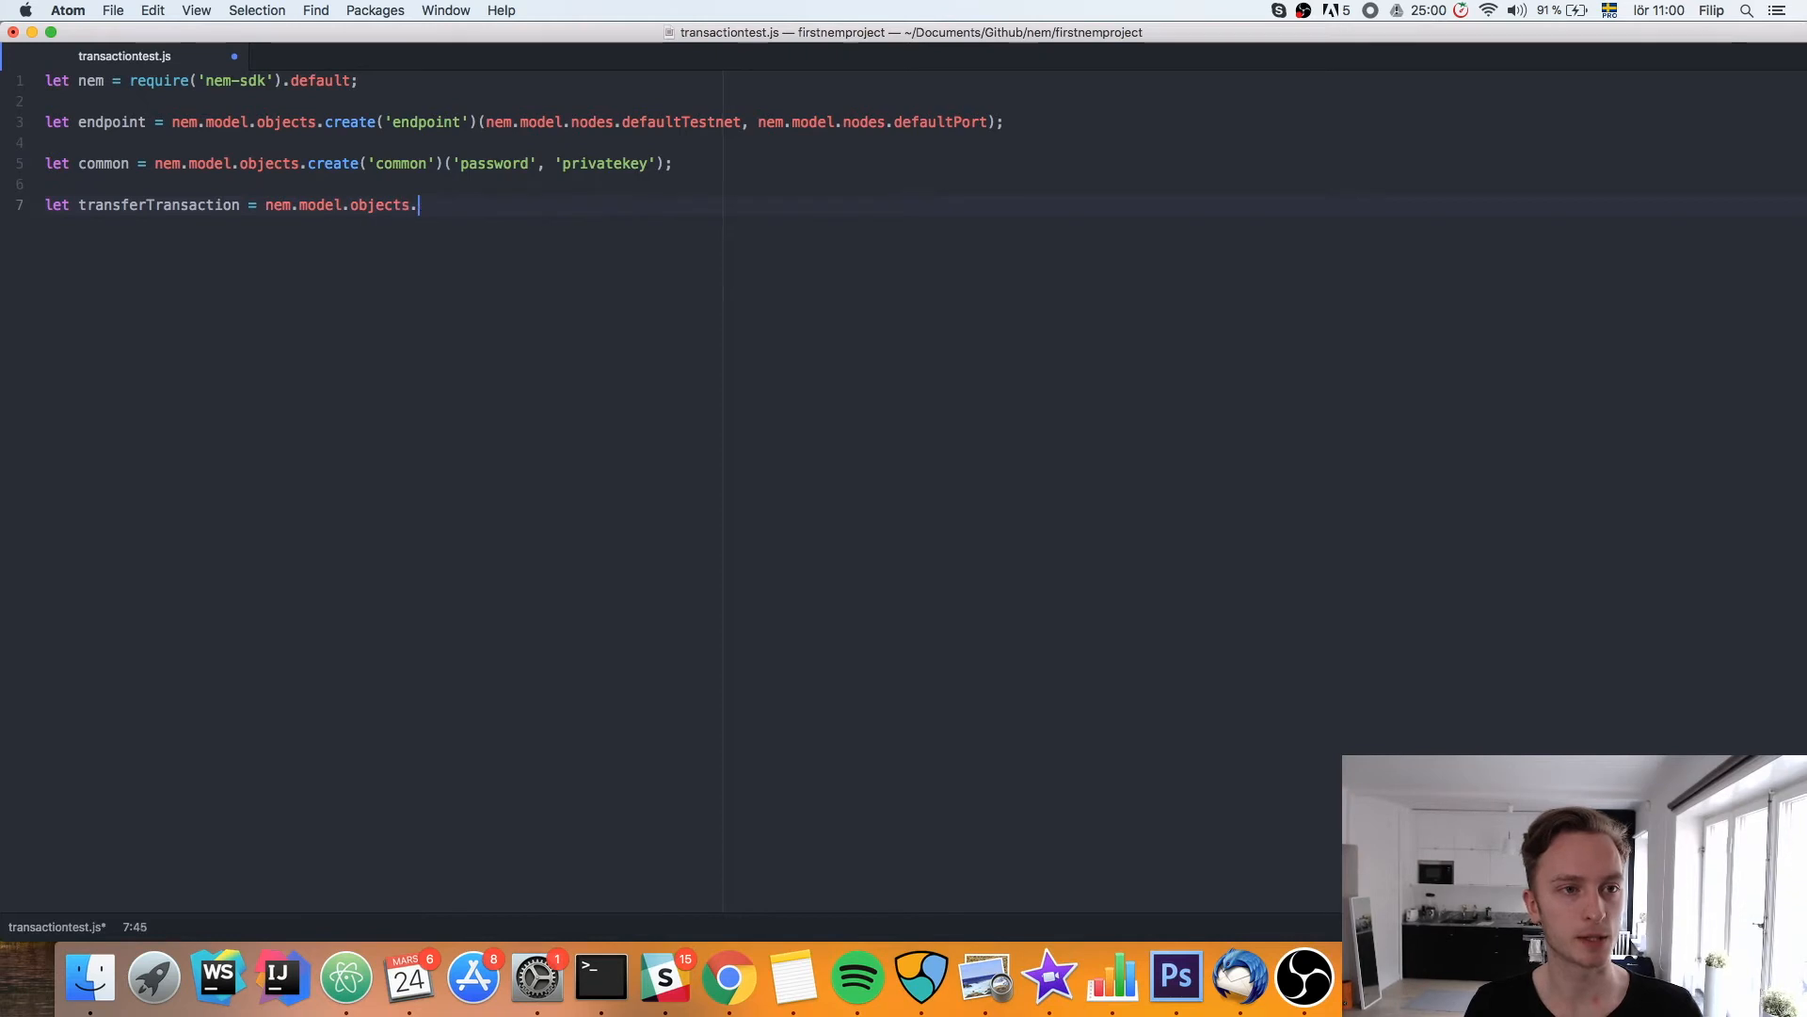
{"action": "type", "text": "create()"}
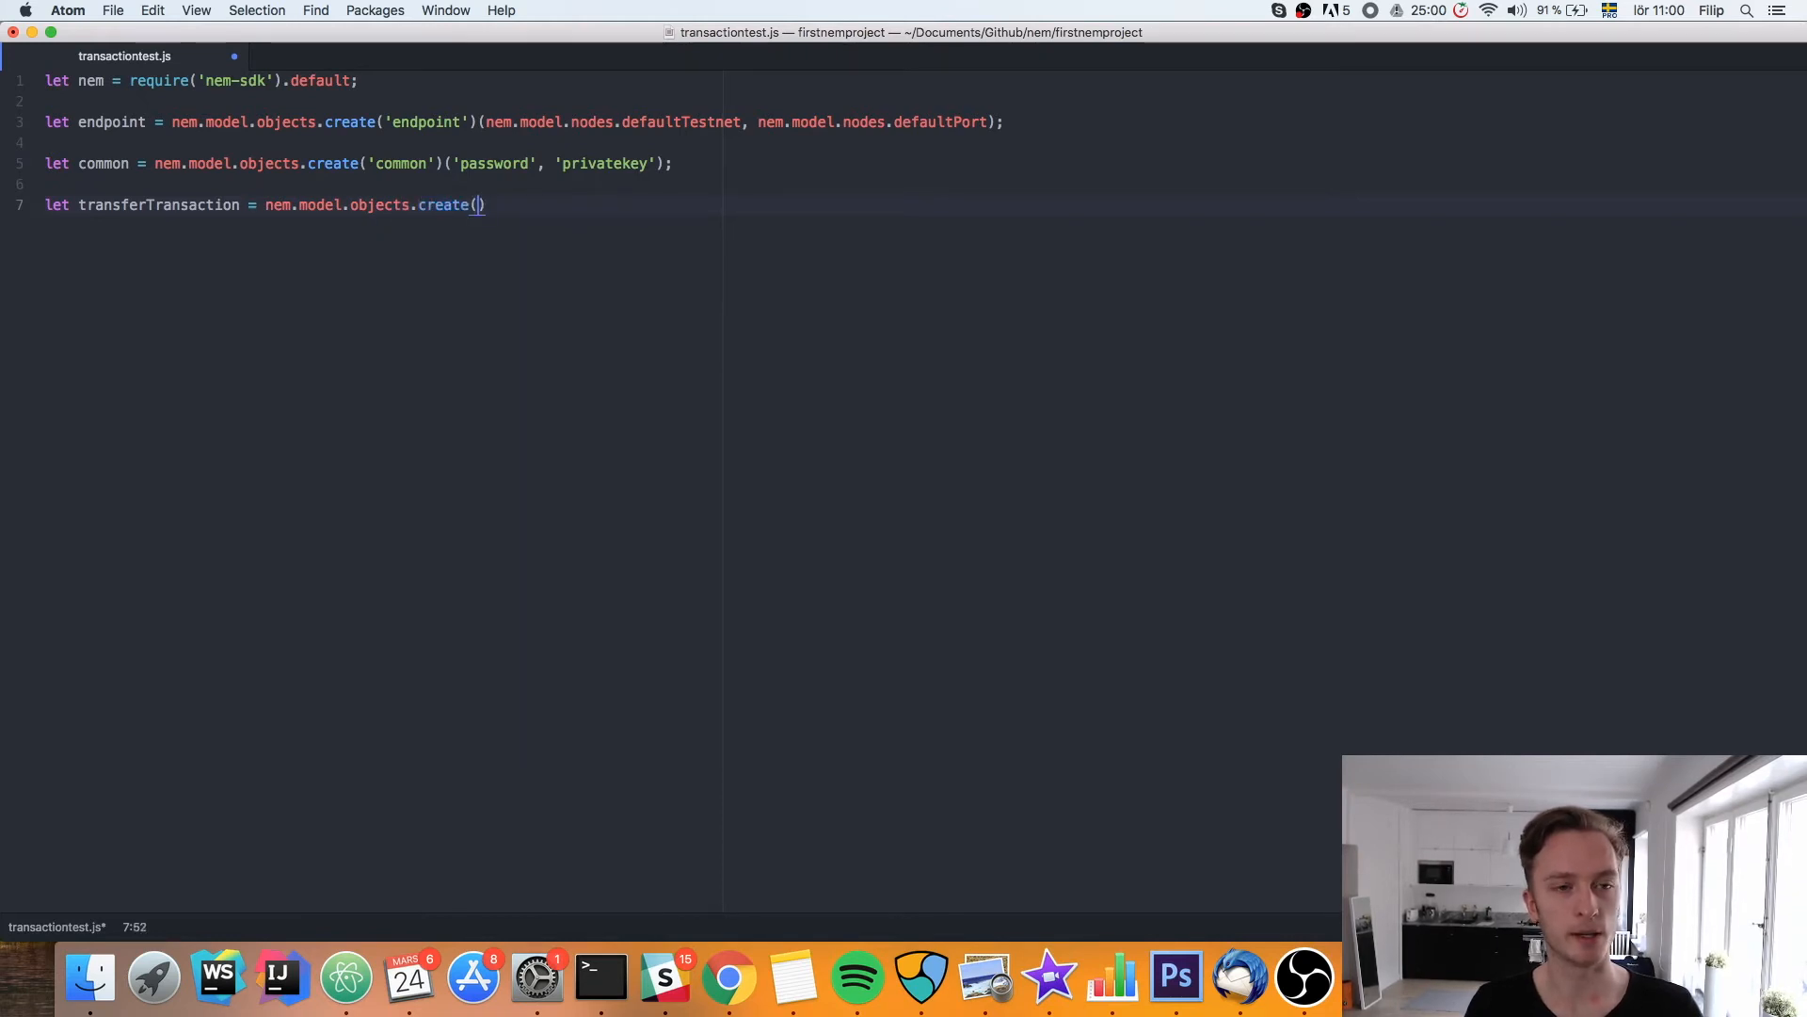
{"action": "type", "text": "'transferTransaction'"}
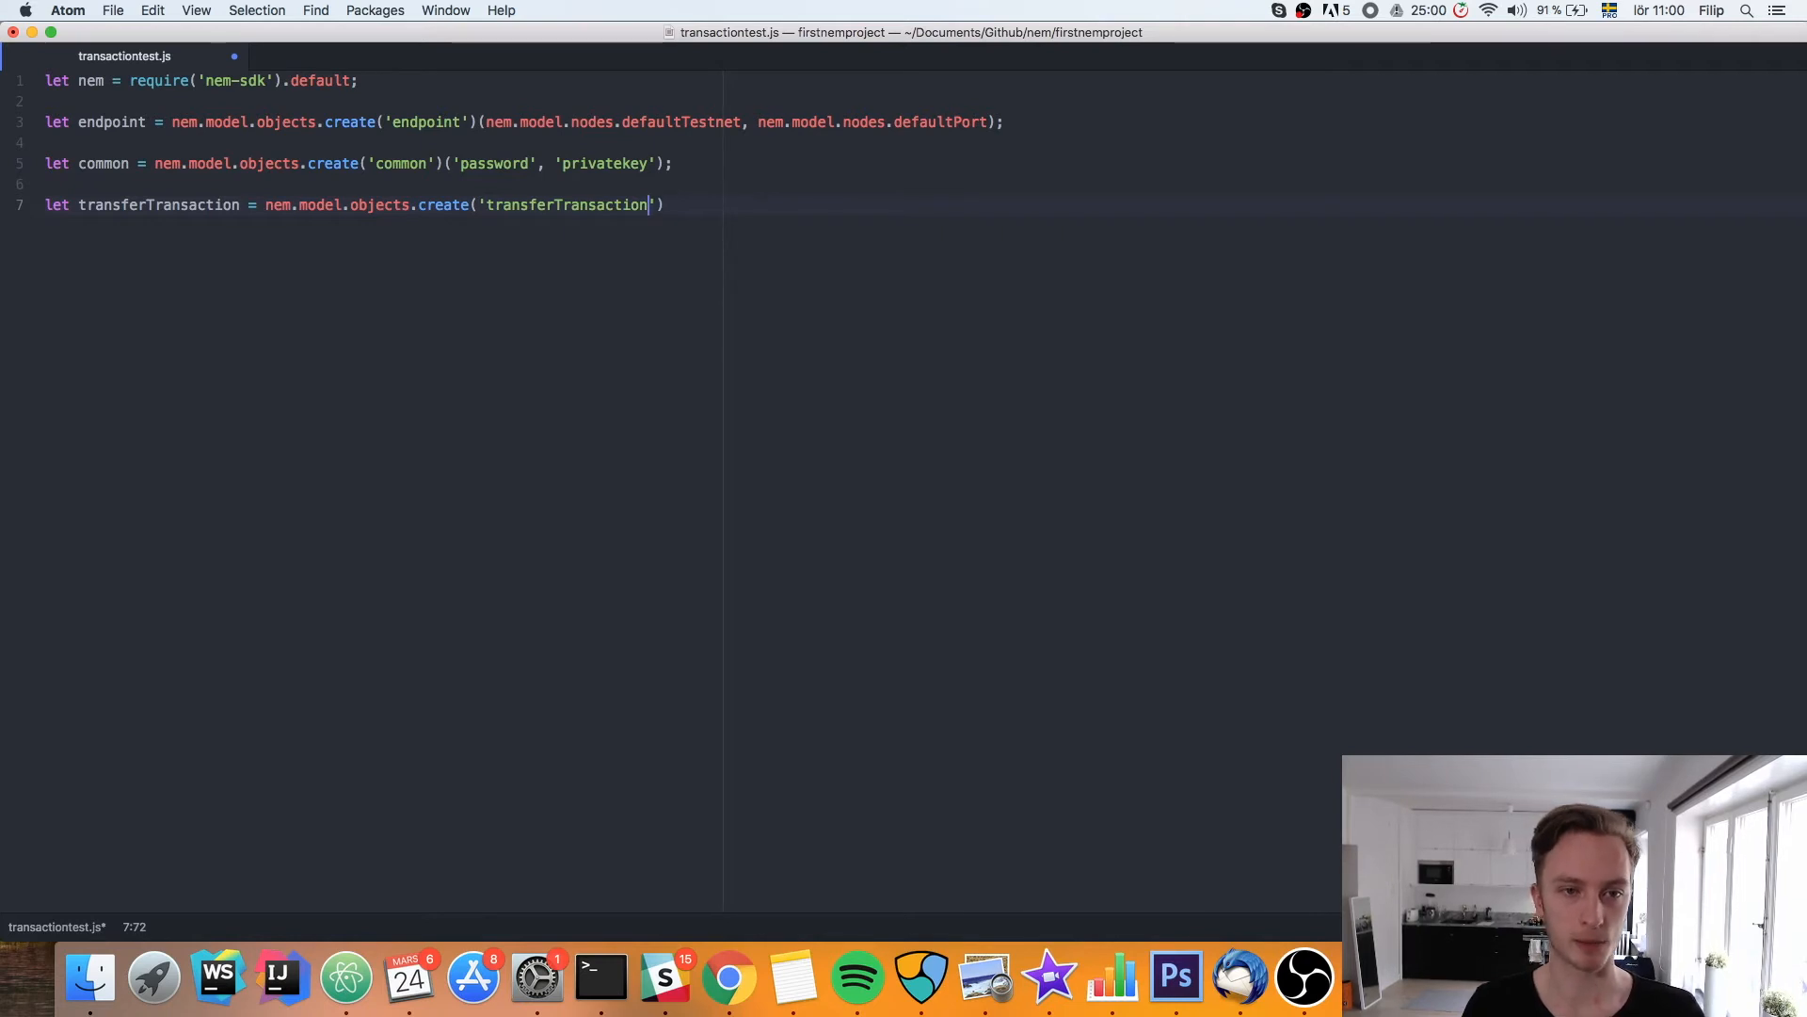
{"action": "type", "text": "();"}
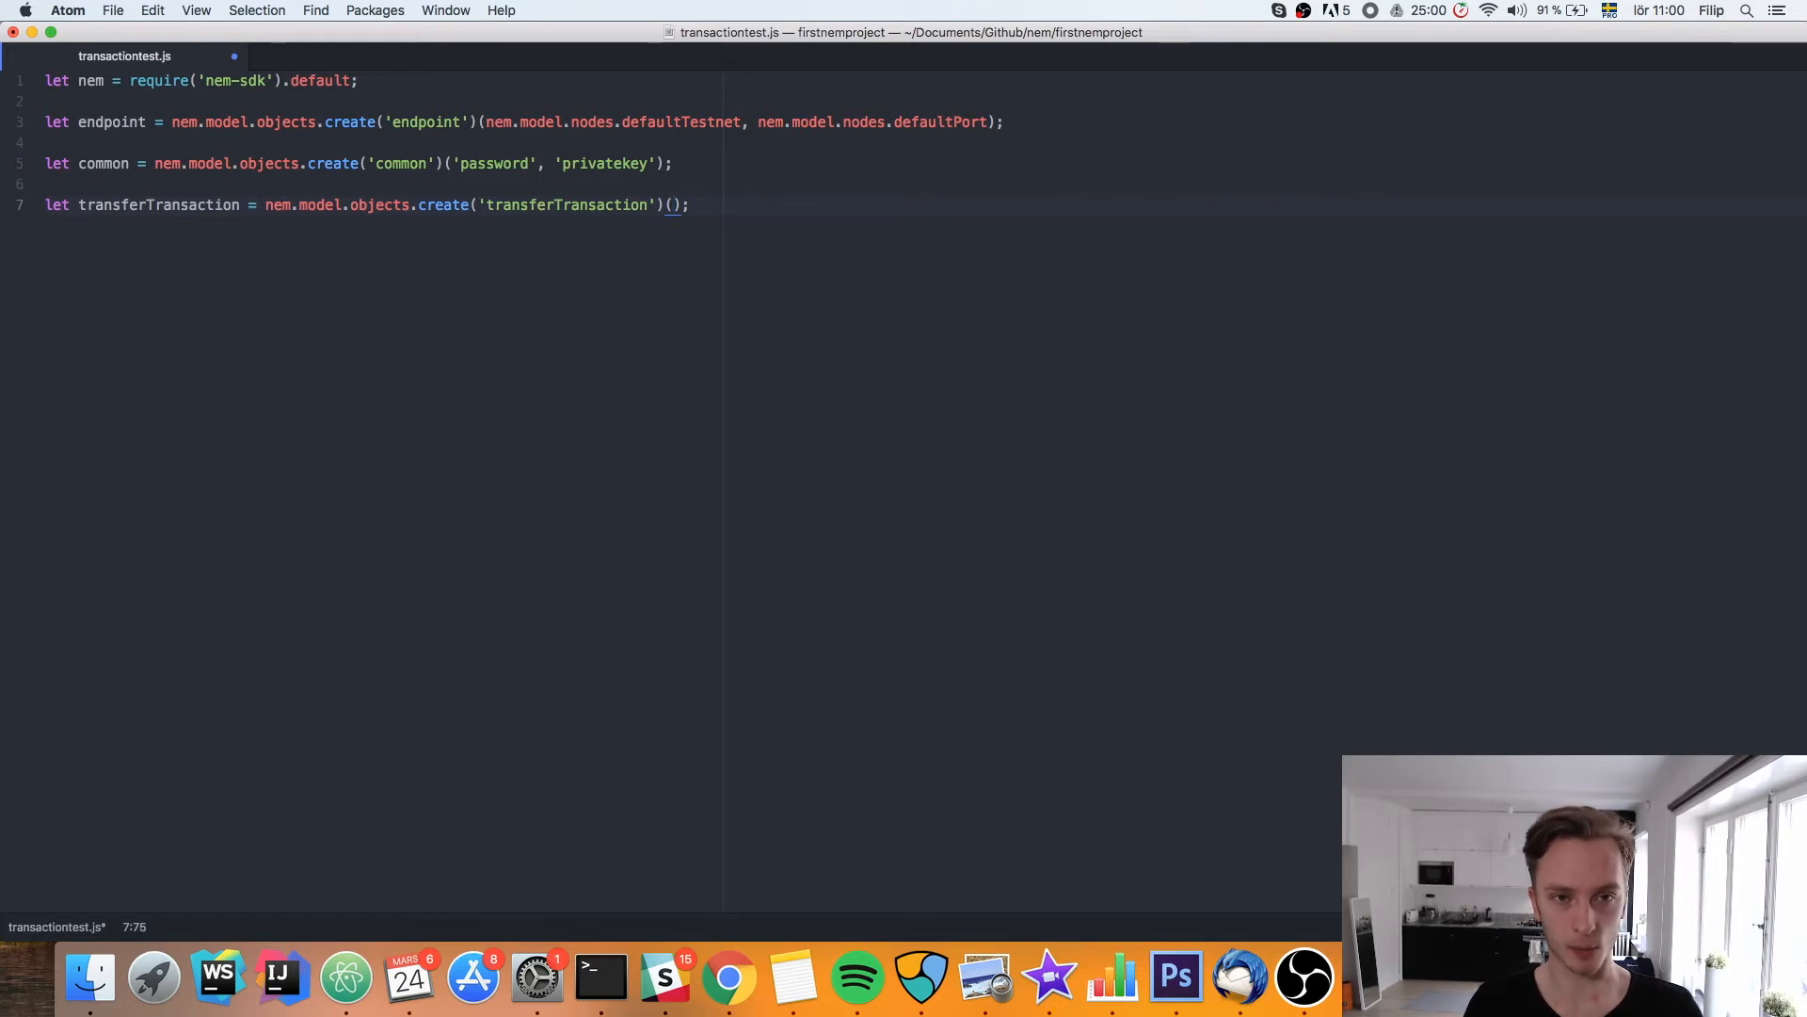
{"action": "type", "text": "\"\""}
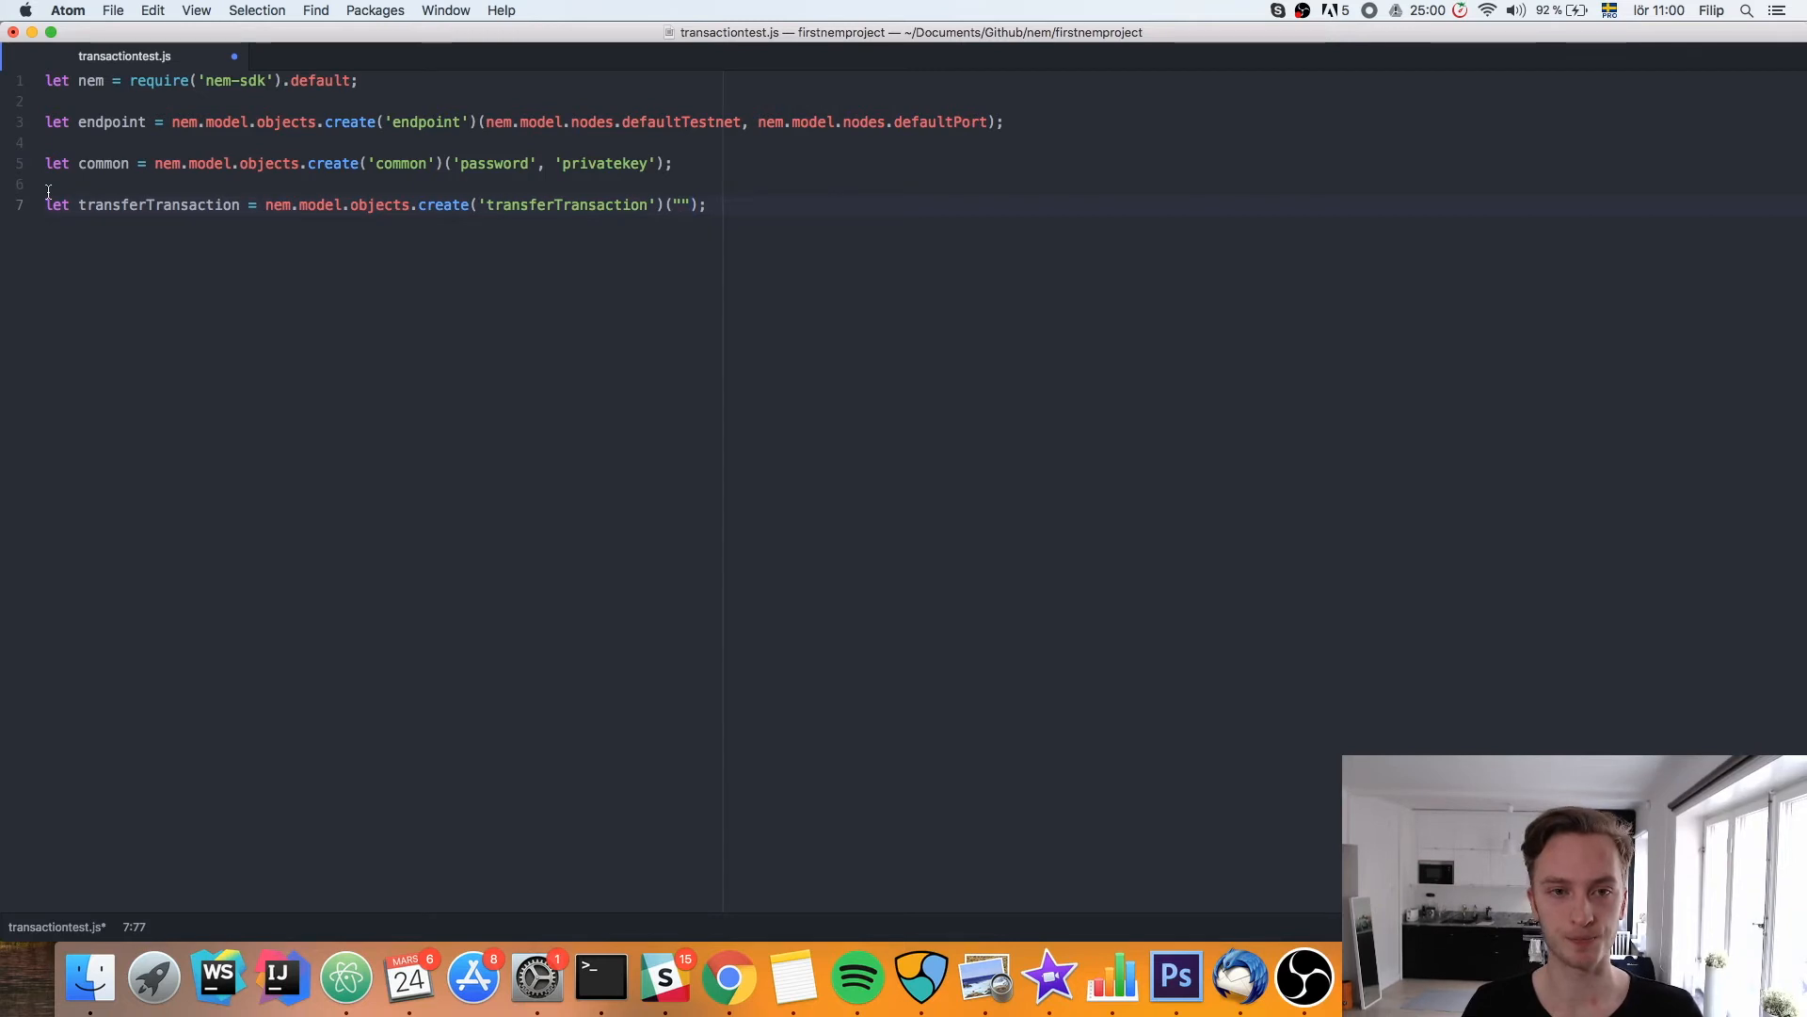
{"action": "left_click", "coordinate": [920, 979]}
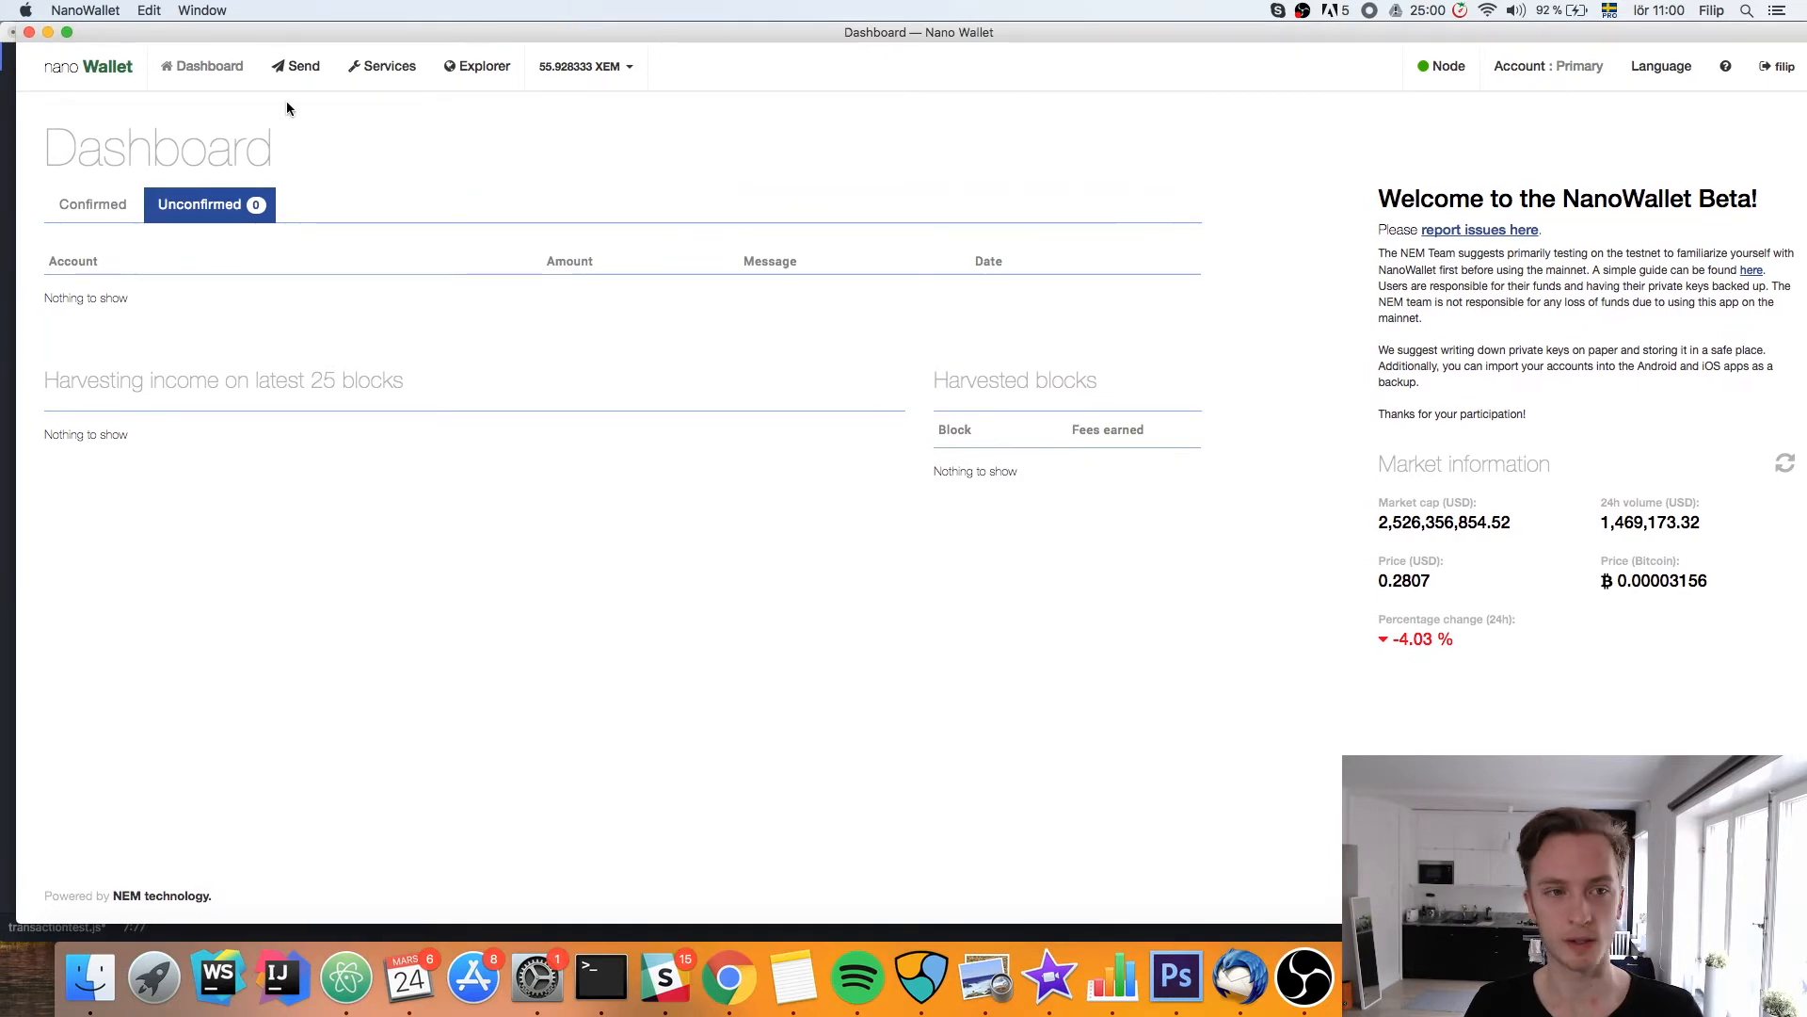
Open NanoWallet's Primary account details and copy the account address
{"action": "left_click", "coordinate": [1547, 66]}
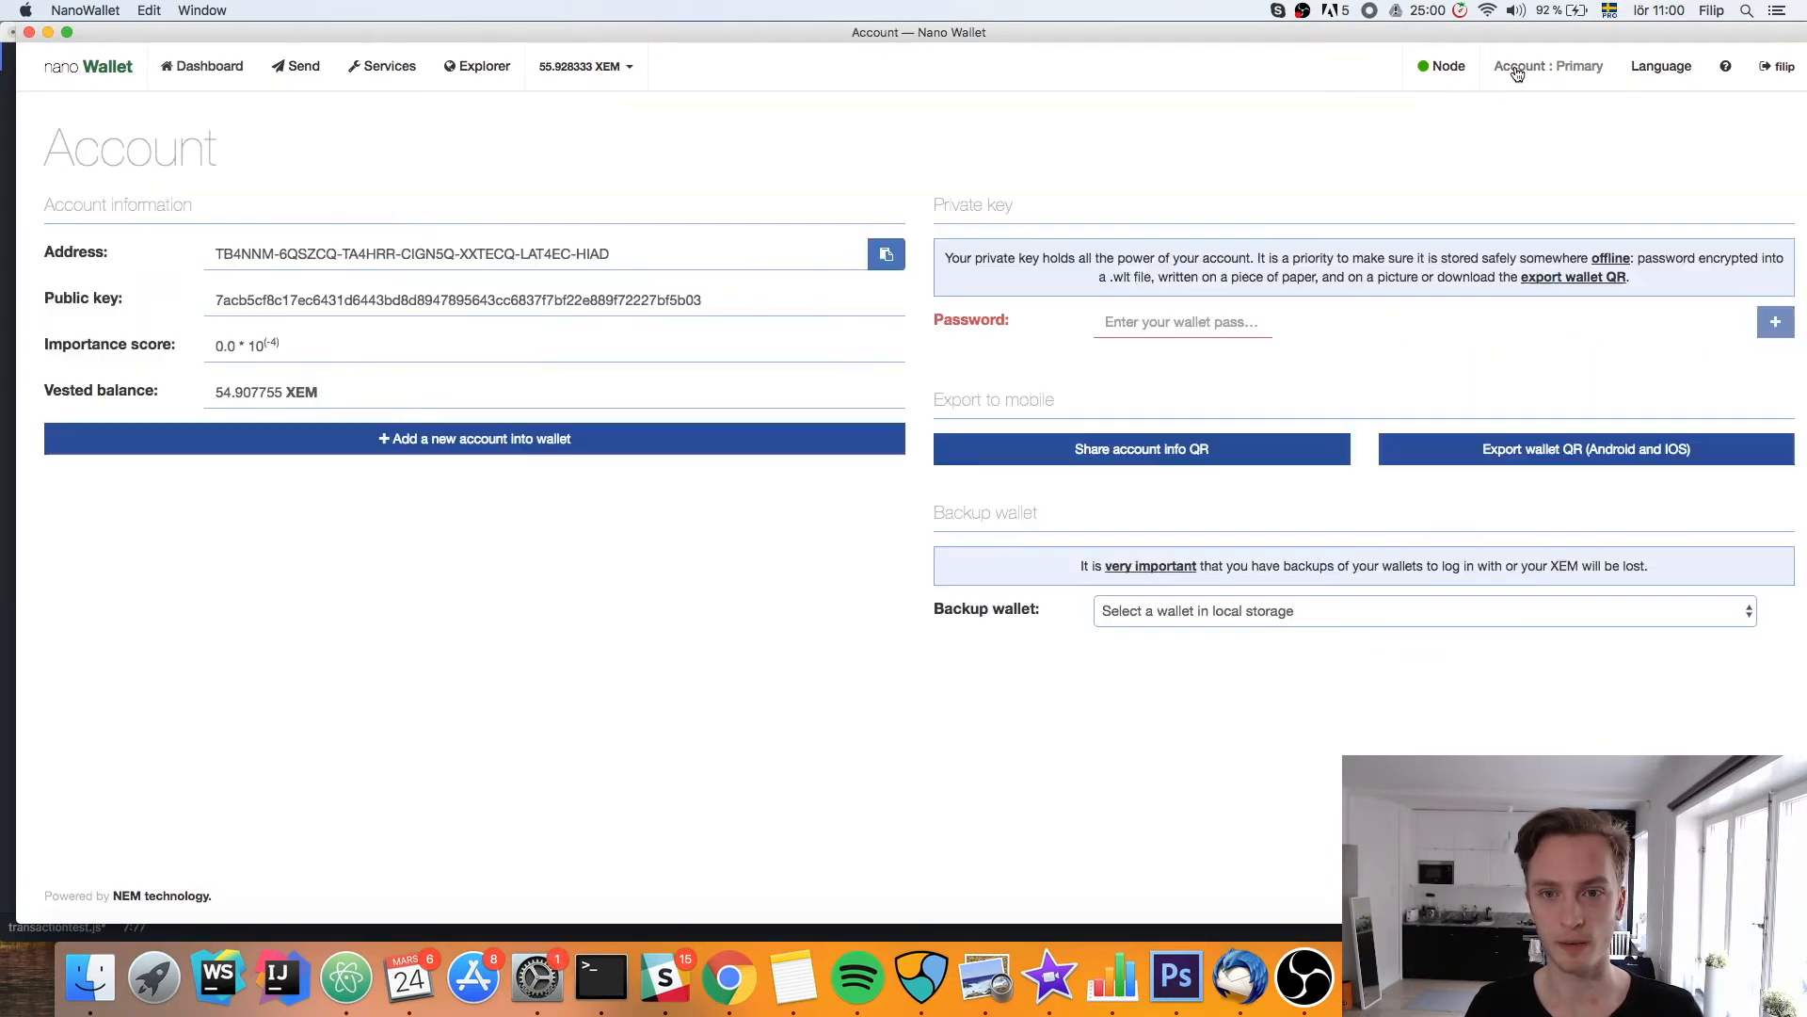
{"action": "left_click", "coordinate": [884, 253]}
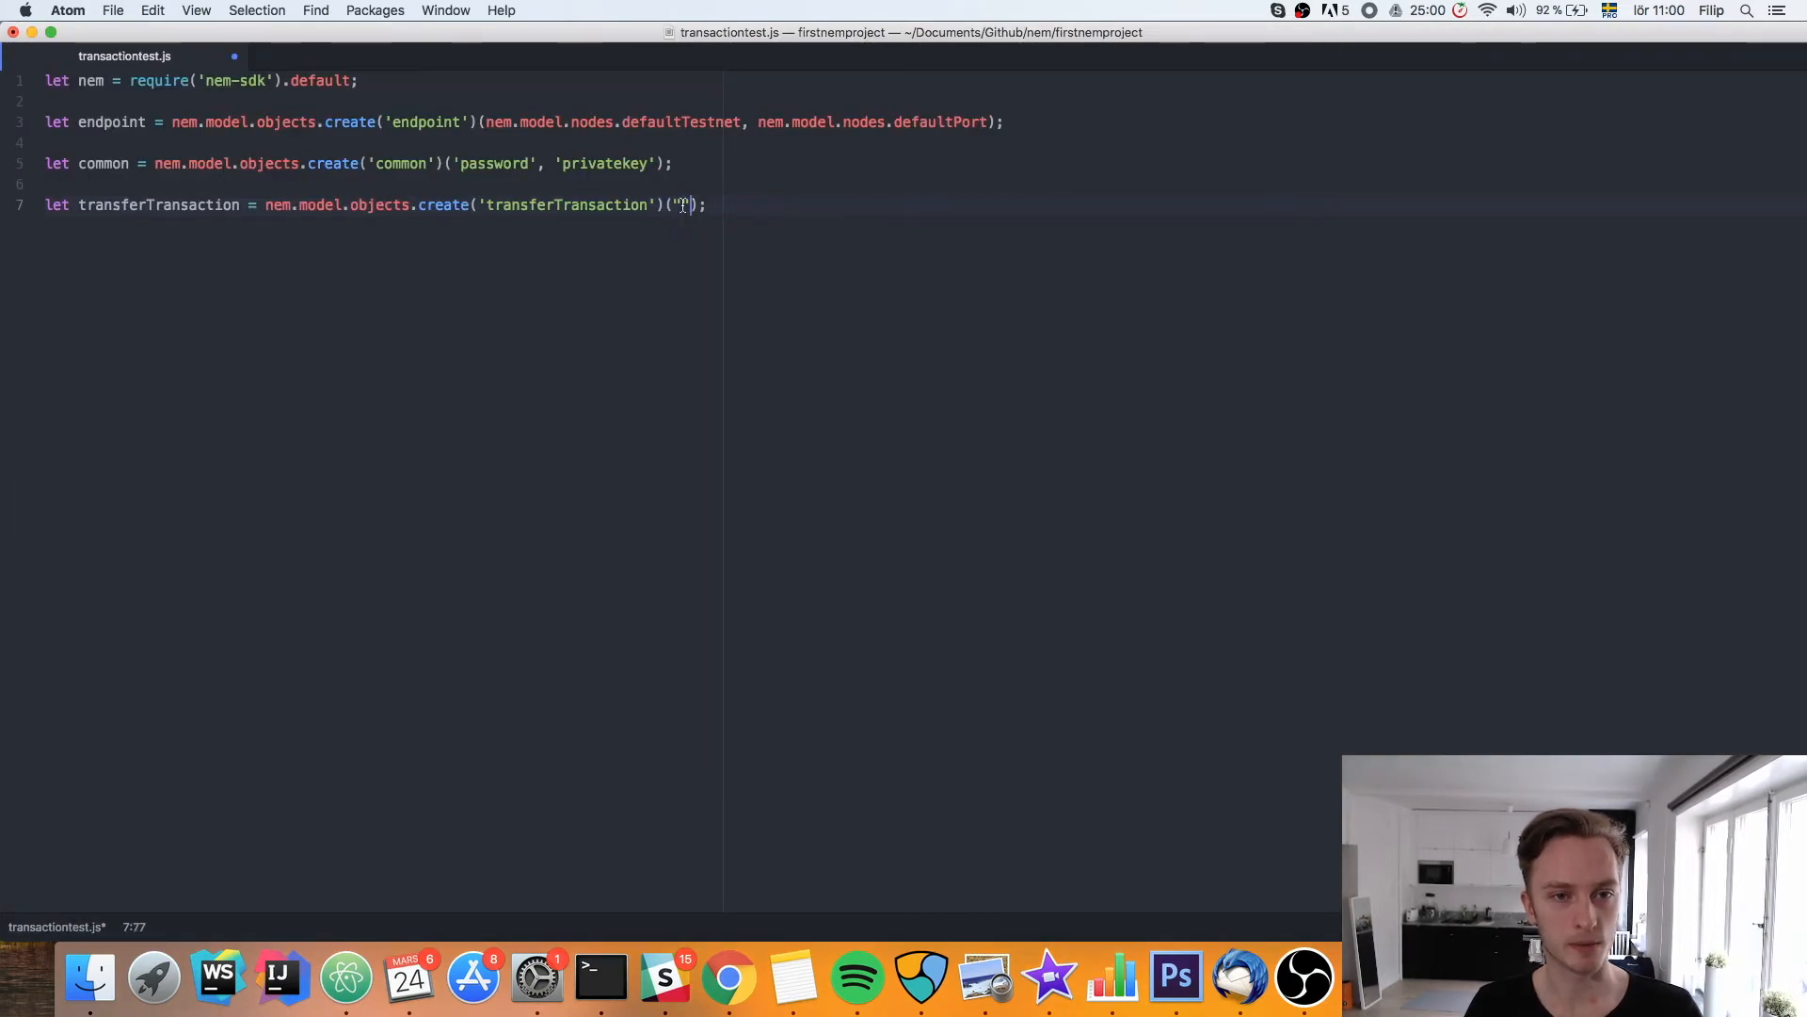
Fill in address TB4NNM6QSZCQTA4HRRCIGN5QXXTECQLAT4ECHIAD, amount 5 and 'Hello from transfertest program'
{"action": "type", "text": "TB4NNM6QSZCQTA4HRRCIGN5QXXTECQLAT4ECHIAD"}
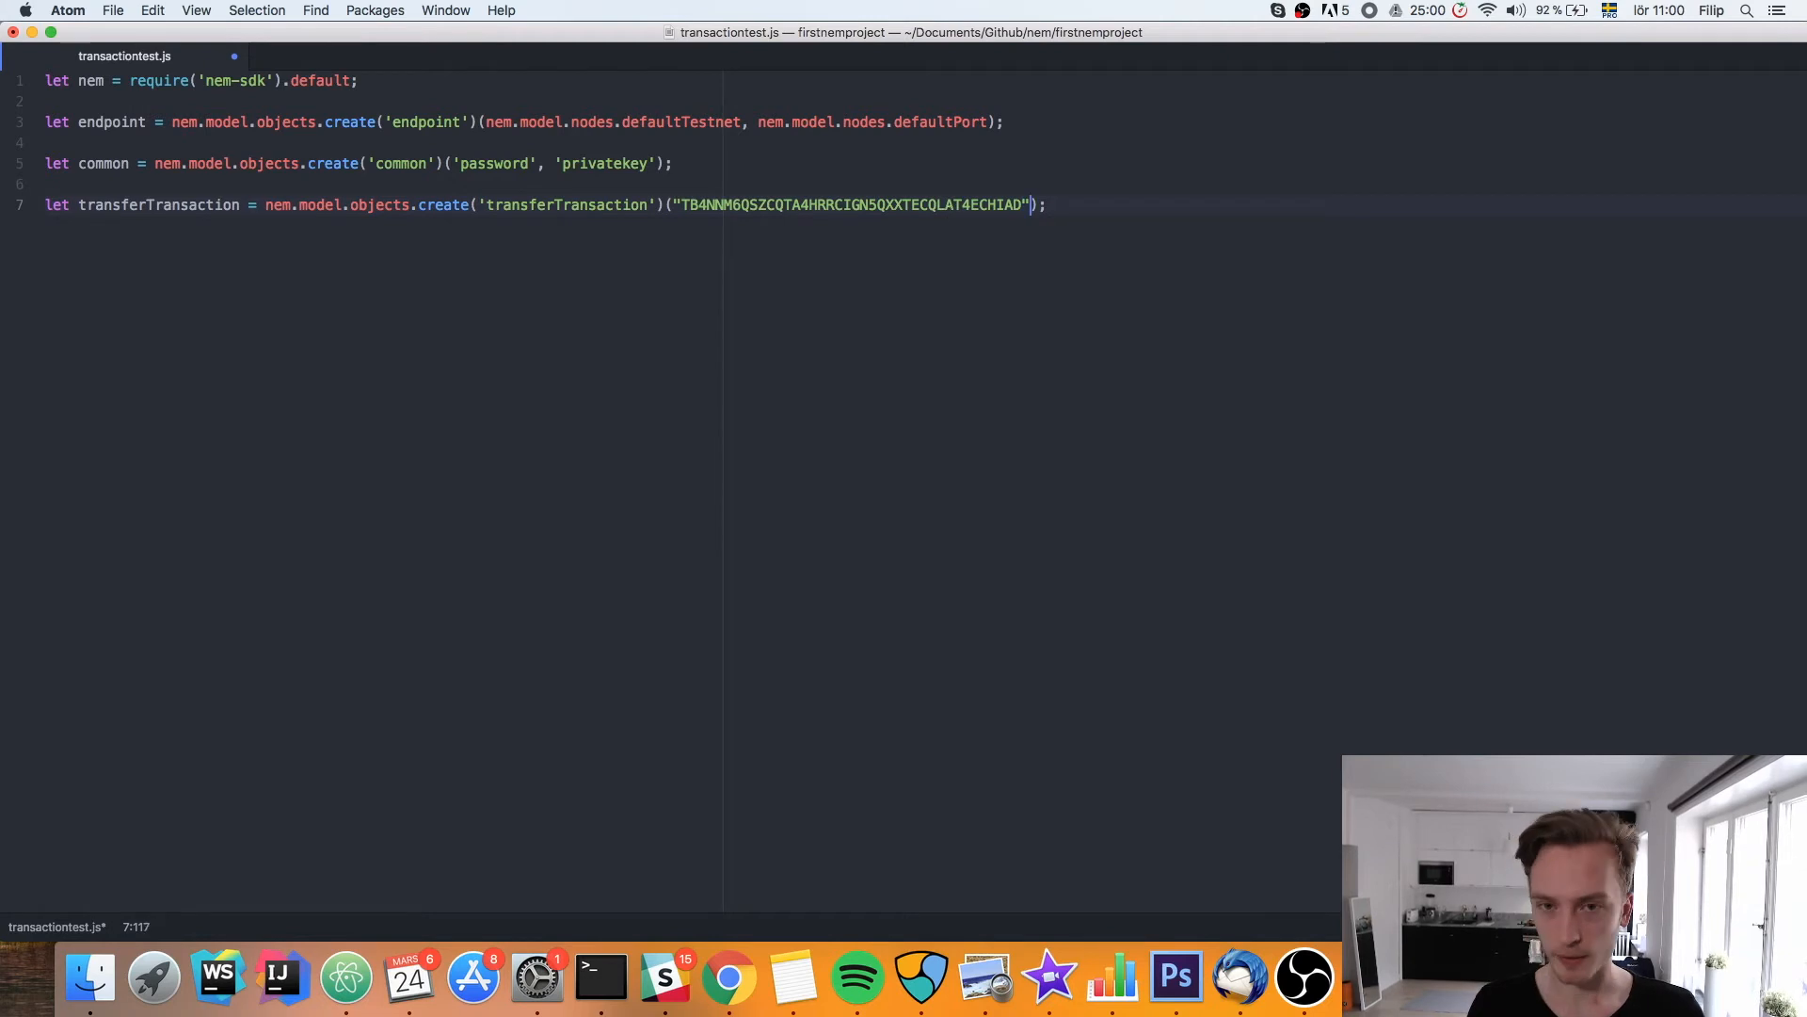
{"action": "type", "text": "\", \""}
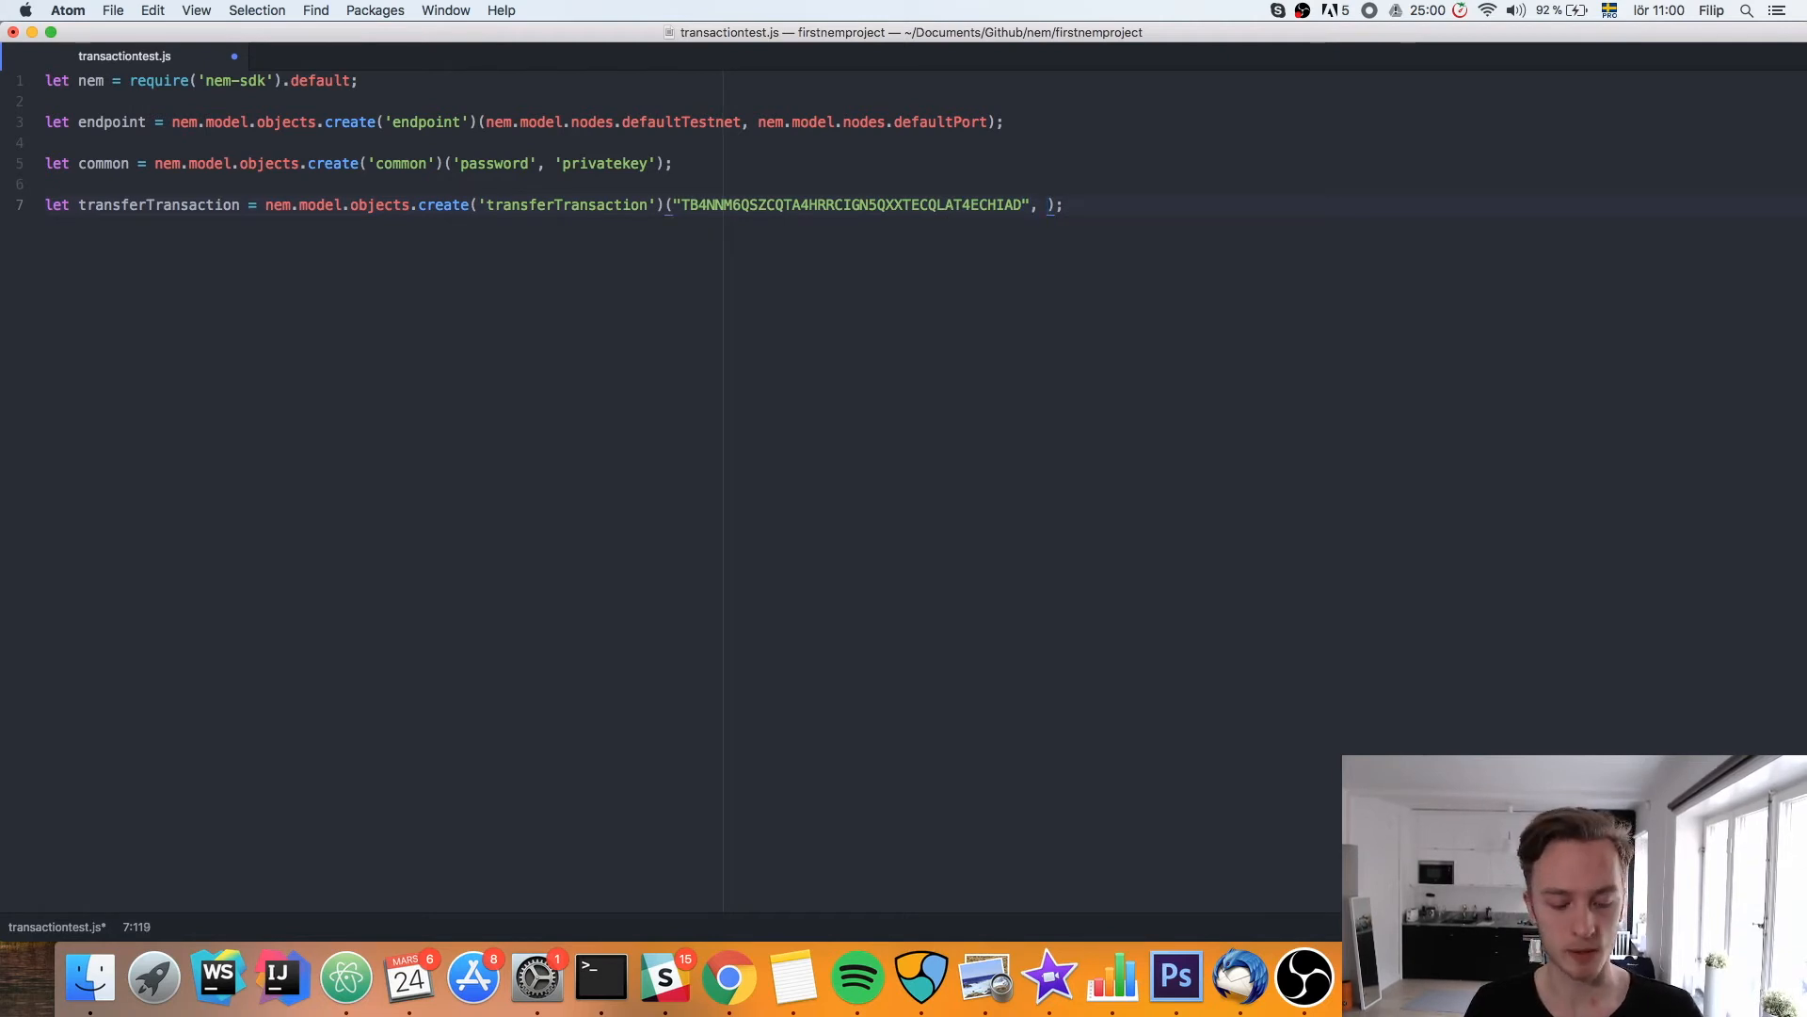
{"action": "type", "text": "5"}
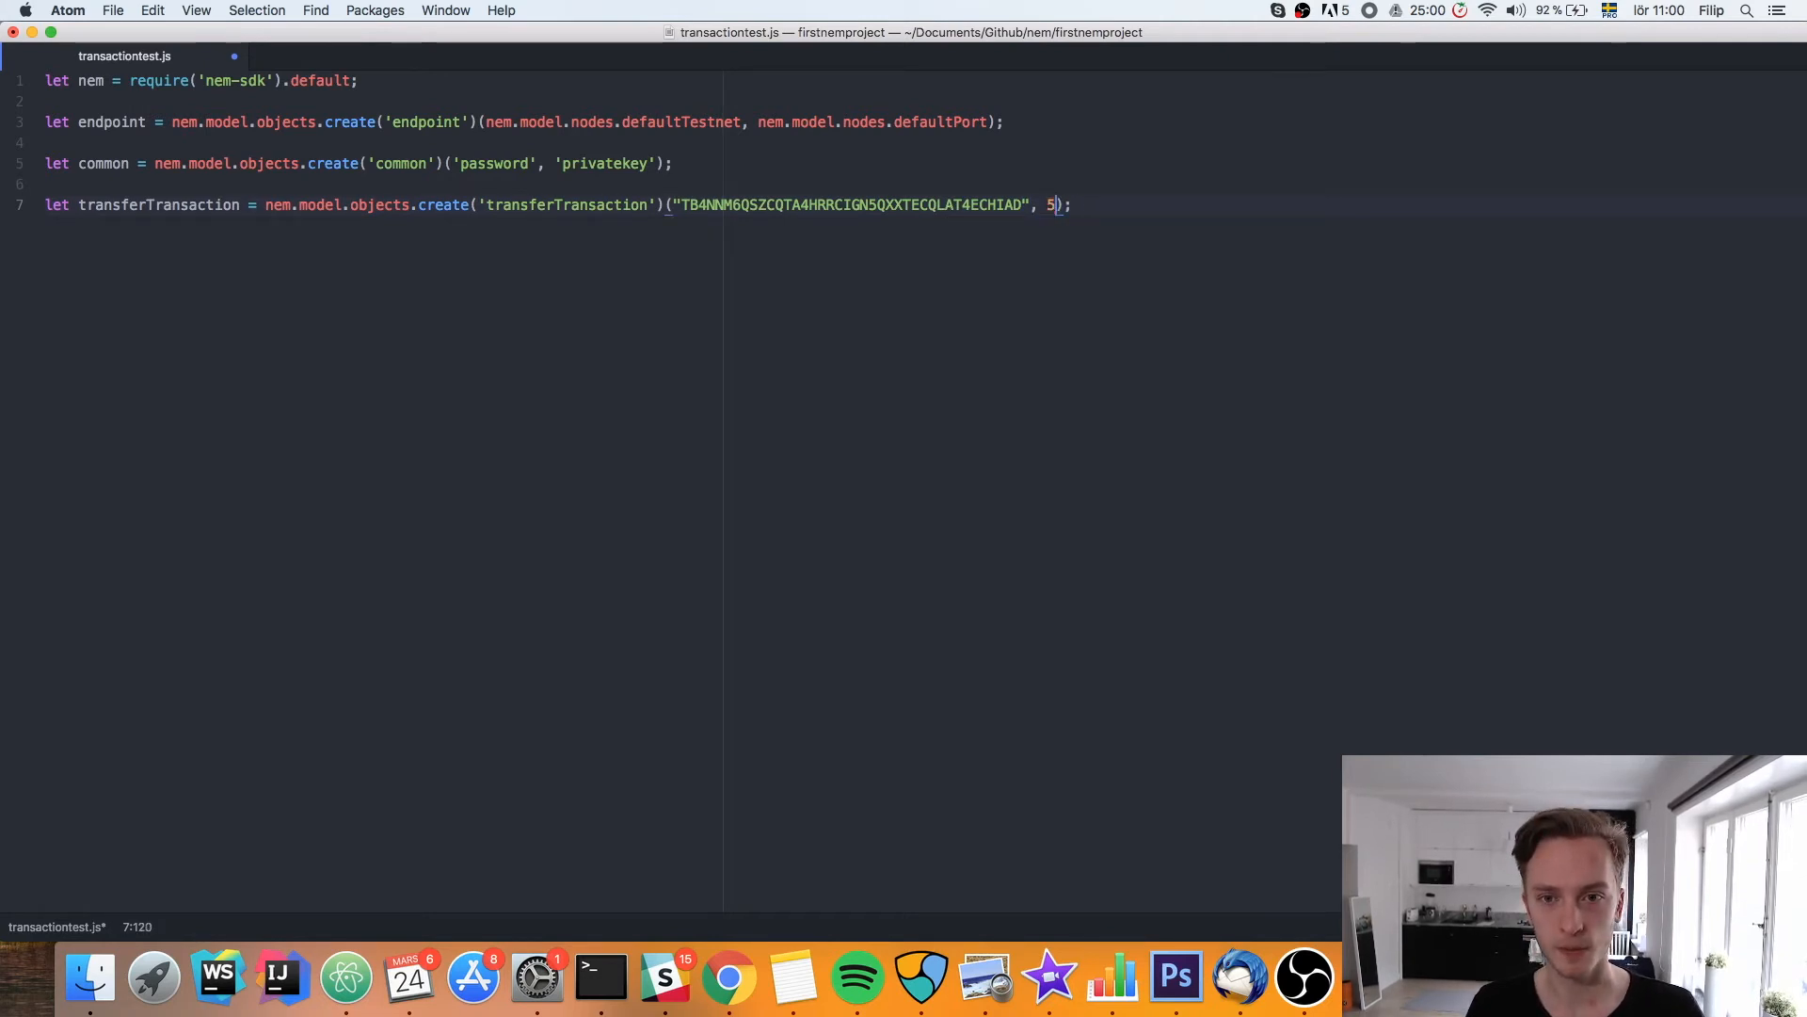
{"action": "type", "text": ", \"\""}
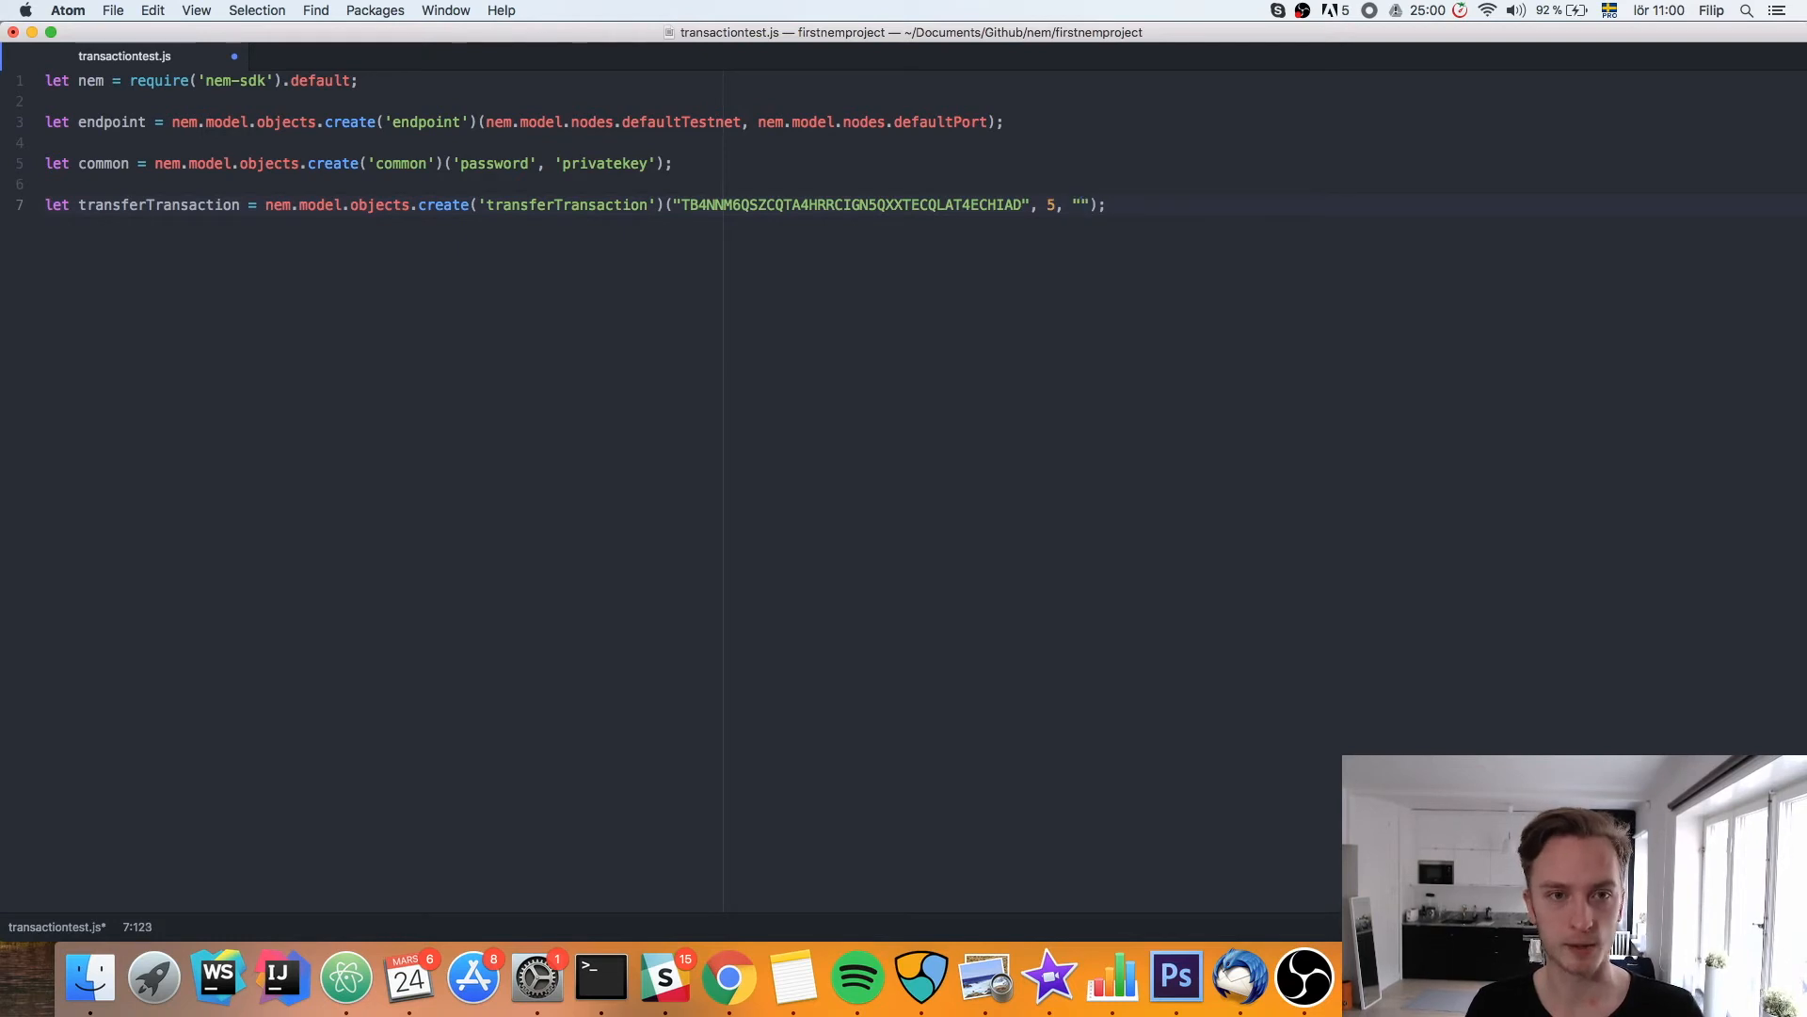
{"action": "type", "text": "Hello from transfe"}
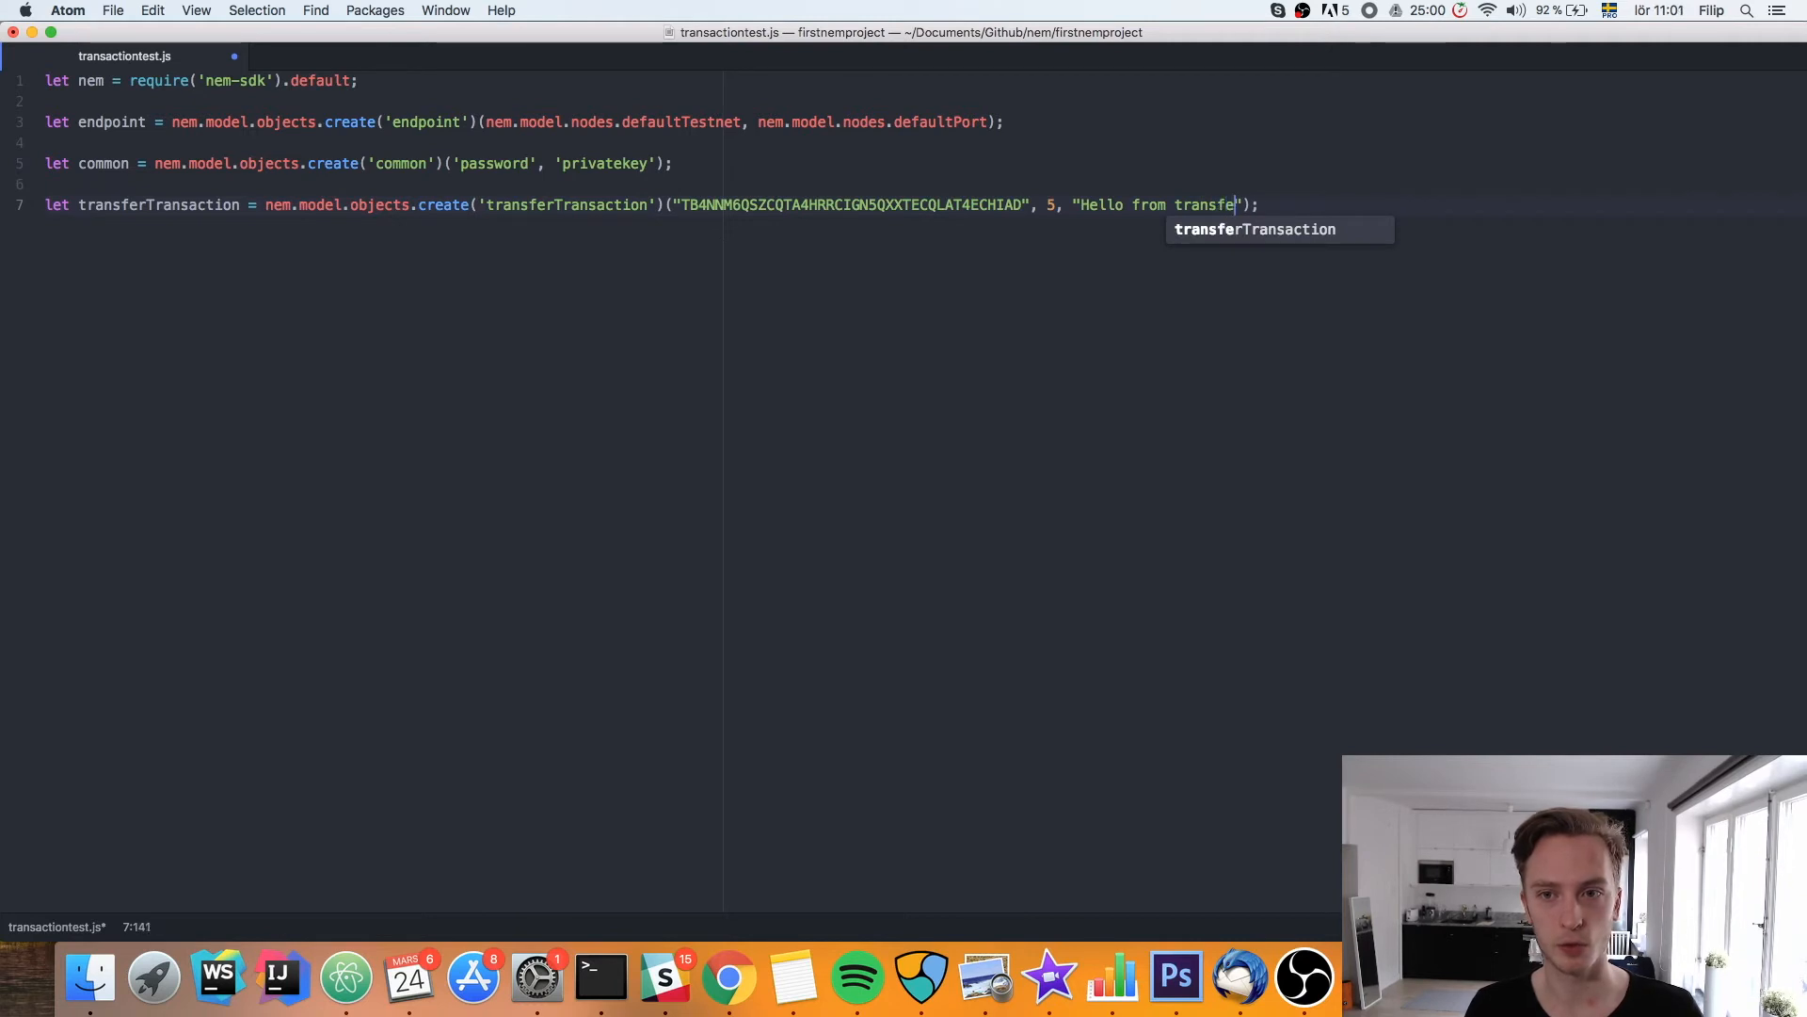
{"action": "type", "text": "rtest program"}
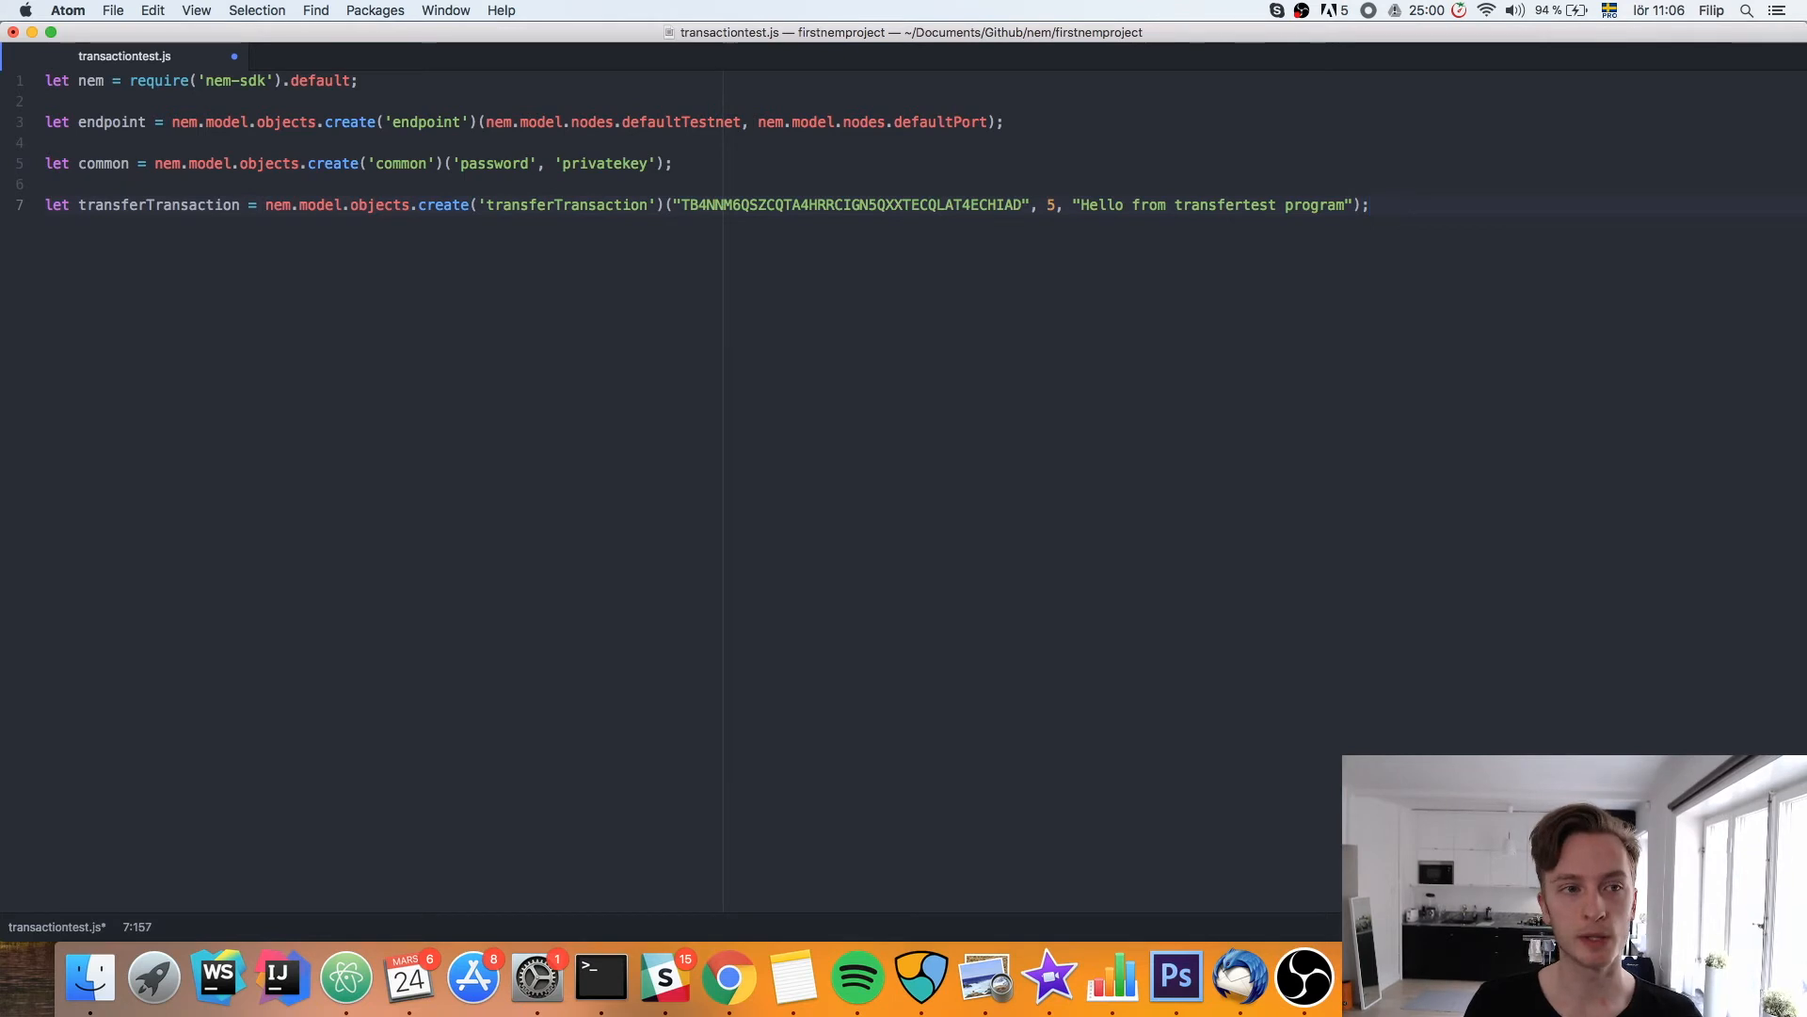
Start line 9 with let preparedTransaction = nem.model.transactions.prepare()
{"action": "key", "text": "enter"}
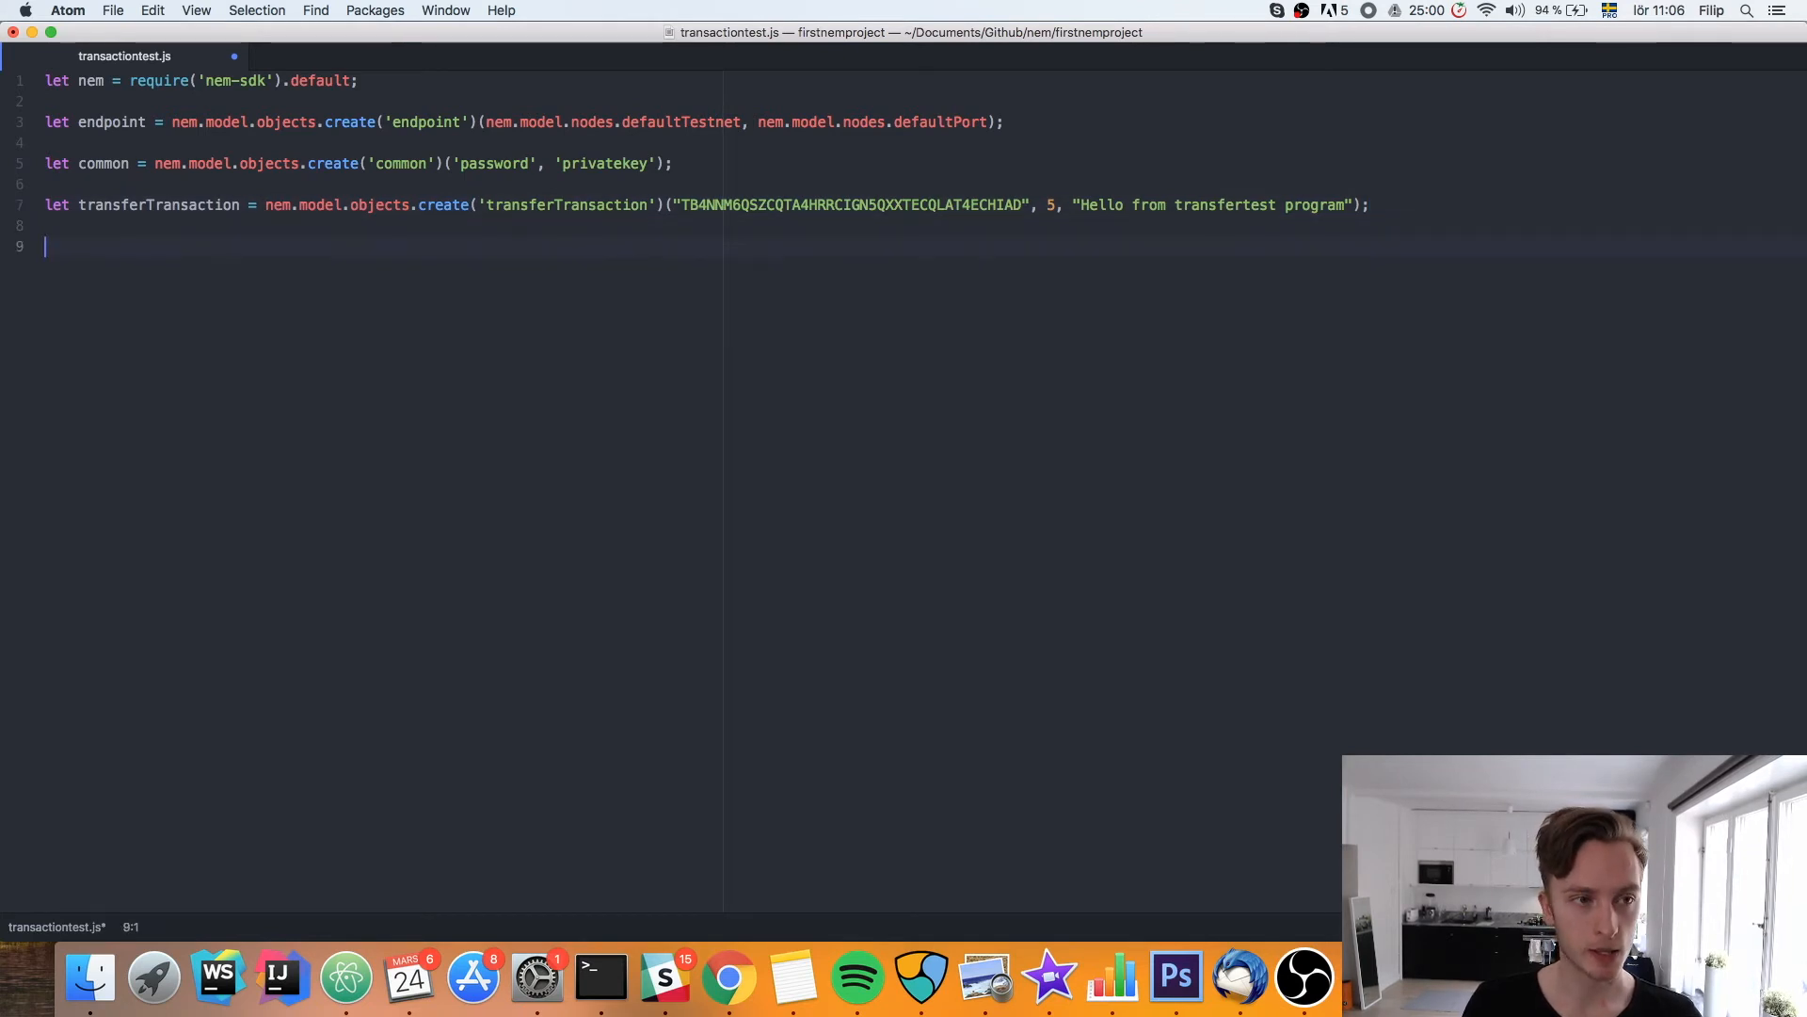
{"action": "type", "text": "let"}
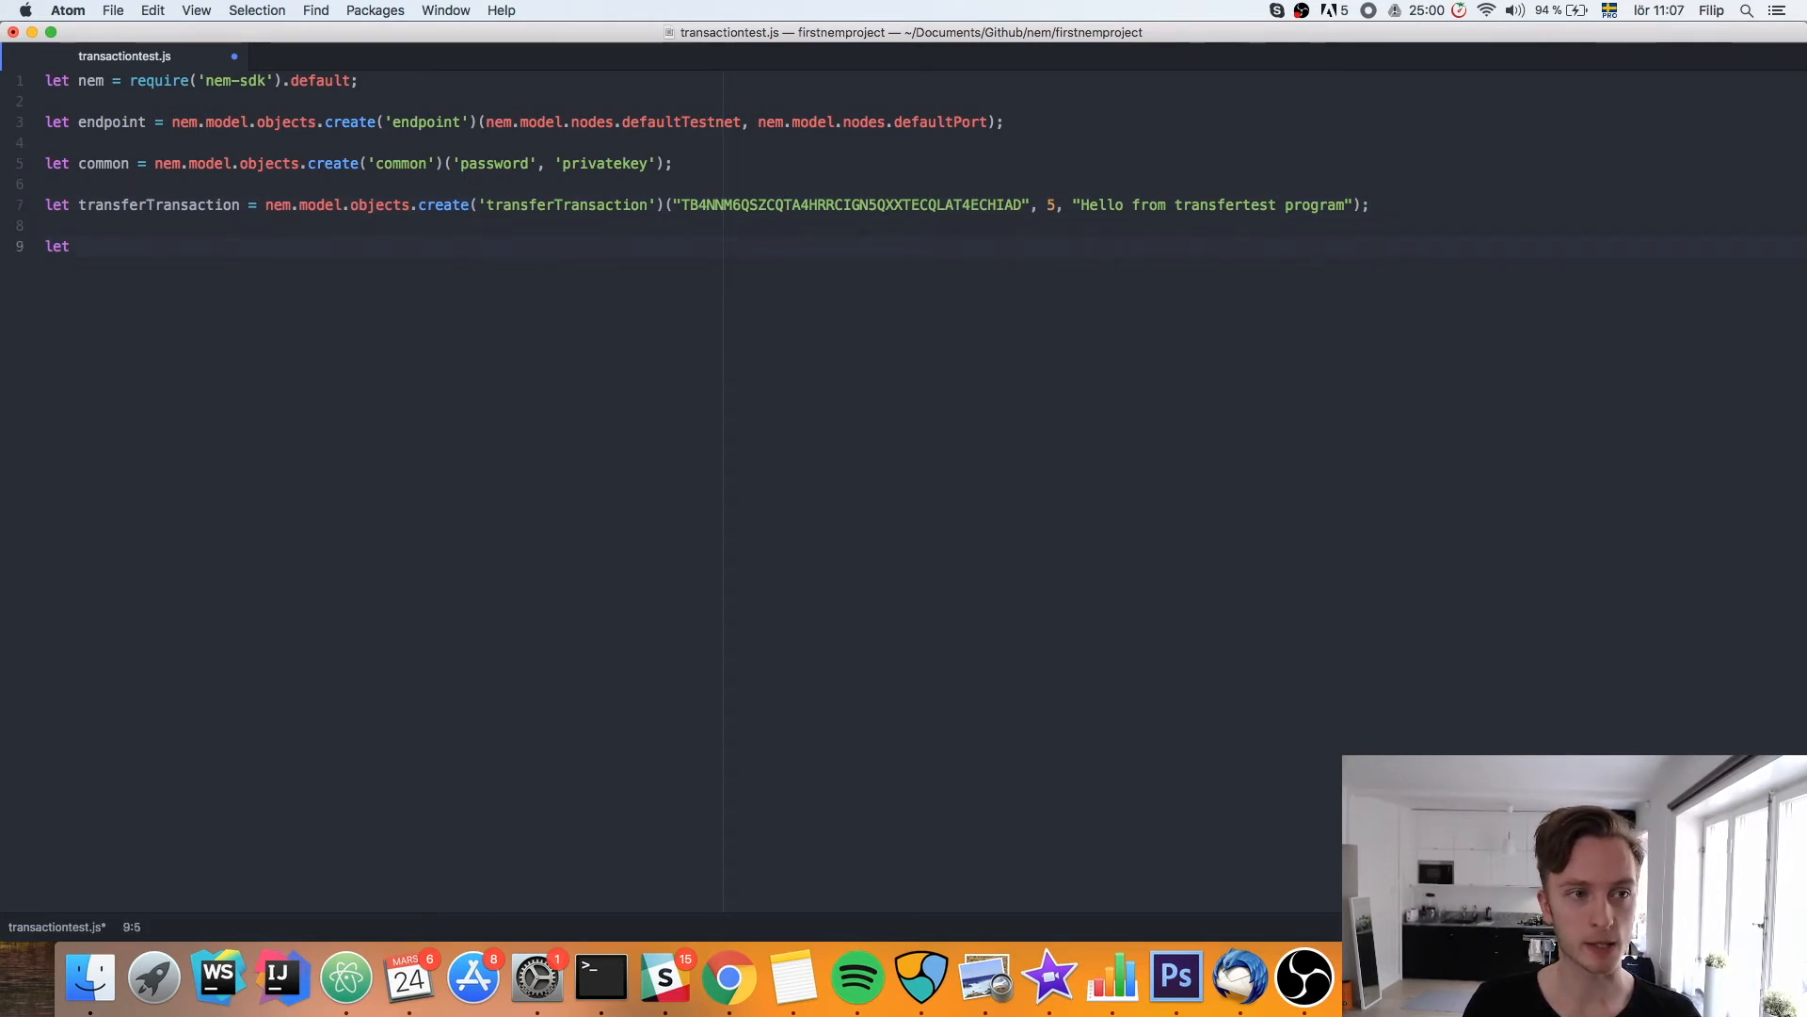
{"action": "type", "text": "pre"}
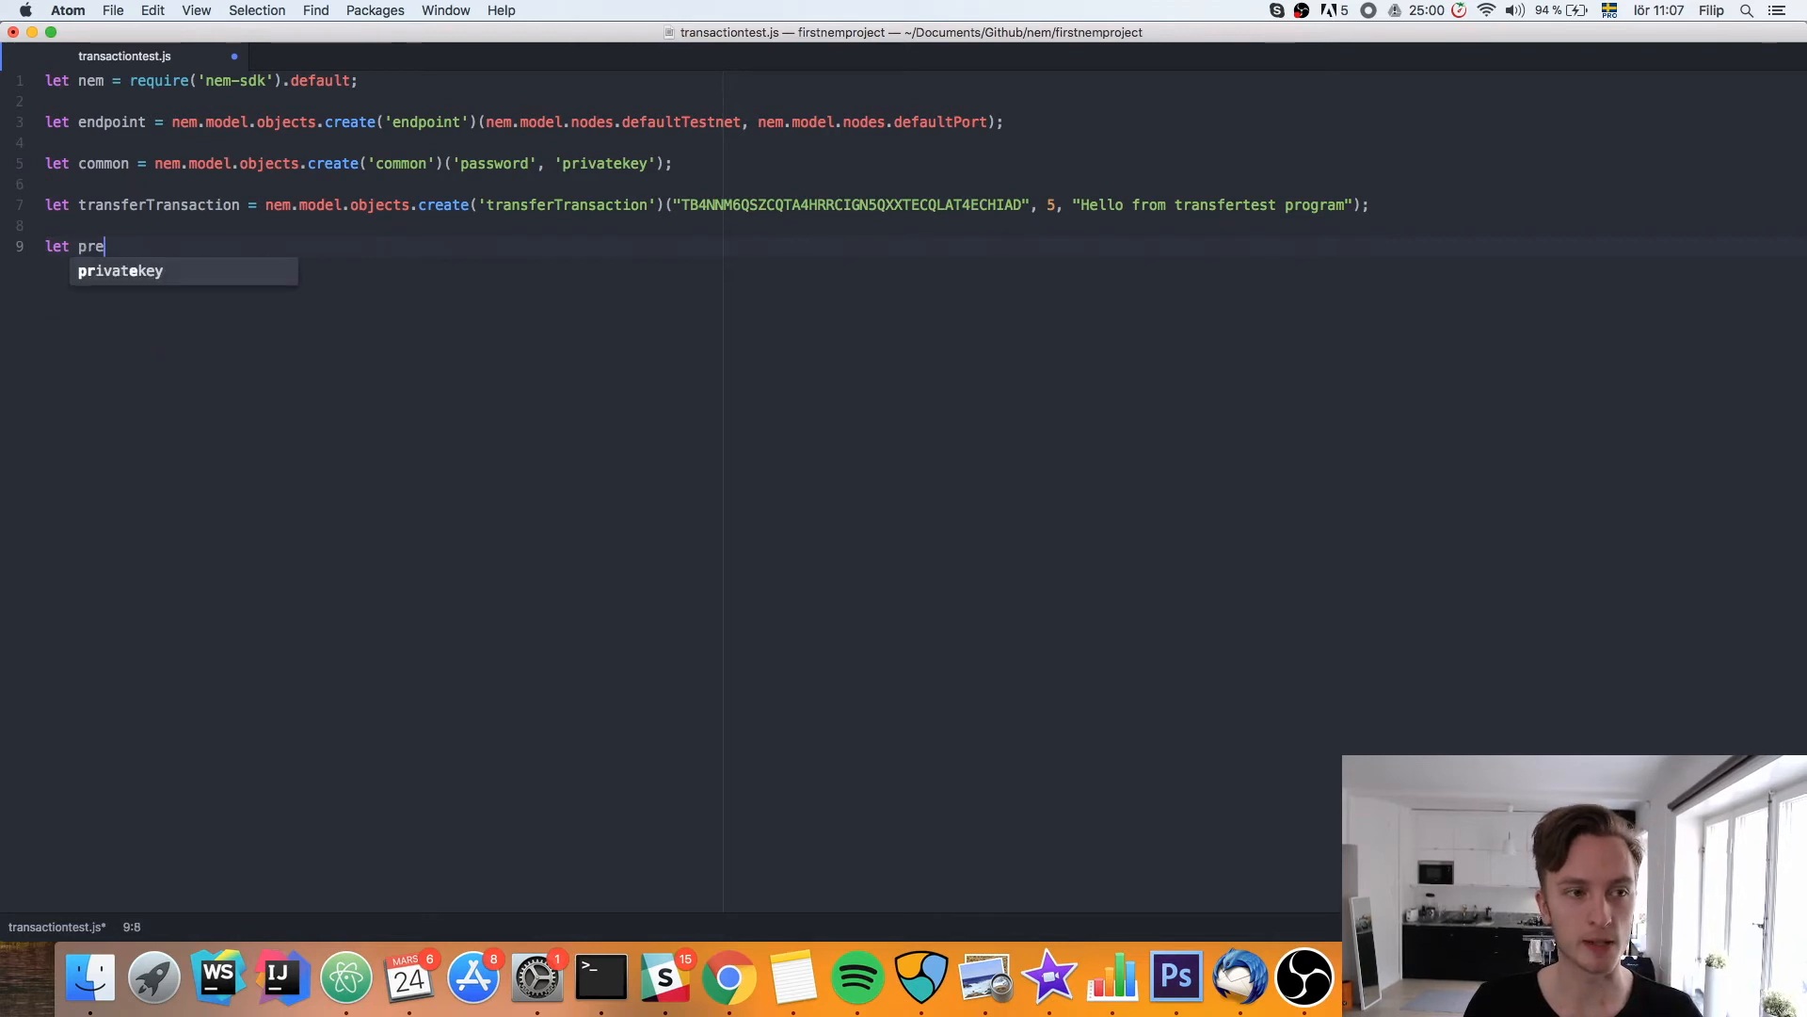
{"action": "type", "text": "pared"}
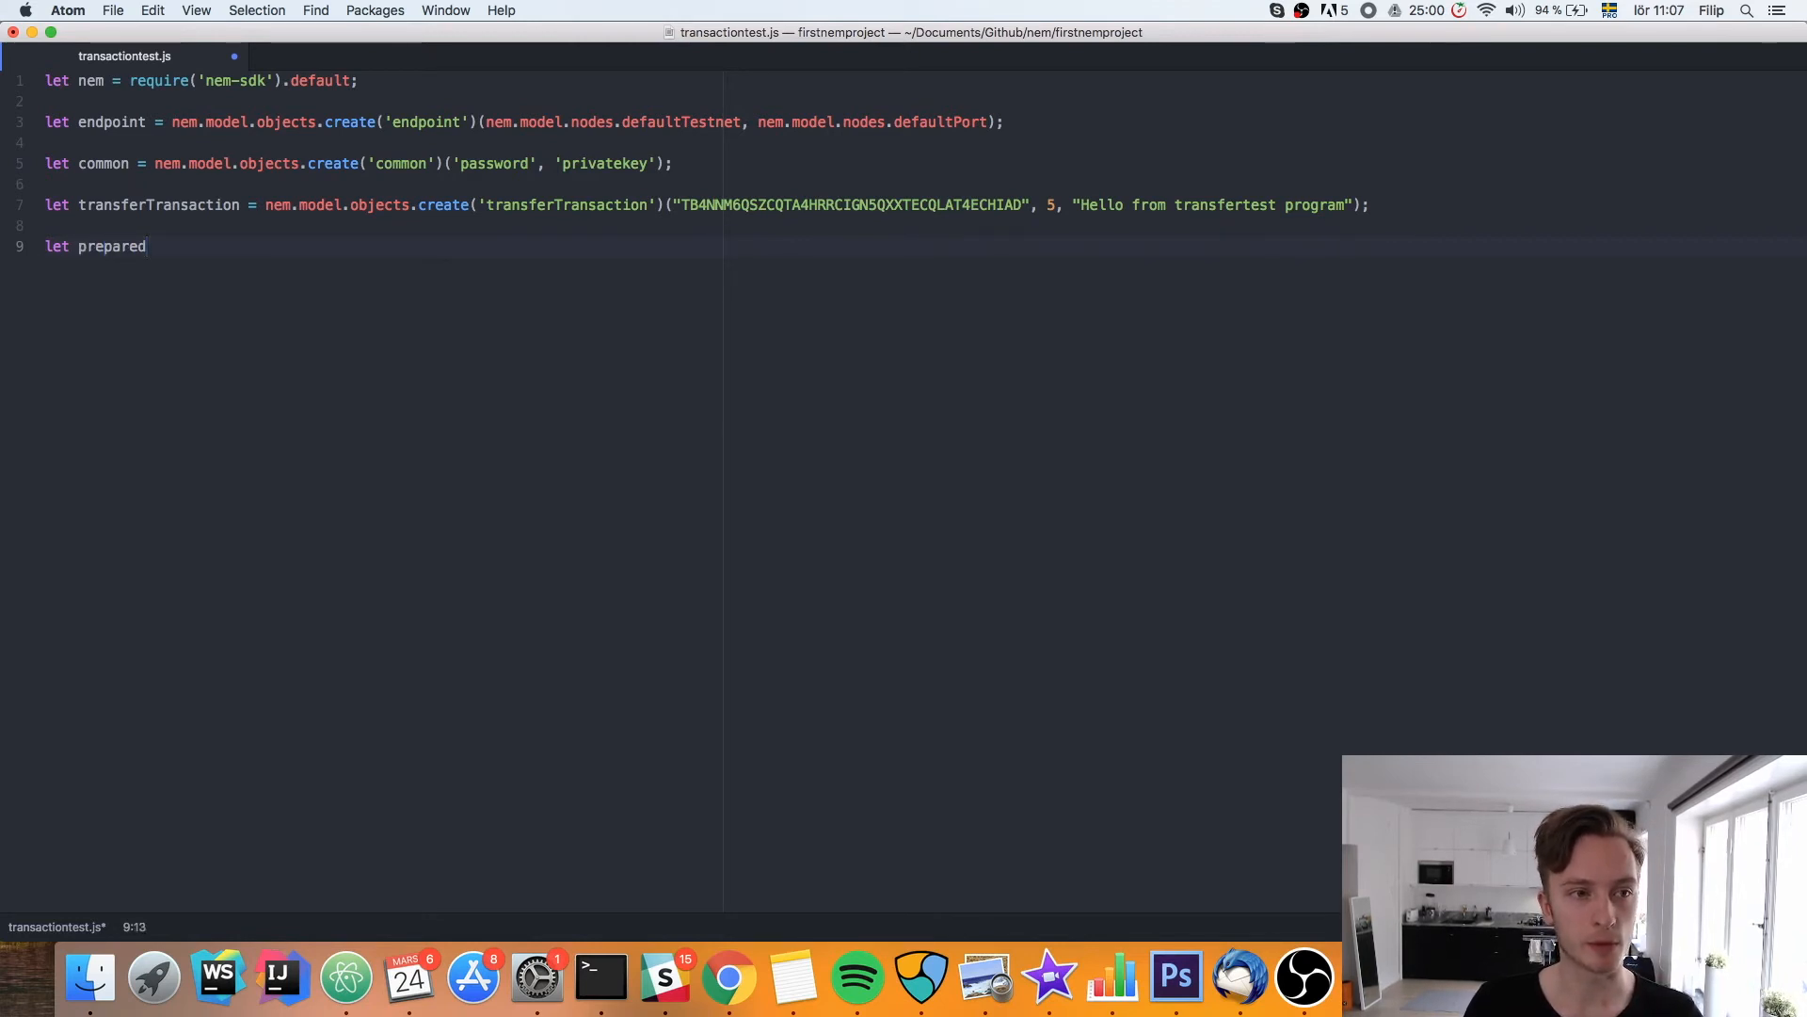
{"action": "type", "text": "Transa"}
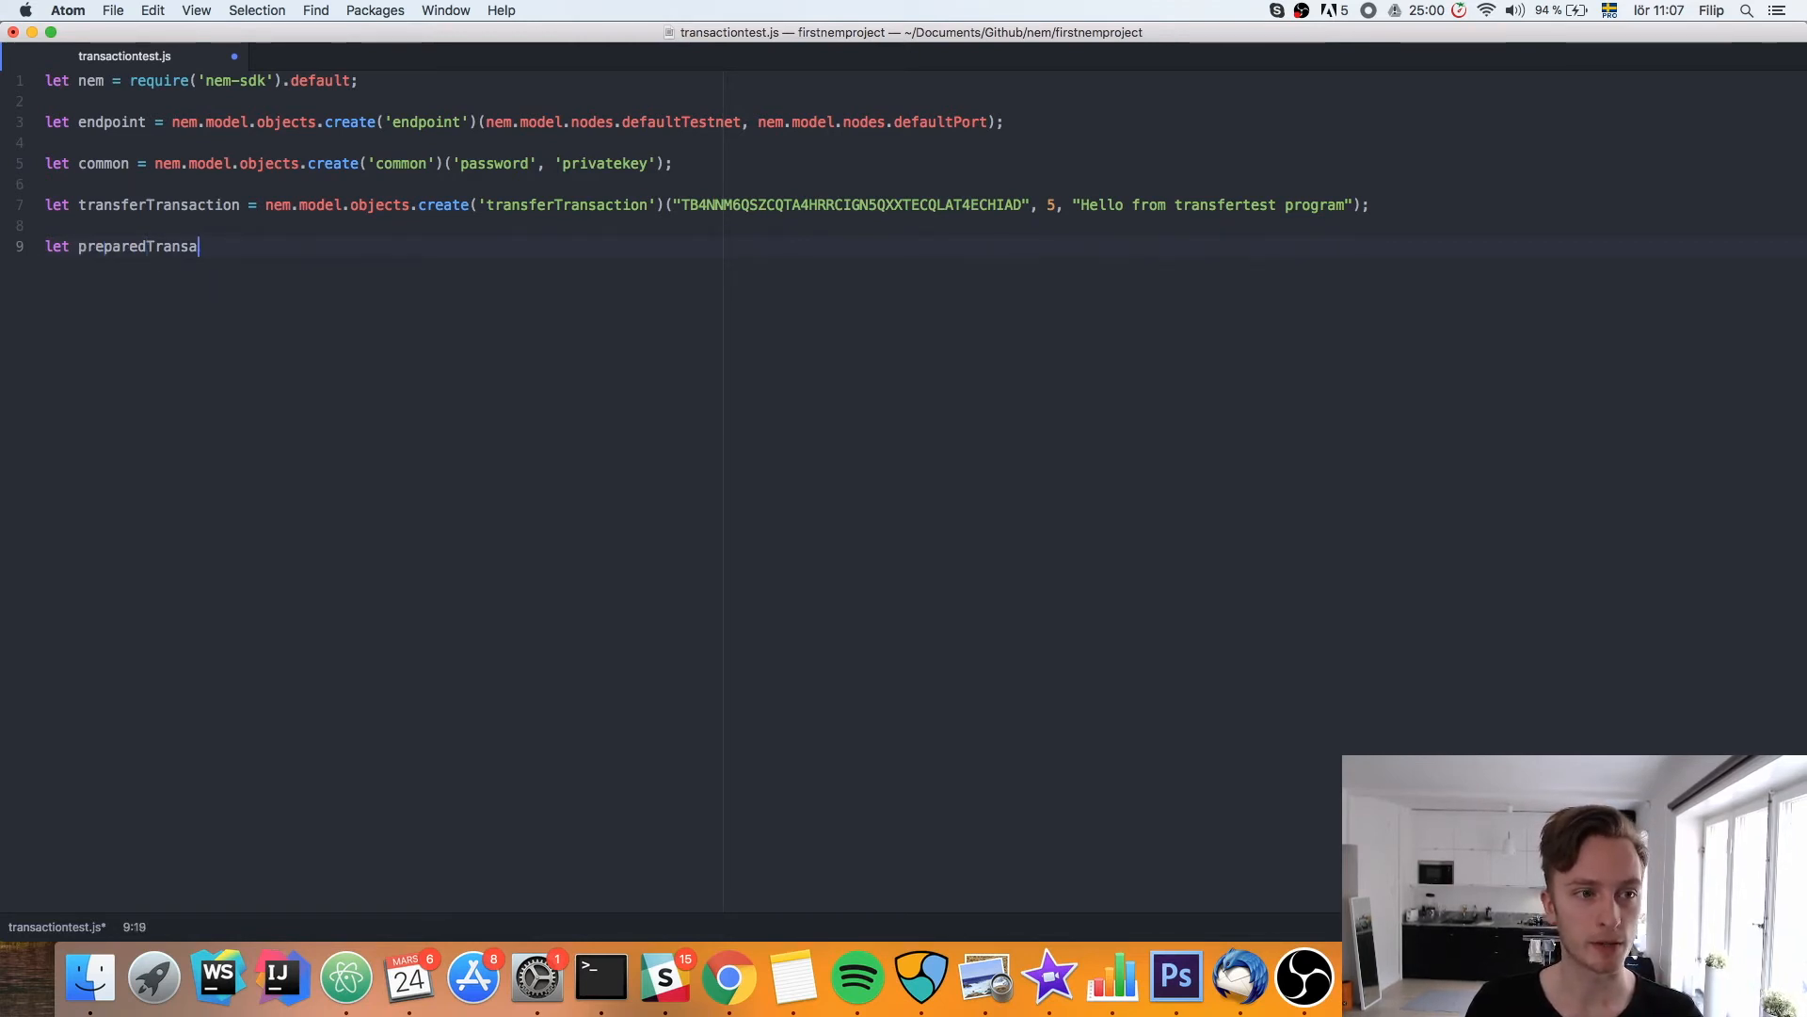
{"action": "type", "text": "ction ="}
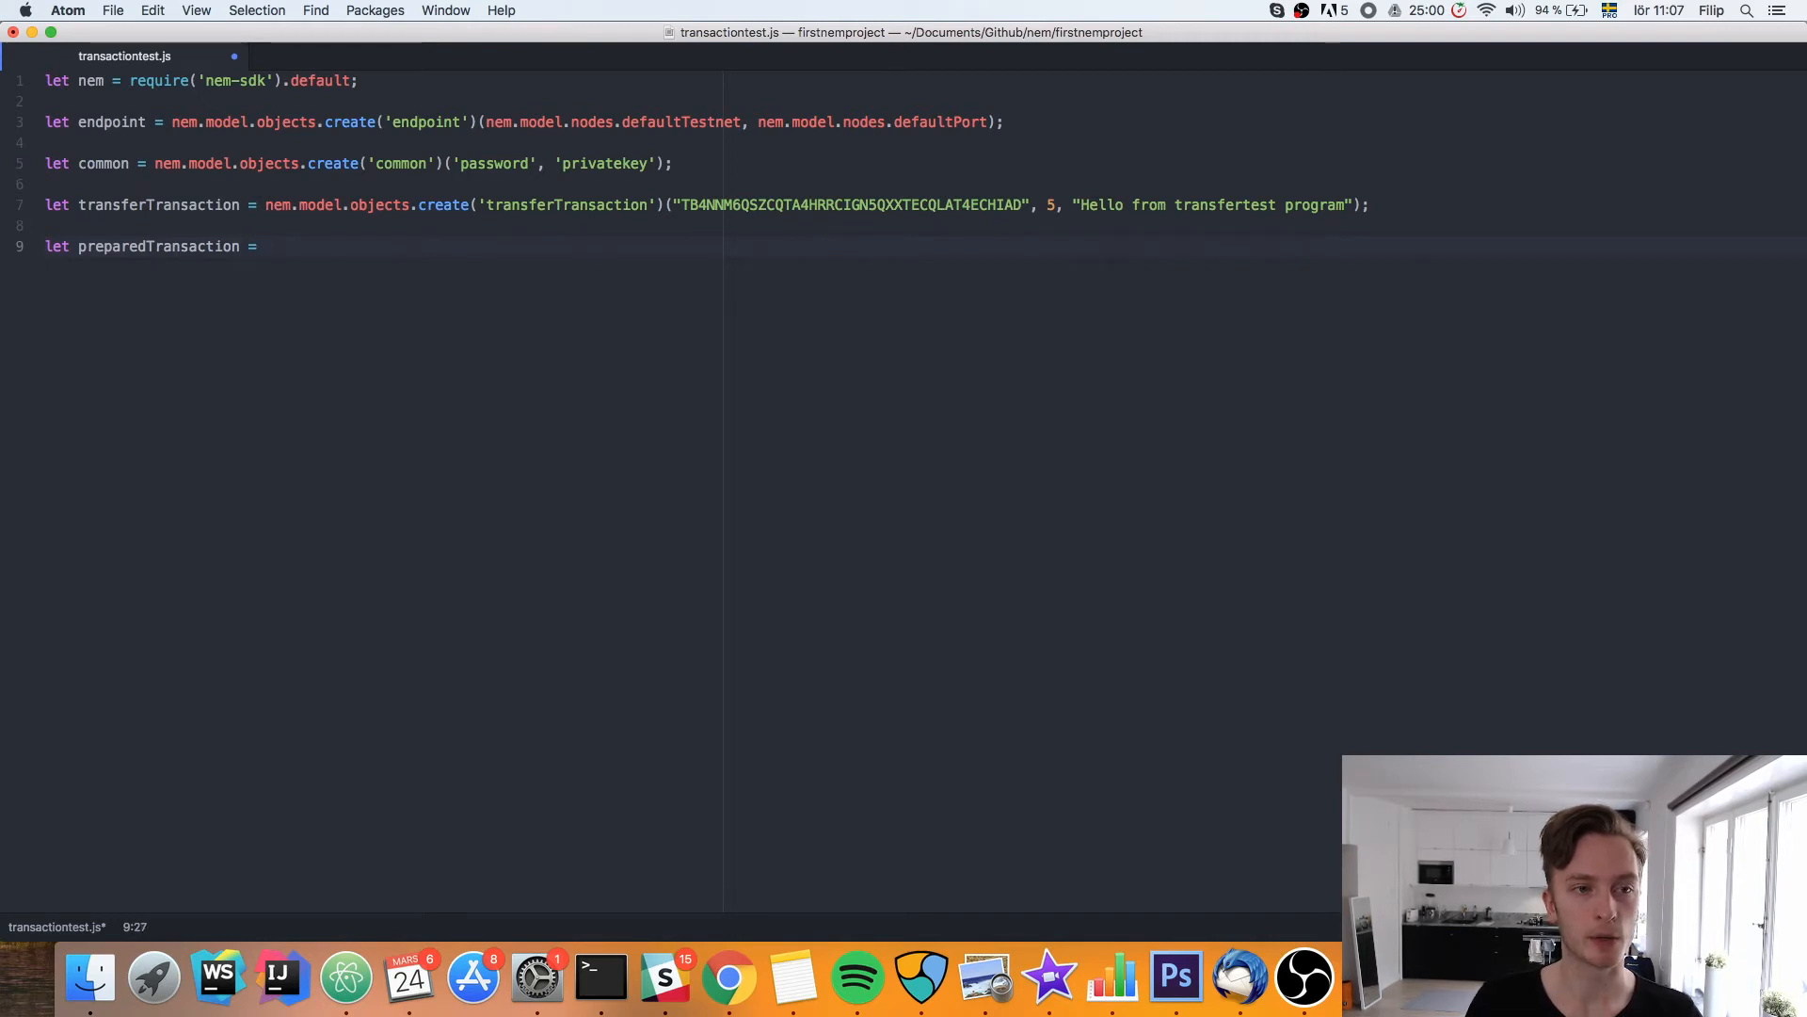
{"action": "type", "text": "nem.m"}
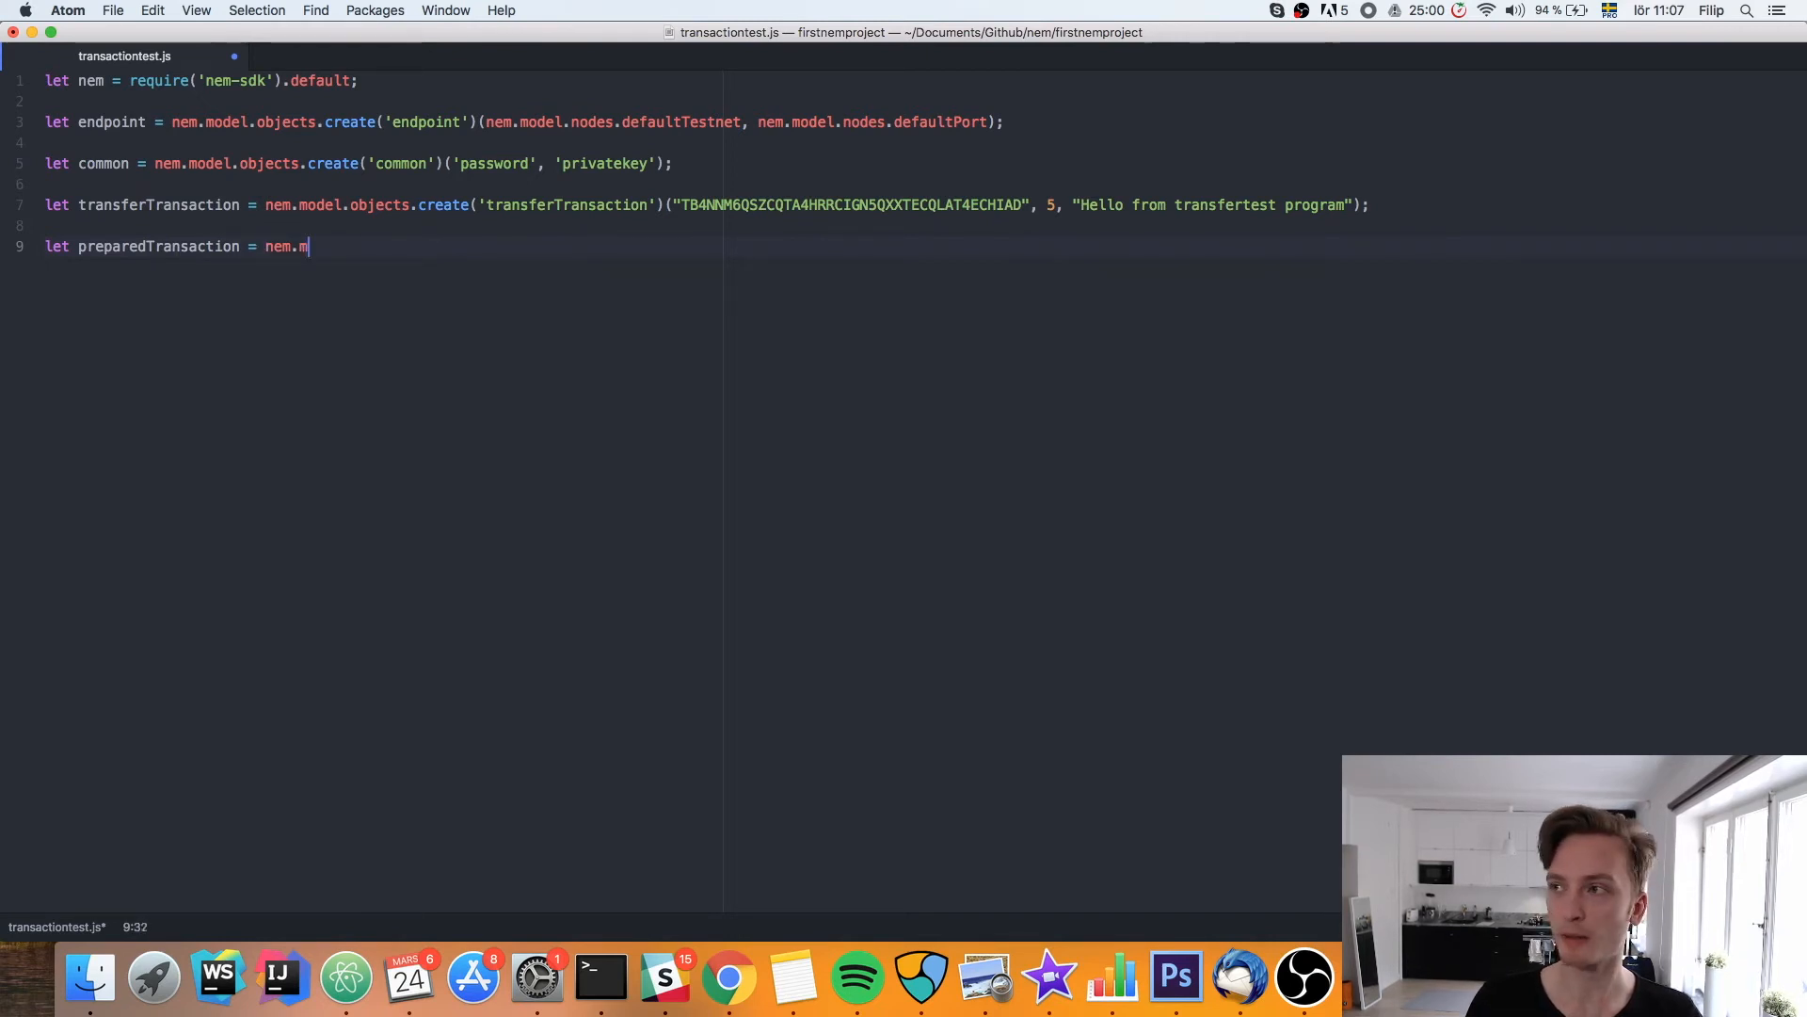
{"action": "type", "text": "odel.transa"}
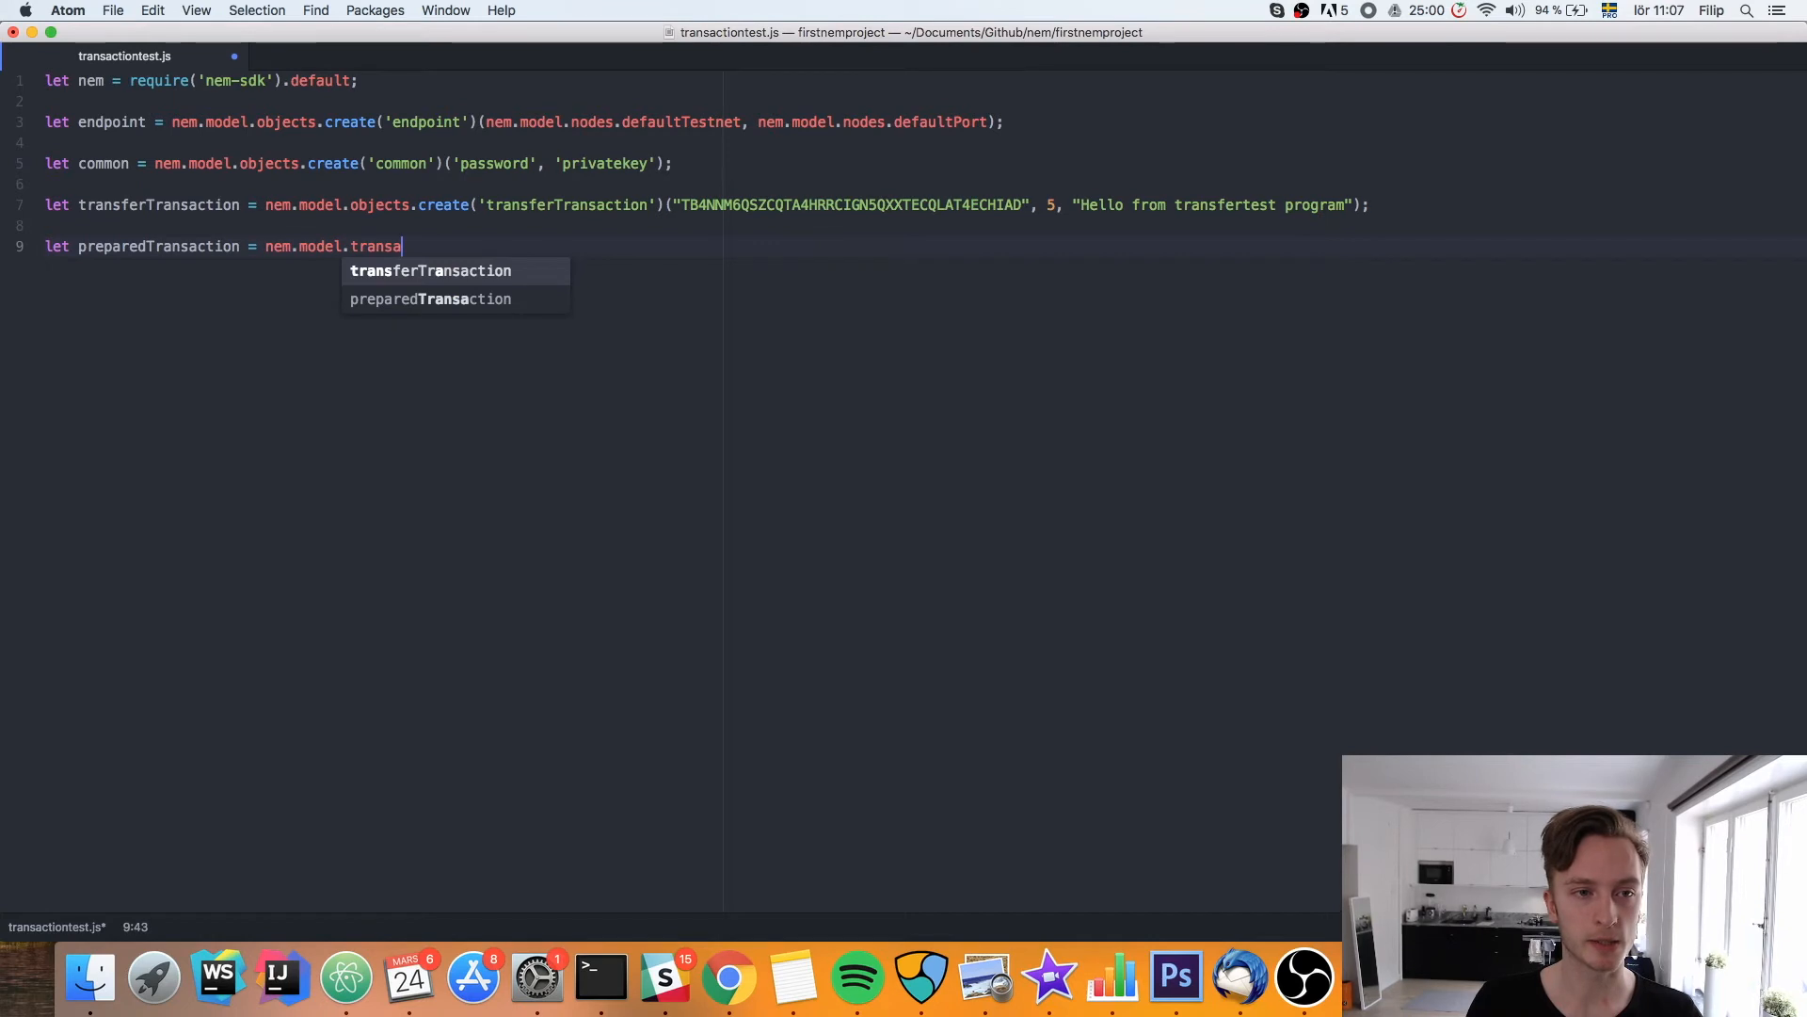
{"action": "type", "text": "ctions"}
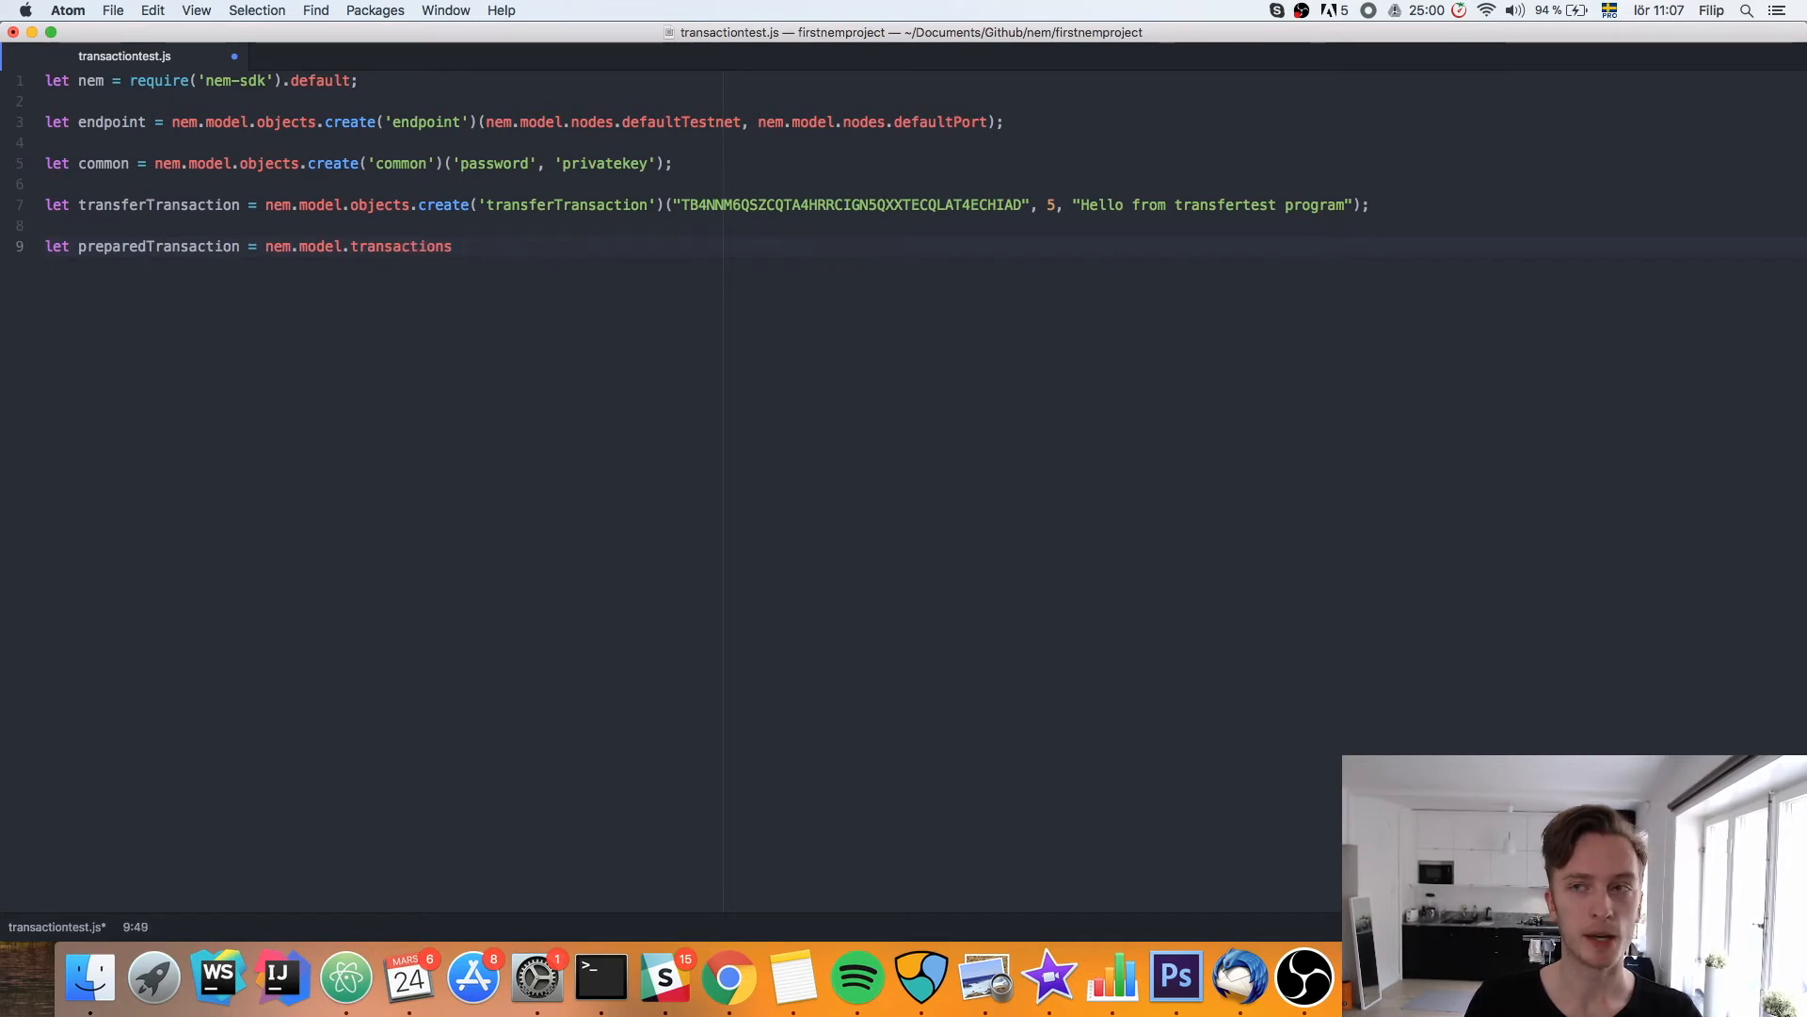
{"action": "type", "text": ".pre"}
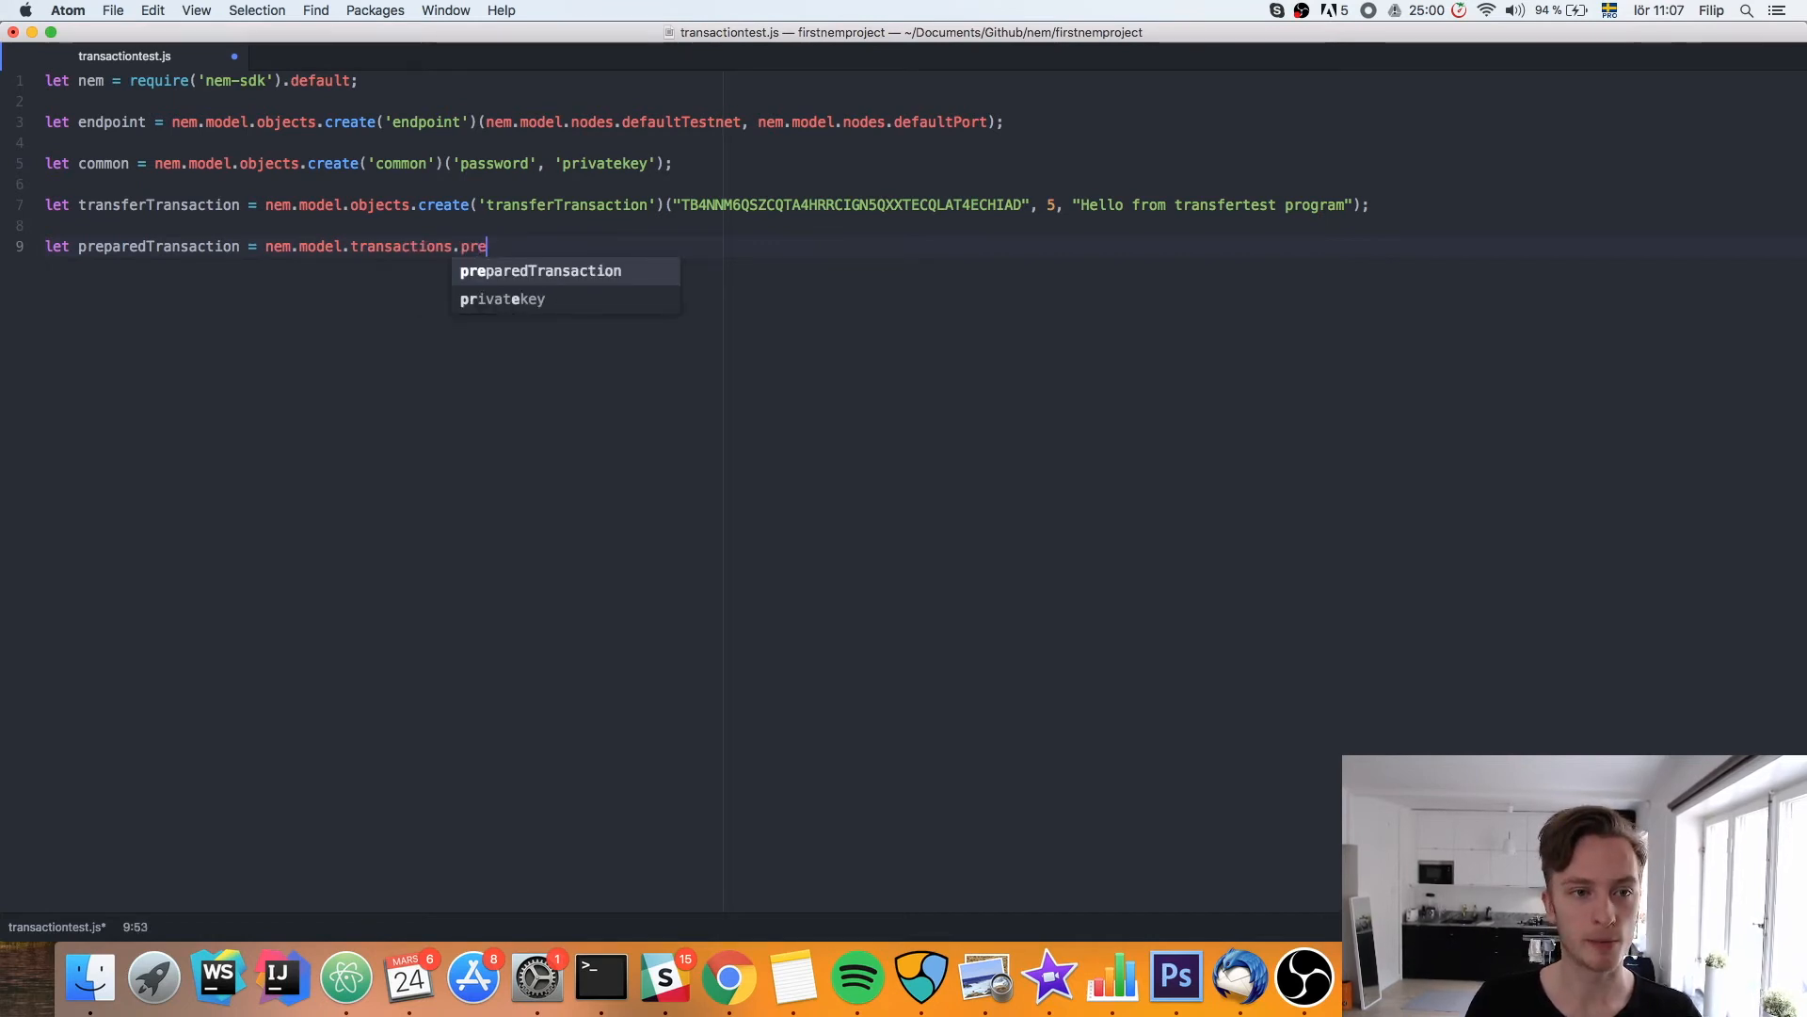
{"action": "type", "text": "pare()"}
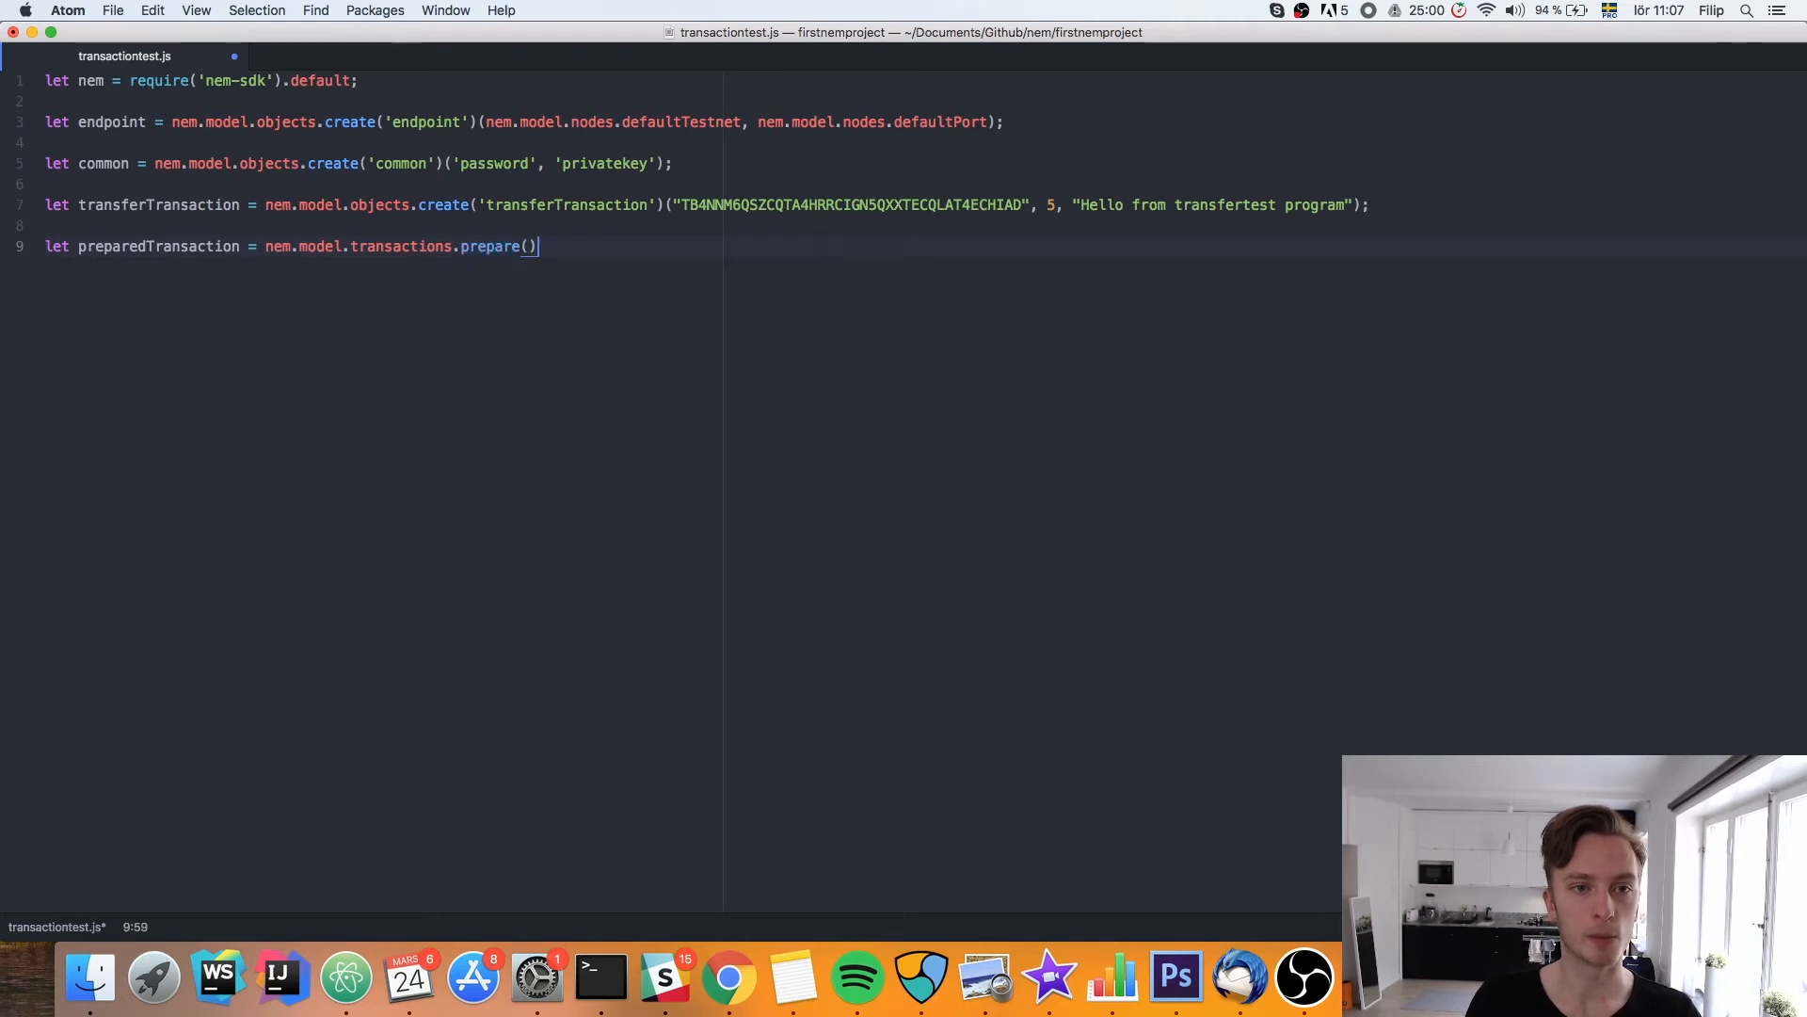
Prepare 'transferTransaction' with common, transferTransaction and nem.model.network.data.testnet.id
{"action": "type", "text": "'transferTransaction"}
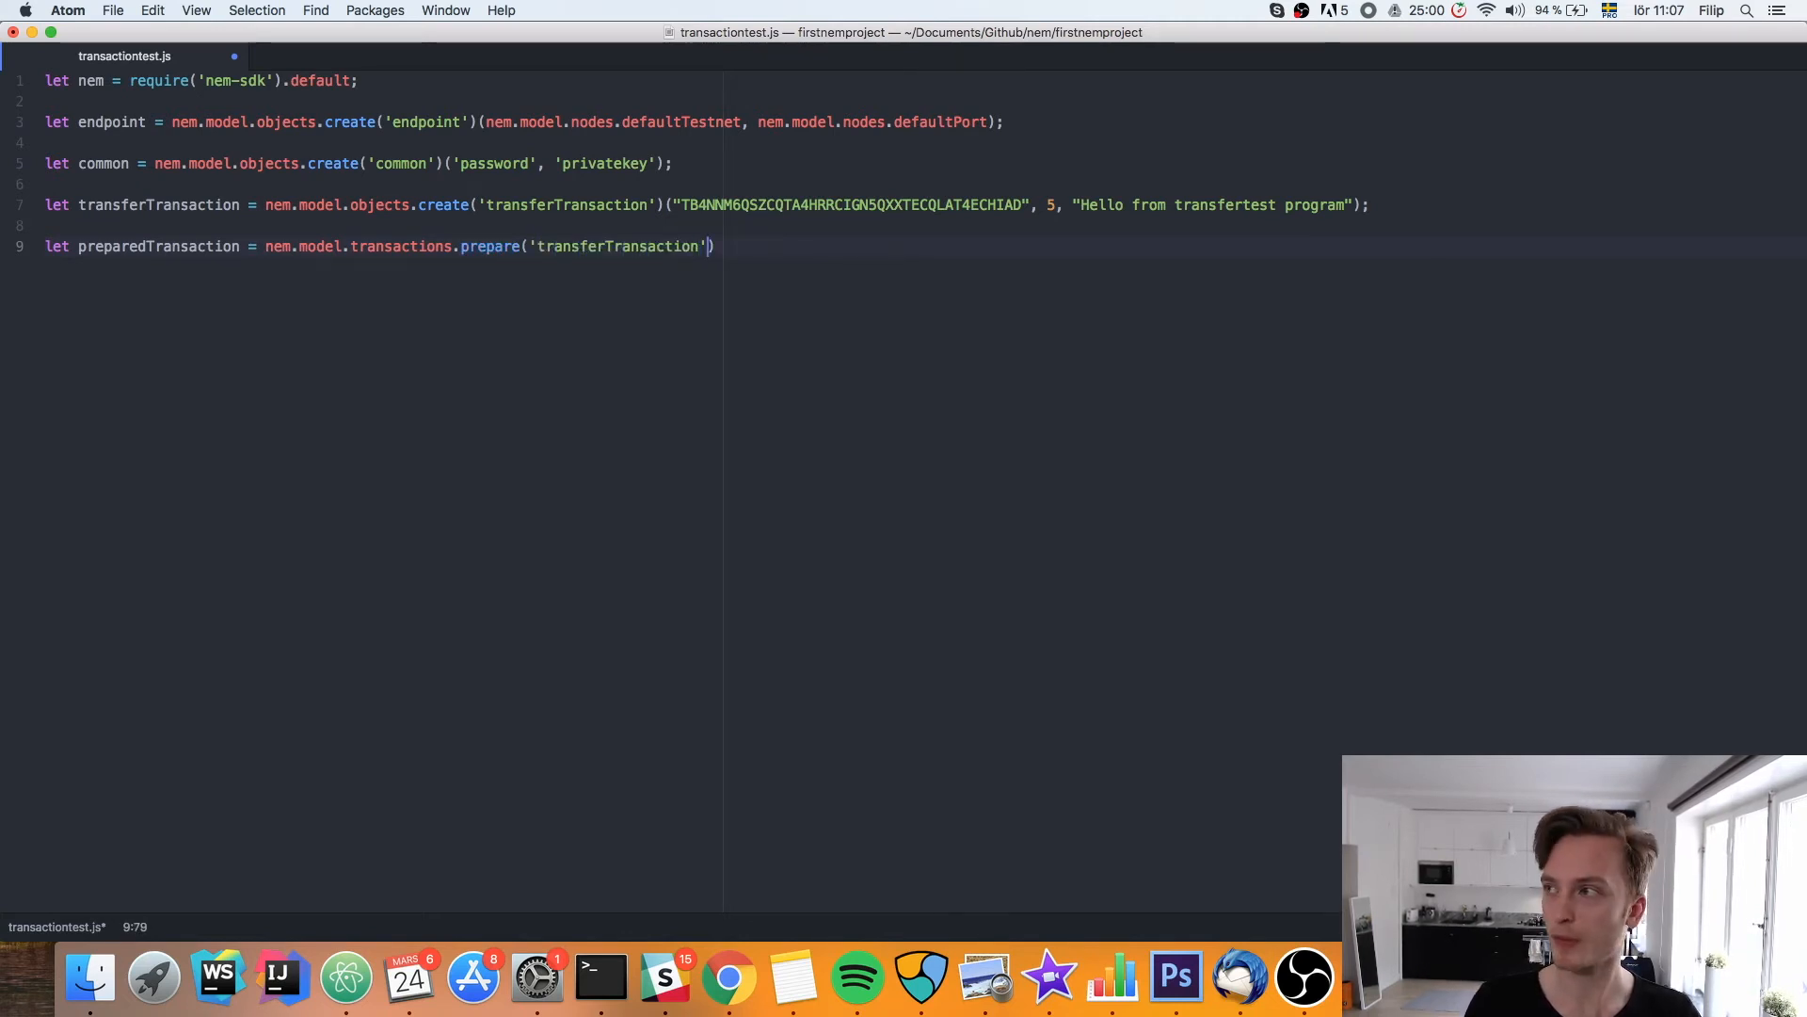
{"action": "type", "text": ")"}
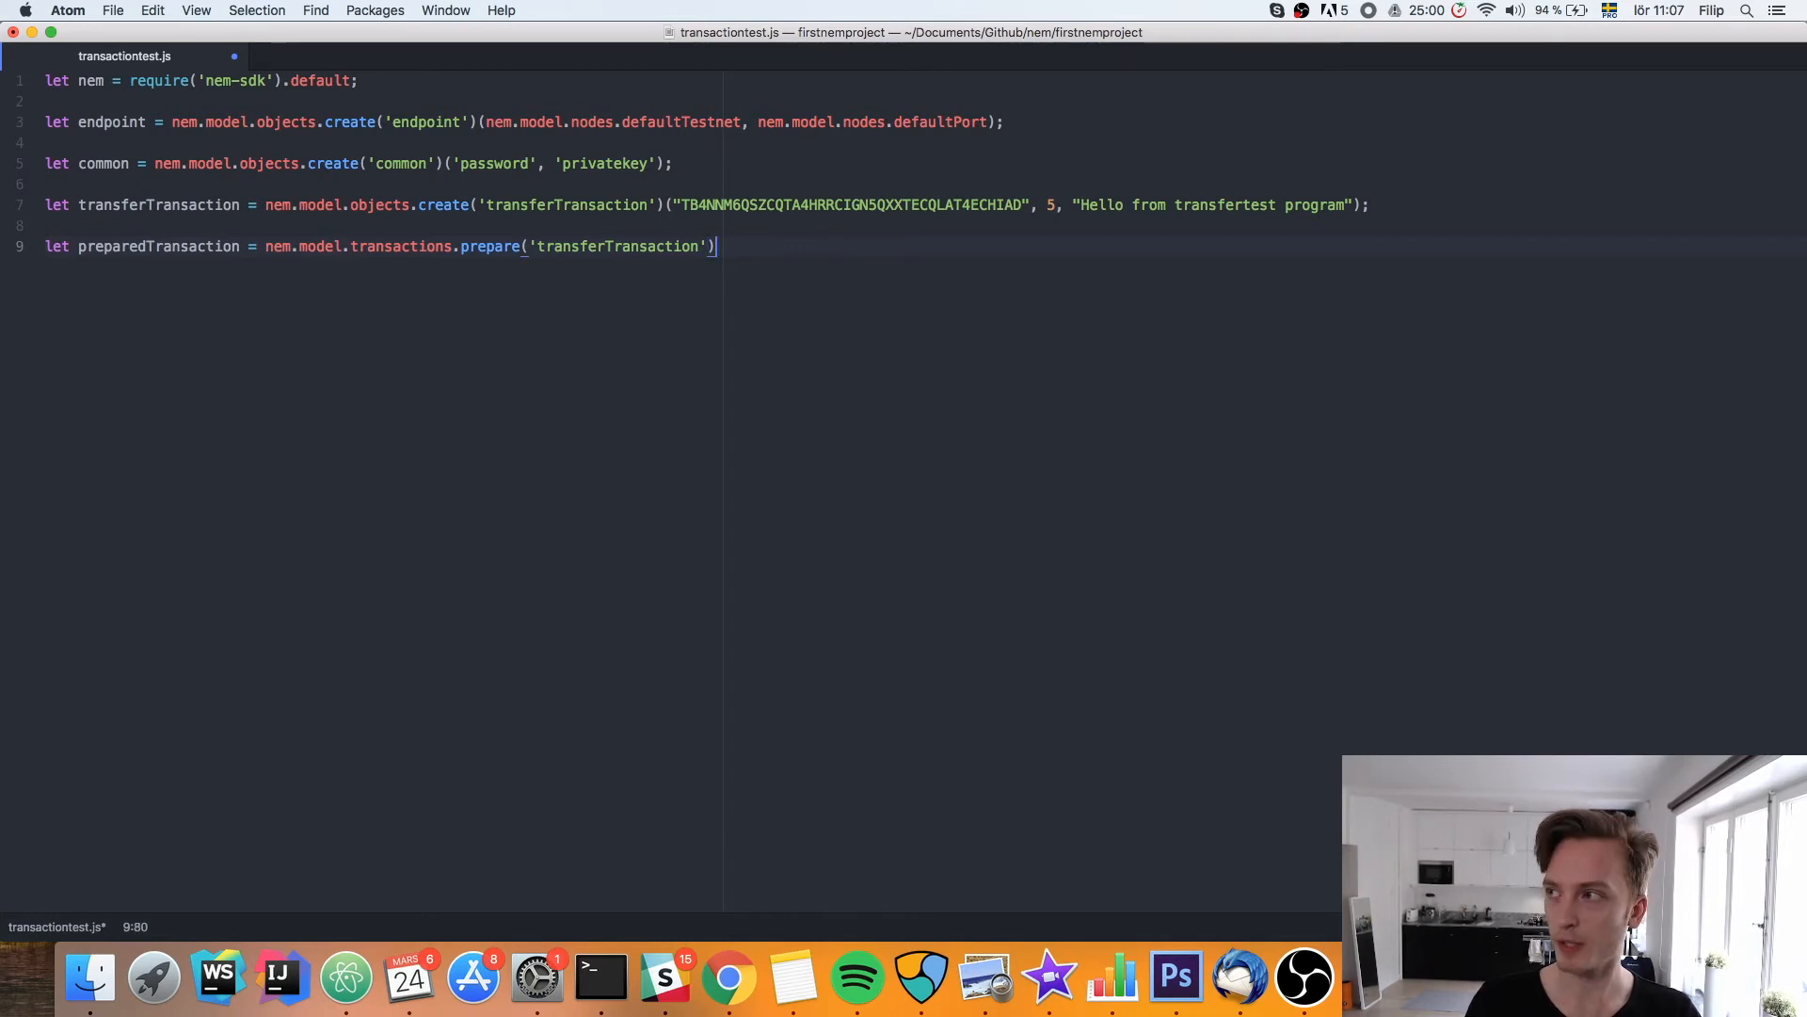
{"action": "type", "text": "(common)"}
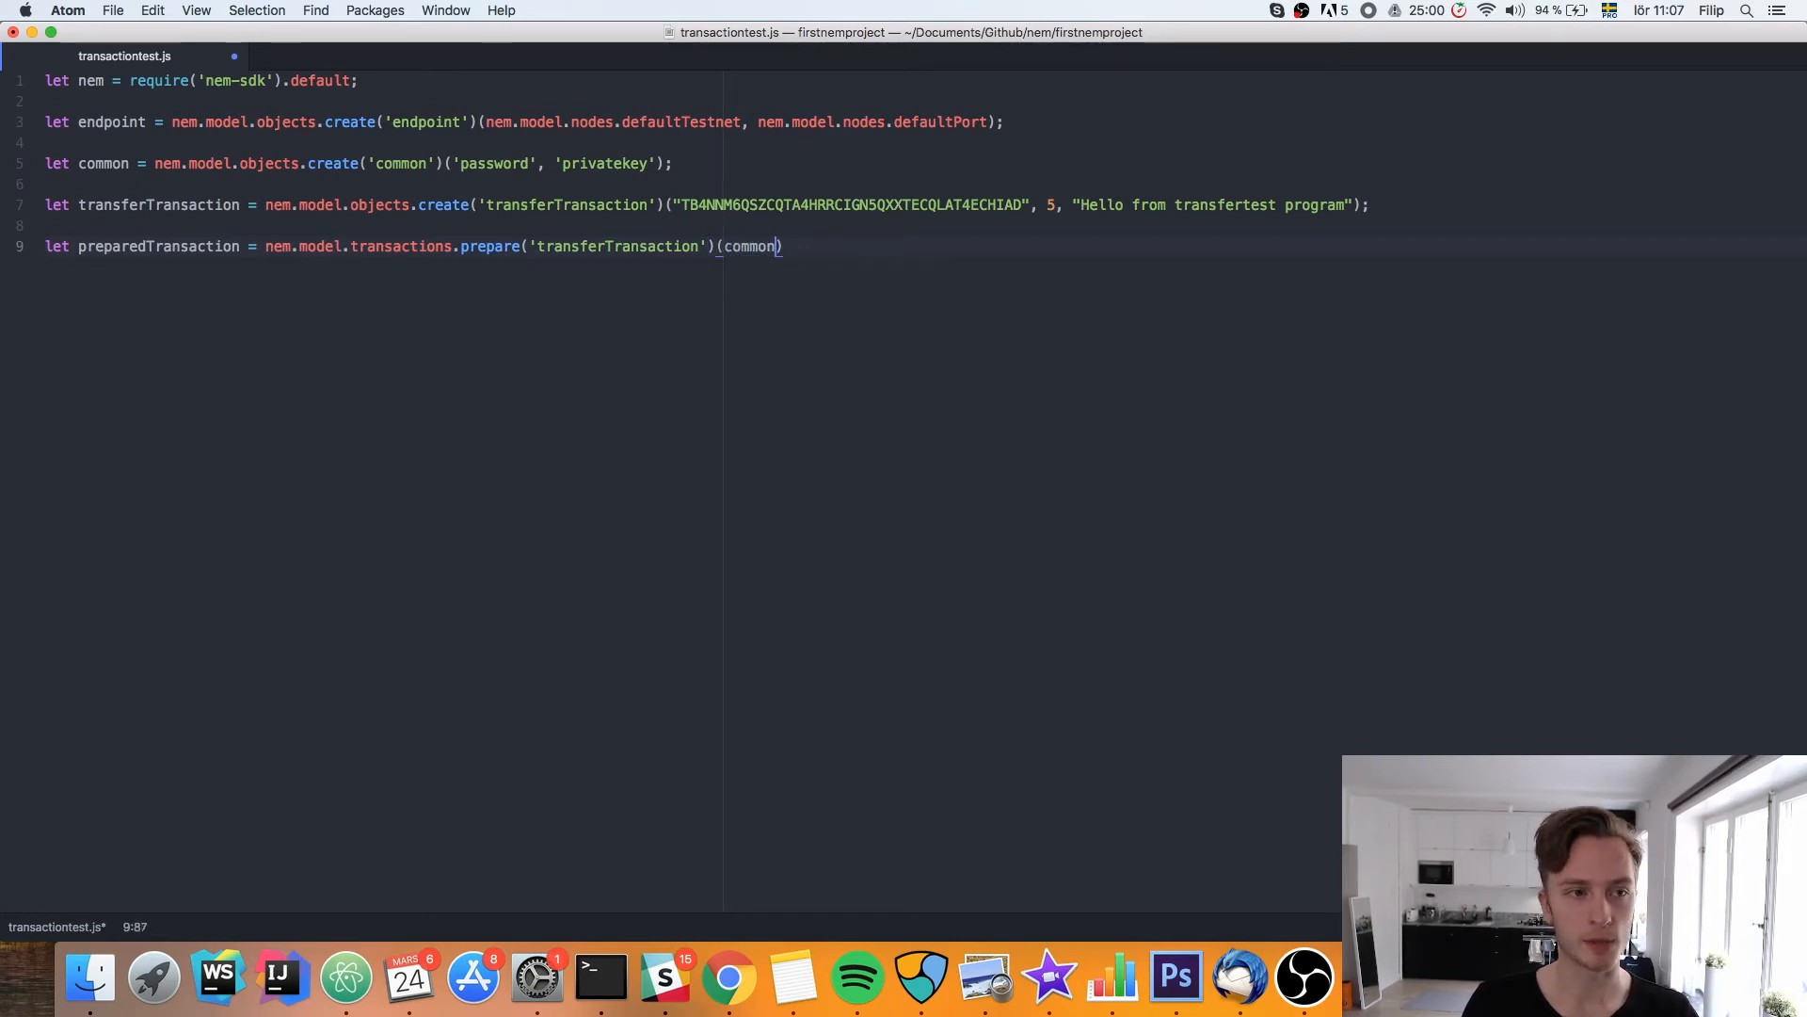
{"action": "type", "text": ", transferTransaction"}
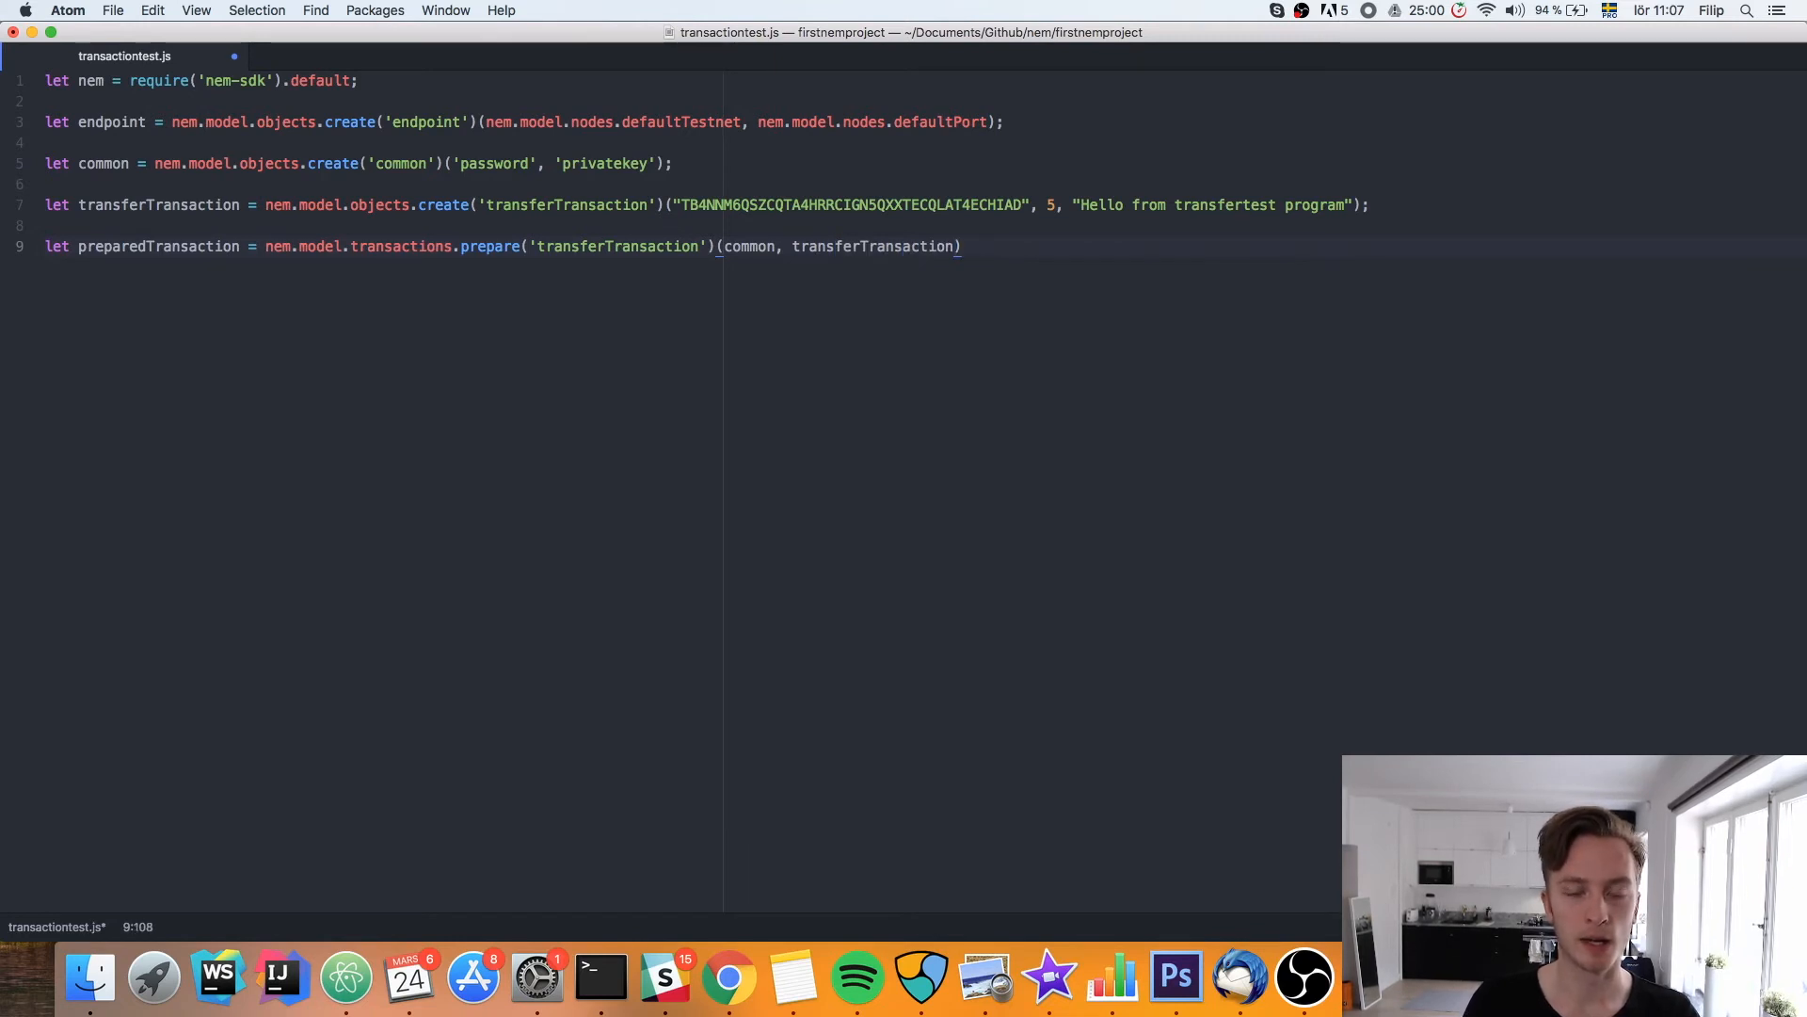
{"action": "left_click", "coordinate": [822, 245]}
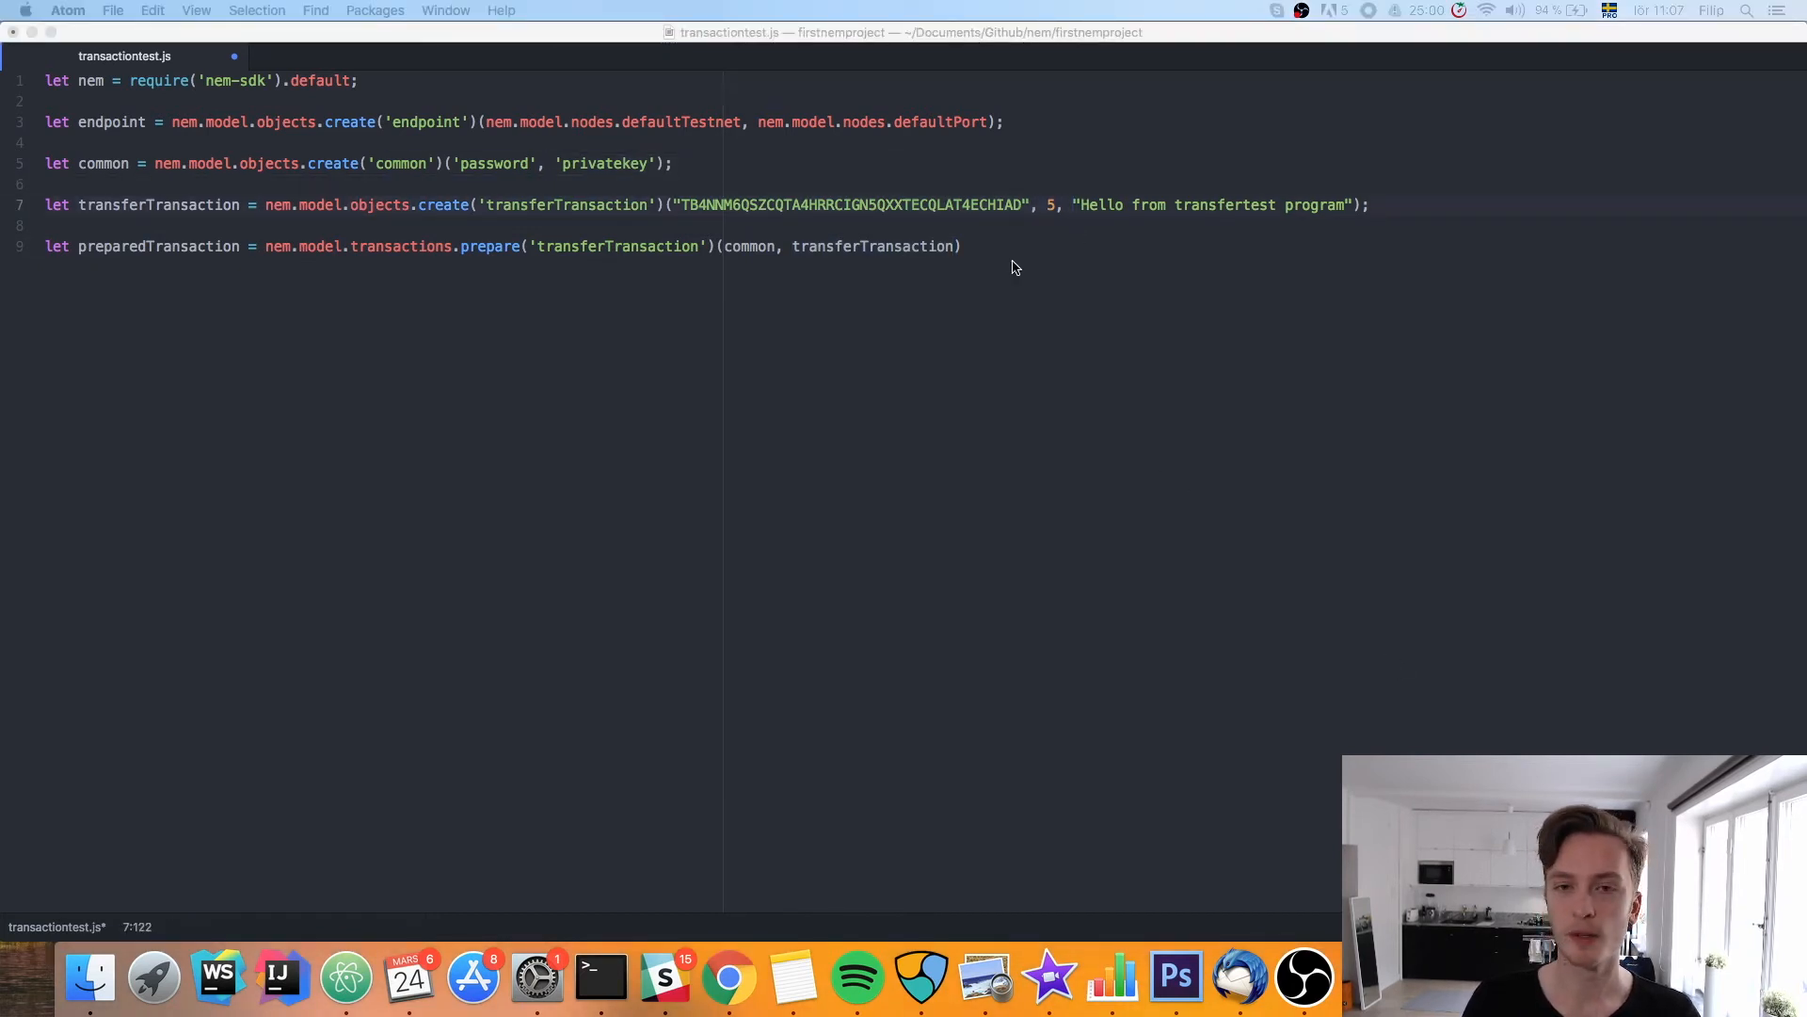
{"action": "left_click", "coordinate": [958, 246]}
{"action": "type", "text": ", nem"}
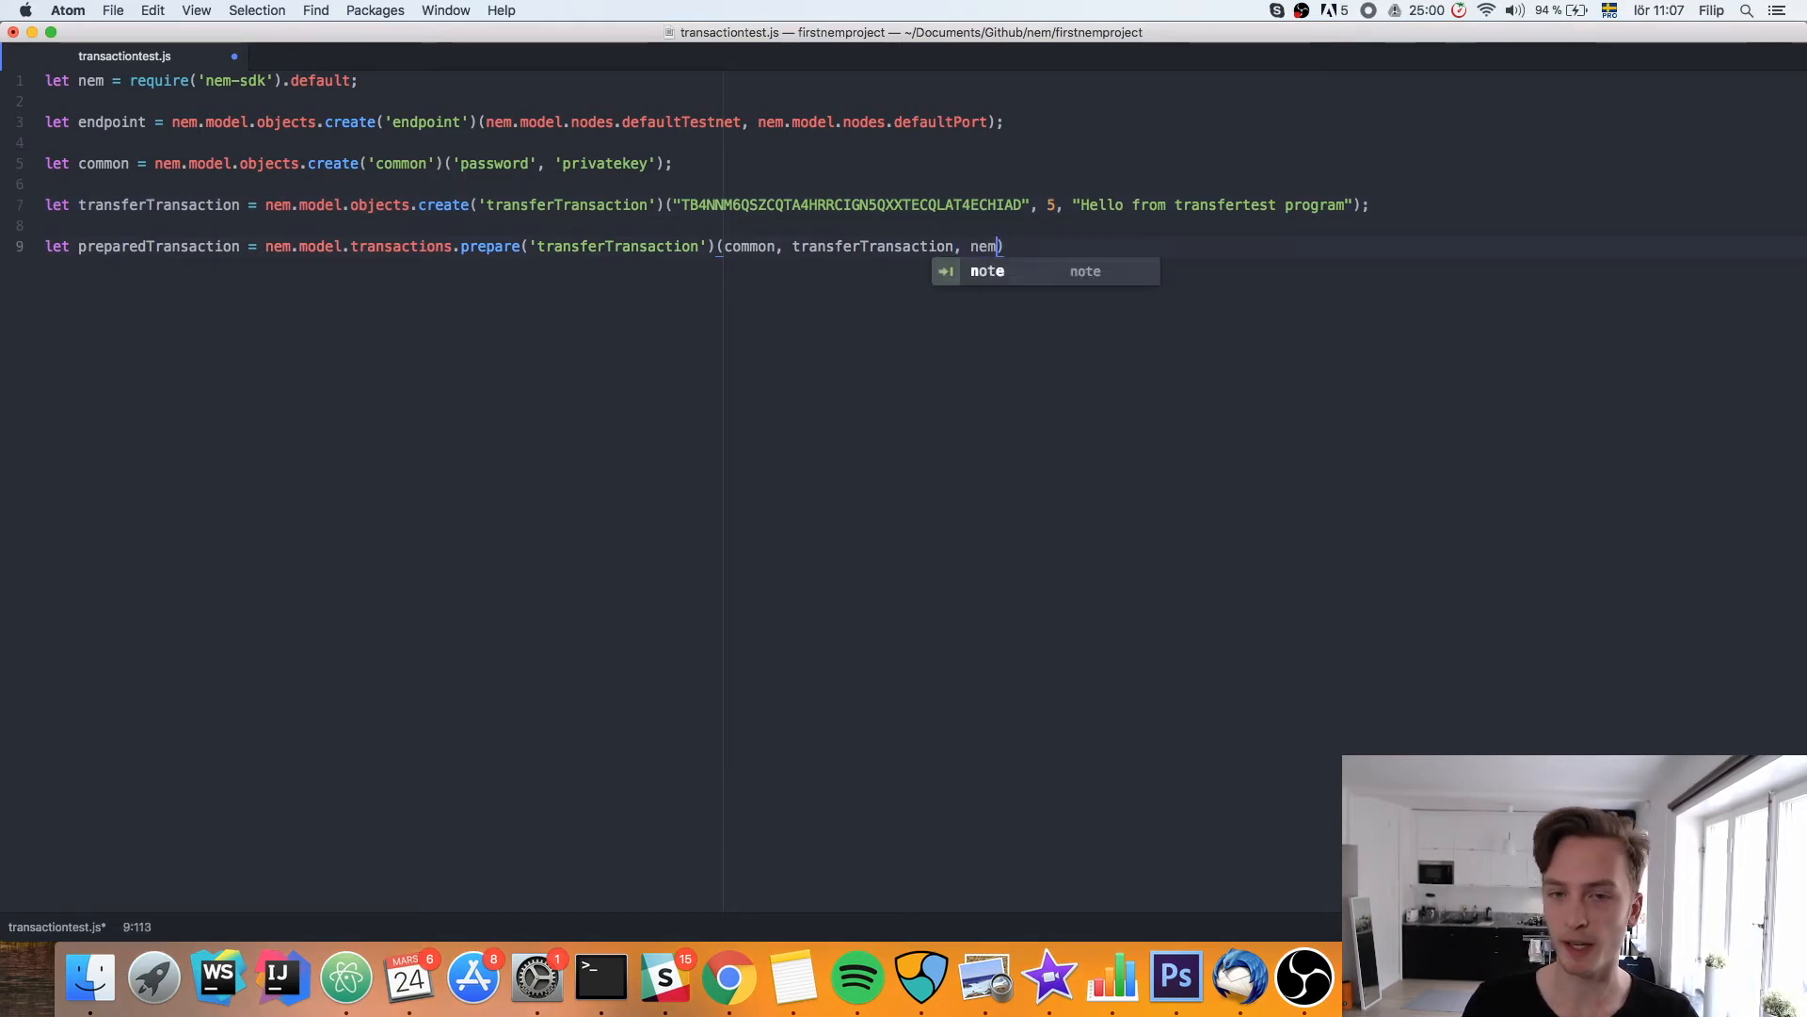
{"action": "type", "text": ".model.n"}
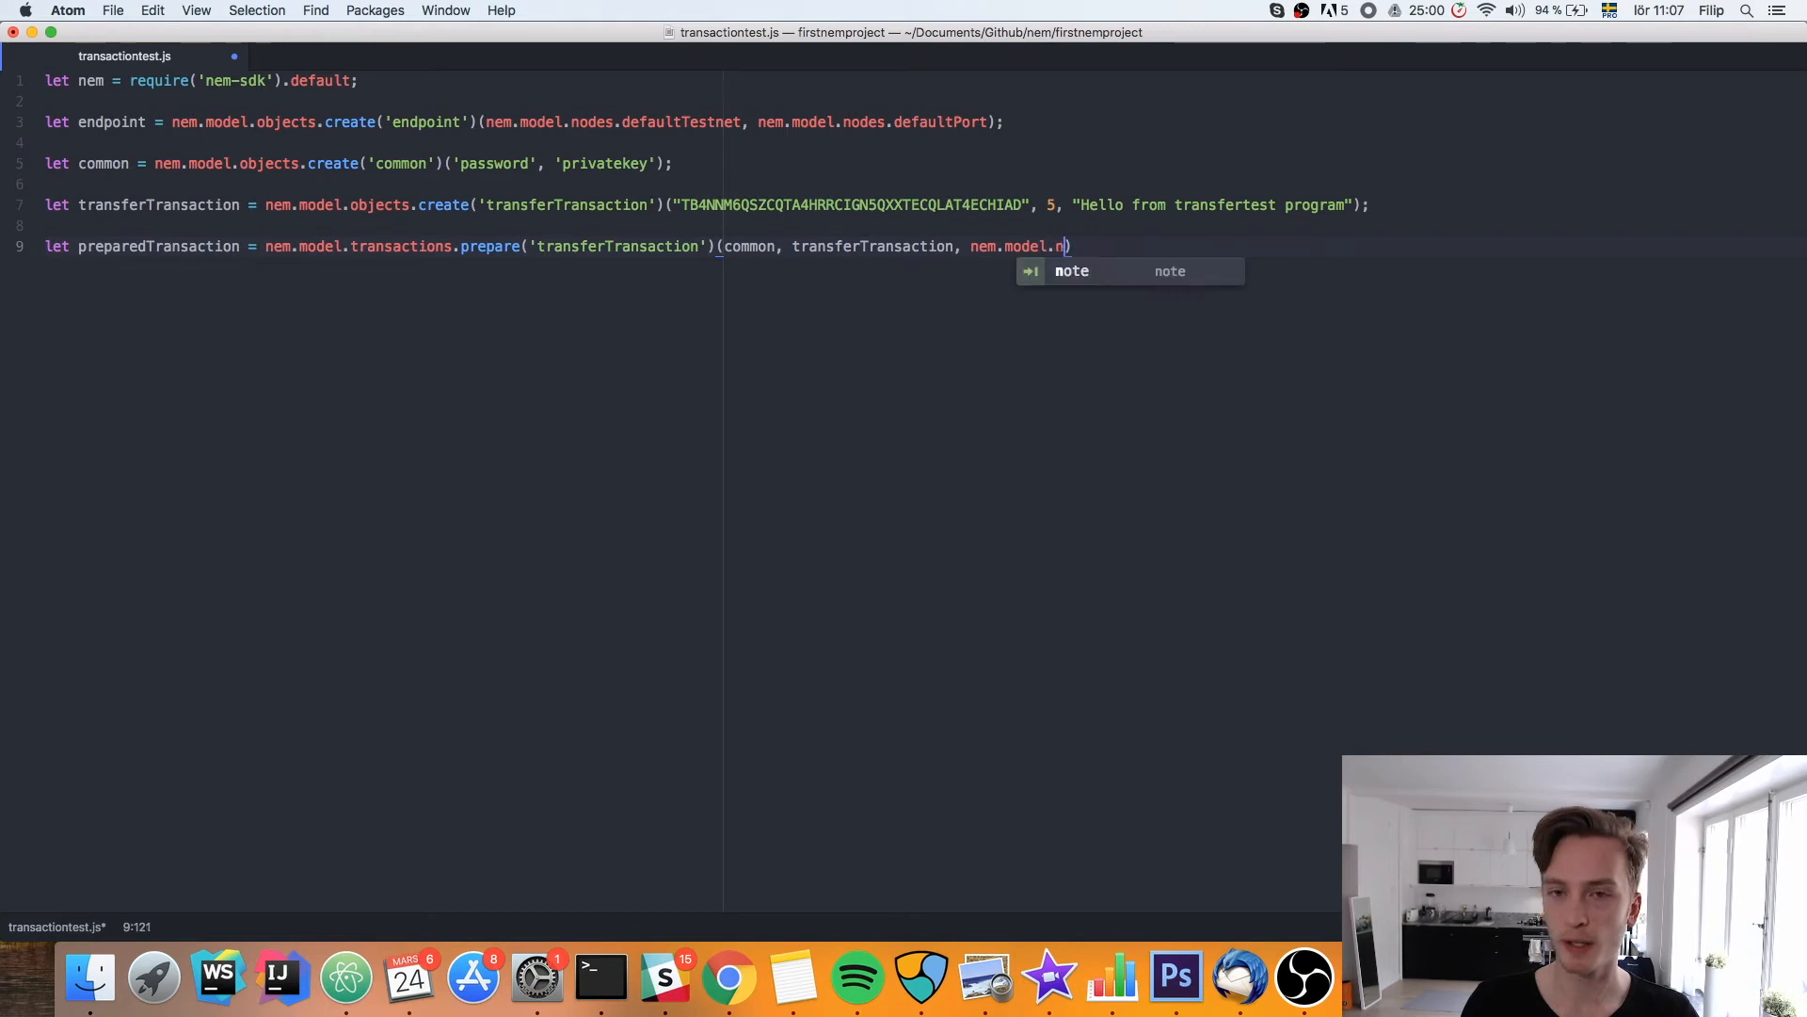
{"action": "type", "text": "etwork.data.testnet.id"}
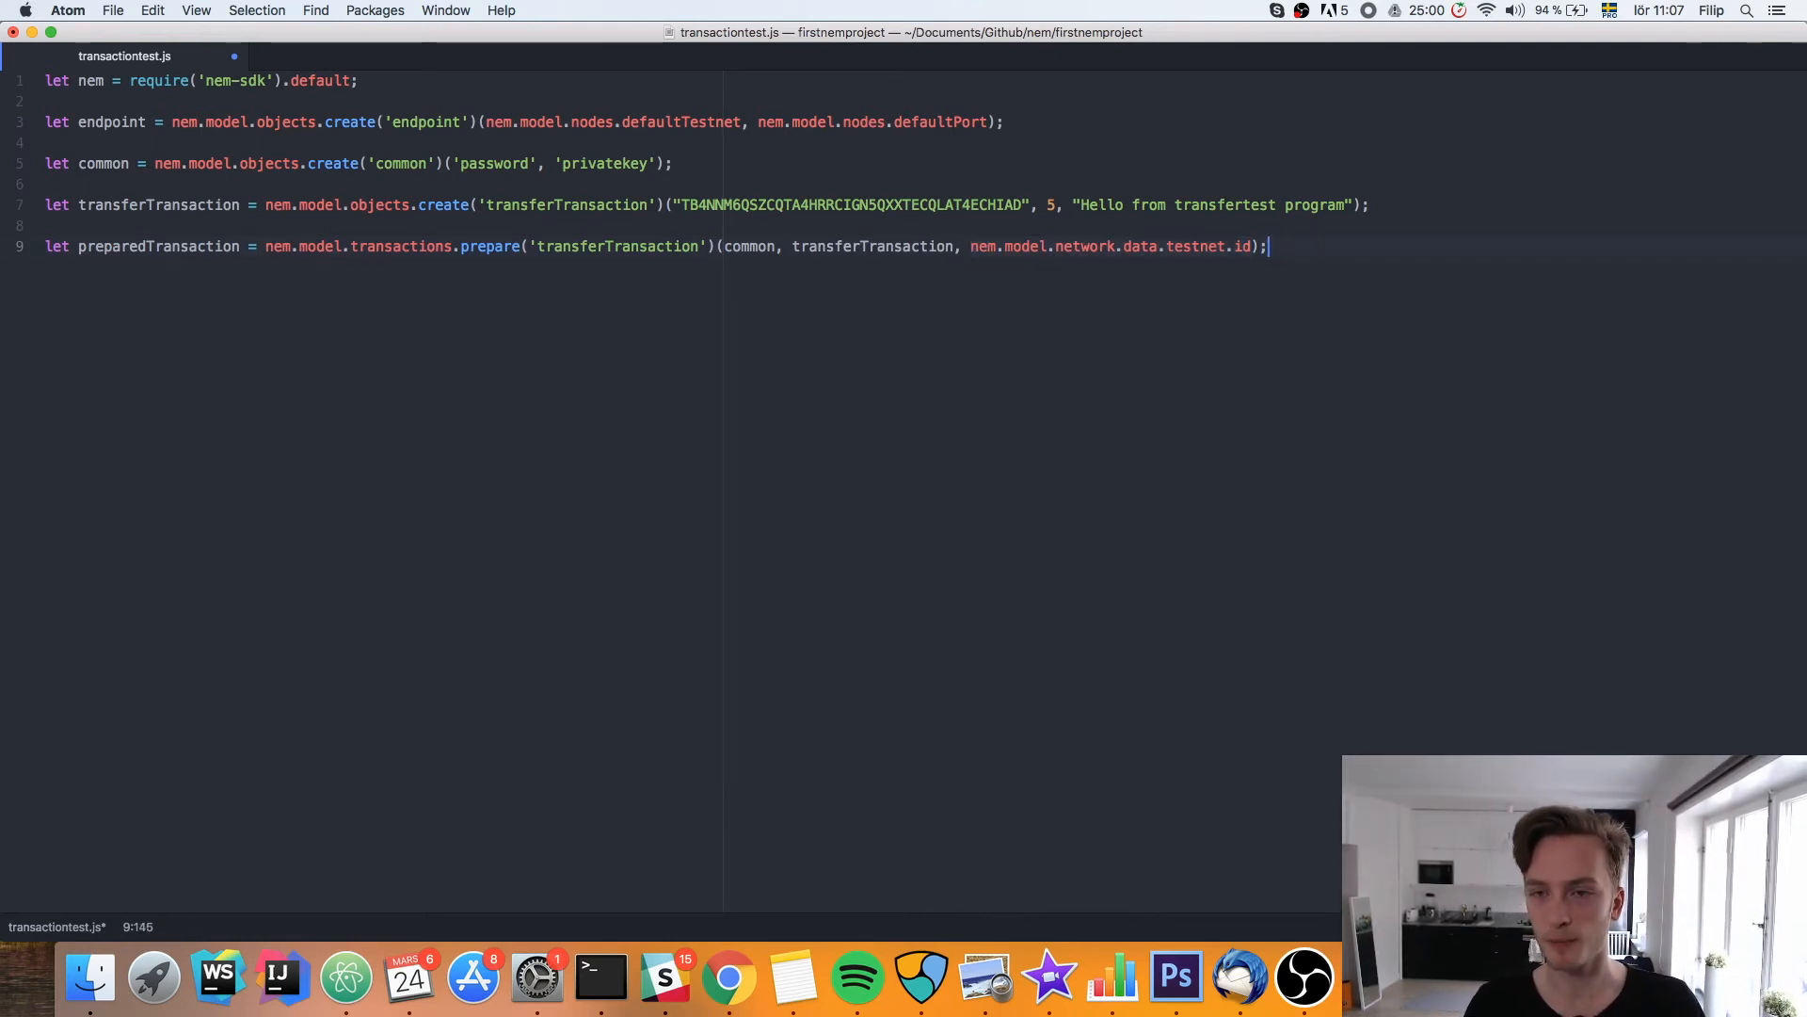
{"action": "key", "text": "enter"}
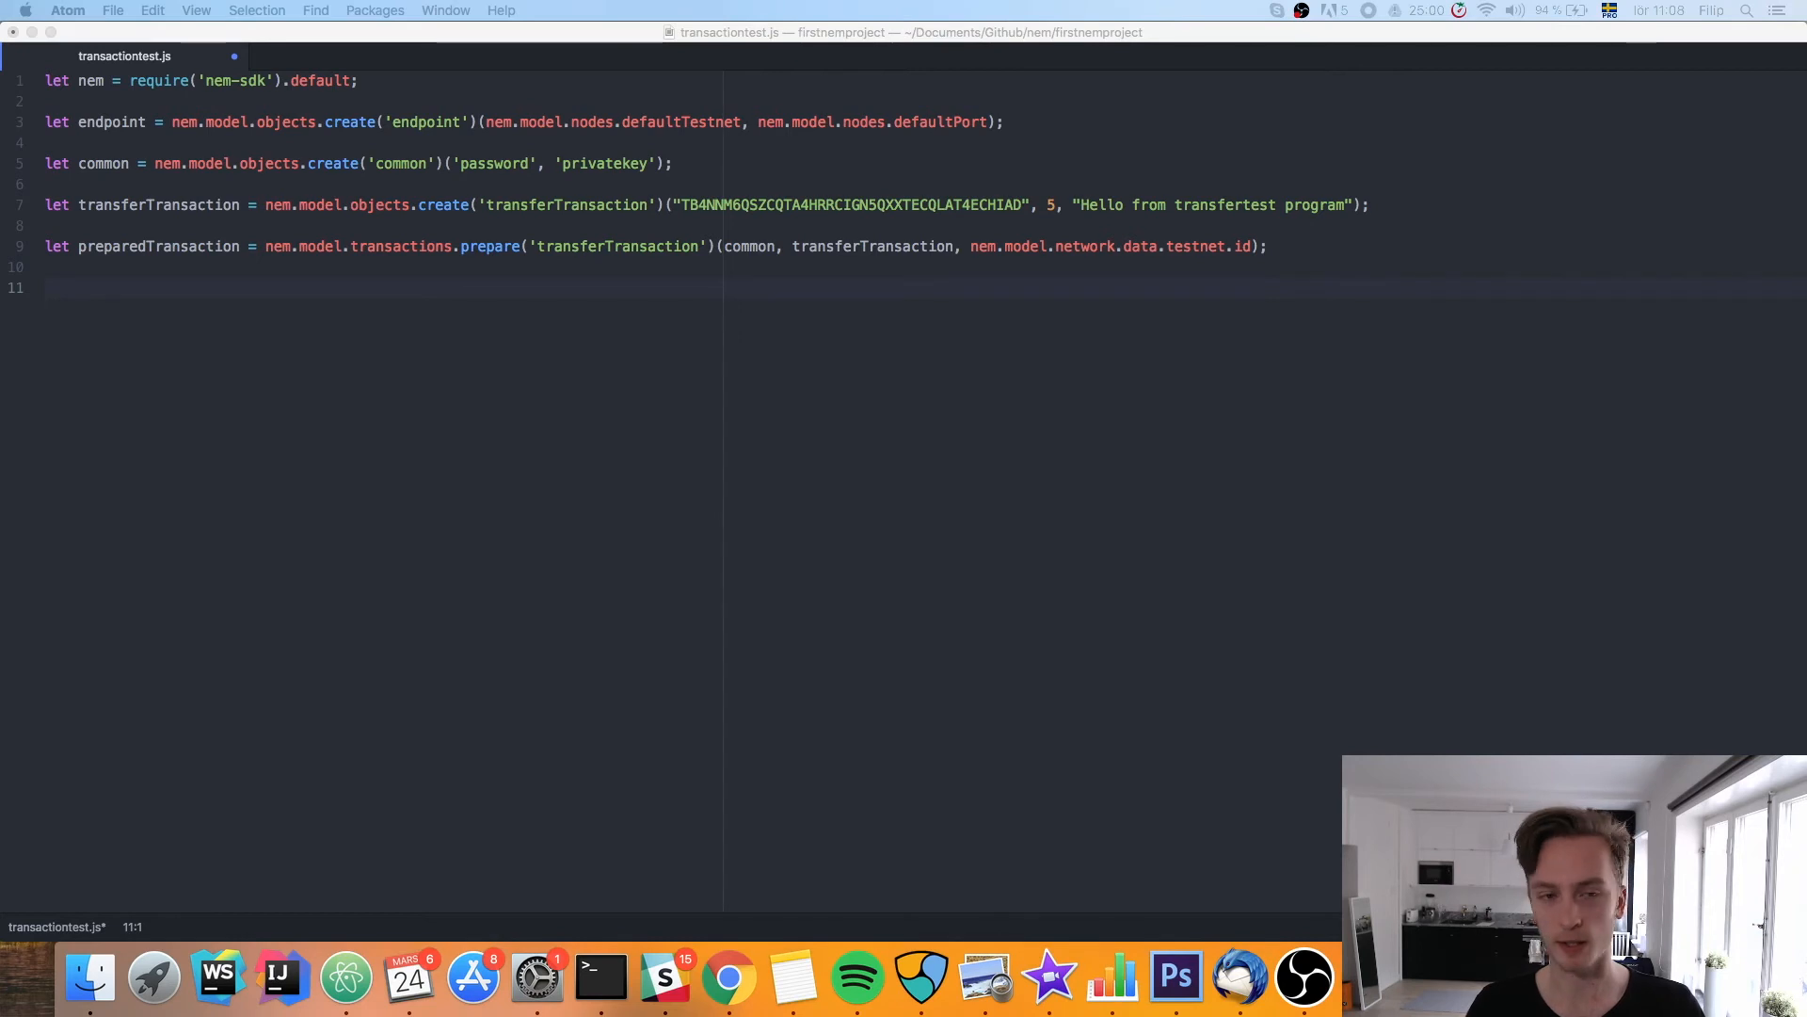
Write nem.model.transactions.send(common, preparedTransaction, endpoint) on line 11
{"action": "type", "text": "nem."}
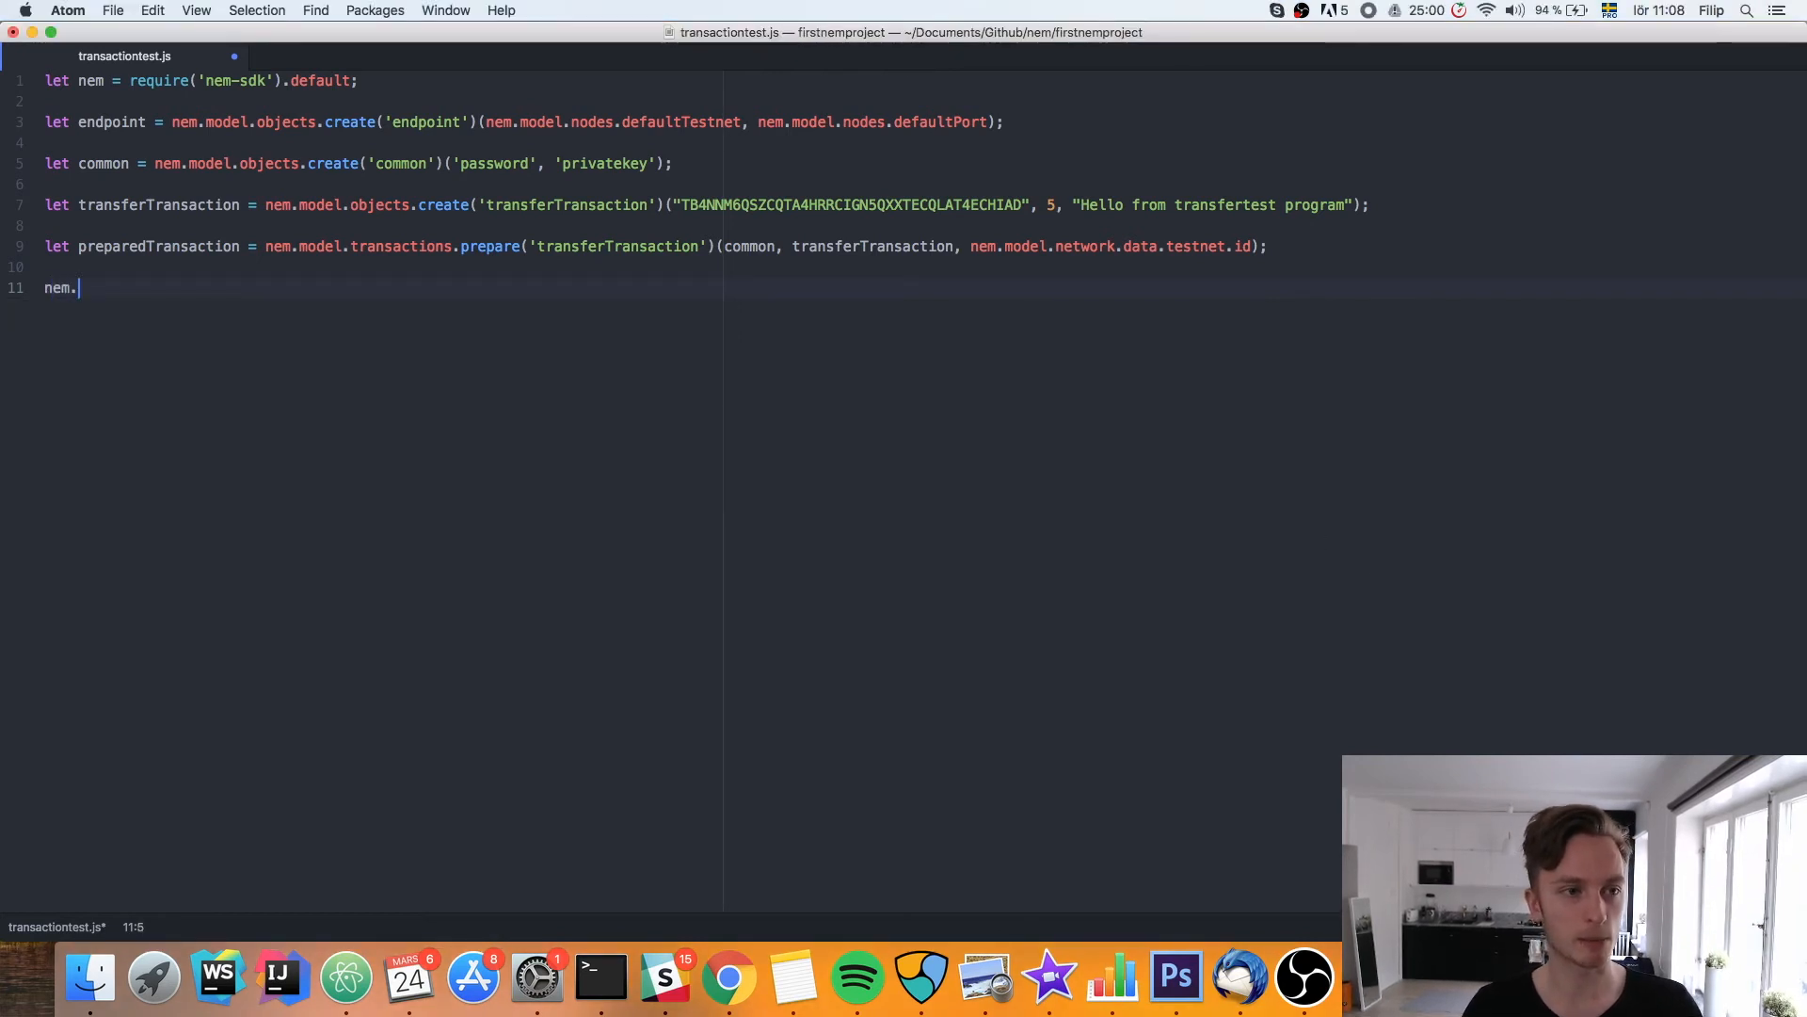
{"action": "type", "text": "model.transactions."}
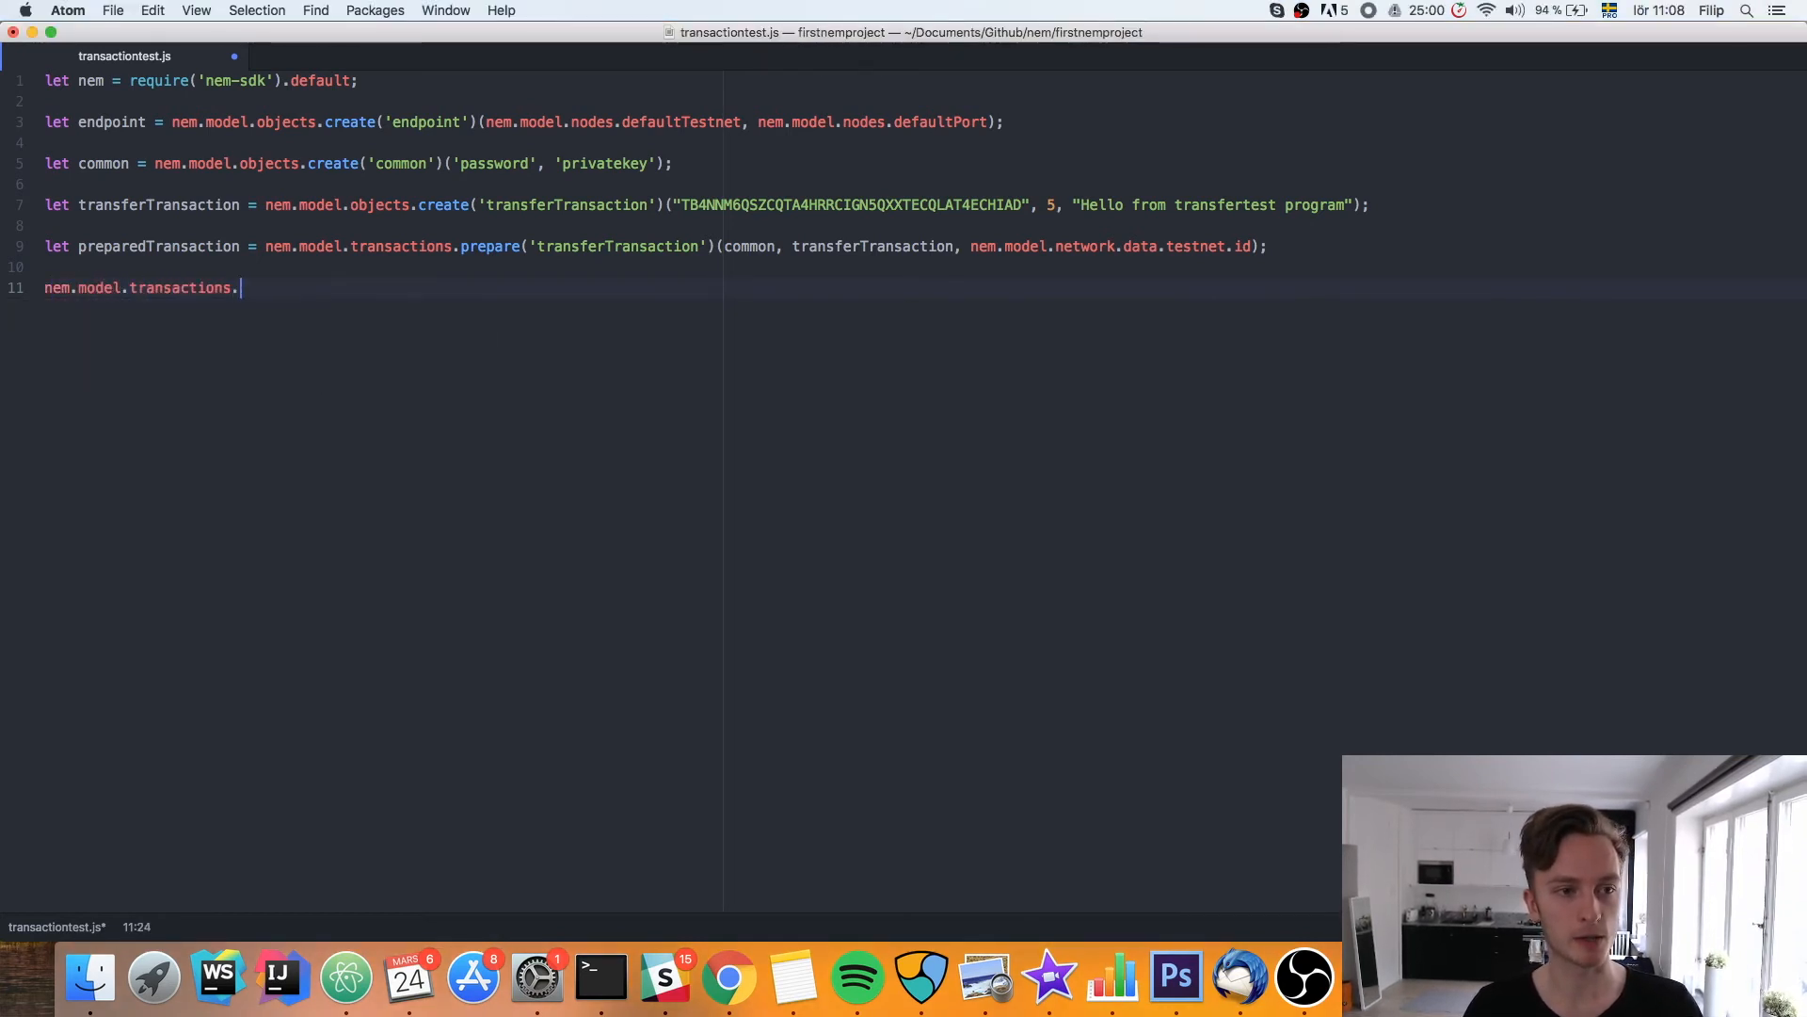
{"action": "type", "text": "send()"}
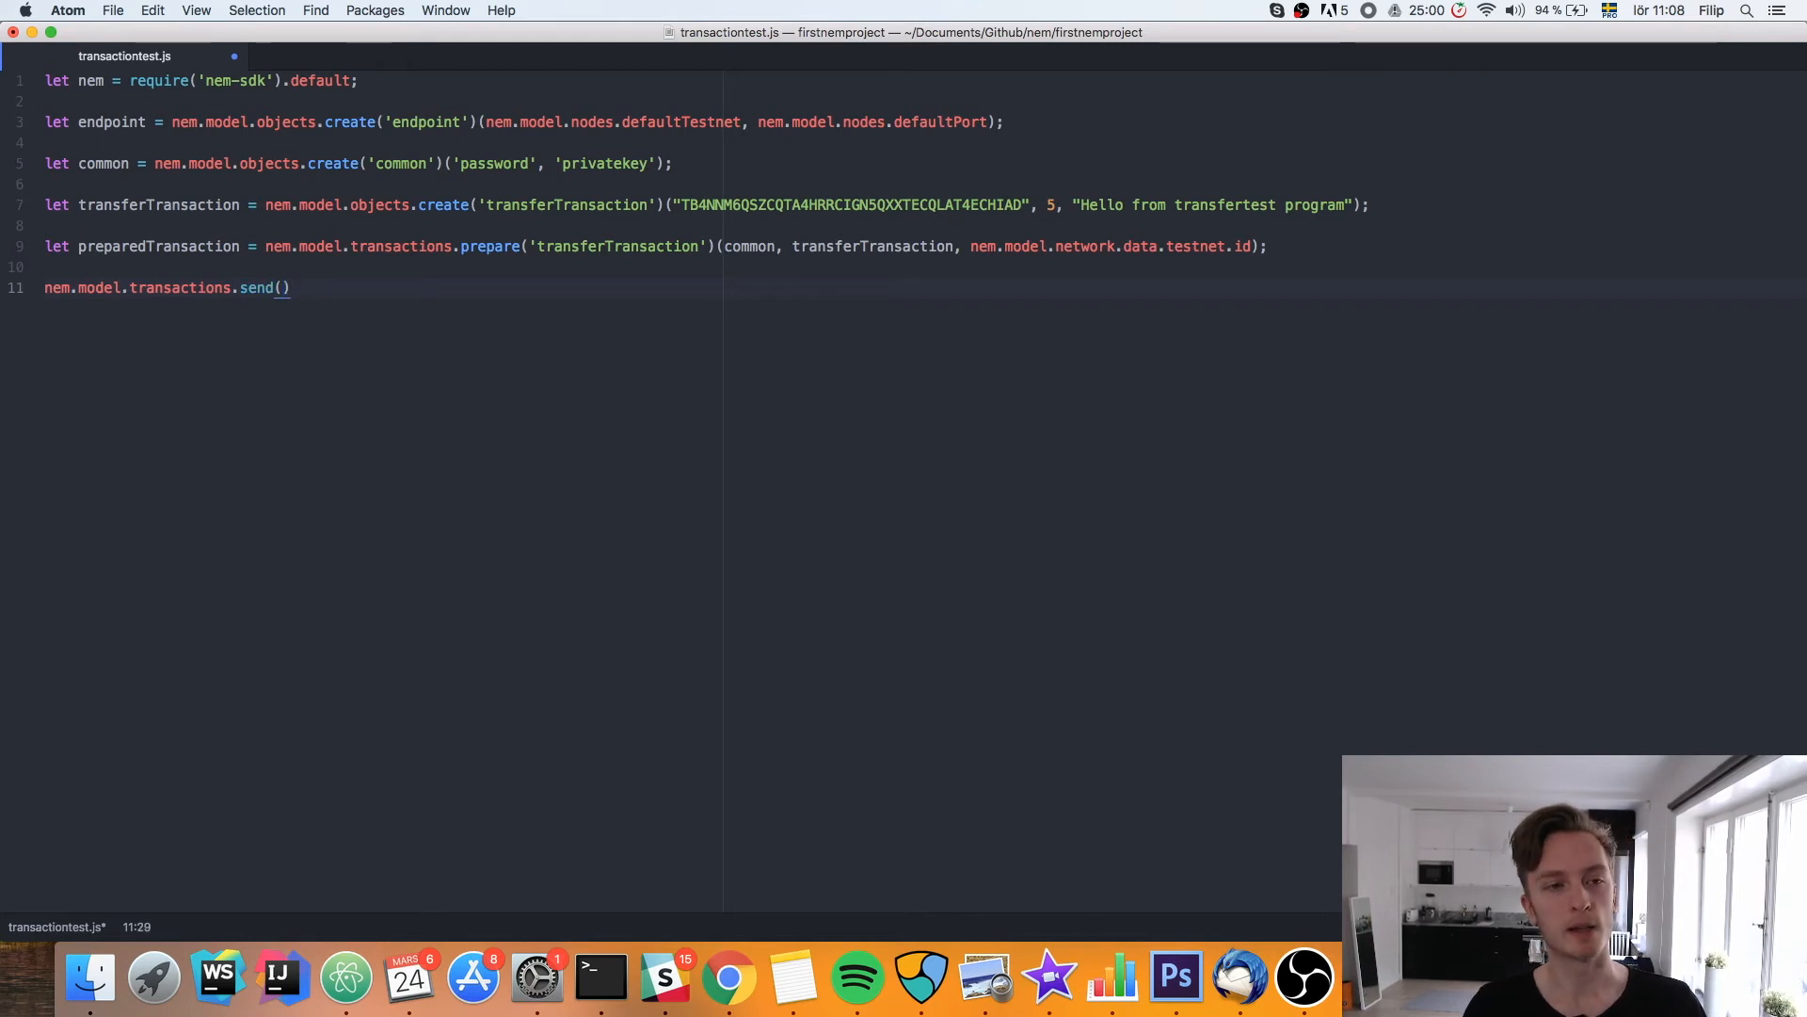
{"action": "type", "text": "common, preparedTransaction"}
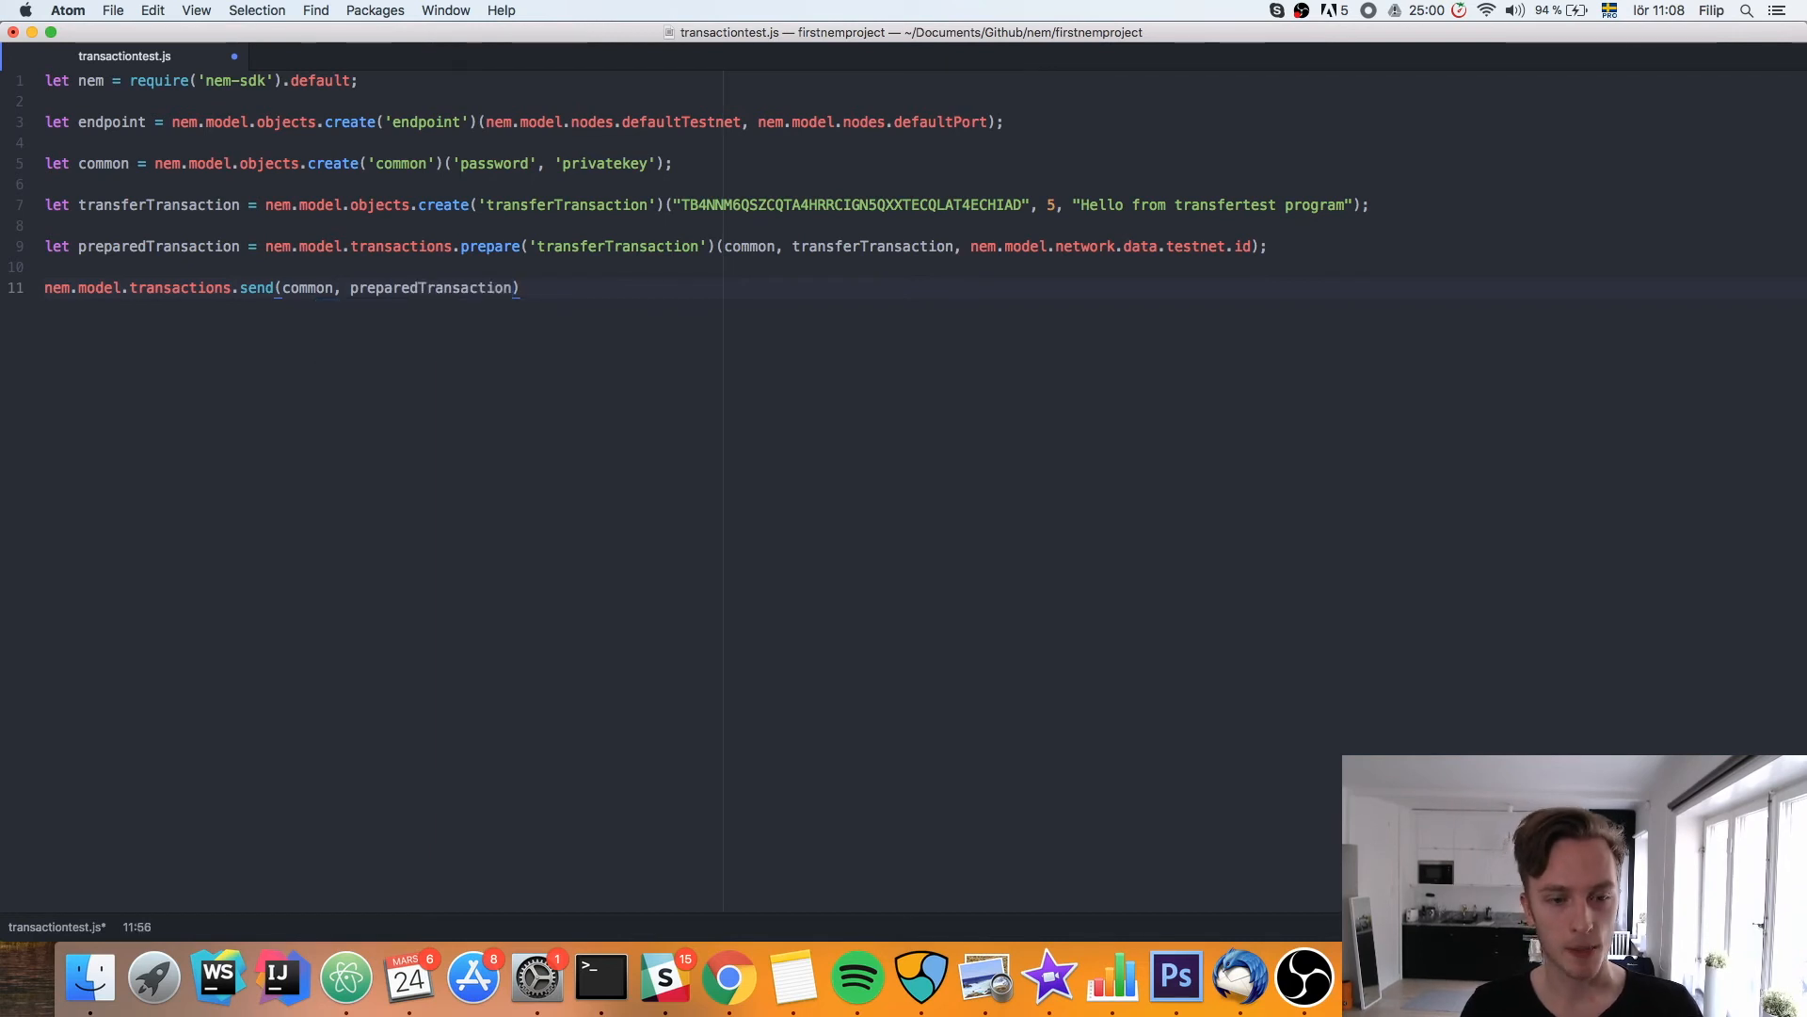
{"action": "type", "text": "\", \""}
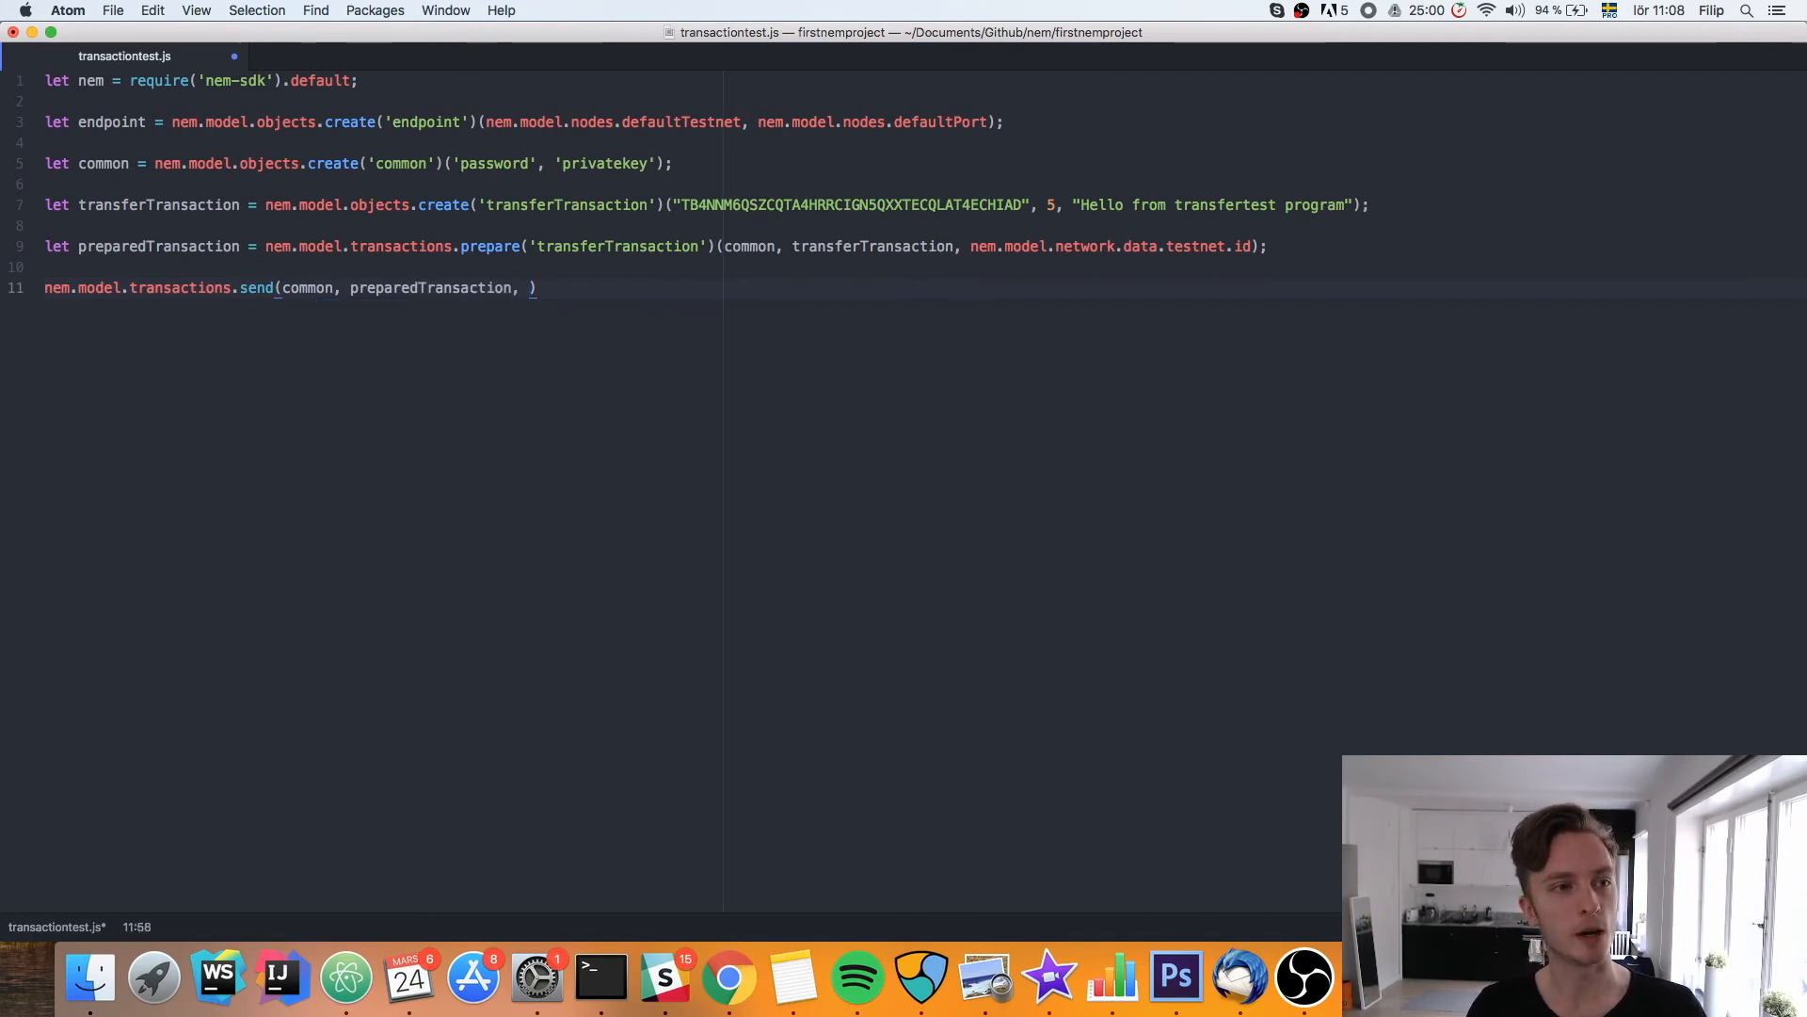
{"action": "type", "text": "endpoint"}
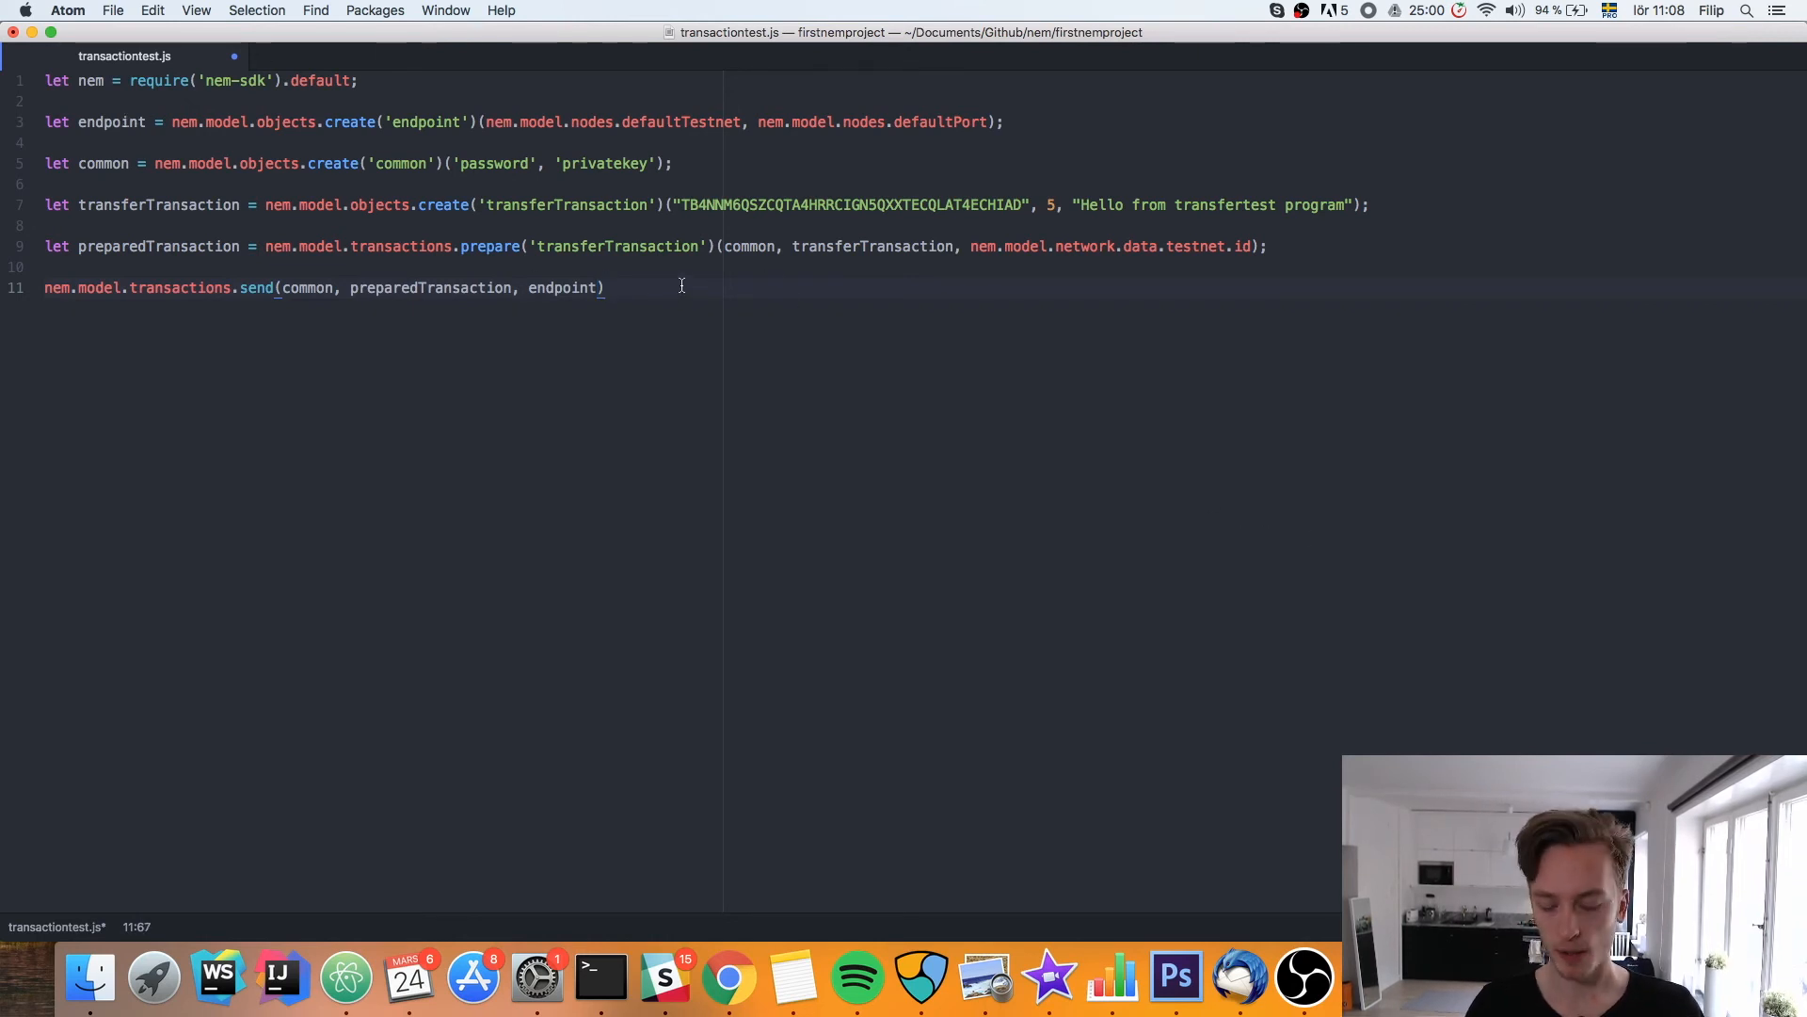
Chain .then callbacks that console.log res on success and err on failure
{"action": "type", "text": ".then("}
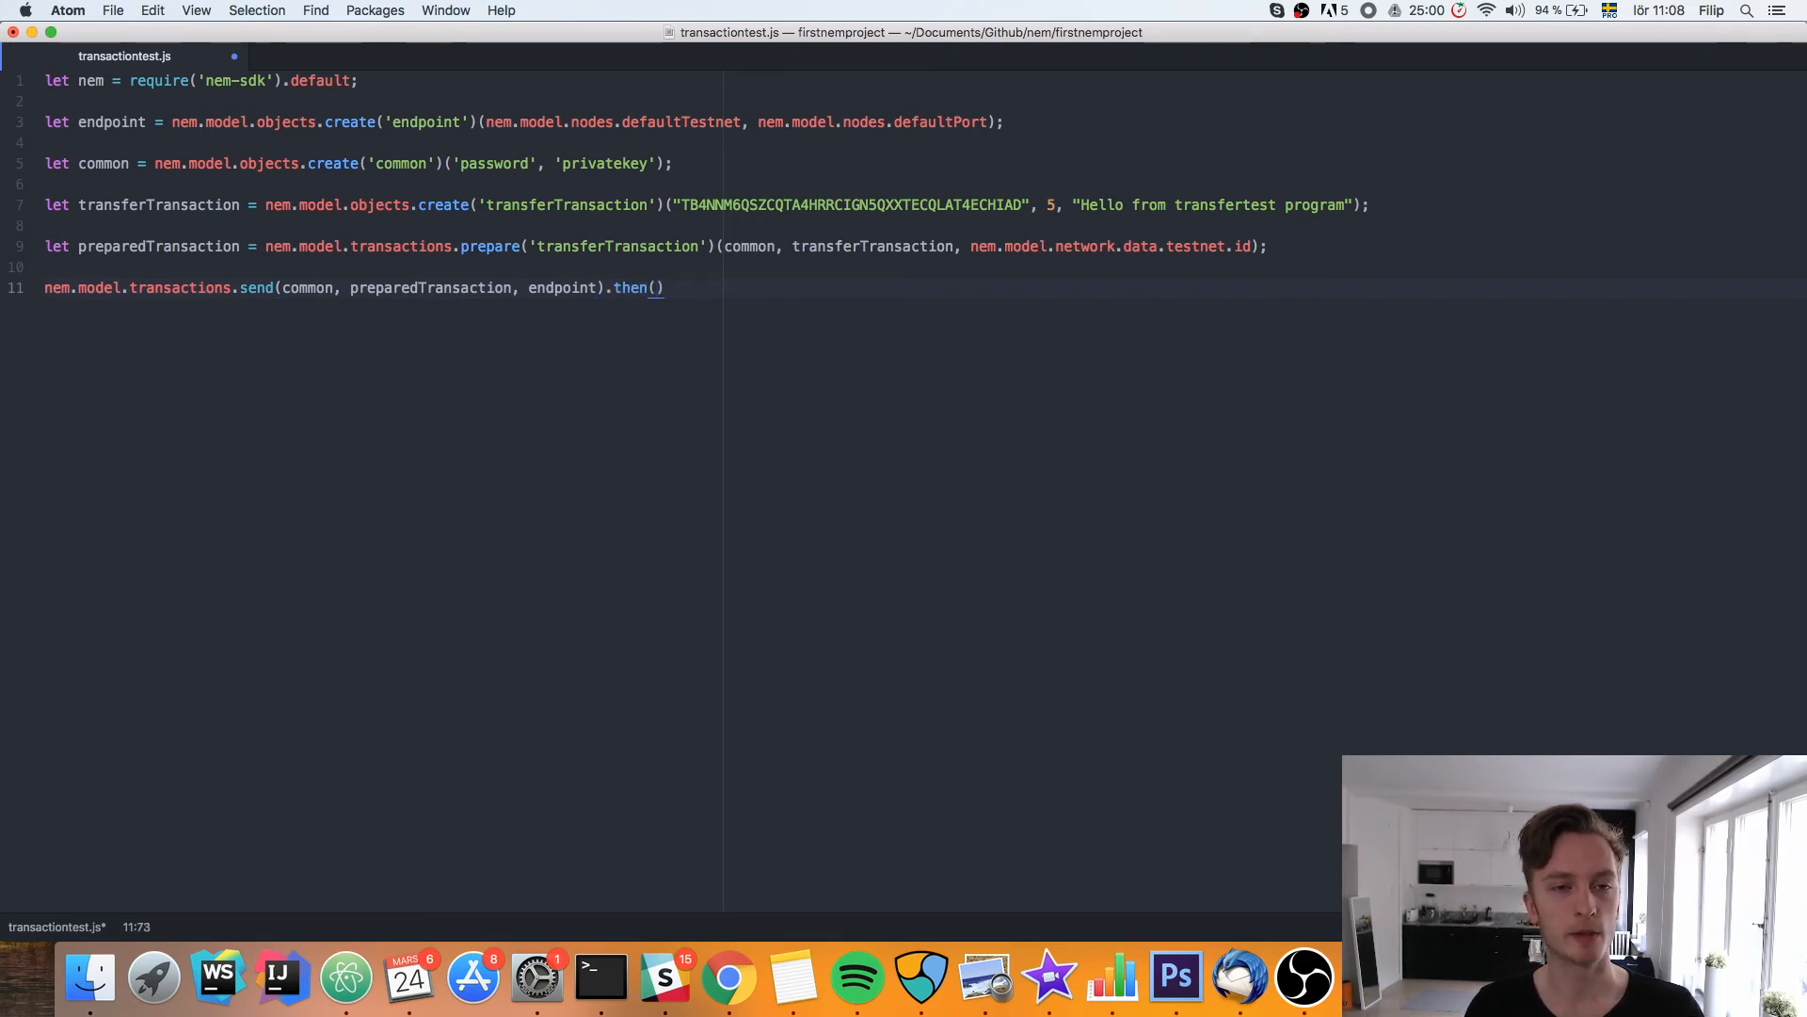
{"action": "type", "text": "function"}
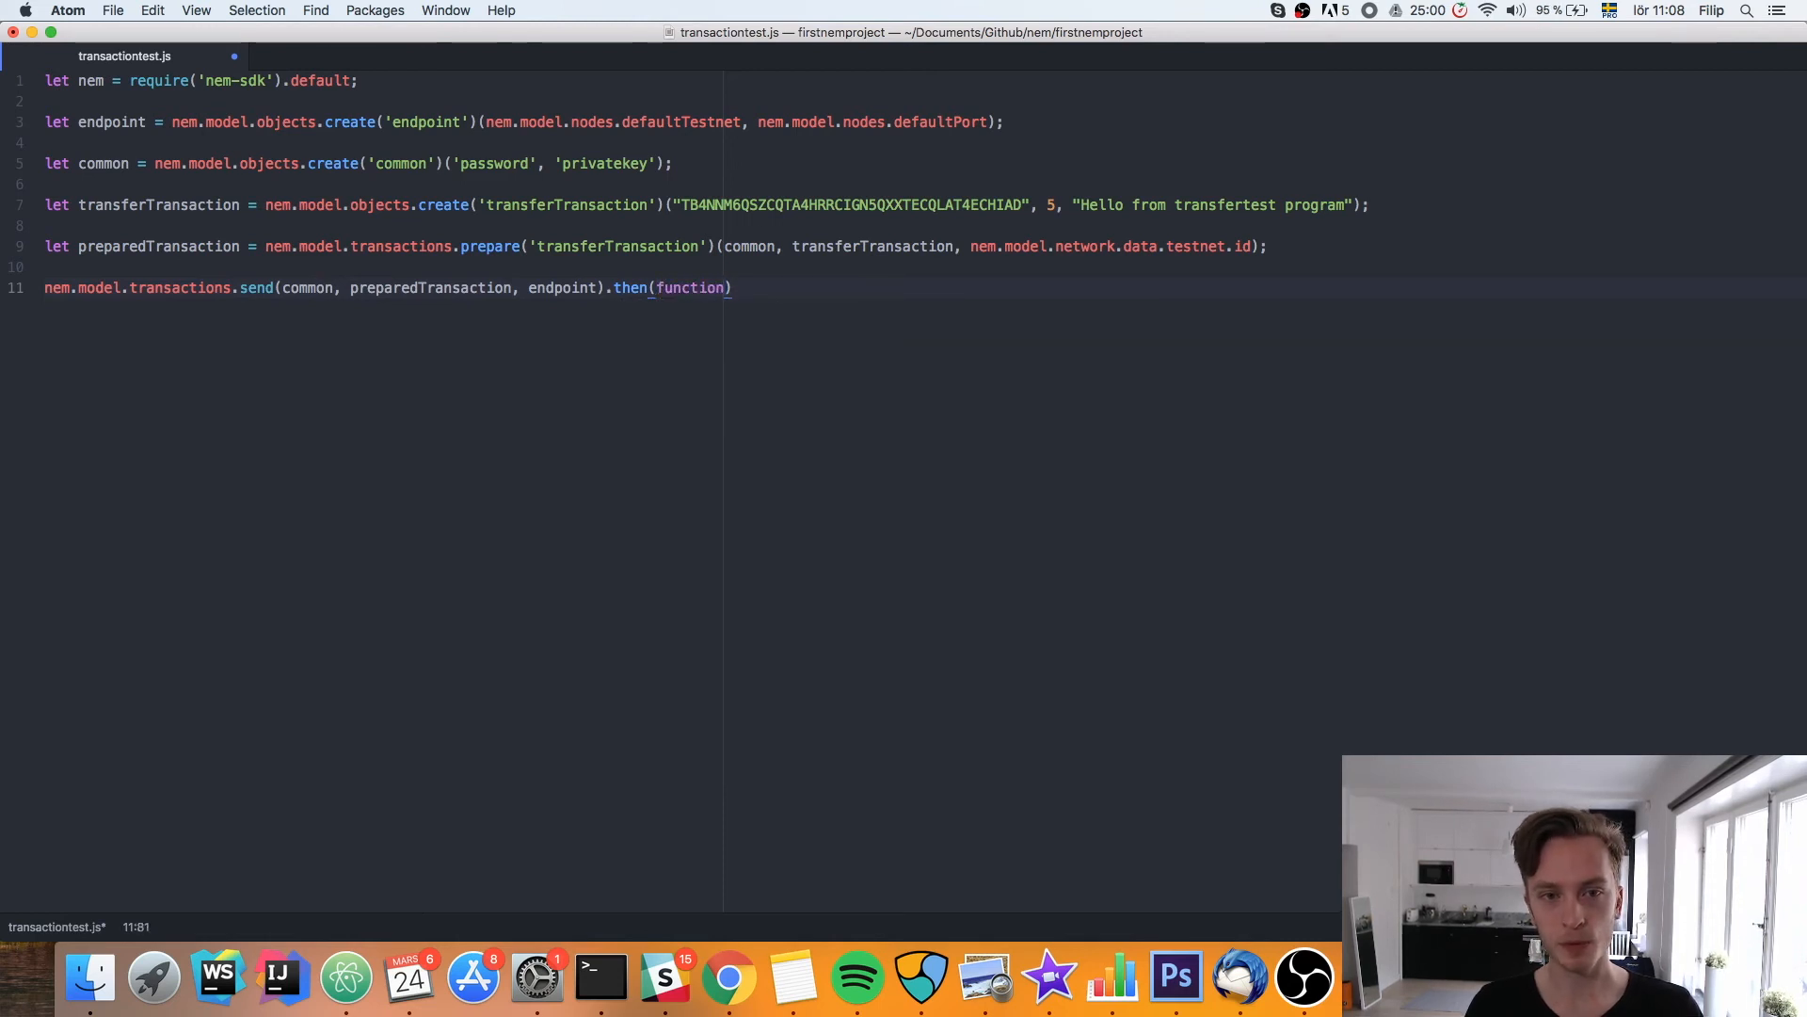
{"action": "type", "text": "res)"}
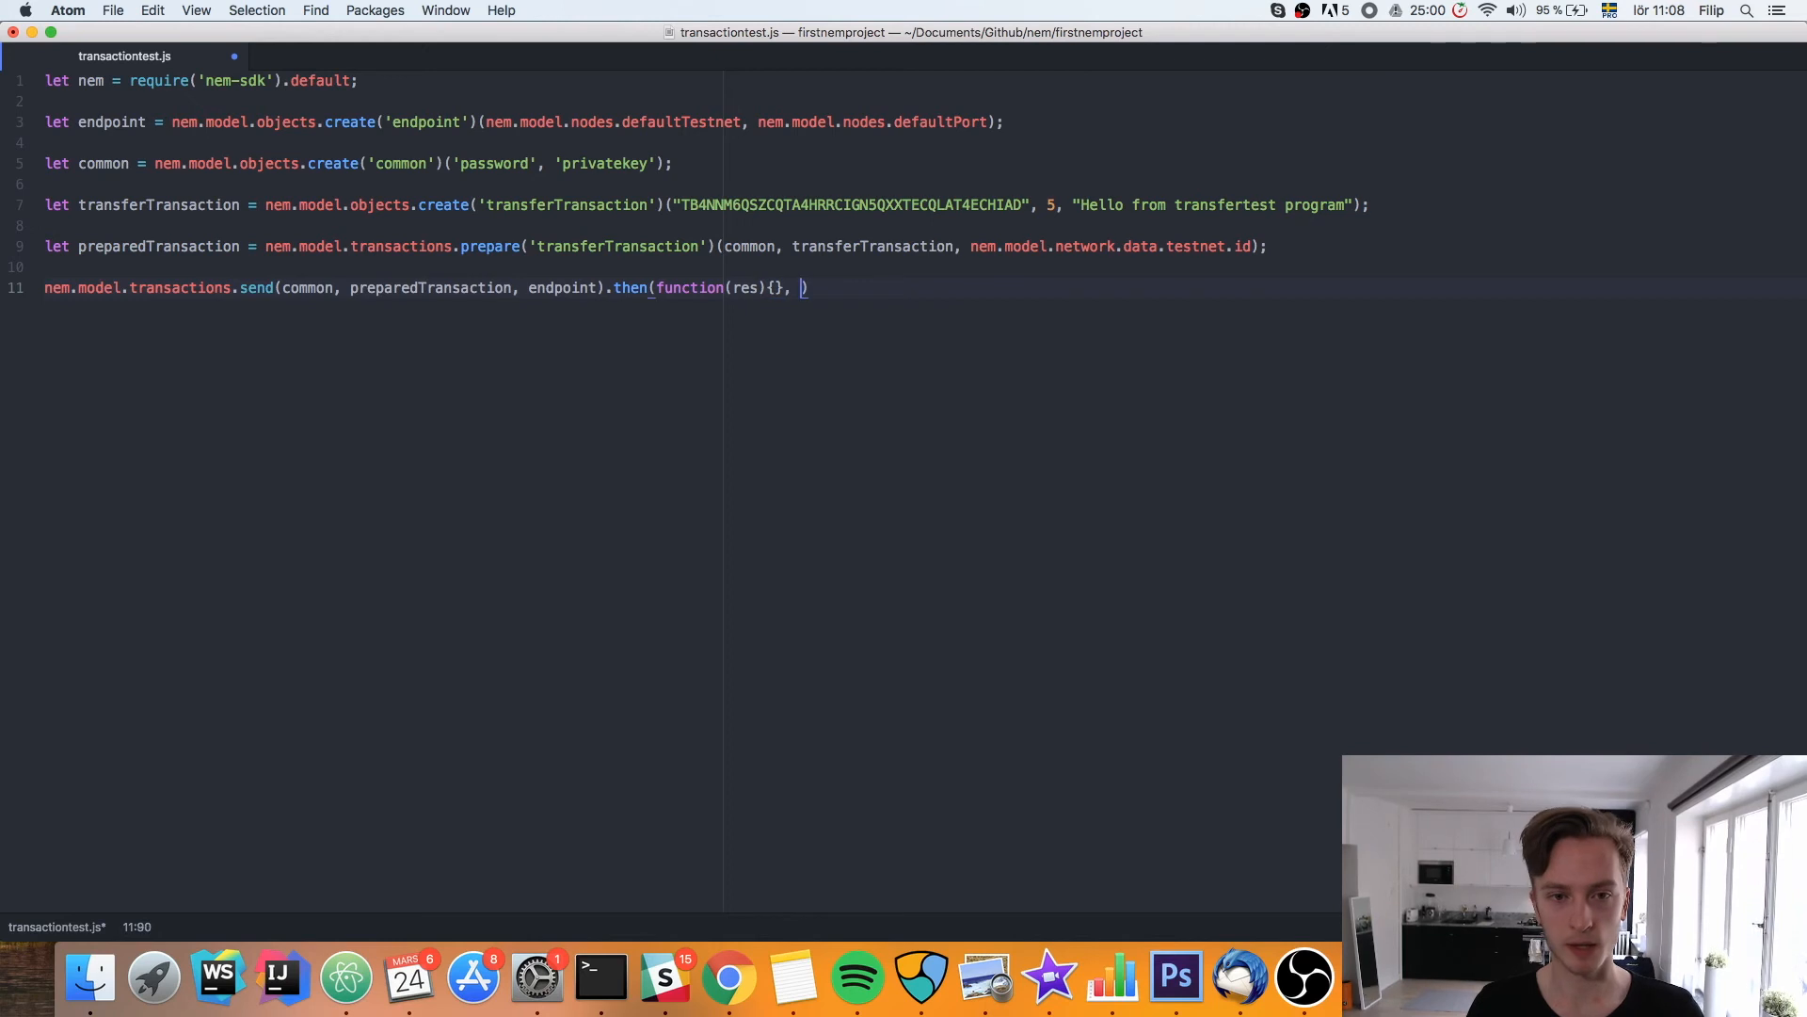
{"action": "type", "text": "function()"}
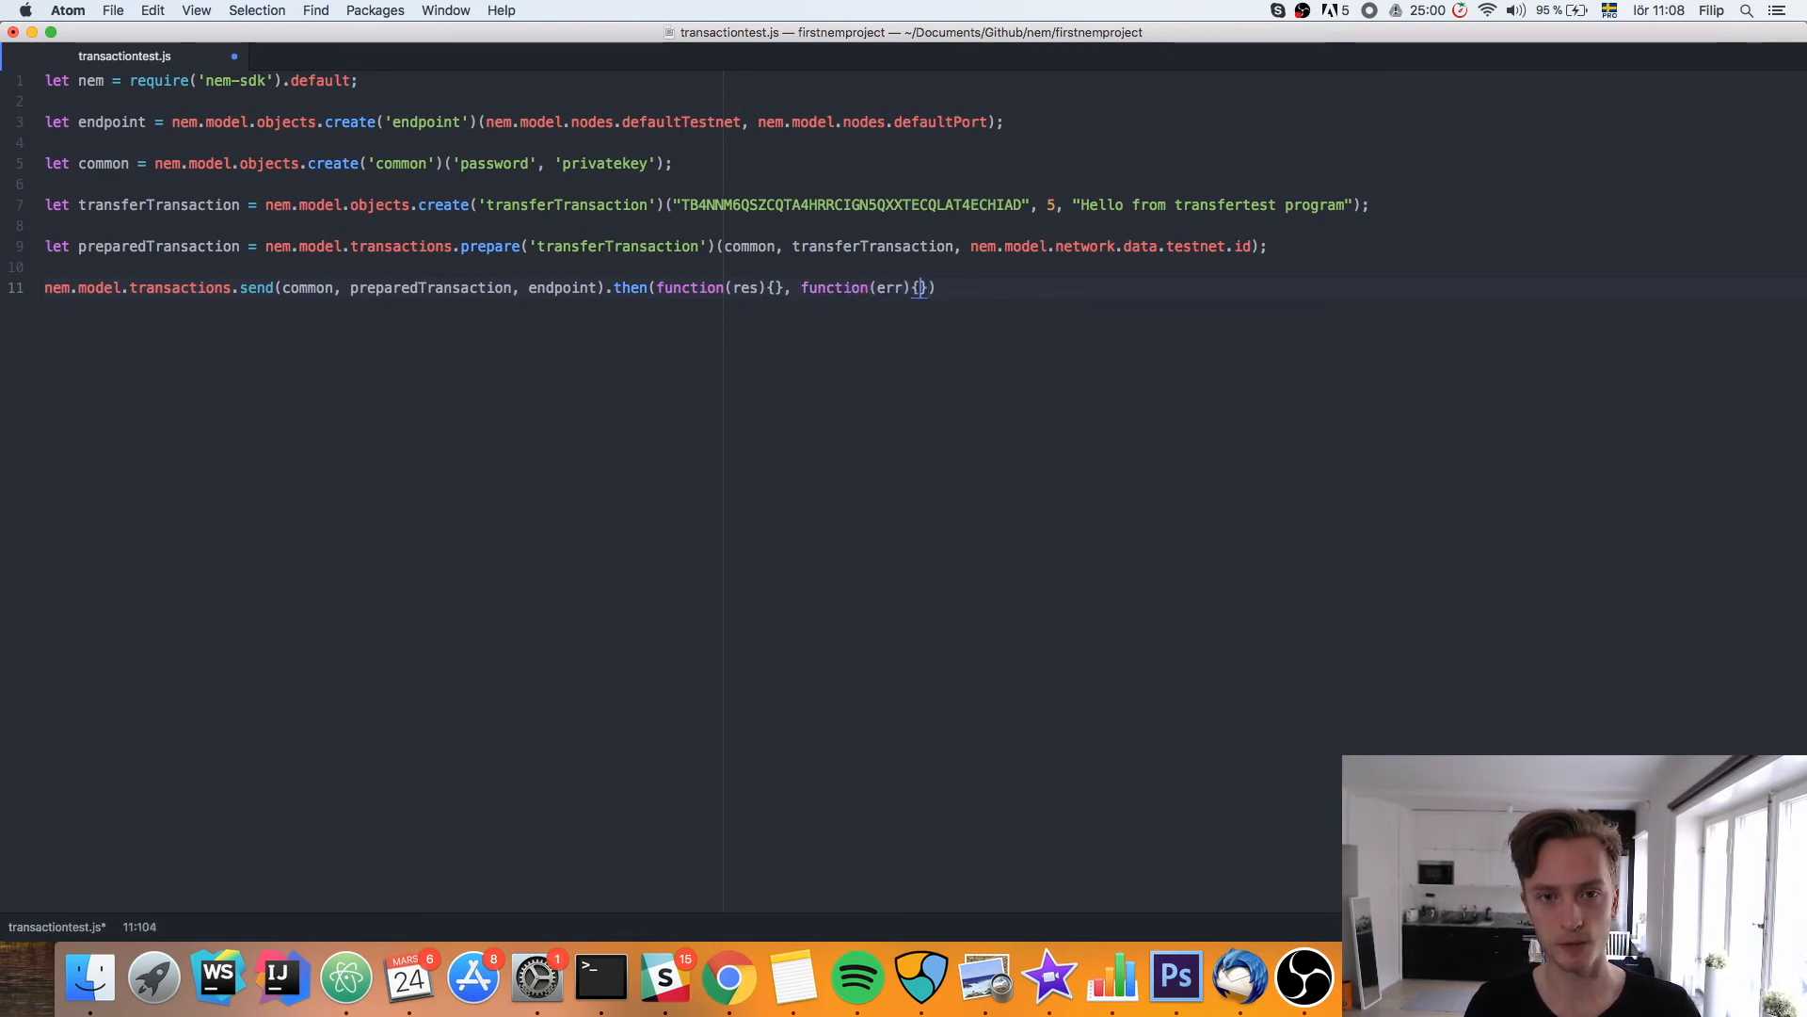
{"action": "type", "text": "conso"}
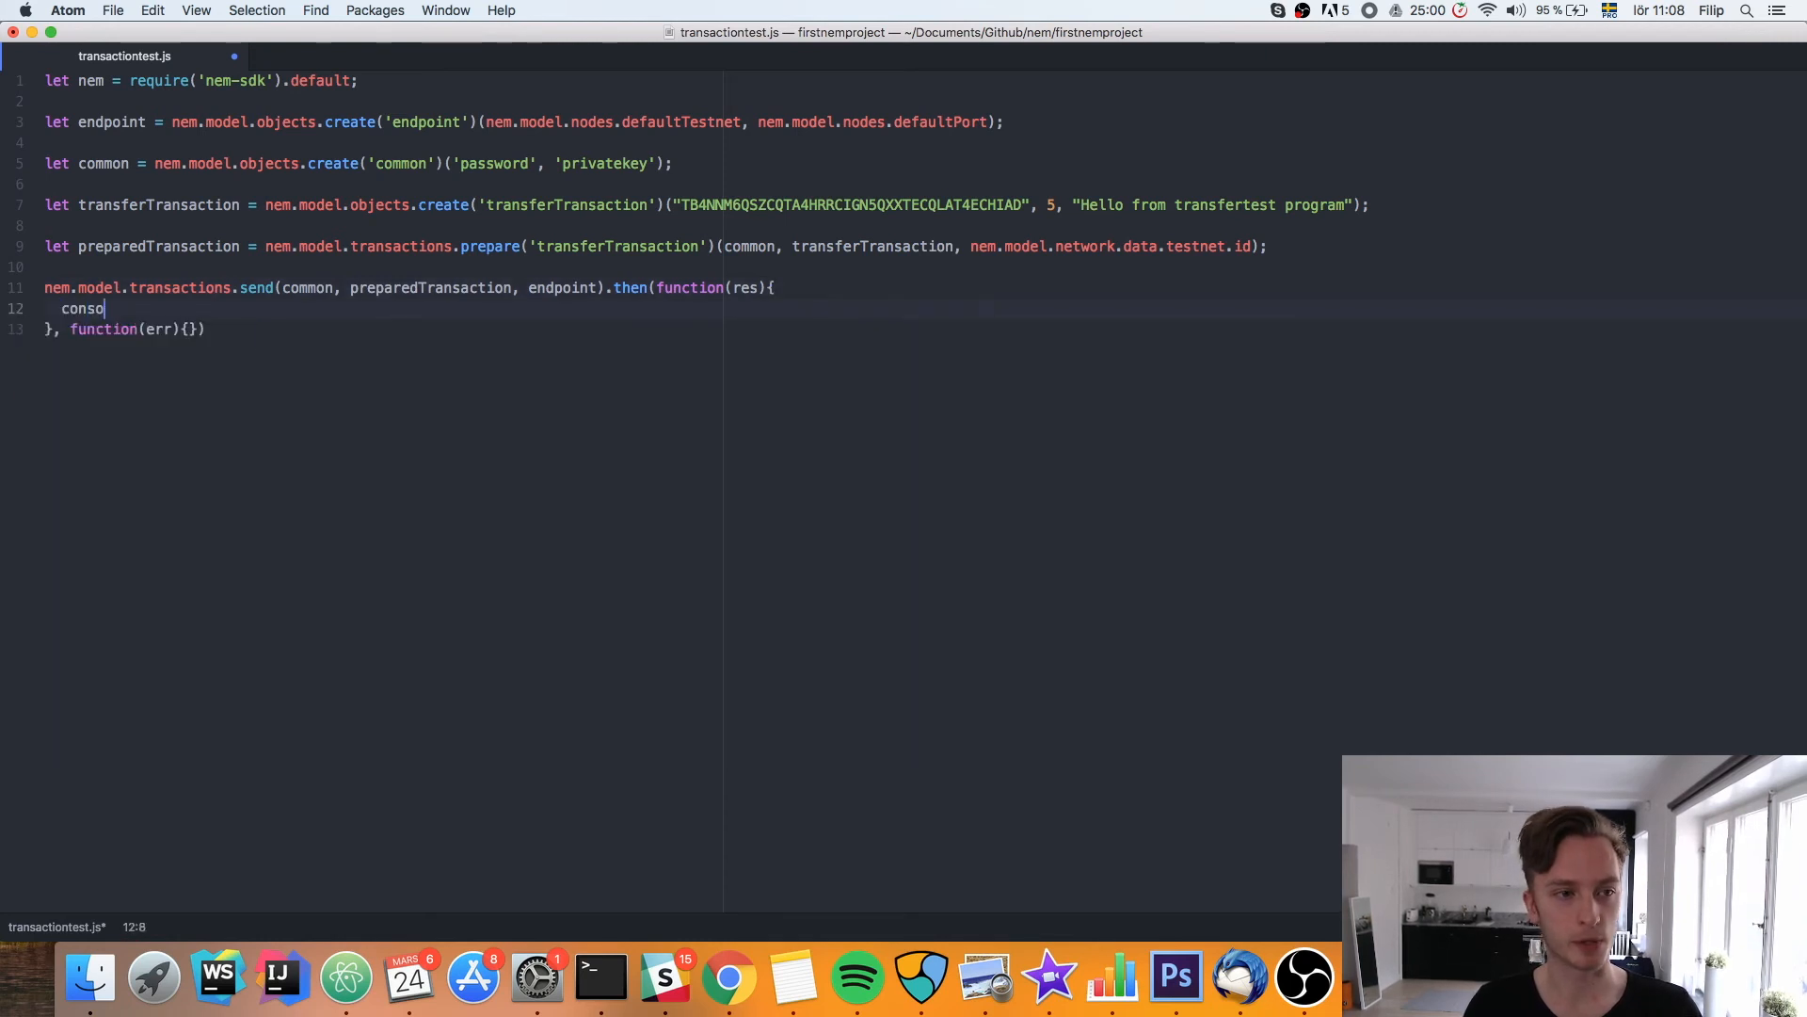
{"action": "type", "text": "le.log()"}
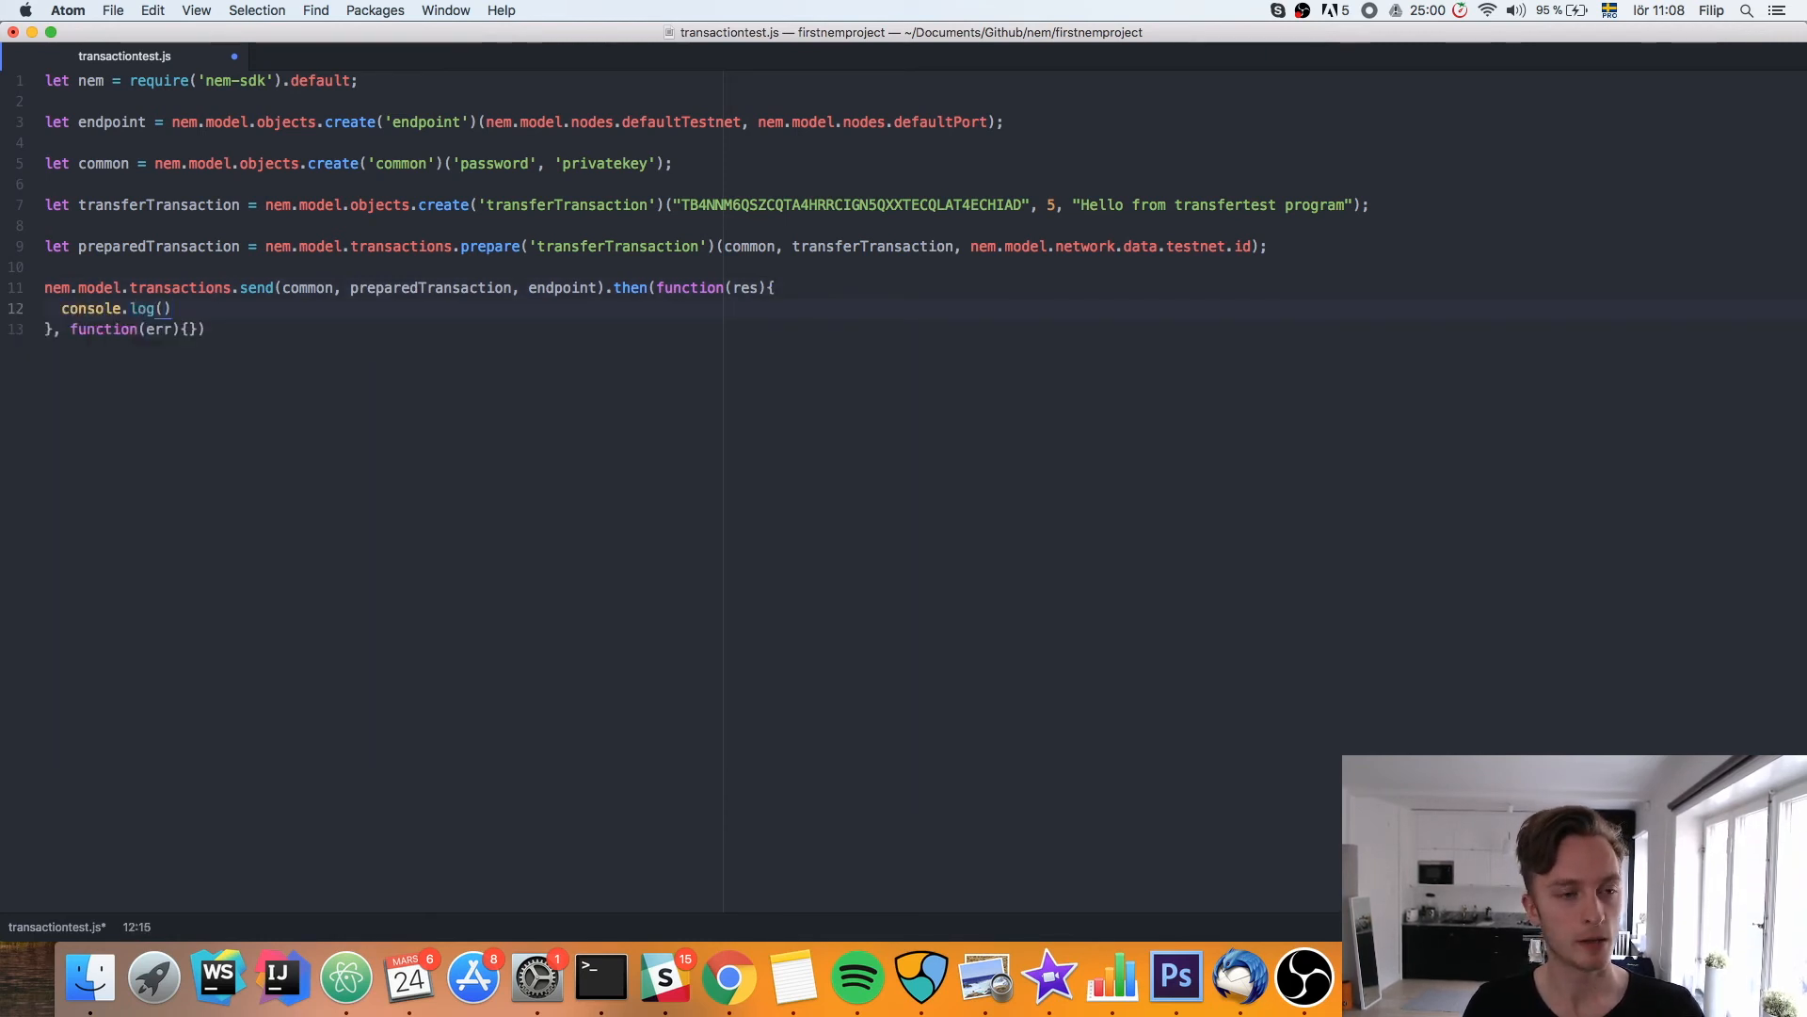
{"action": "type", "text": "rres"}
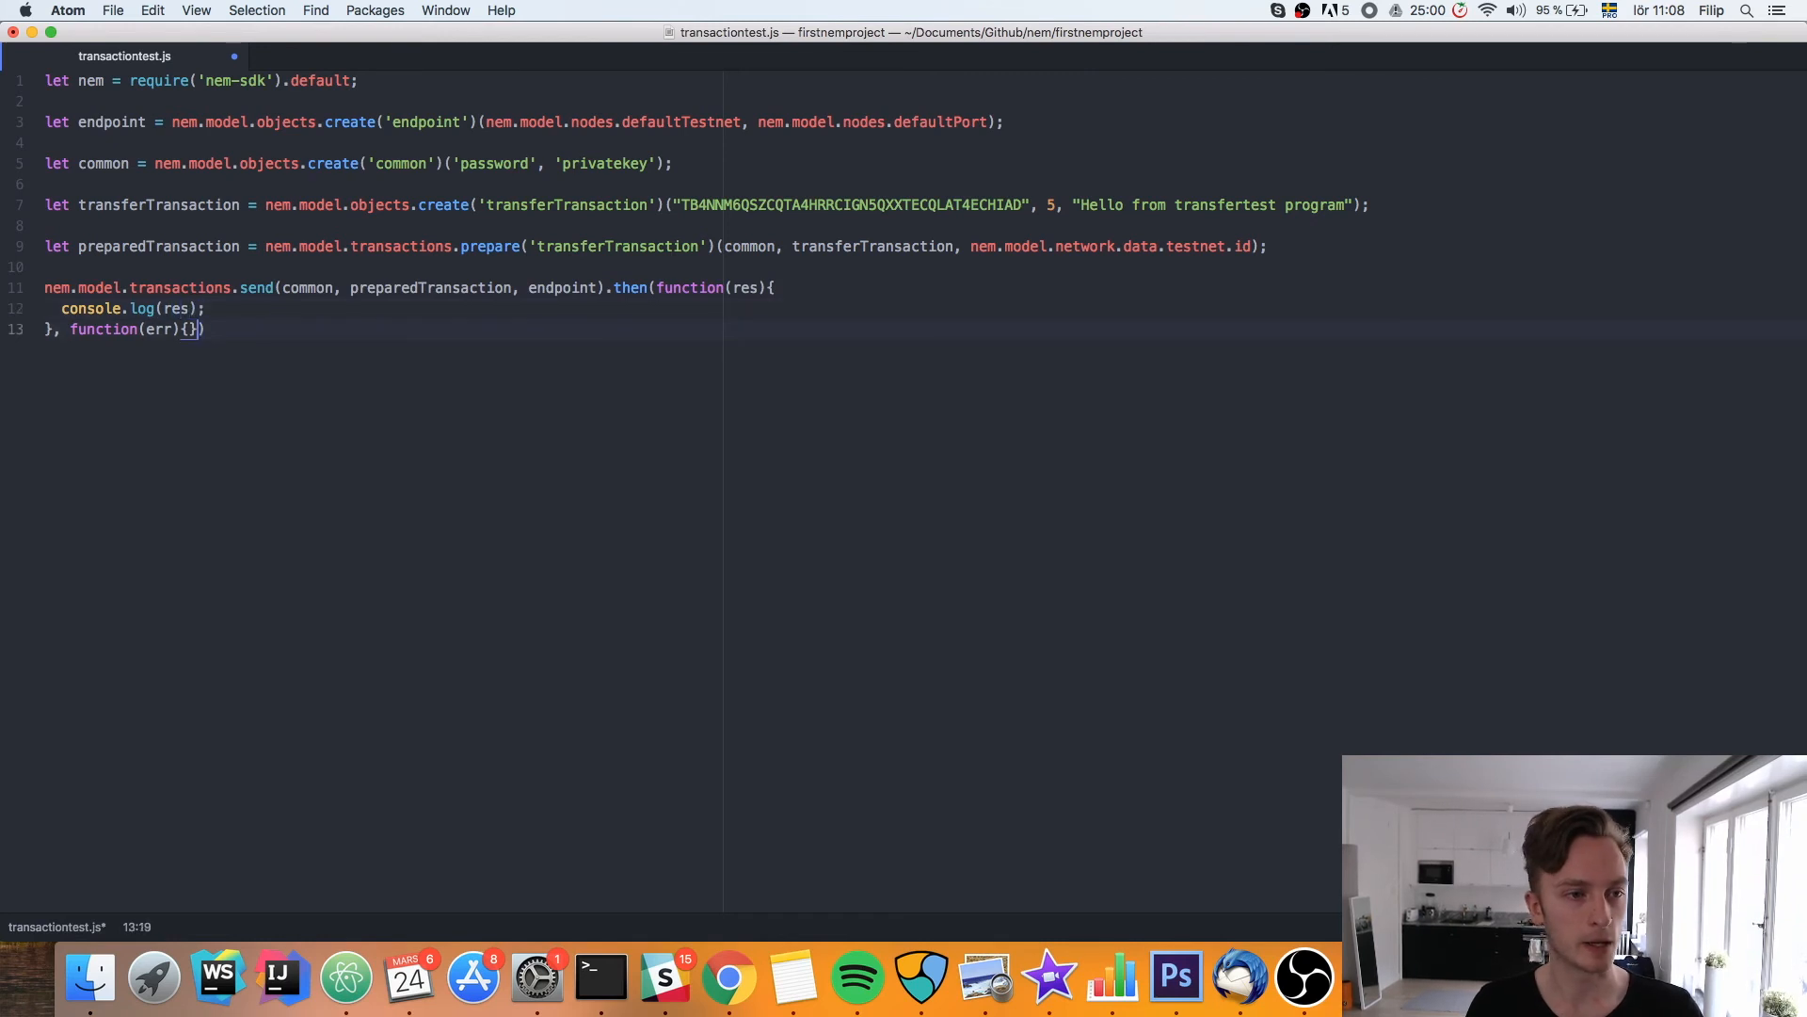
{"action": "type", "text": "console.log(err);"}
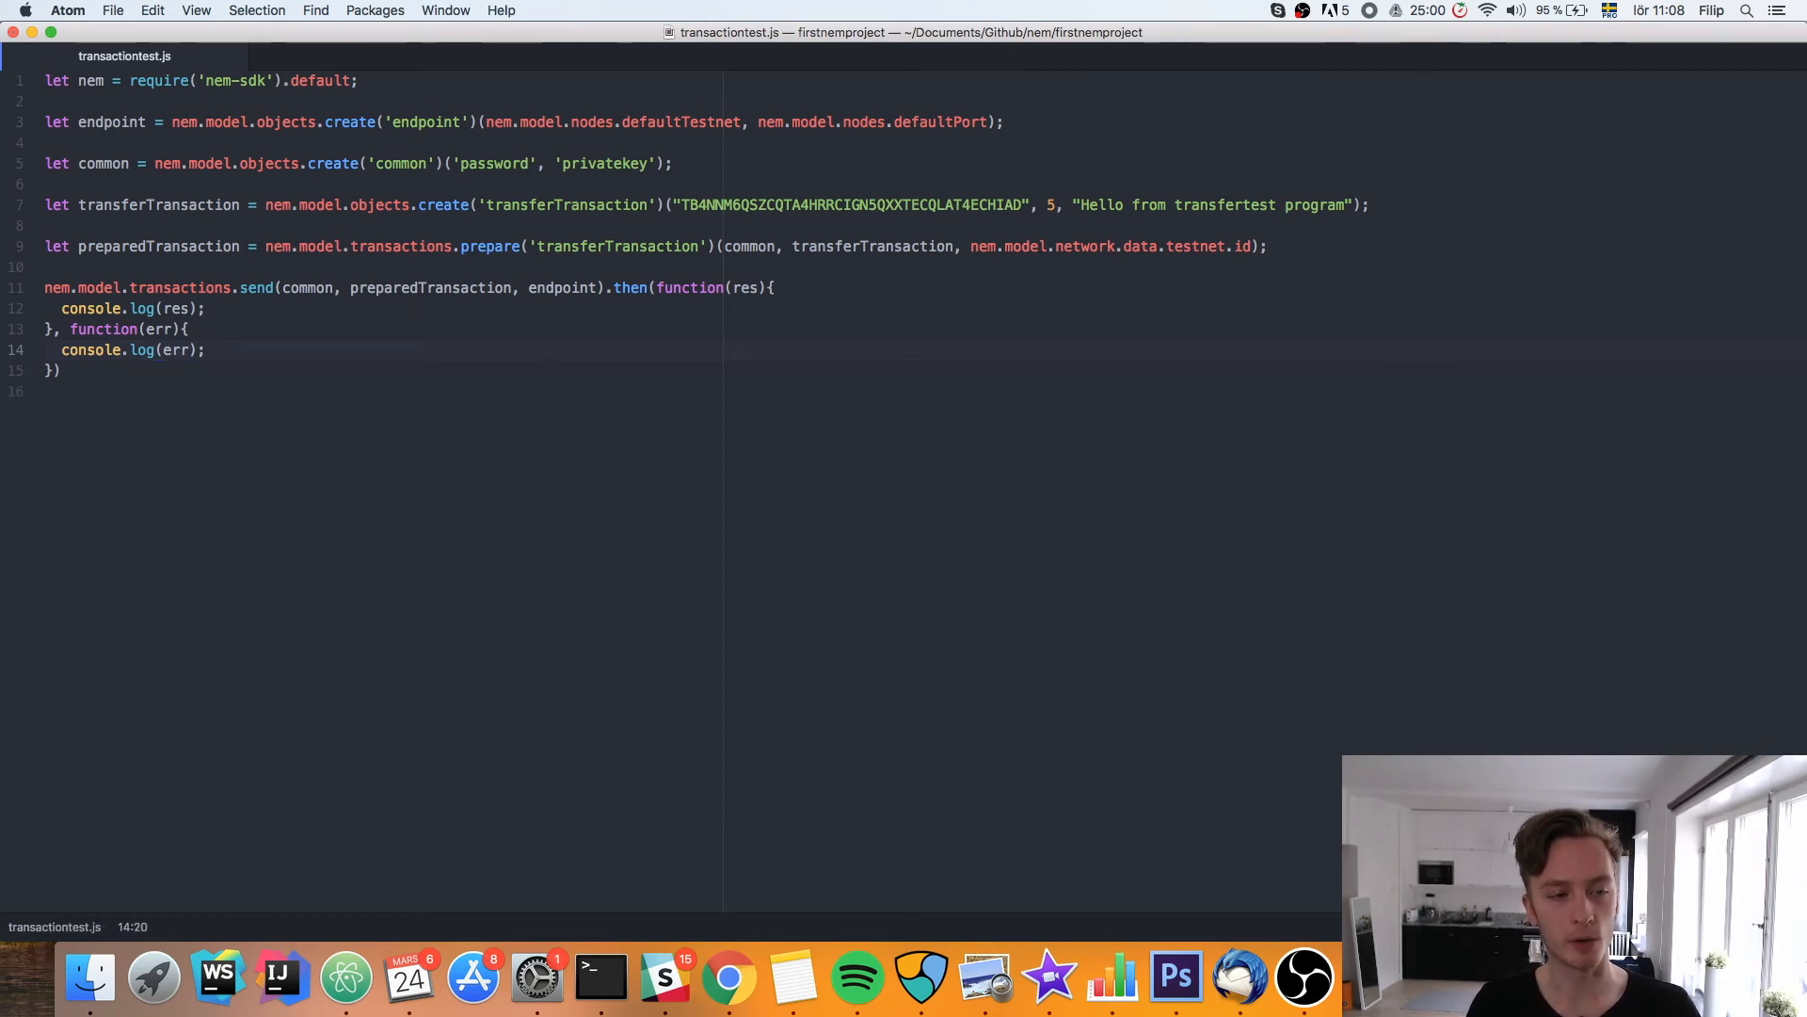
{"action": "left_click", "coordinate": [203, 349]}
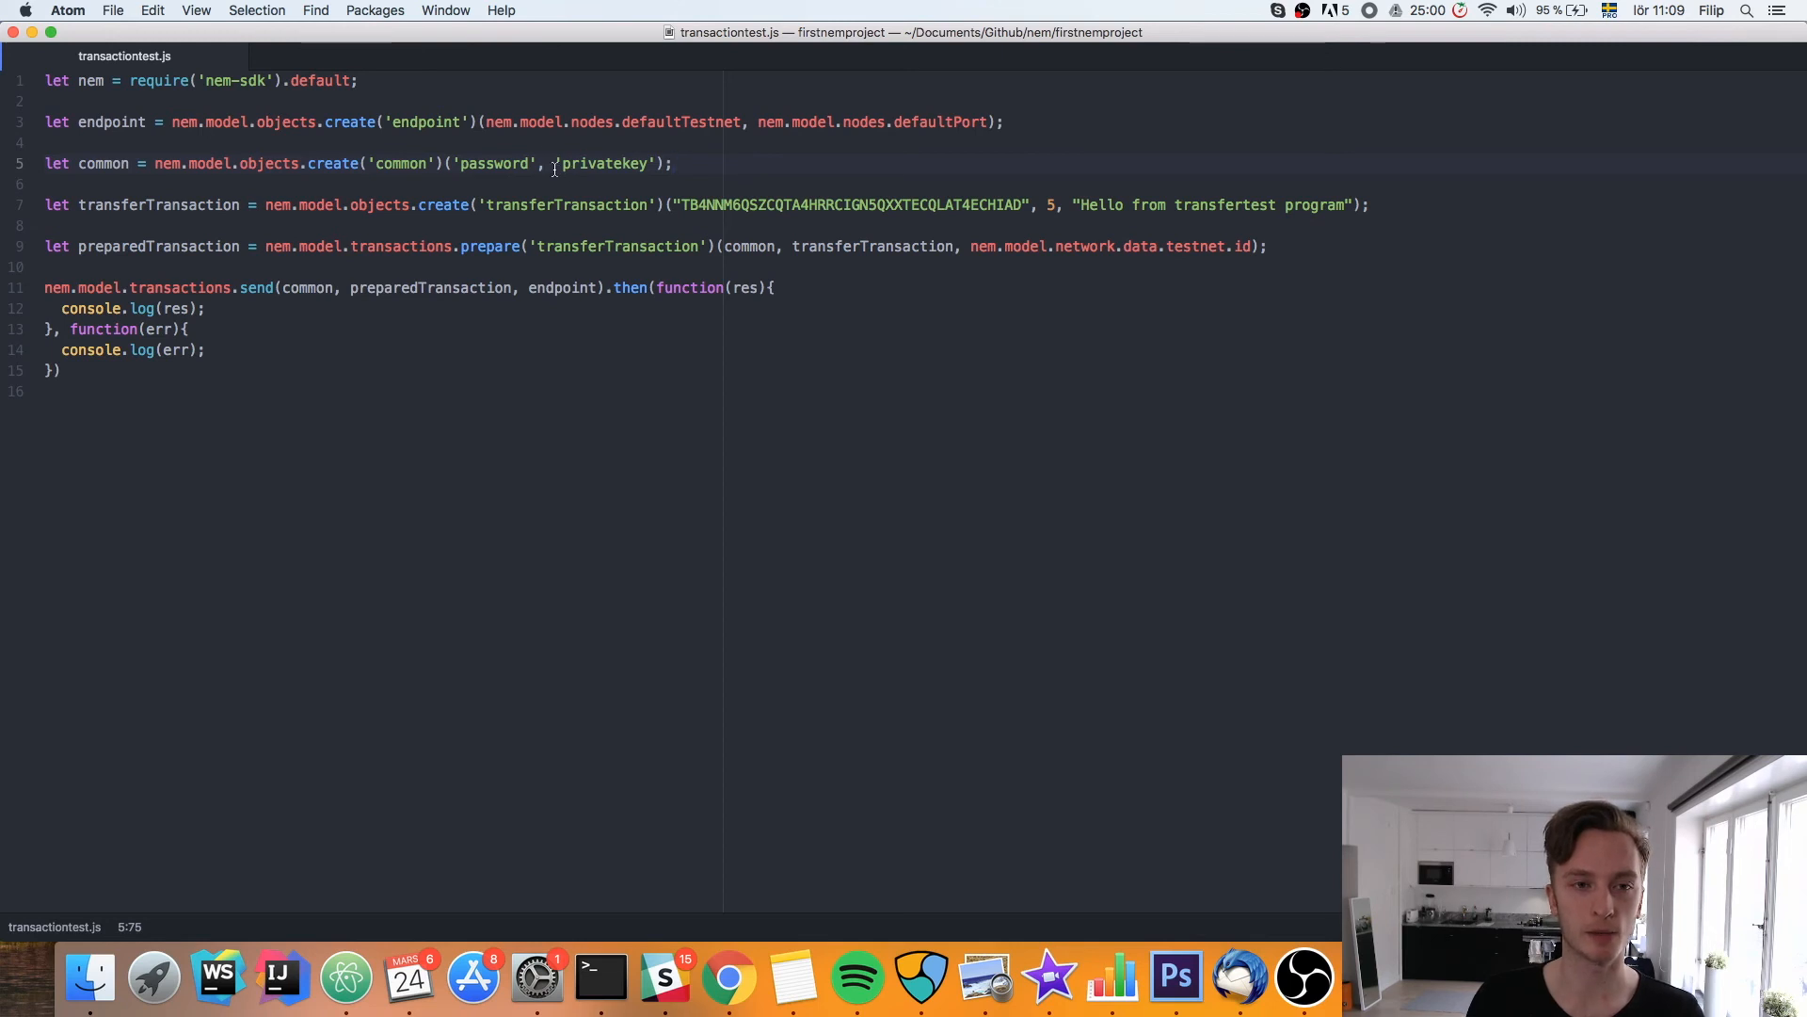
{"action": "left_click", "coordinate": [600, 979]}
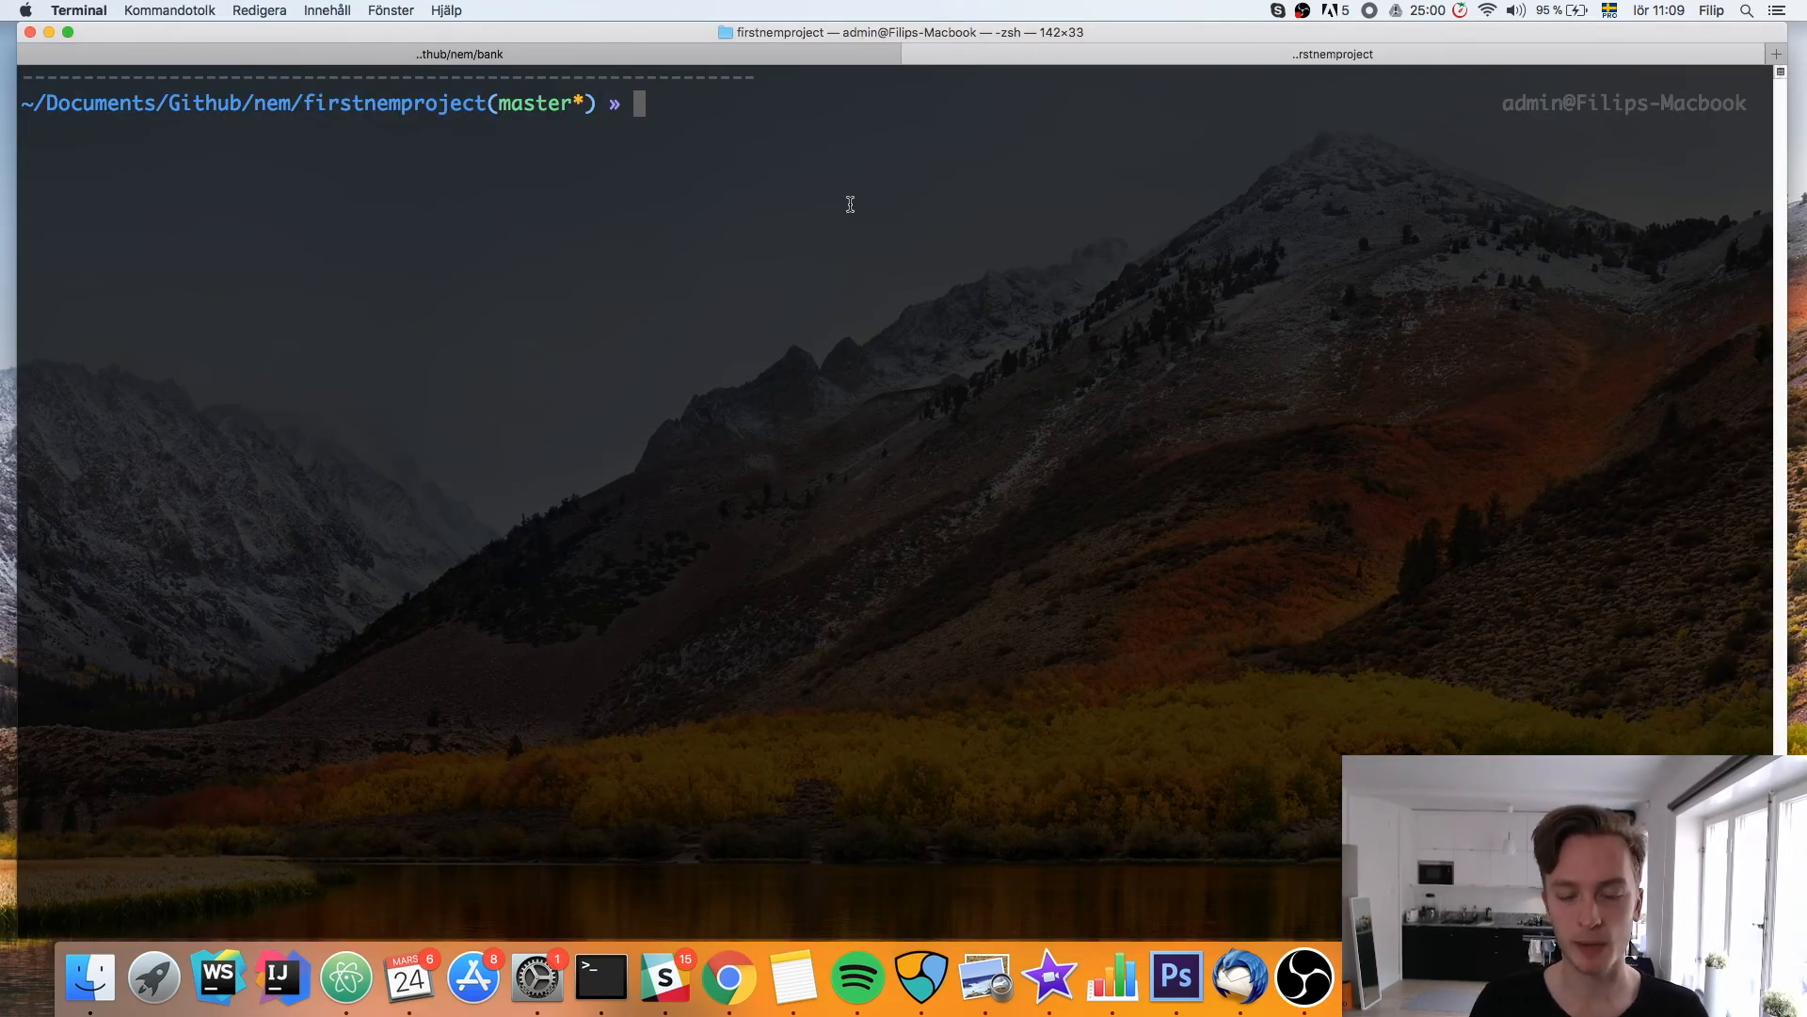
Run node transactiontest.js at the Terminal prompt
{"action": "type", "text": "node"}
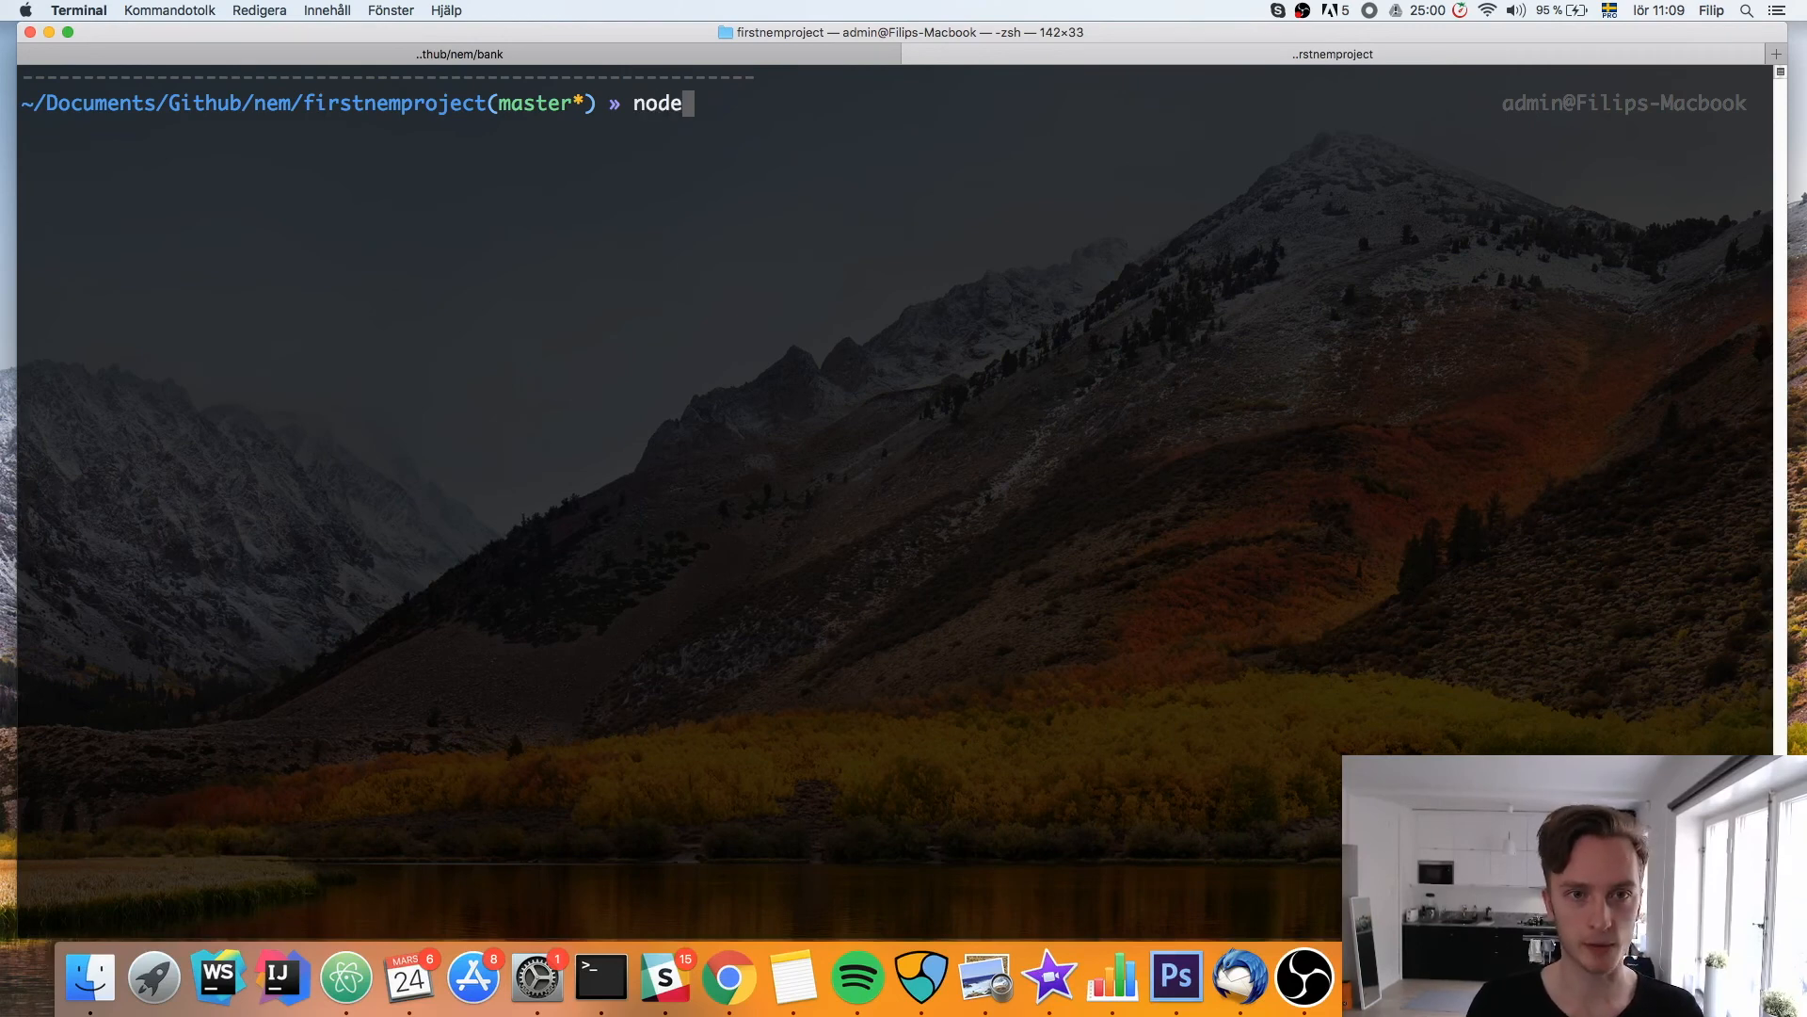
{"action": "type", "text": "transactiontest.js"}
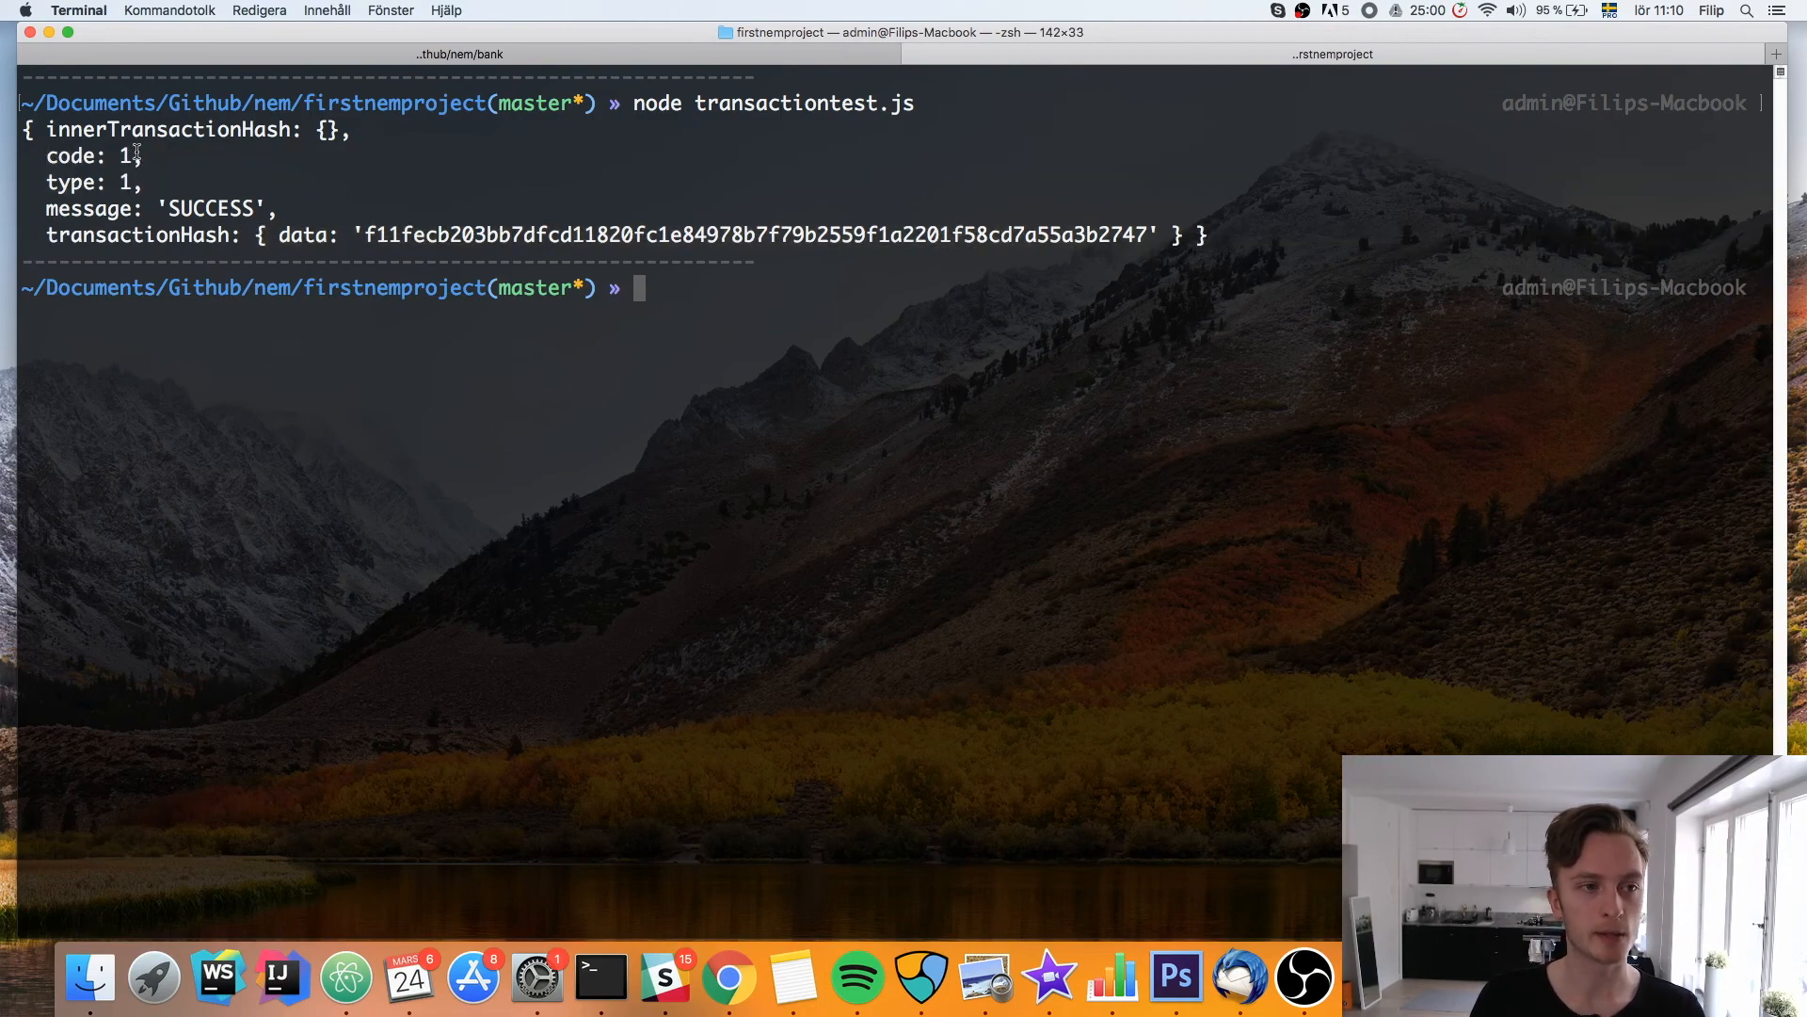
{"action": "mouse_move", "coordinate": [918, 807]}
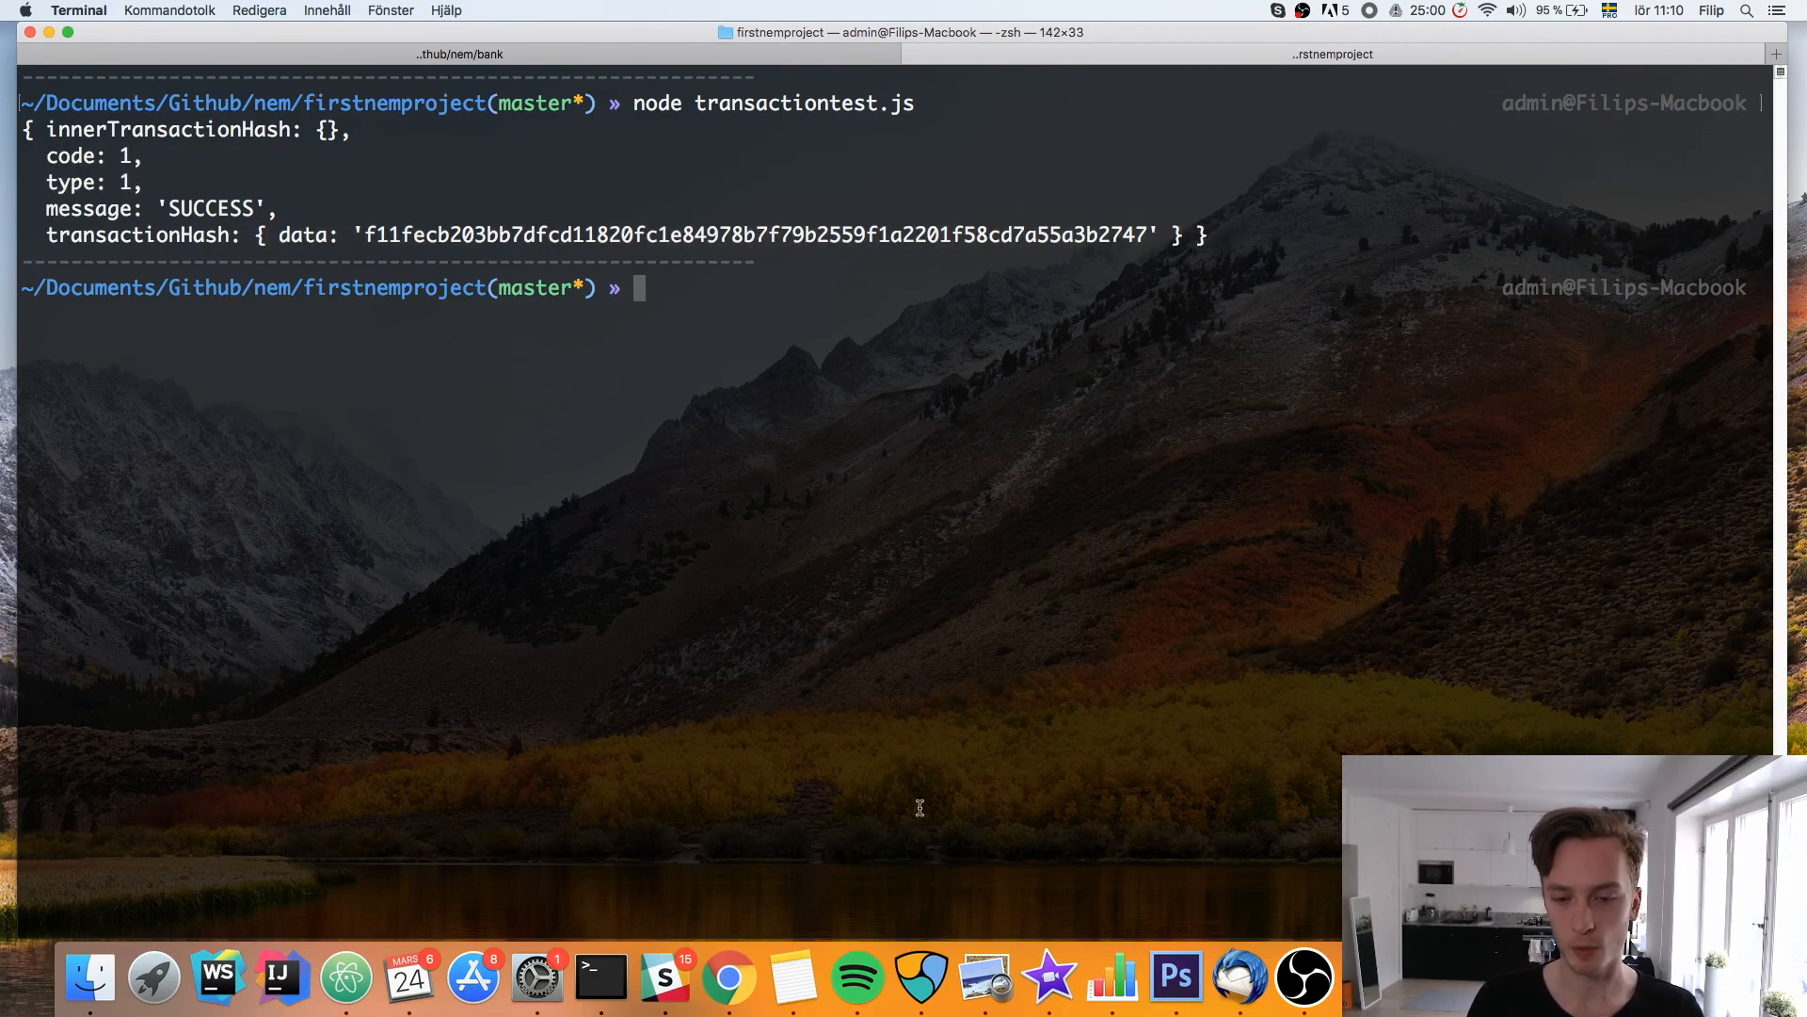
{"action": "mouse_move", "coordinate": [921, 979]}
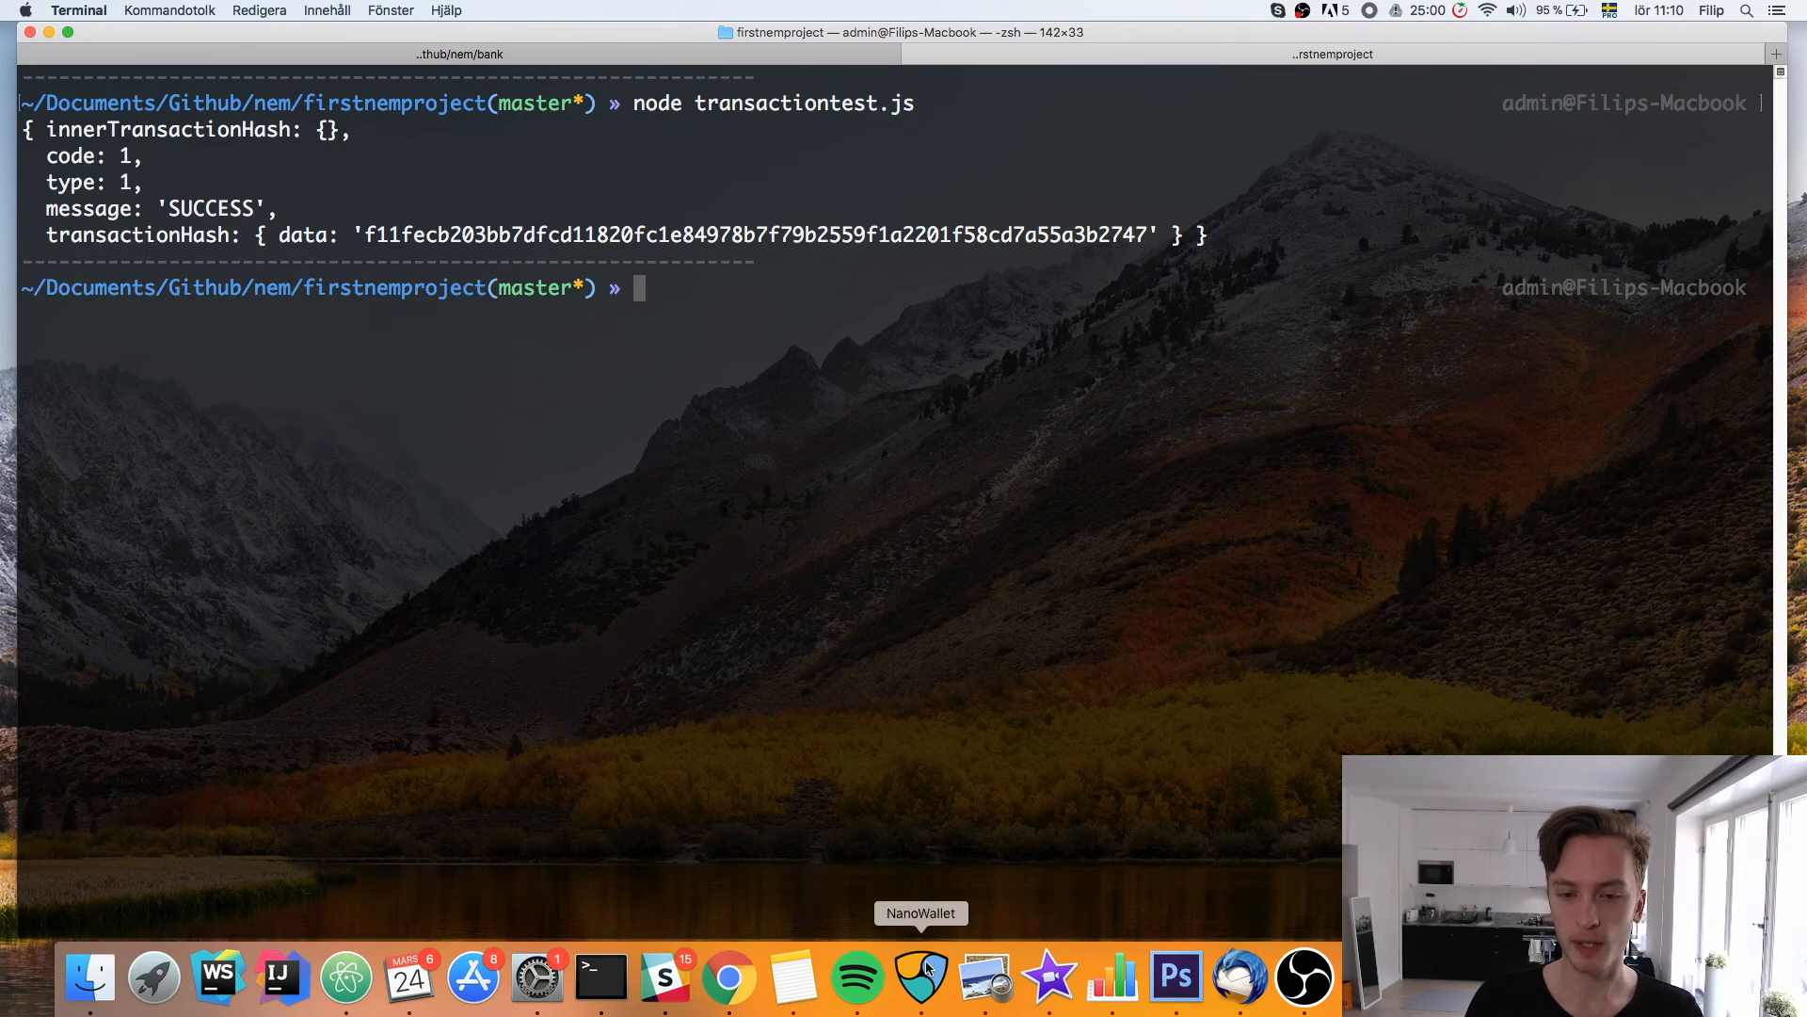
In NanoWallet's dashboard, confirm Unconfirmed is empty and Confirmed lists the 5.1 XEM transfer
{"action": "left_click", "coordinate": [919, 979]}
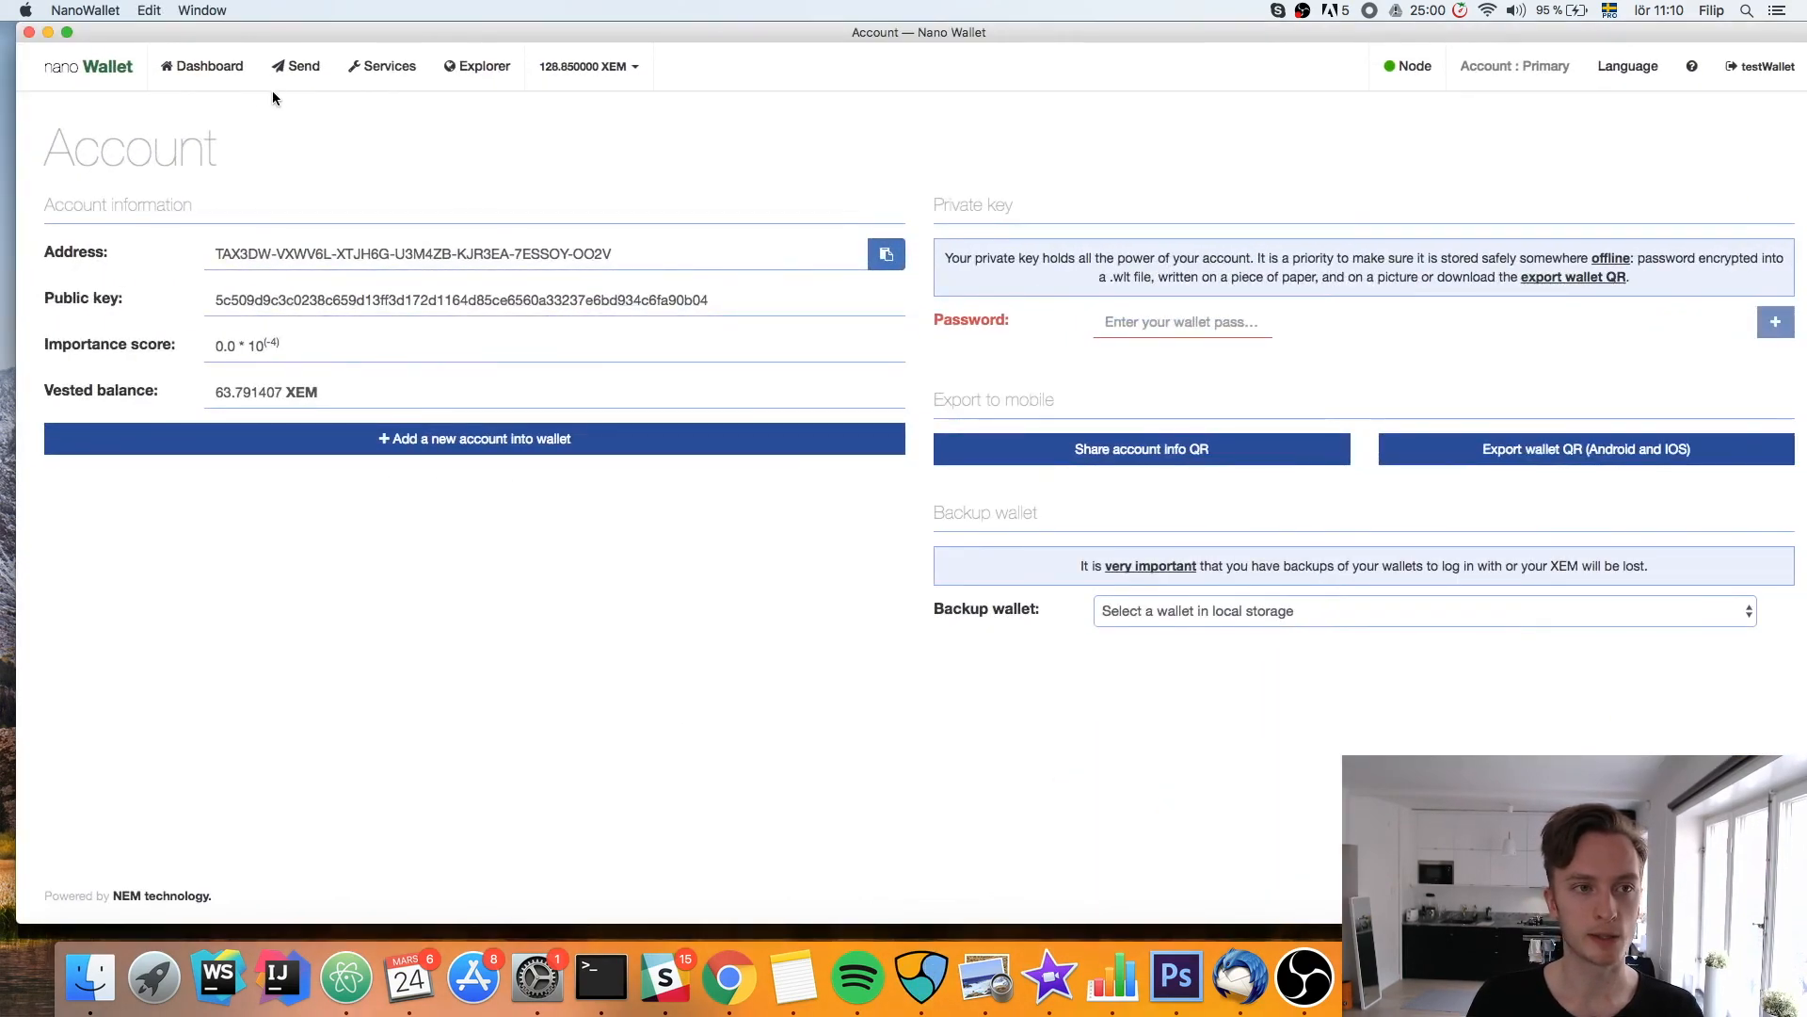
{"action": "left_click", "coordinate": [207, 66]}
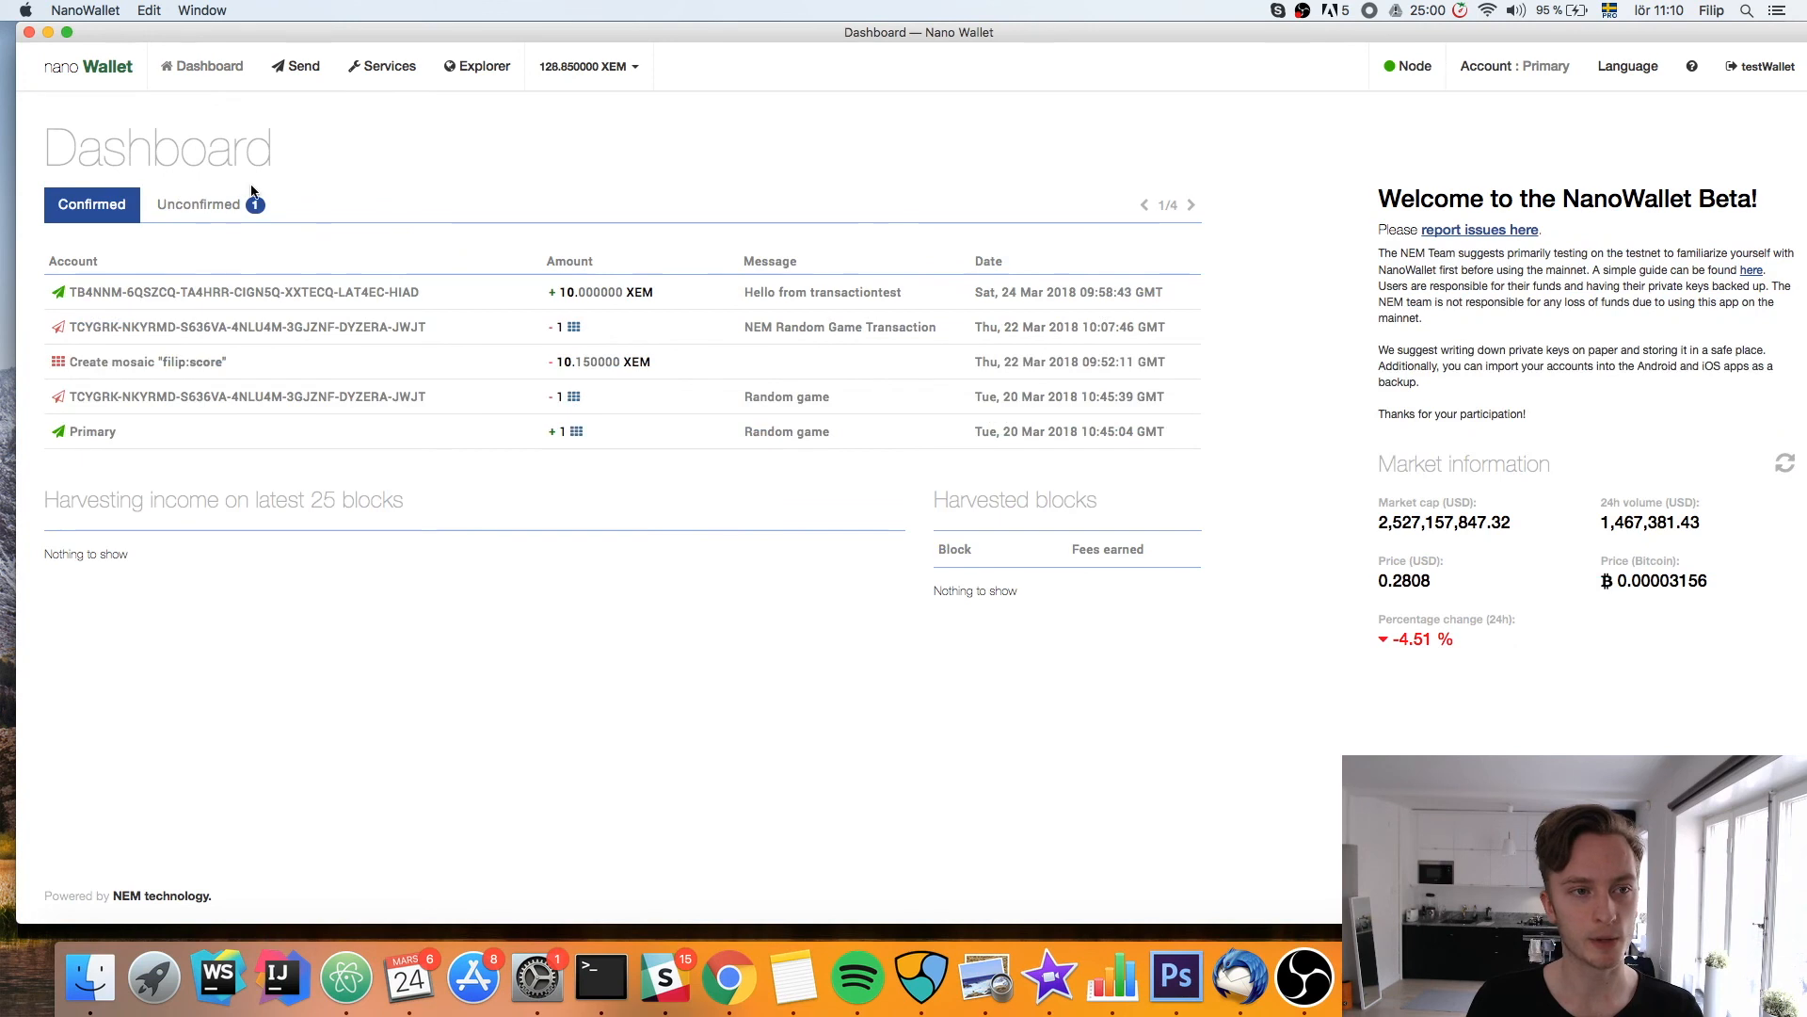
{"action": "left_click", "coordinate": [199, 204]}
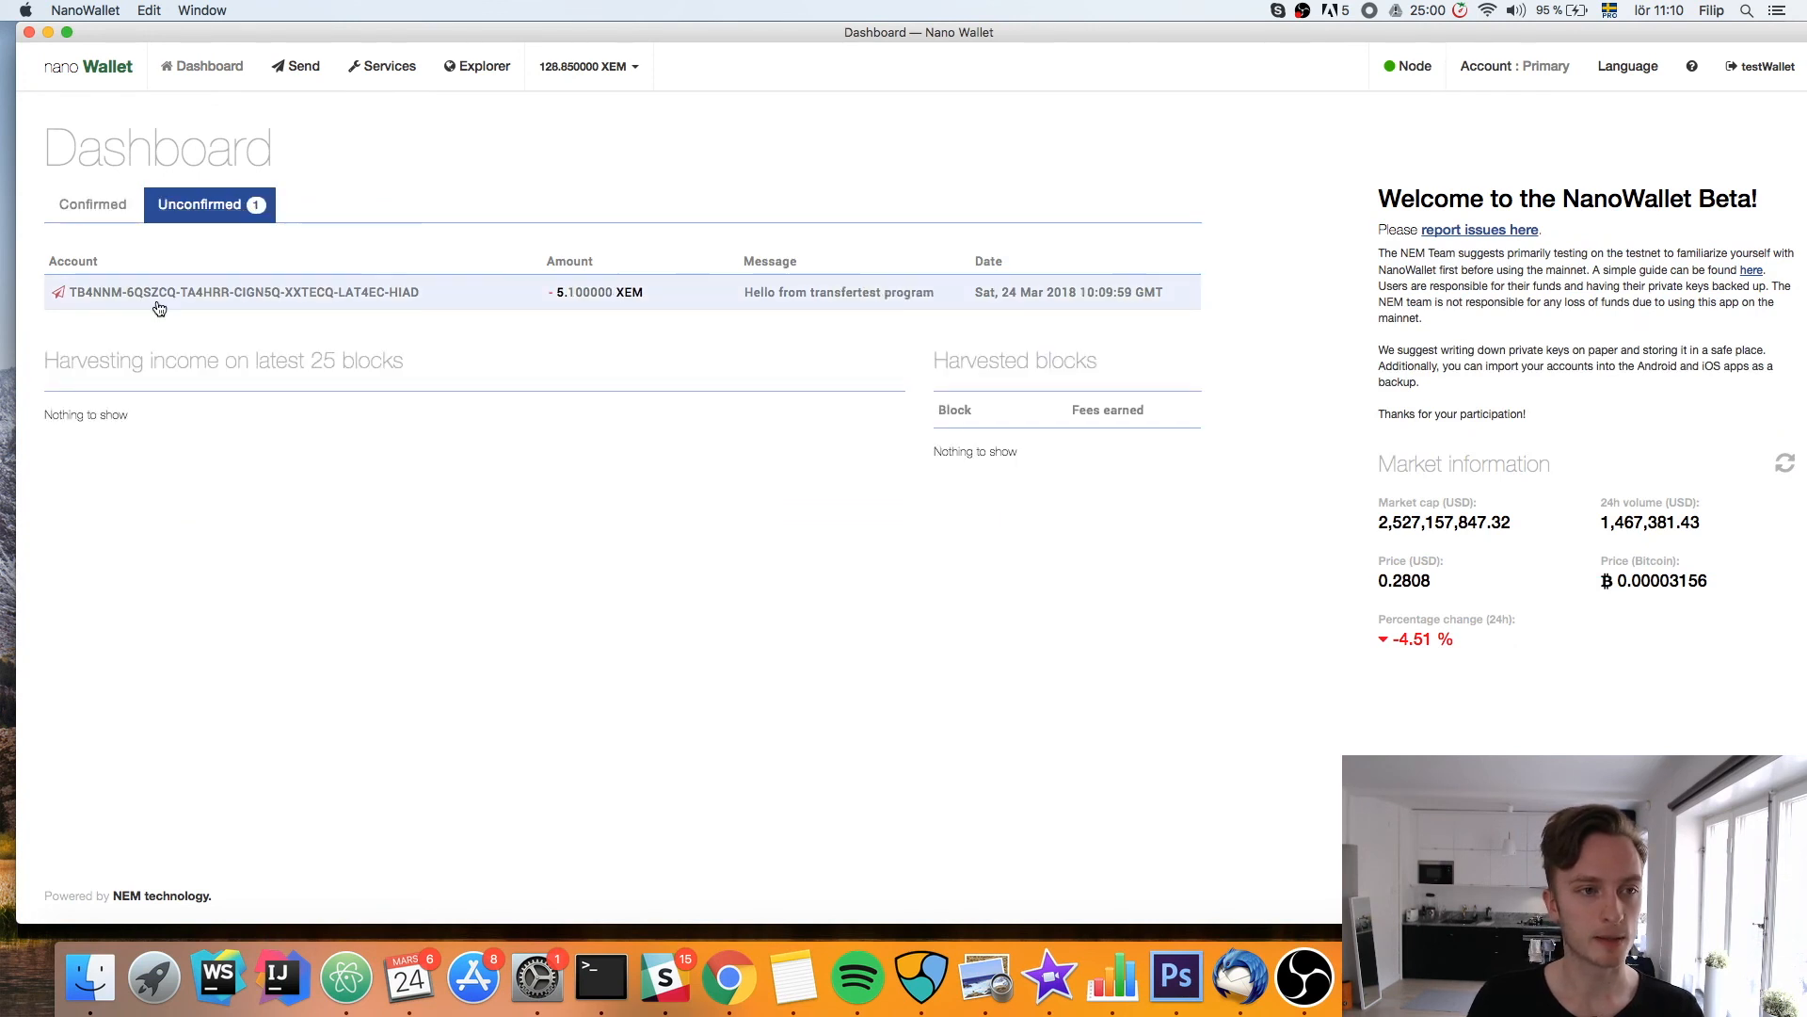
{"action": "mouse_move", "coordinate": [50, 308]}
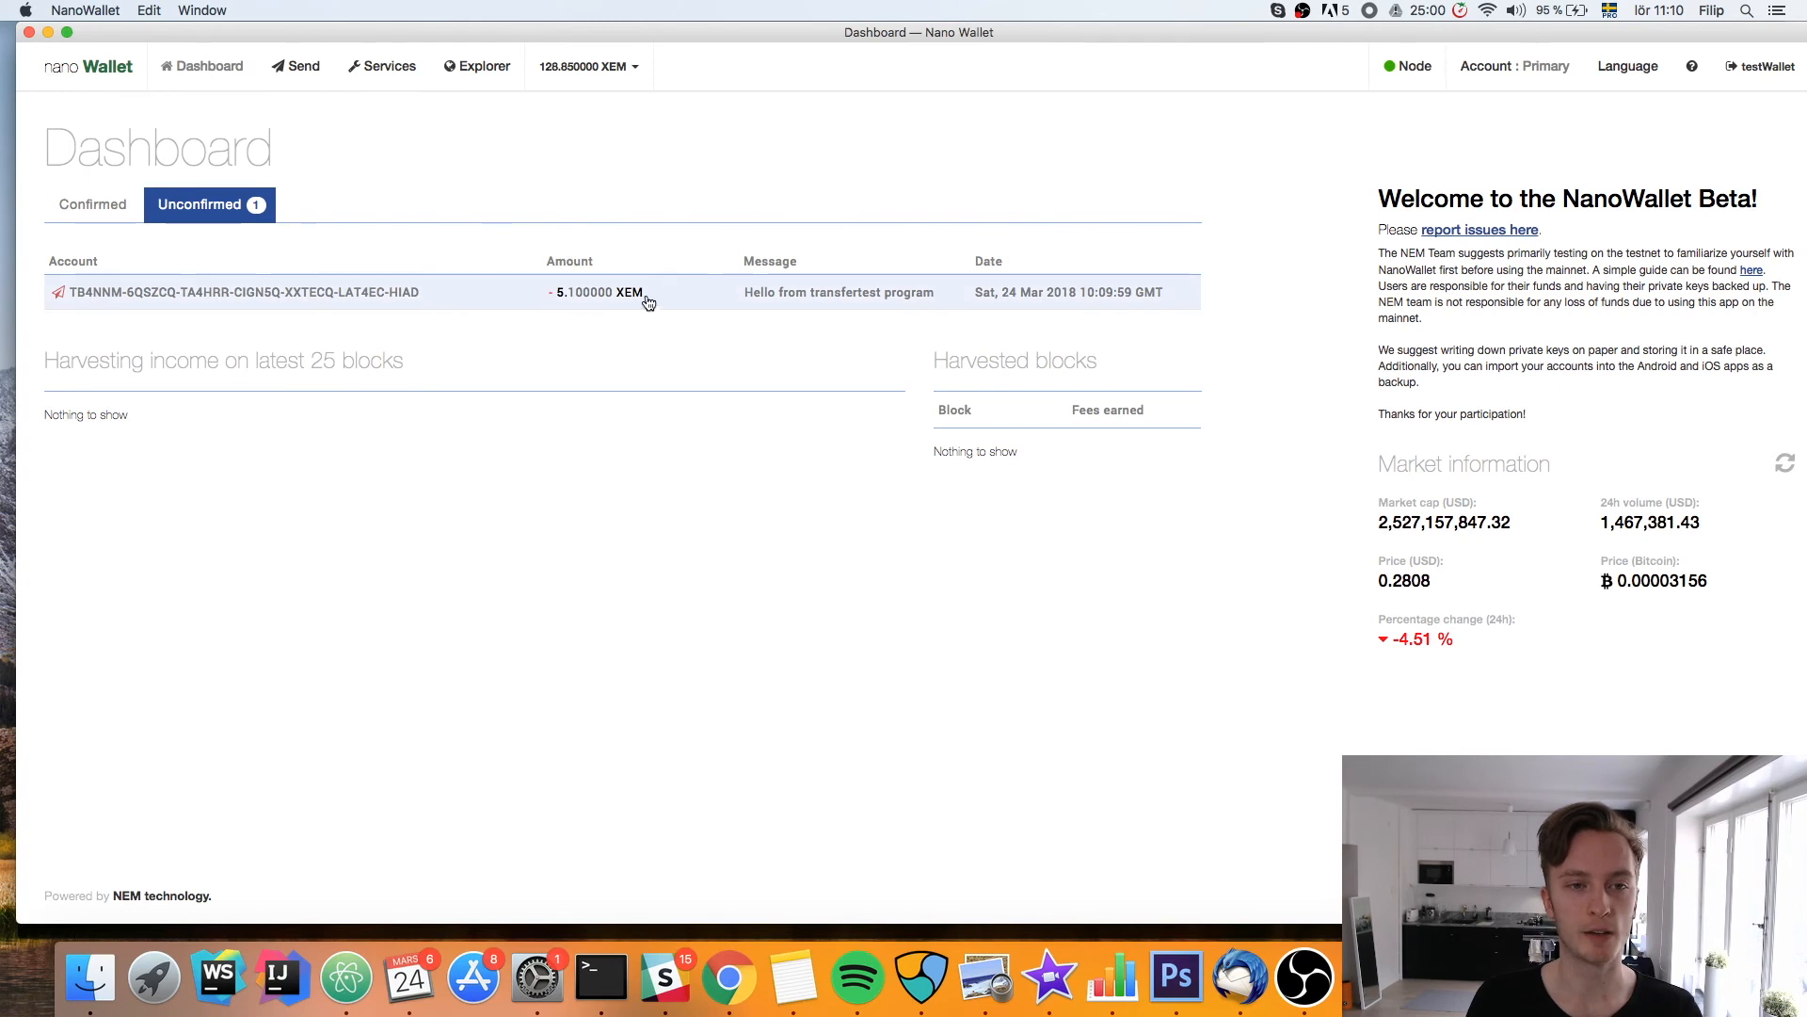
{"action": "mouse_move", "coordinate": [655, 312]}
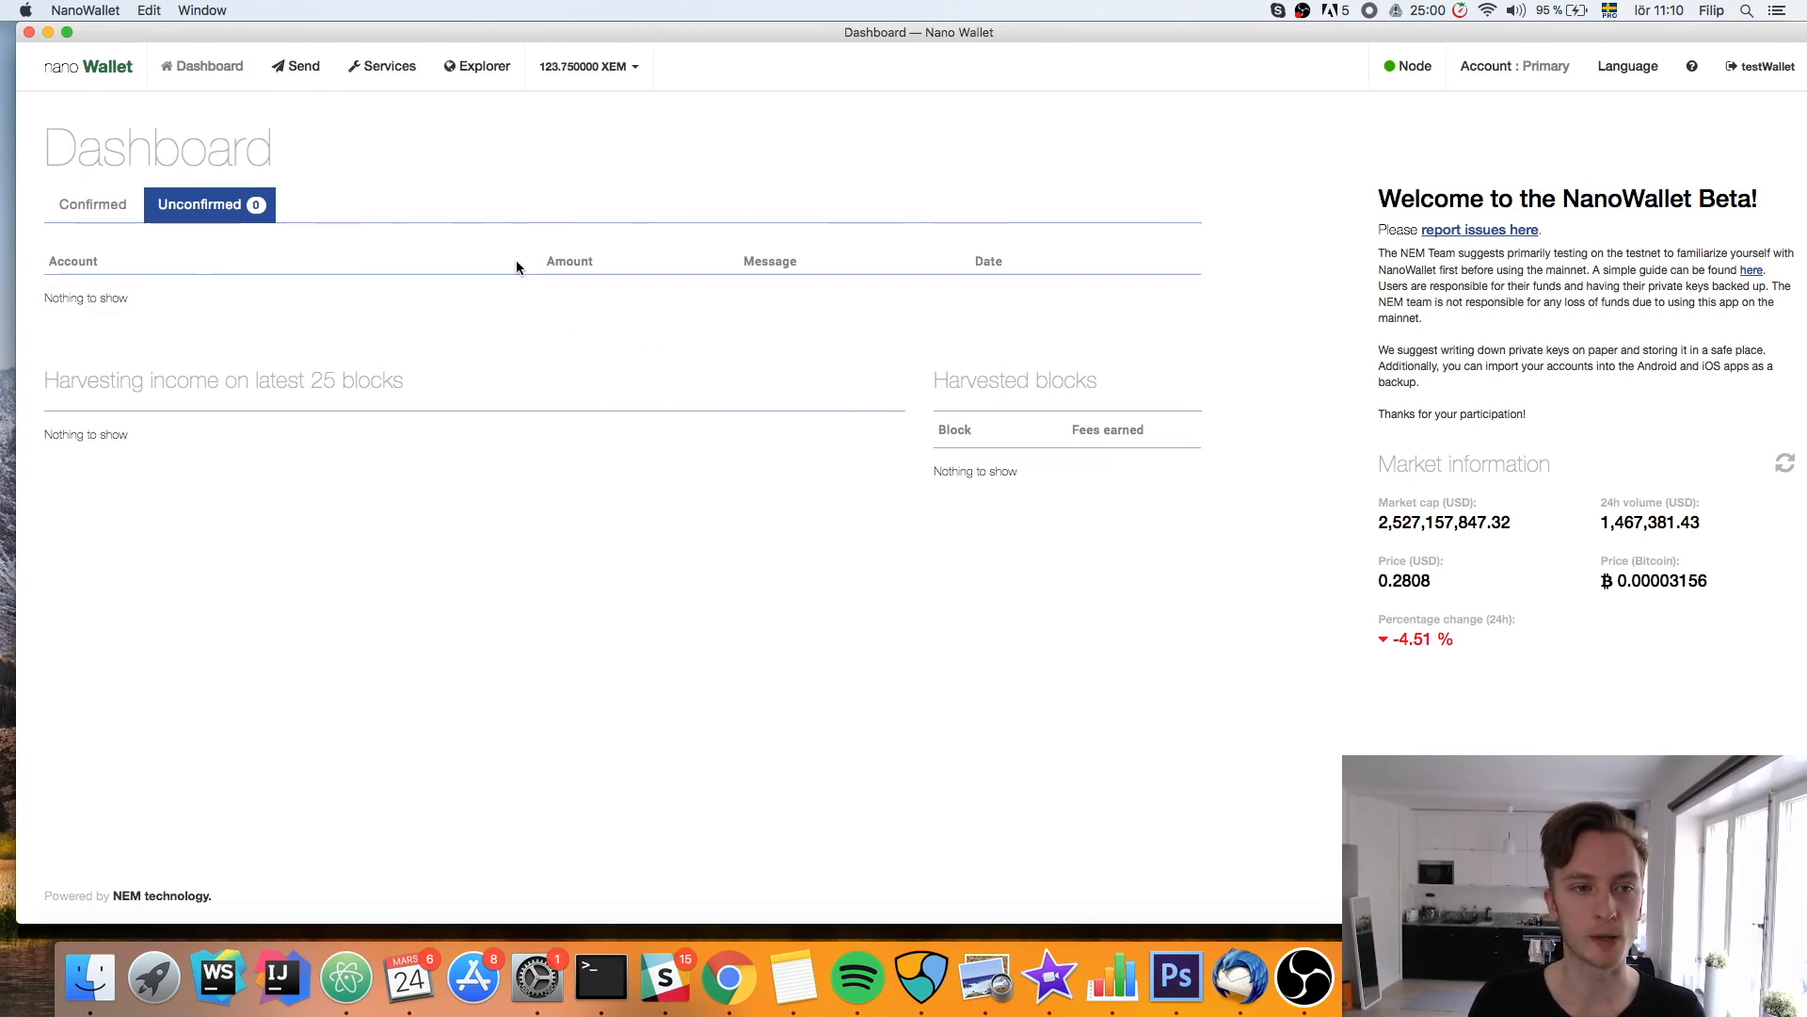
{"action": "mouse_move", "coordinate": [91, 204]}
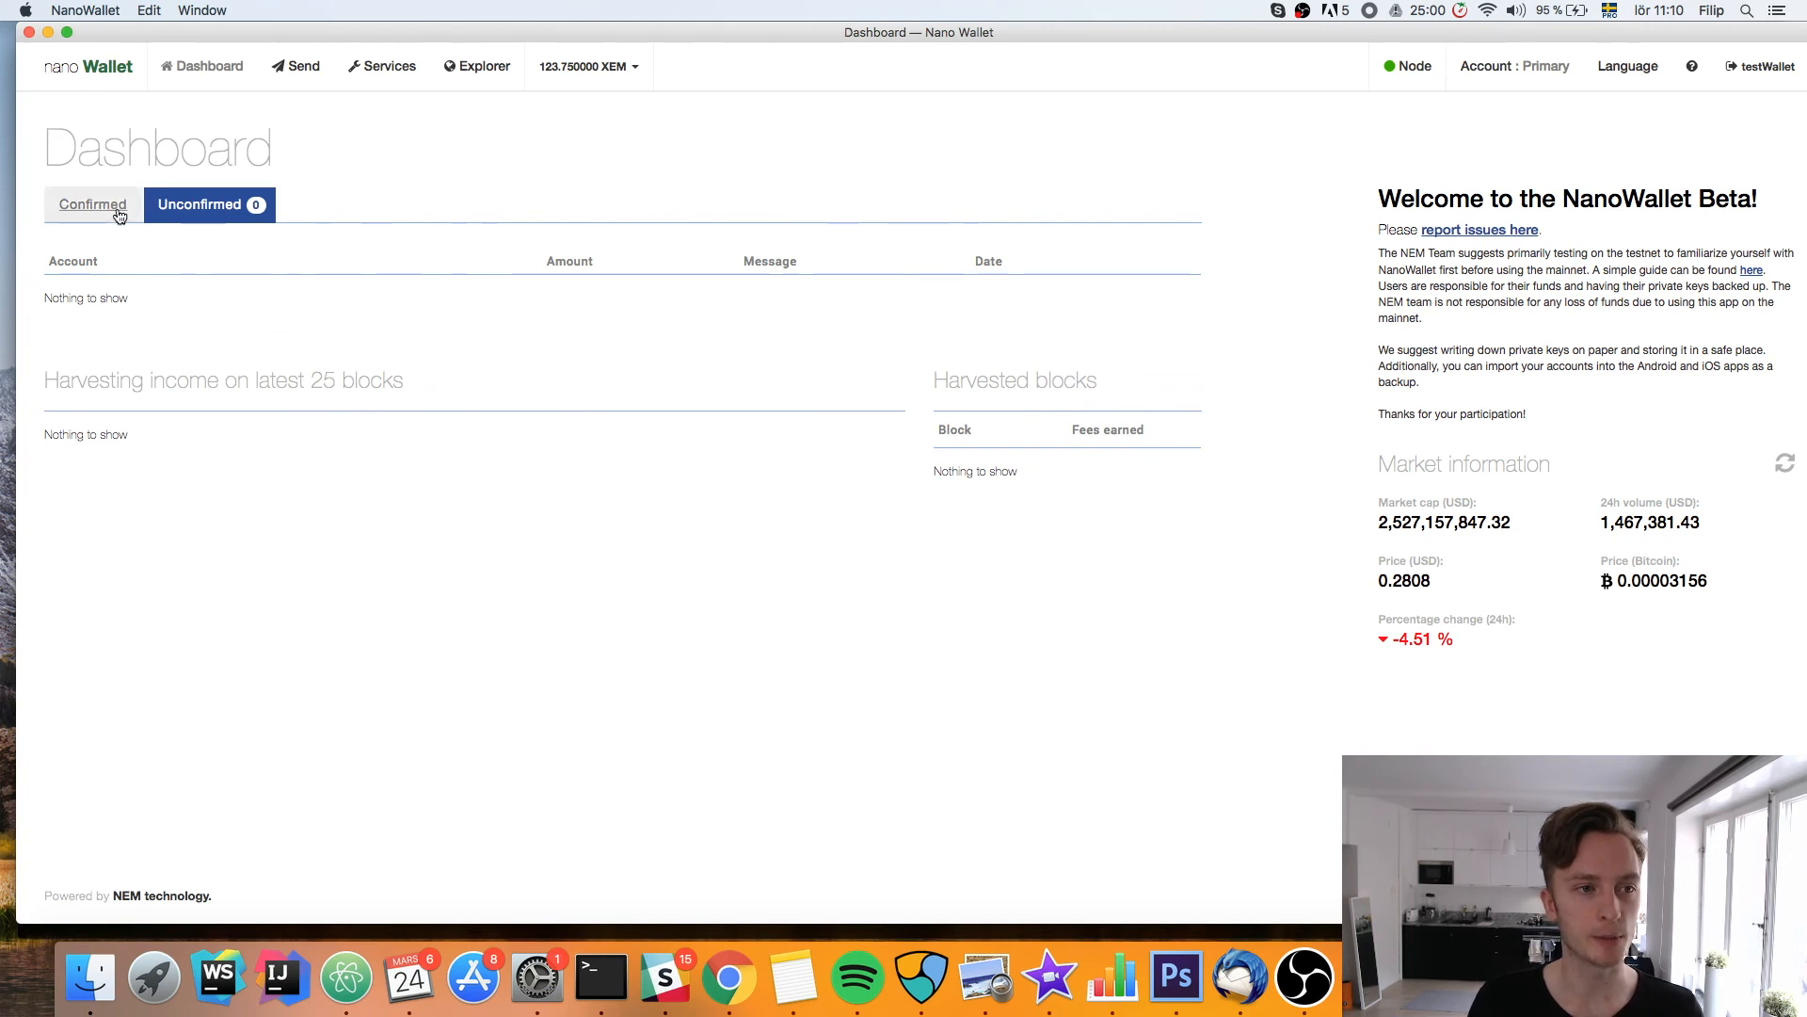
{"action": "left_click", "coordinate": [92, 204]}
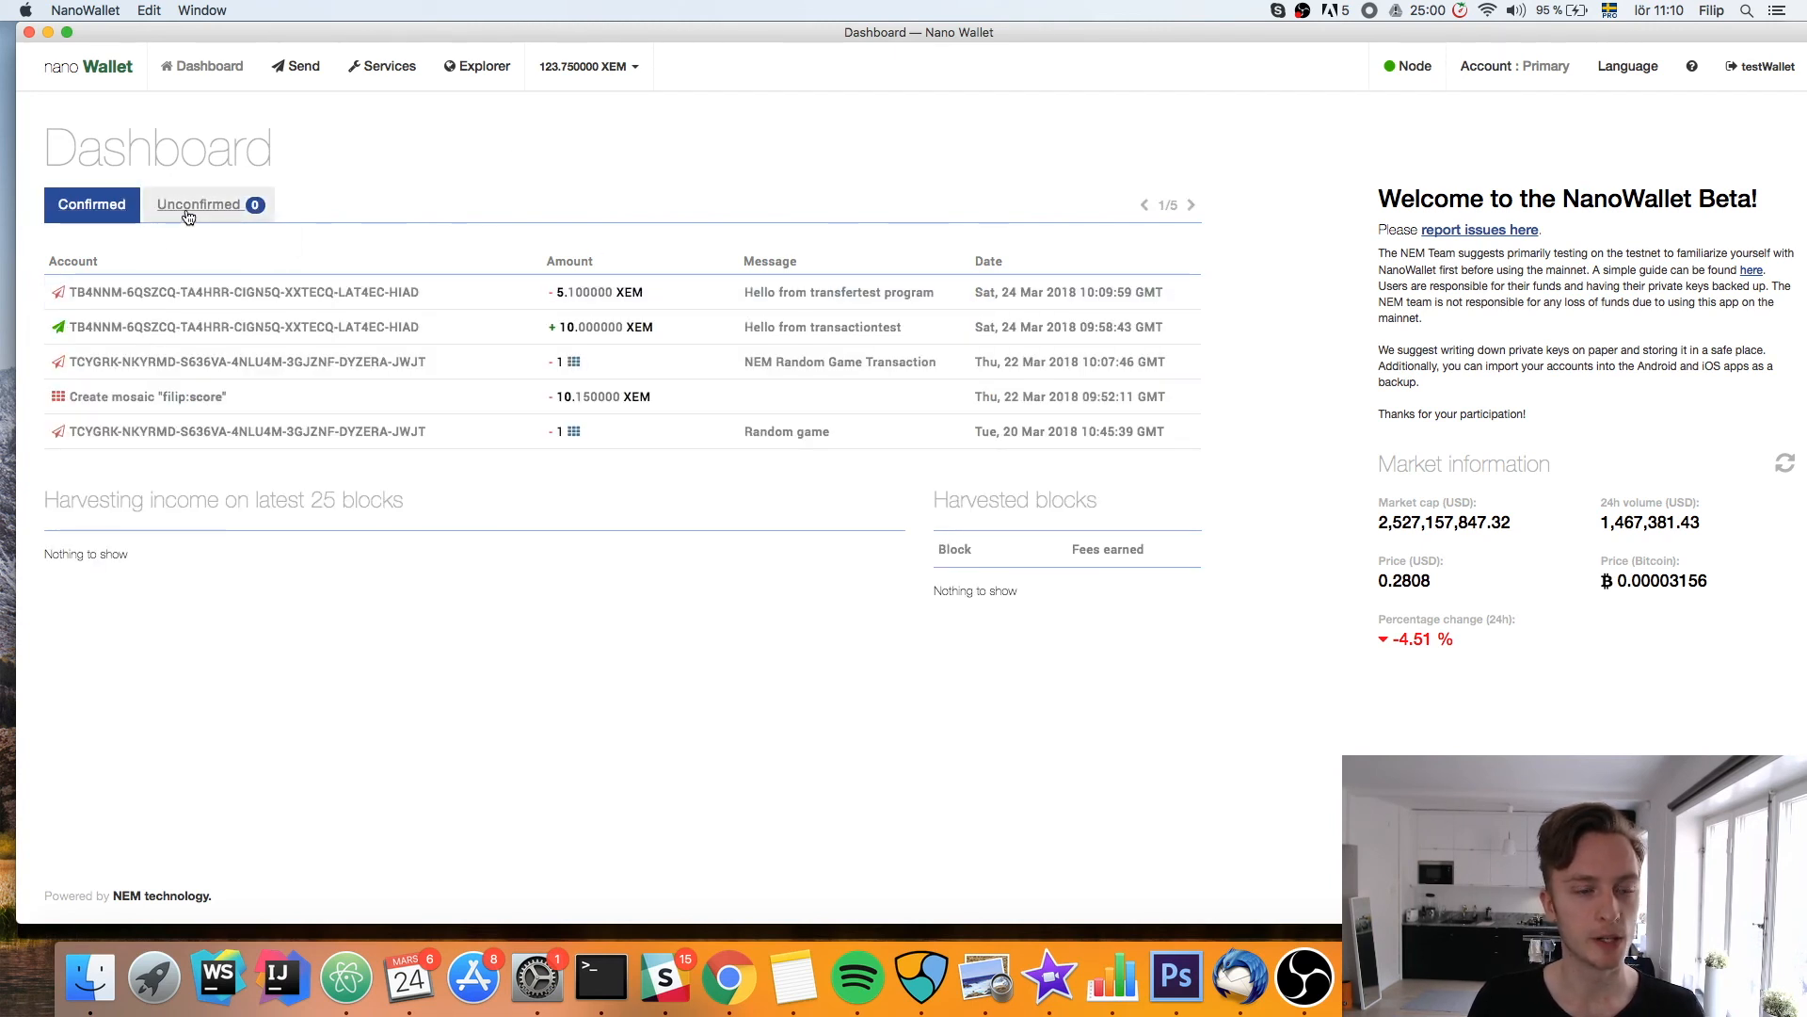
{"action": "left_click", "coordinate": [200, 205]}
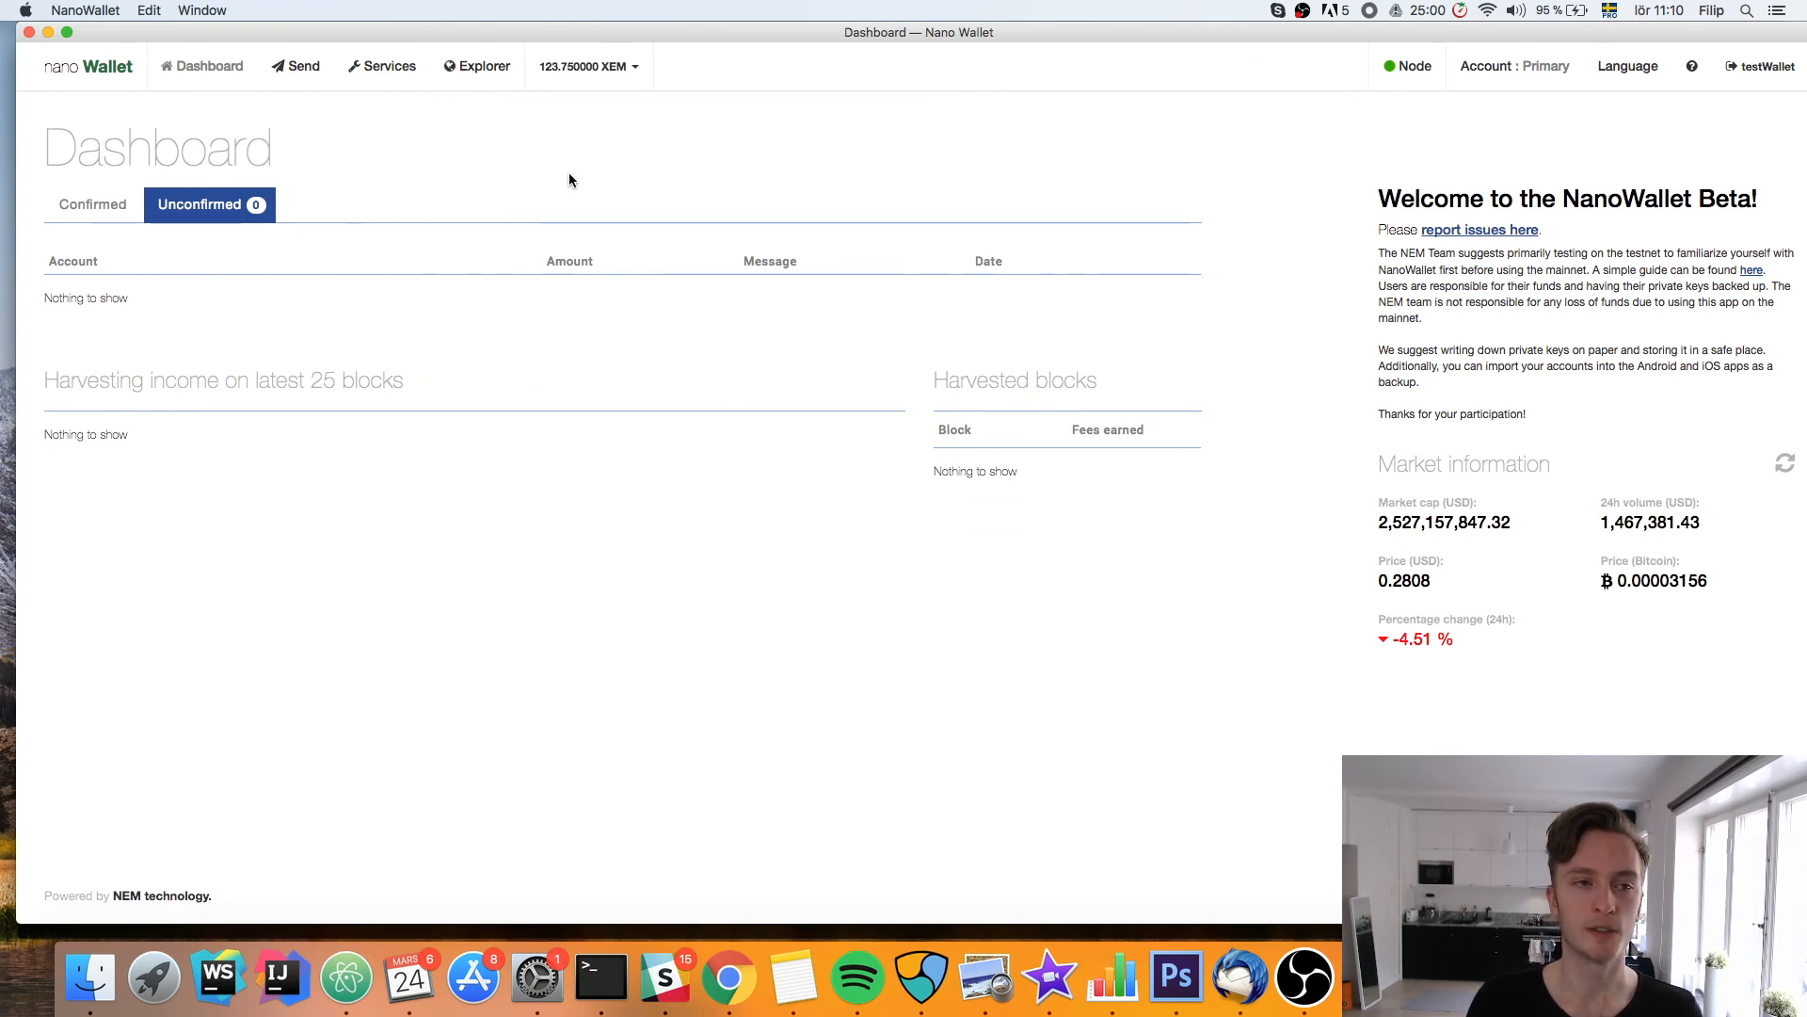
{"action": "left_click", "coordinate": [201, 204]}
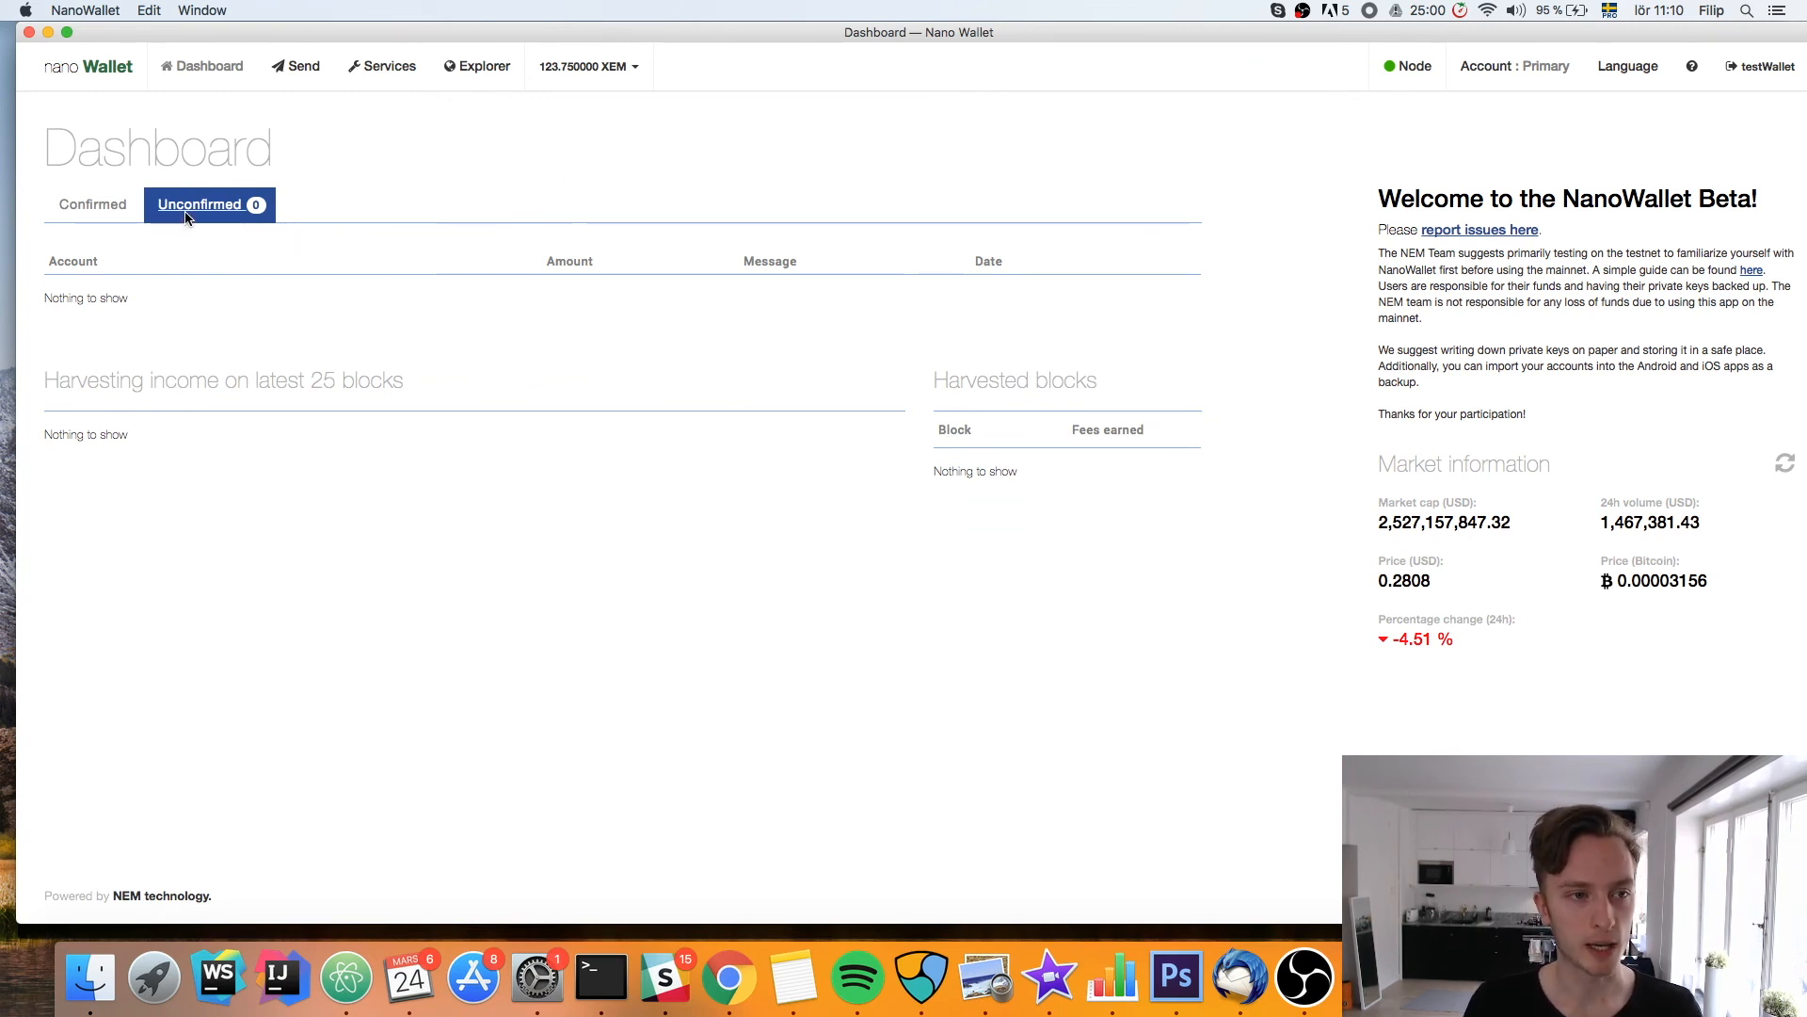
{"action": "left_click", "coordinate": [91, 204]}
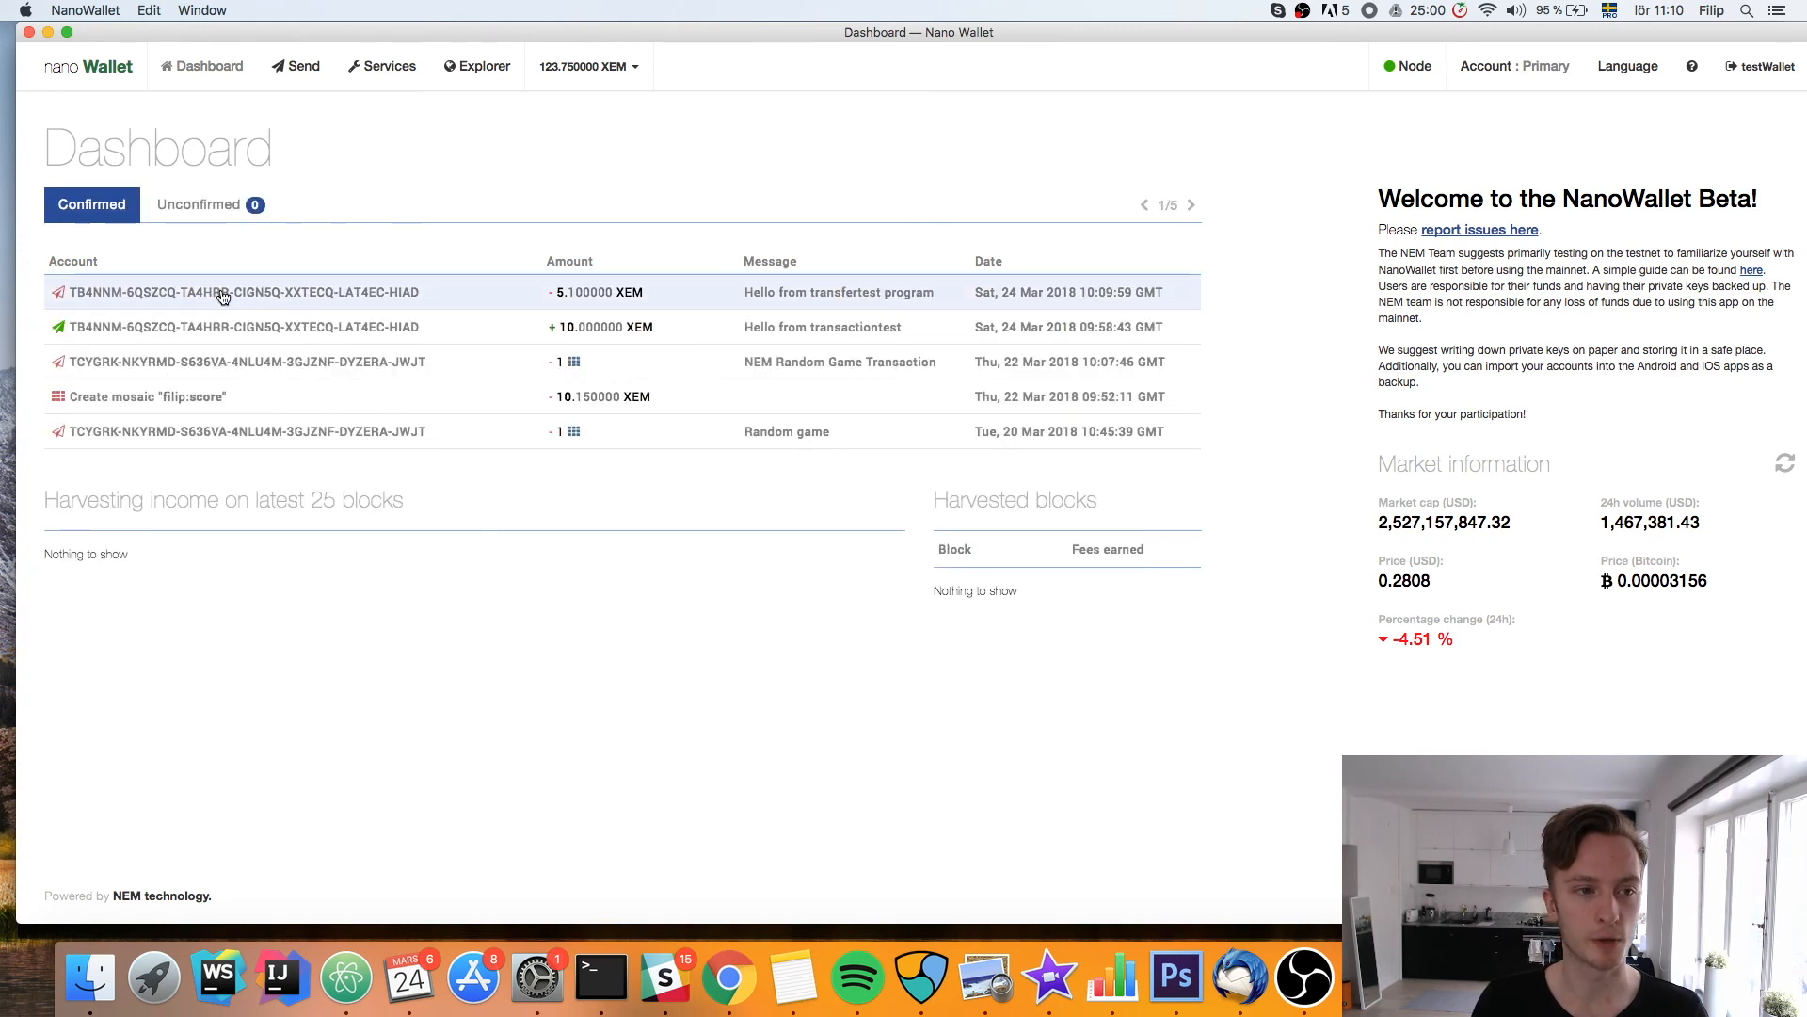
Expand the top confirmed transfer to show 5 XEM, 0.1 XEM fee, block 1390304
{"action": "left_click", "coordinate": [242, 291]}
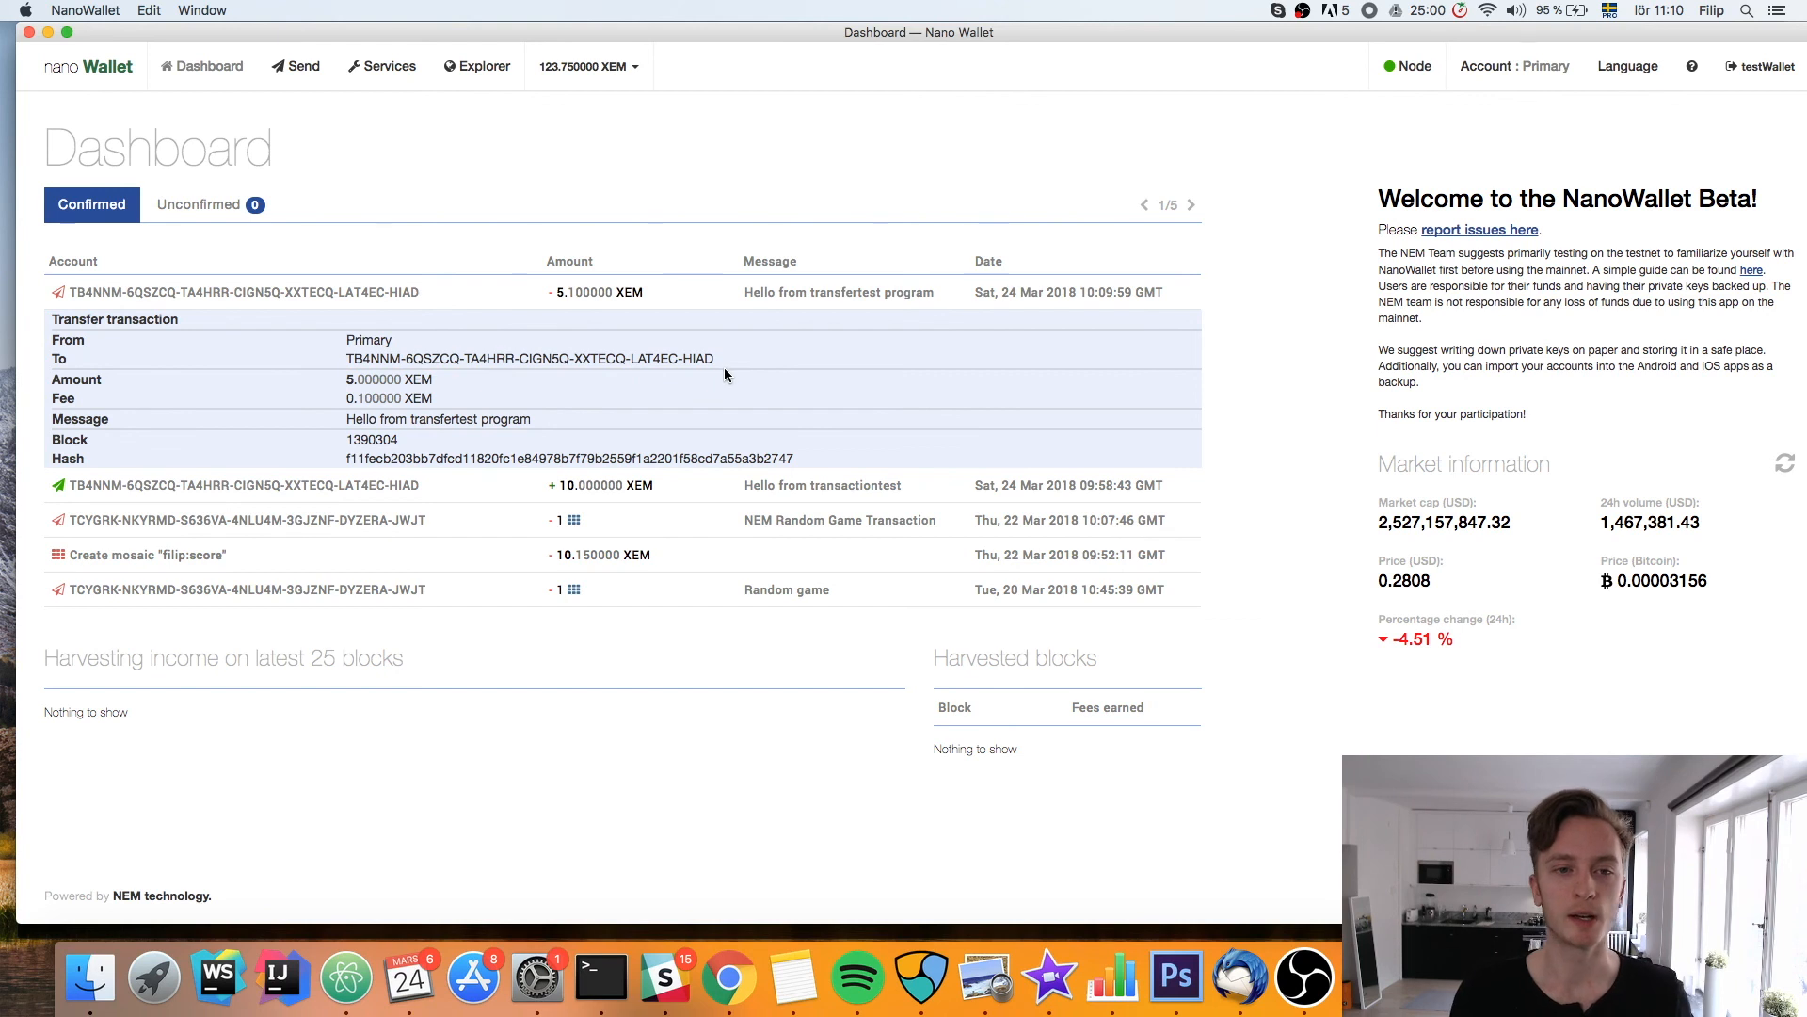
{"action": "double_click", "coordinate": [688, 359]}
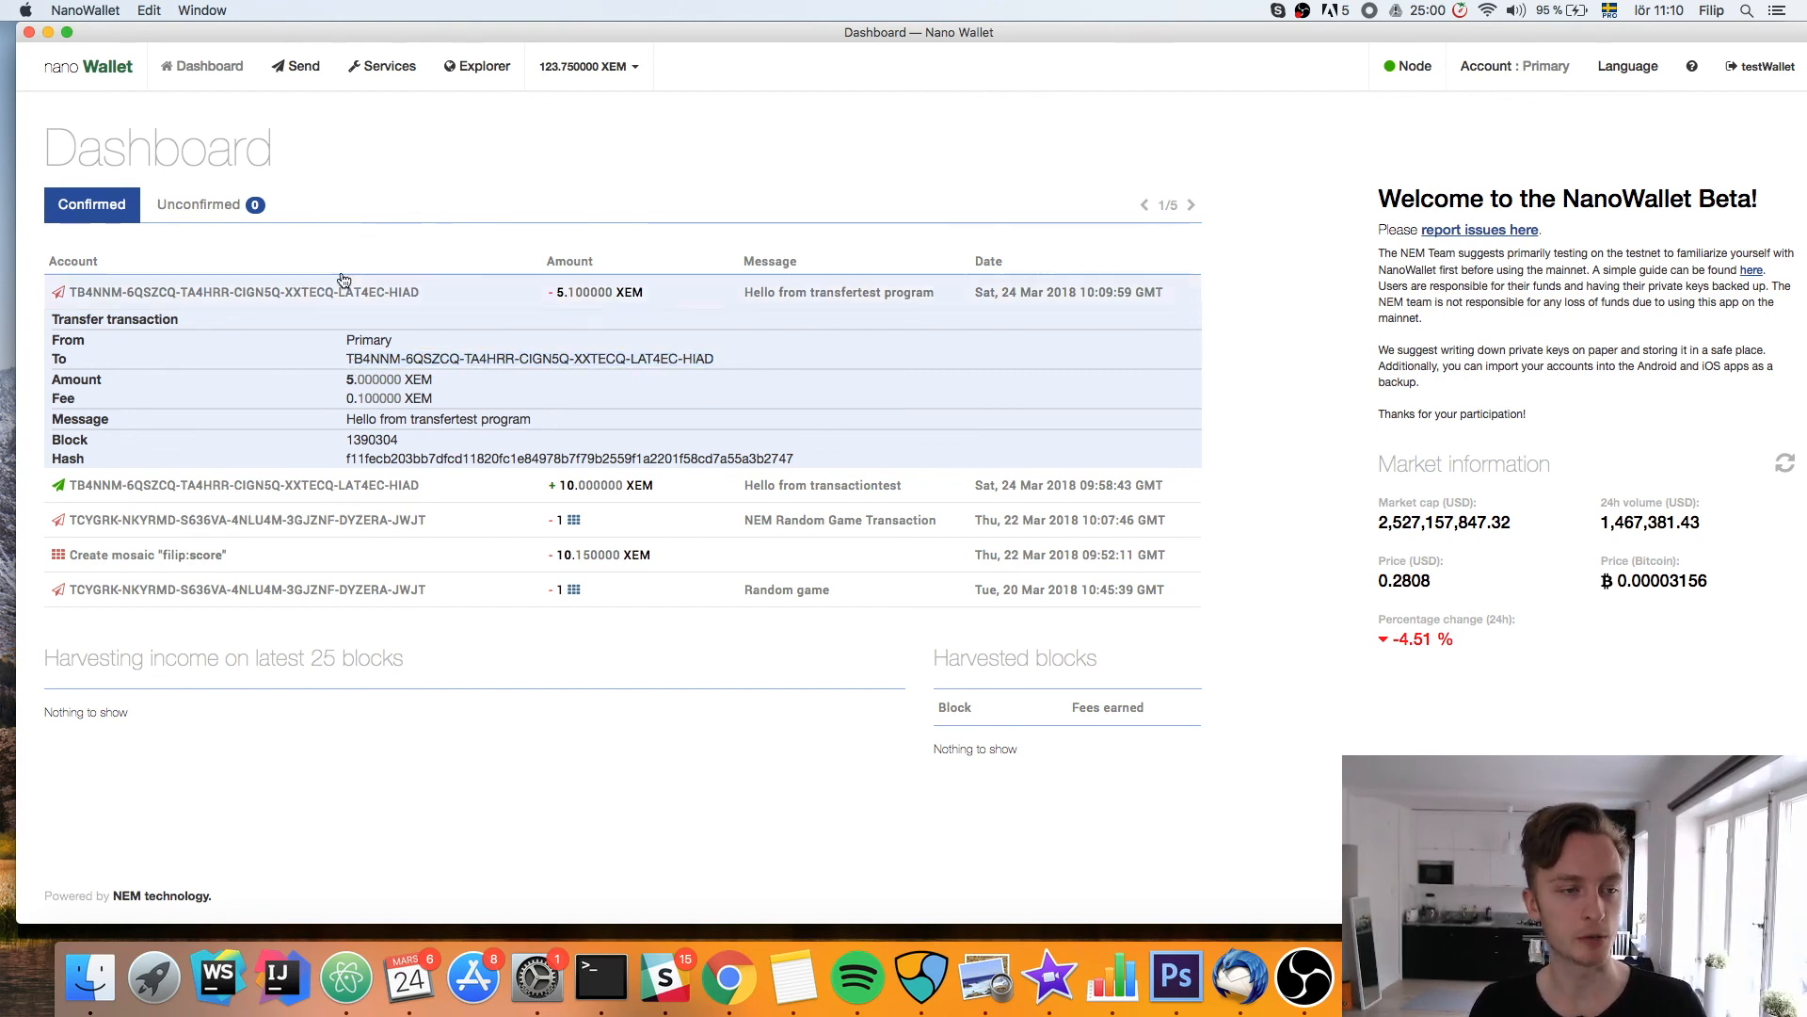
{"action": "mouse_move", "coordinate": [263, 43]}
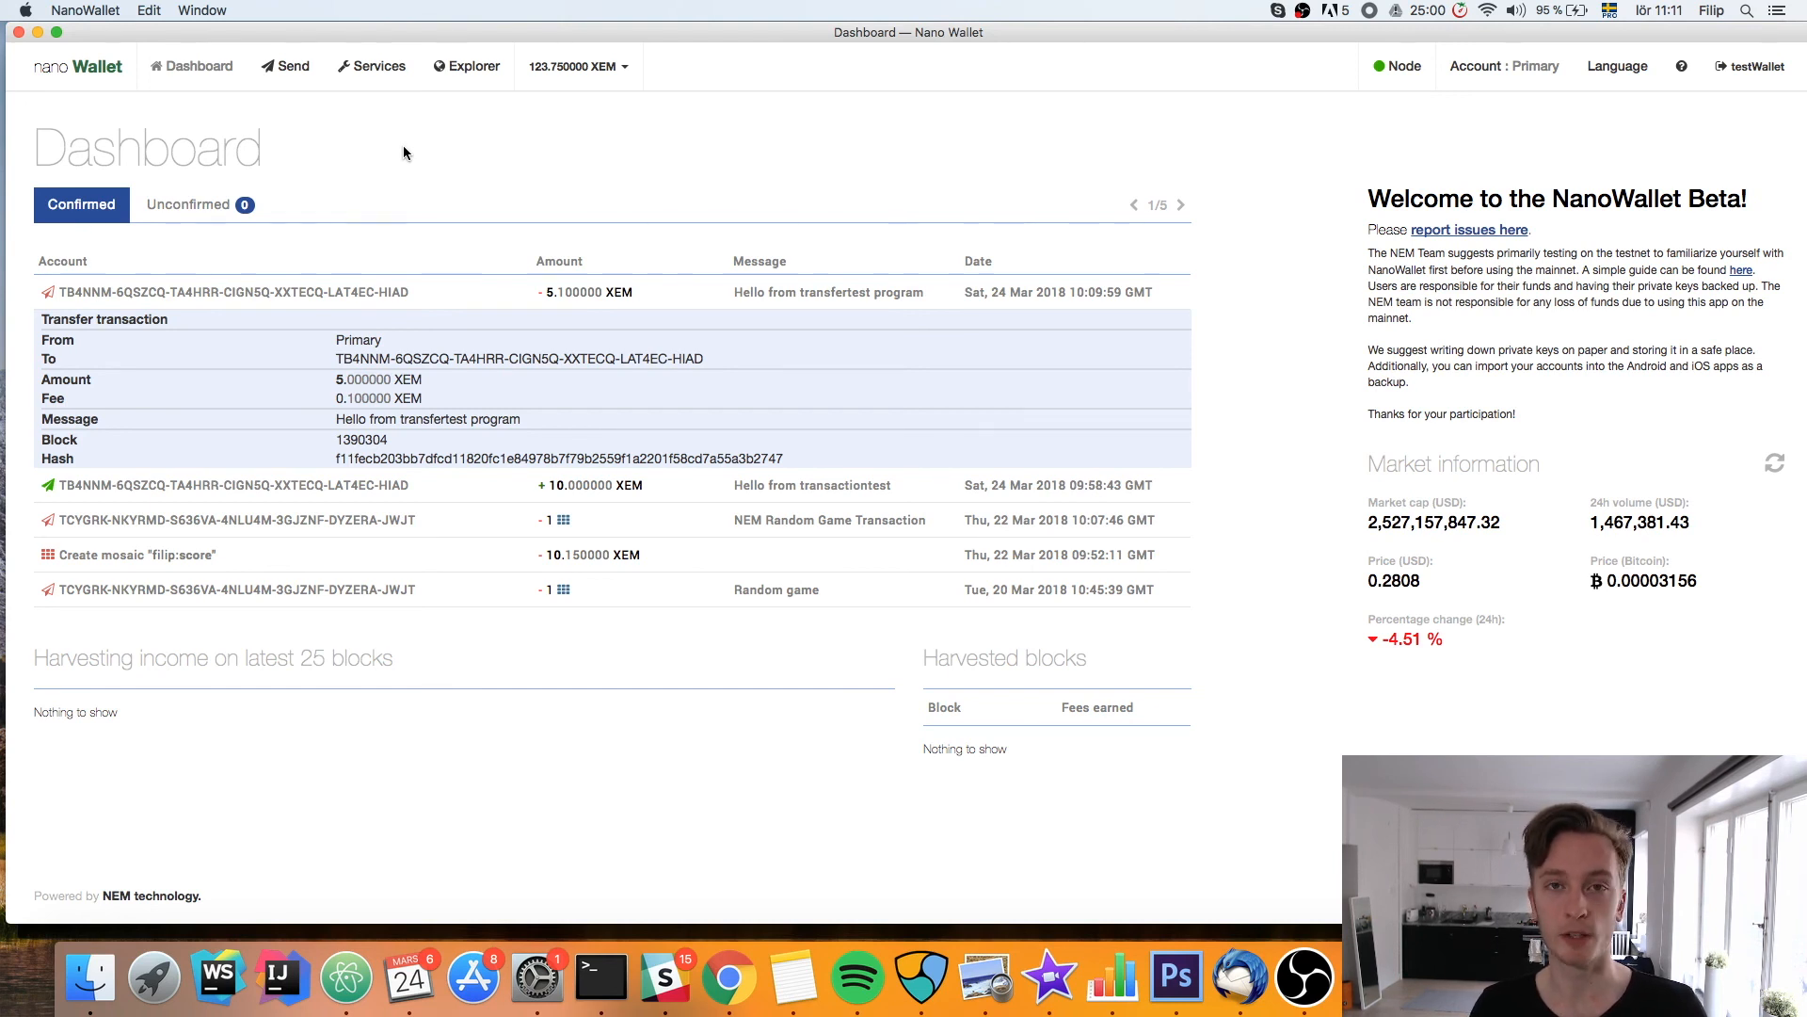
{"action": "mouse_move", "coordinate": [759, 736]}
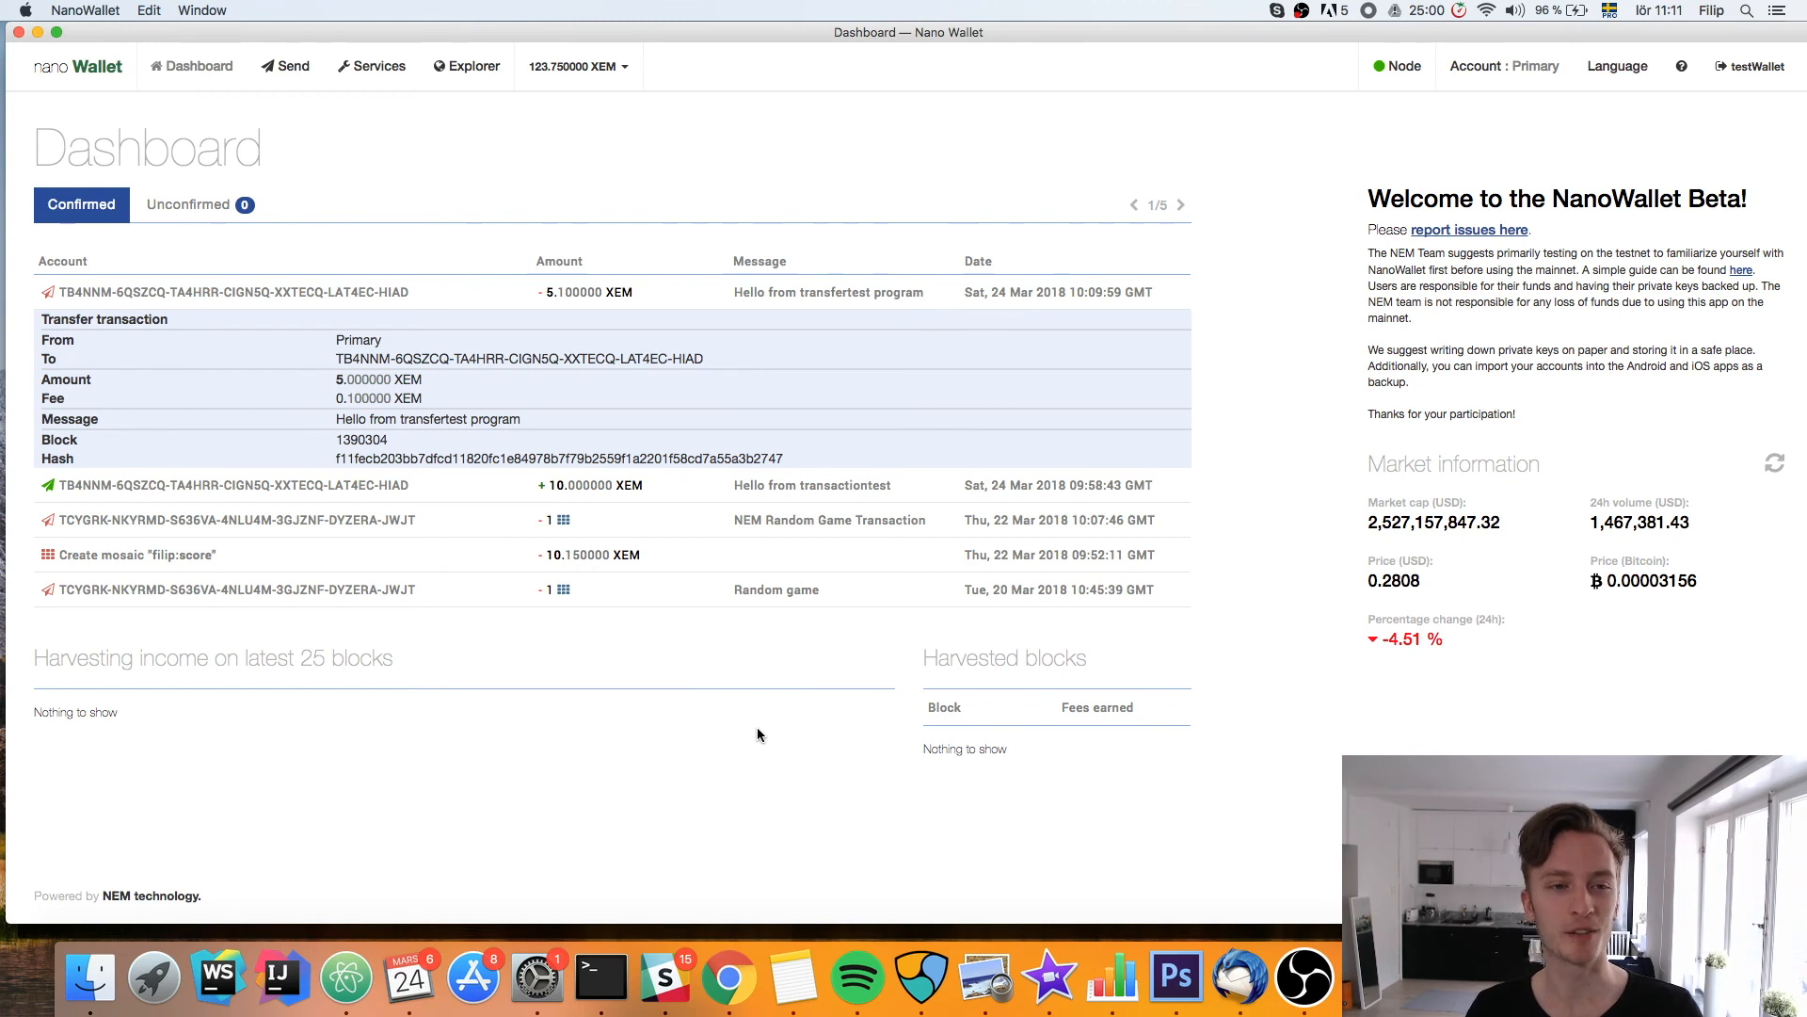